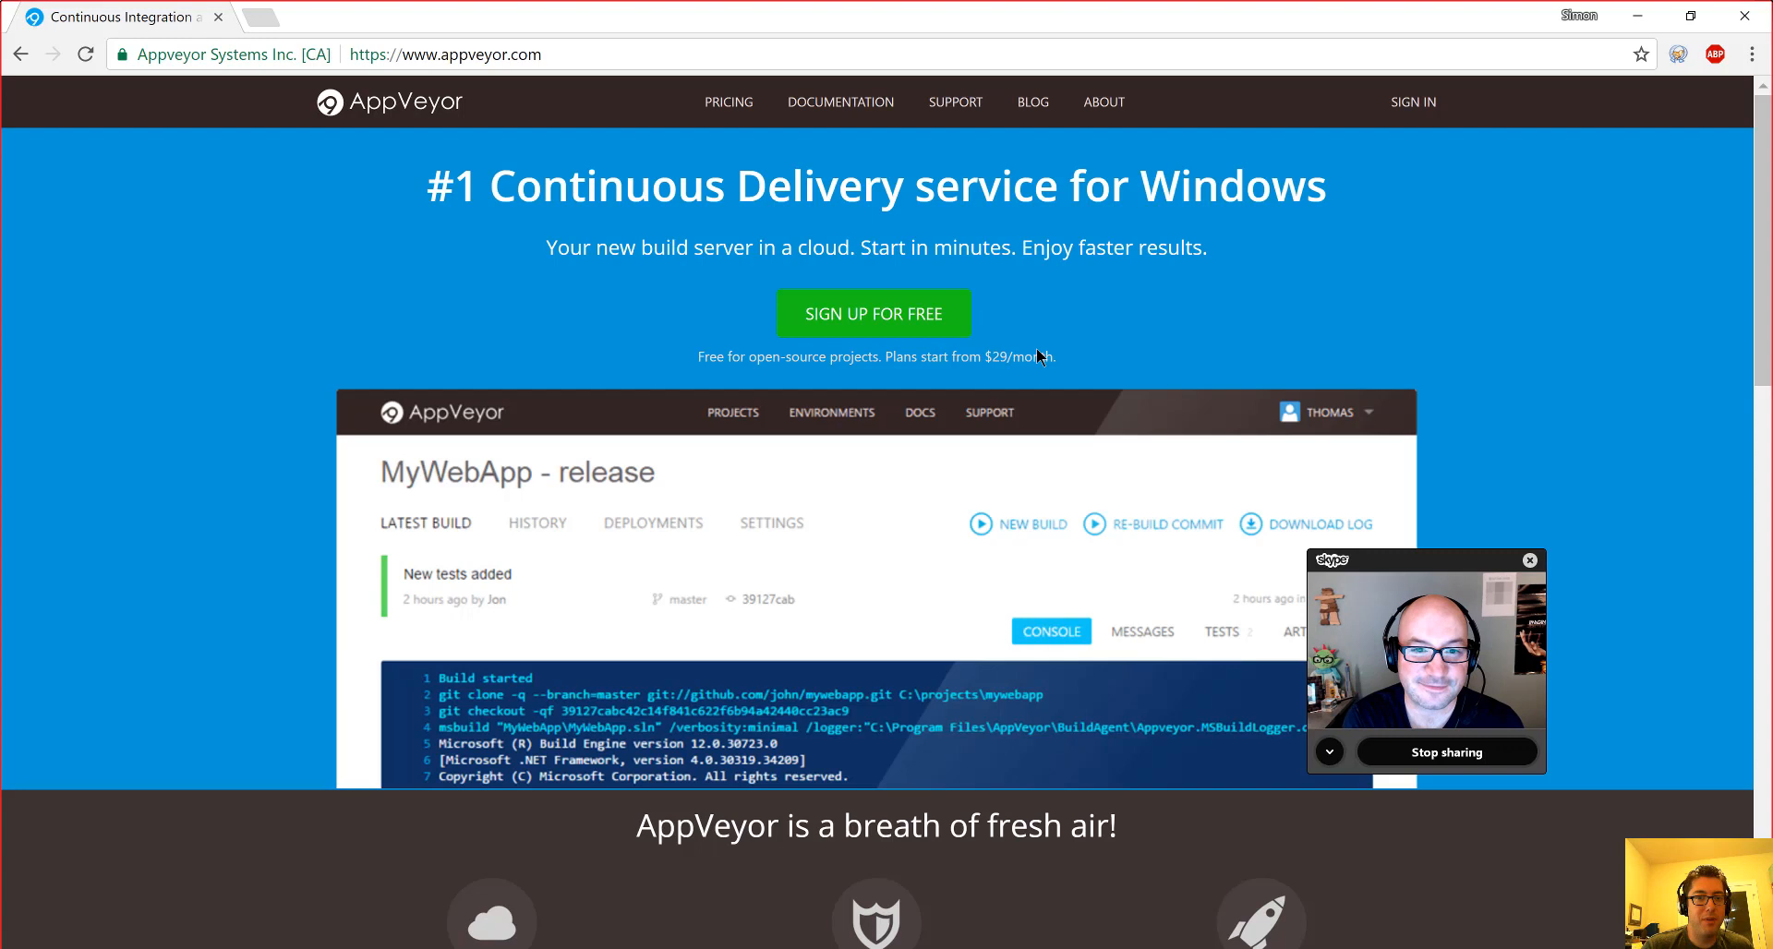
pyautogui.moveTo(1358, 198)
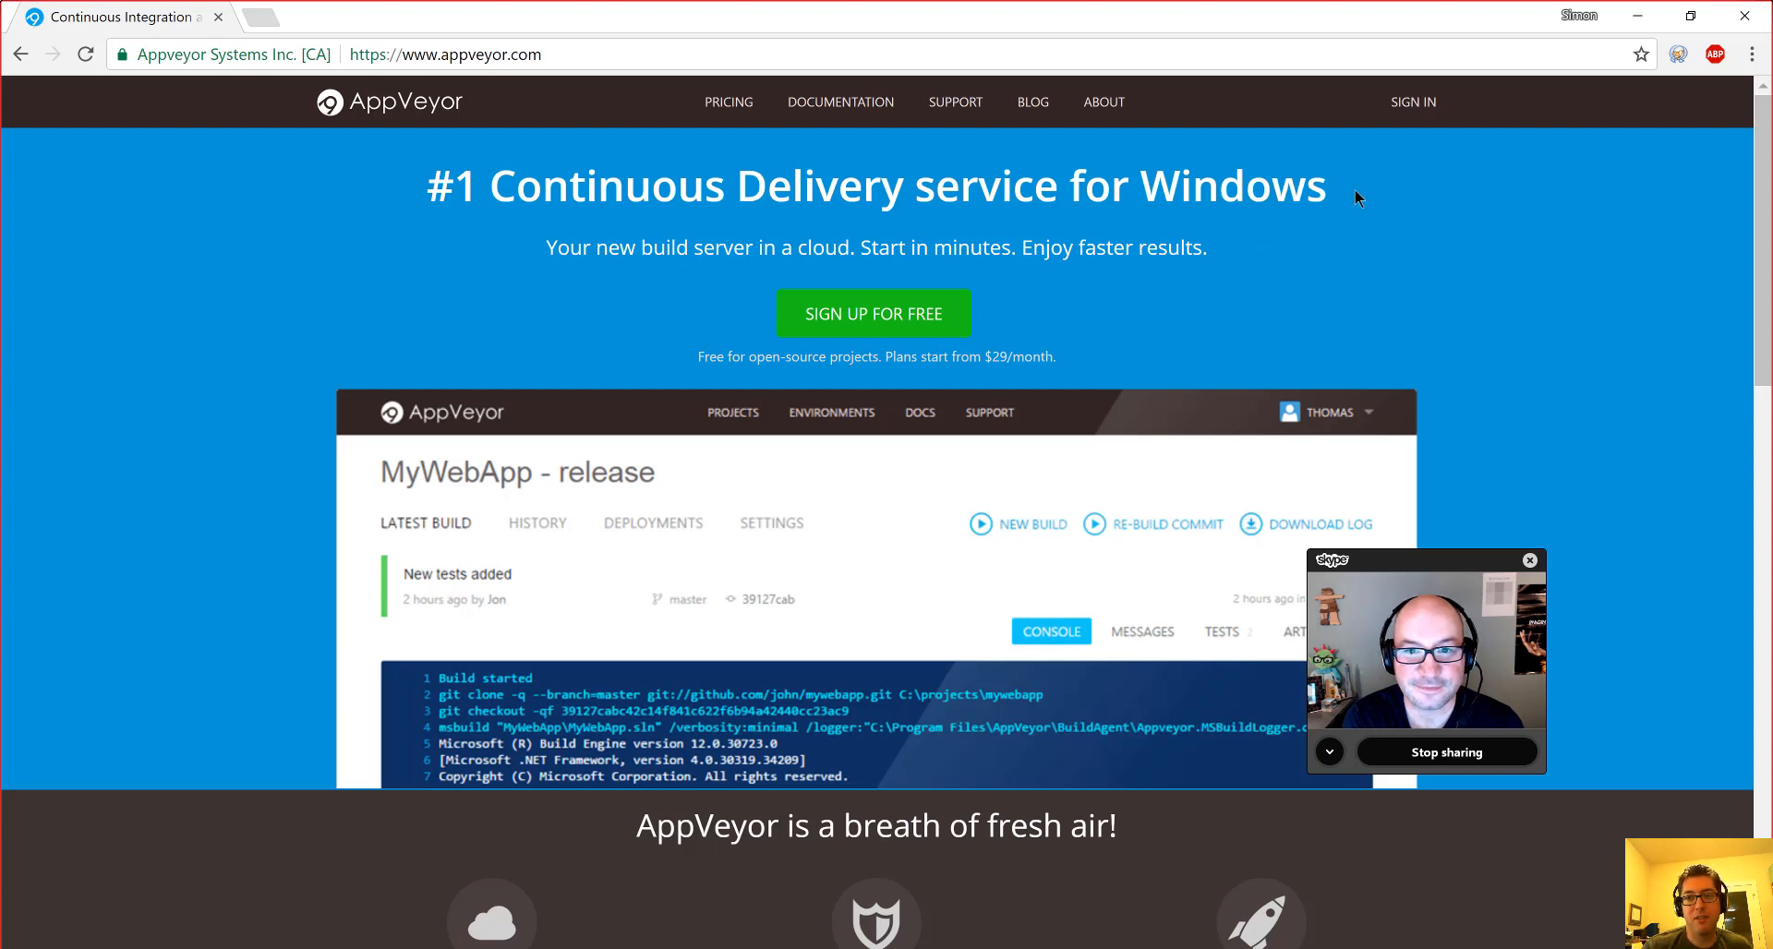
pyautogui.moveTo(1644, 20)
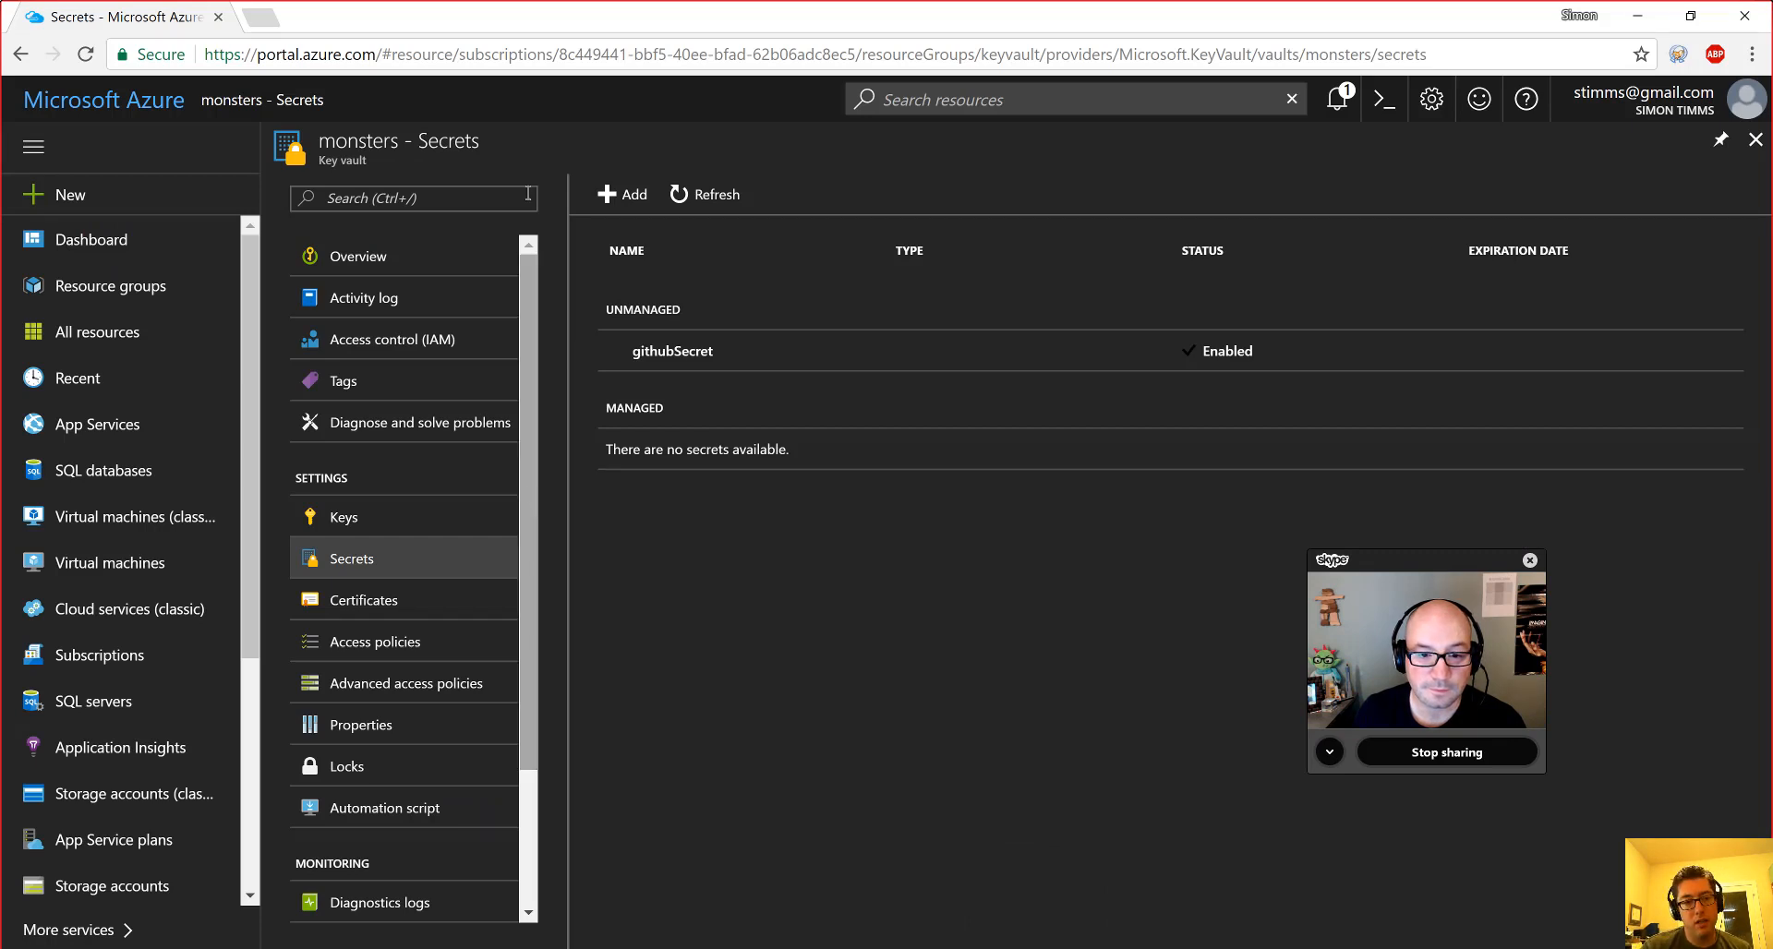
pyautogui.moveTo(472, 751)
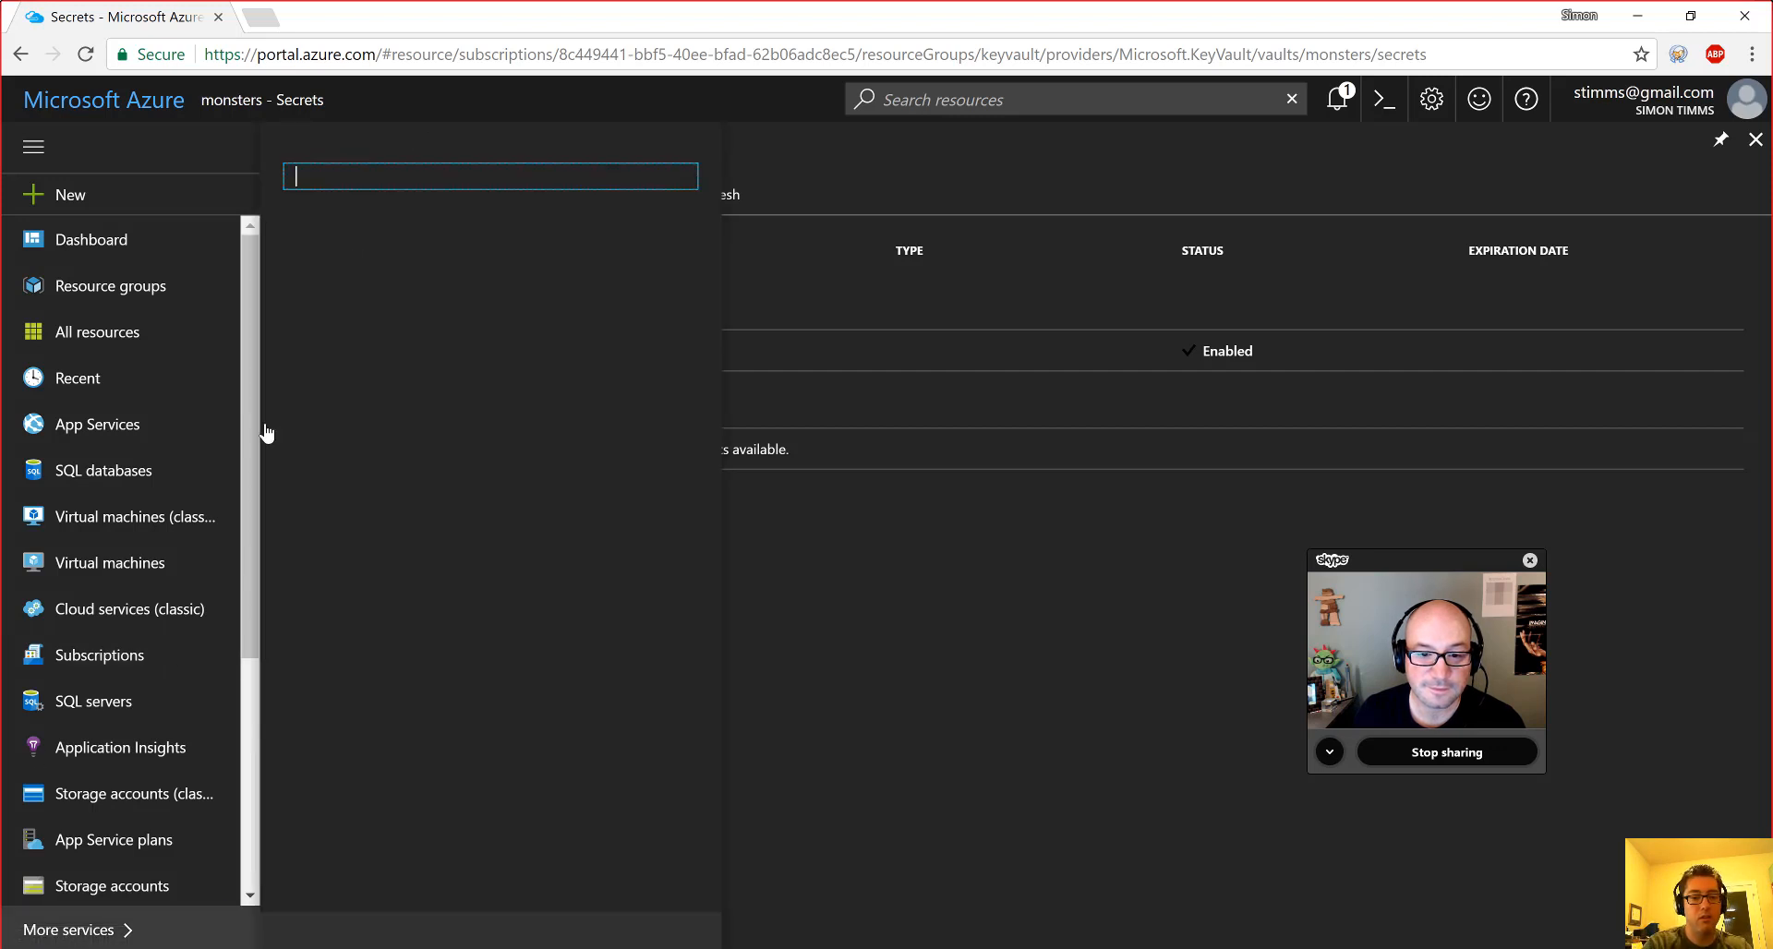
# Step: Start a new secret in the monsters vault with Manual upload and clear the default name
pyautogui.write('keyva')
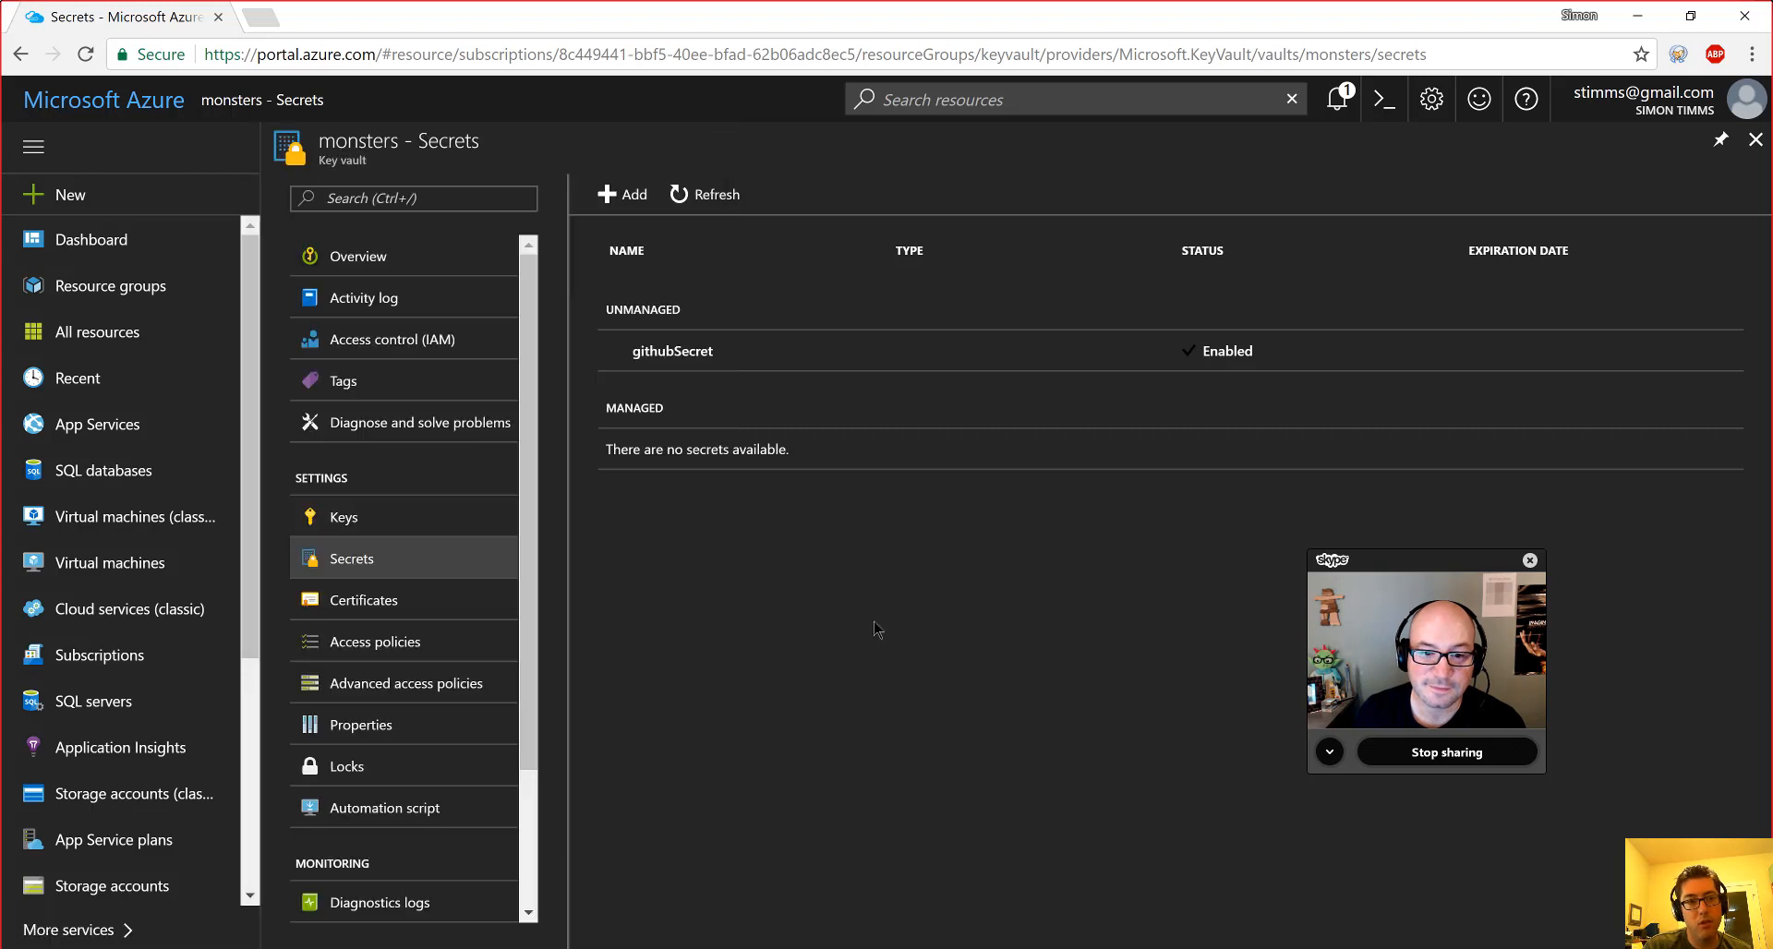
pyautogui.moveTo(678, 489)
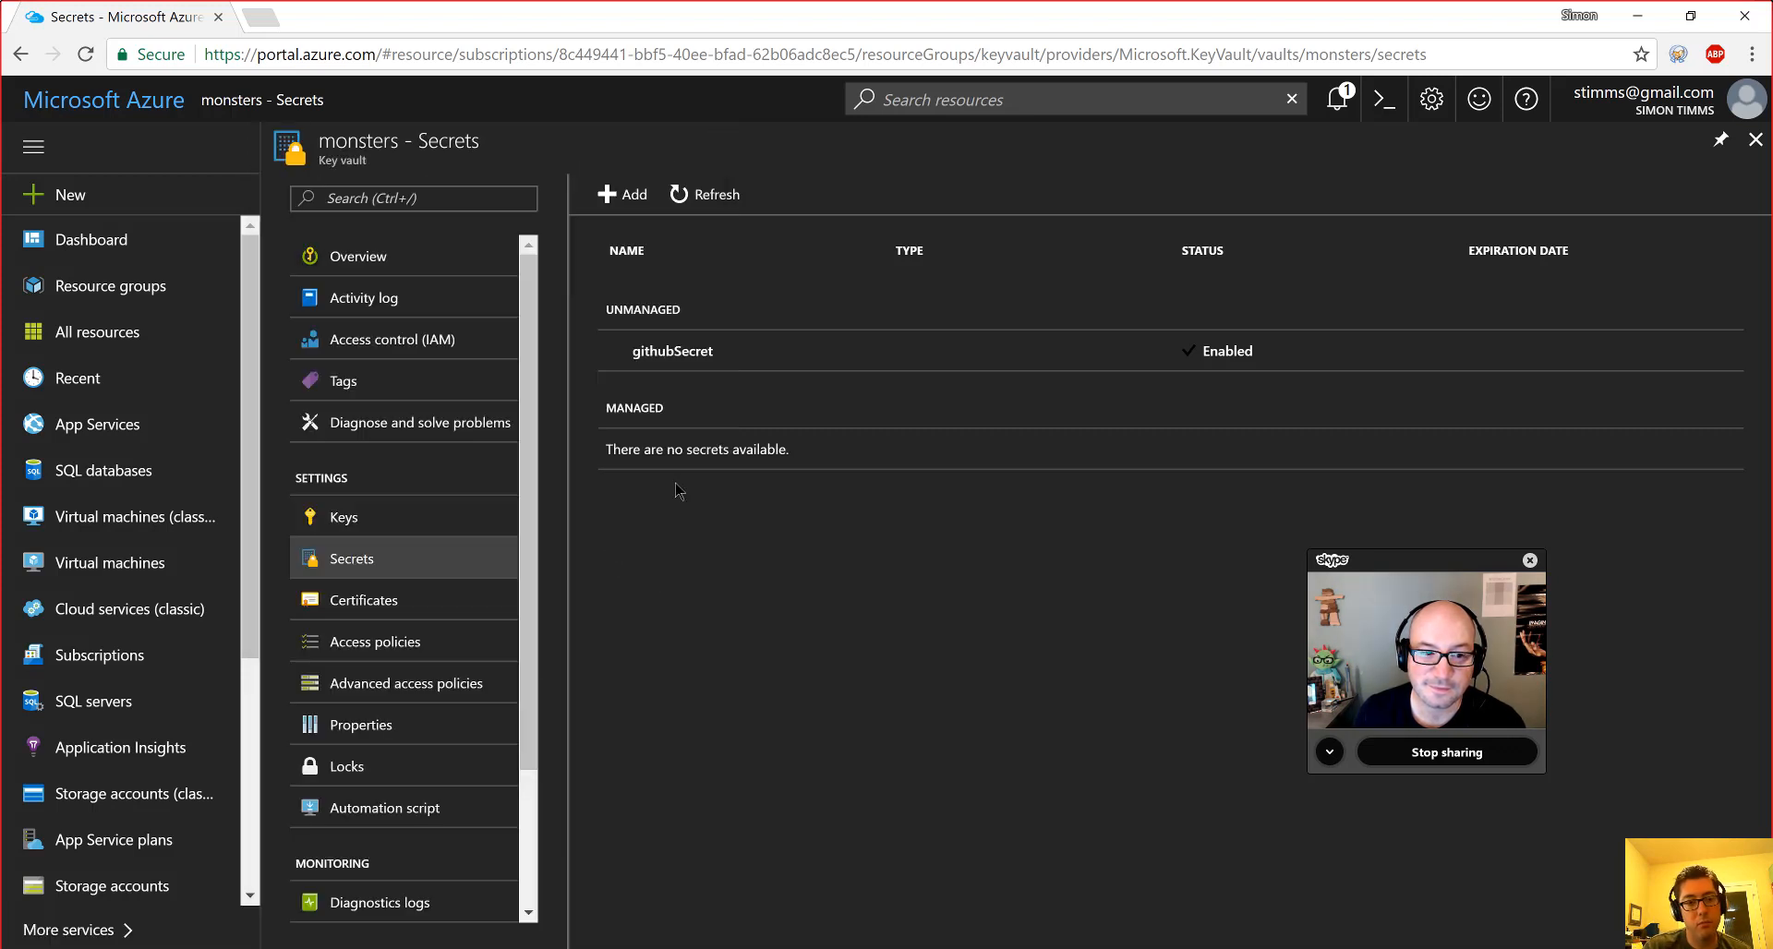
pyautogui.moveTo(665, 470)
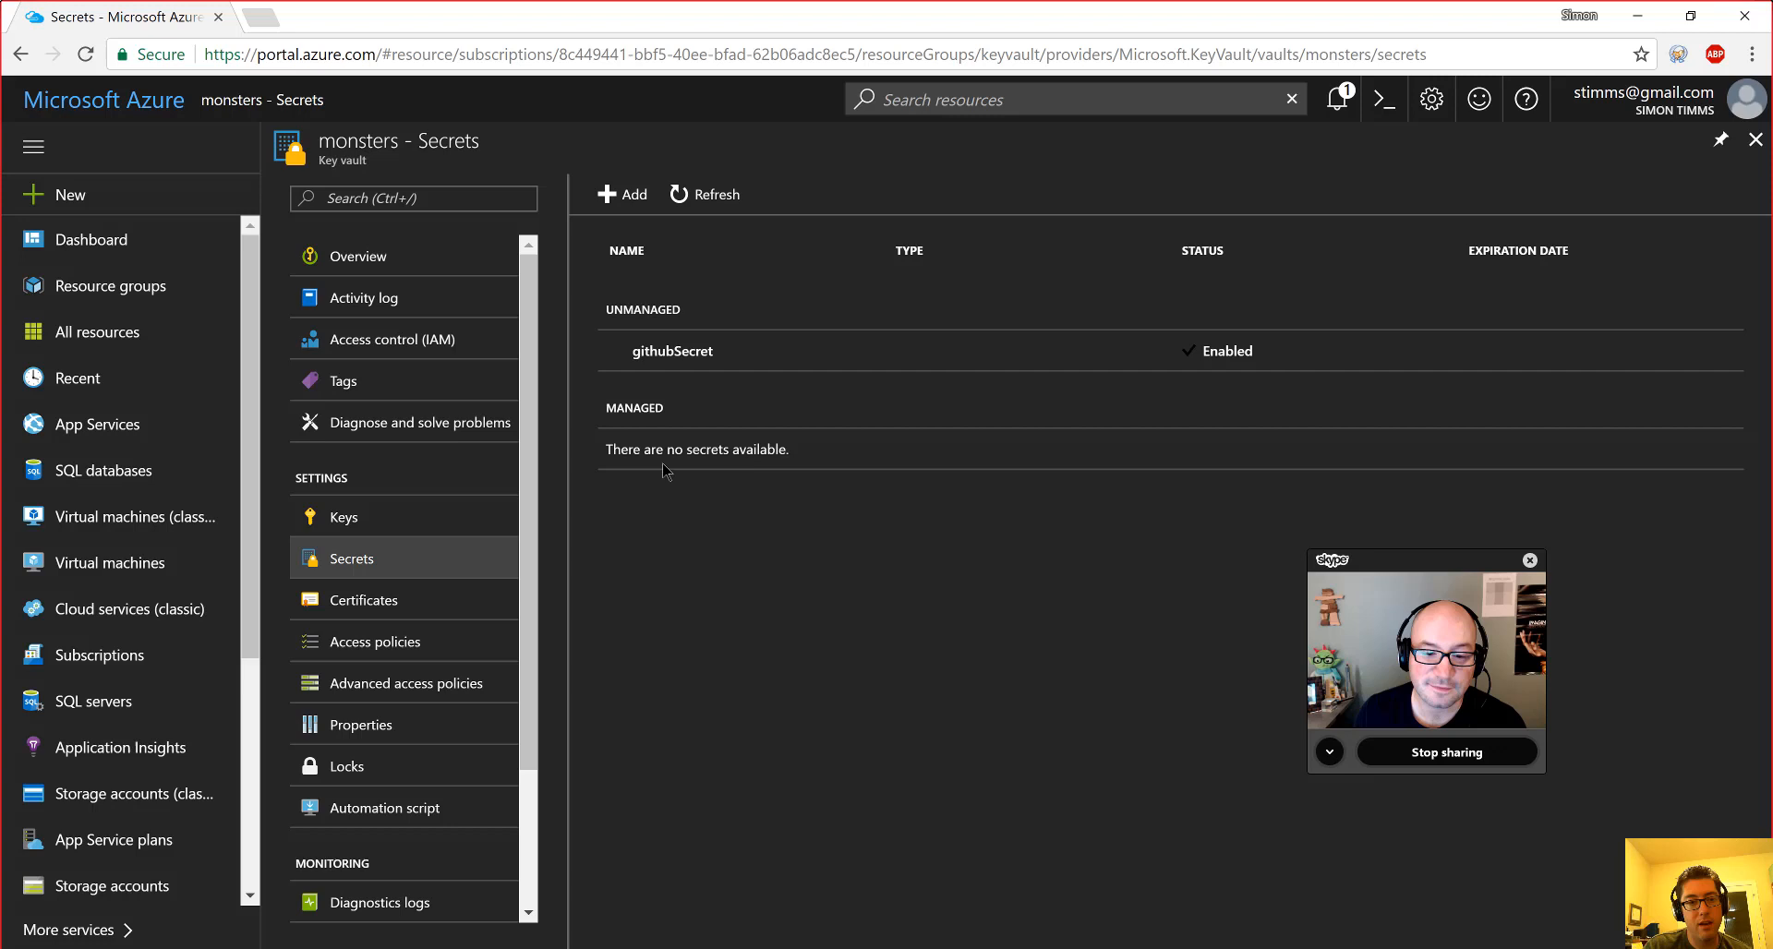
pyautogui.moveTo(666, 368)
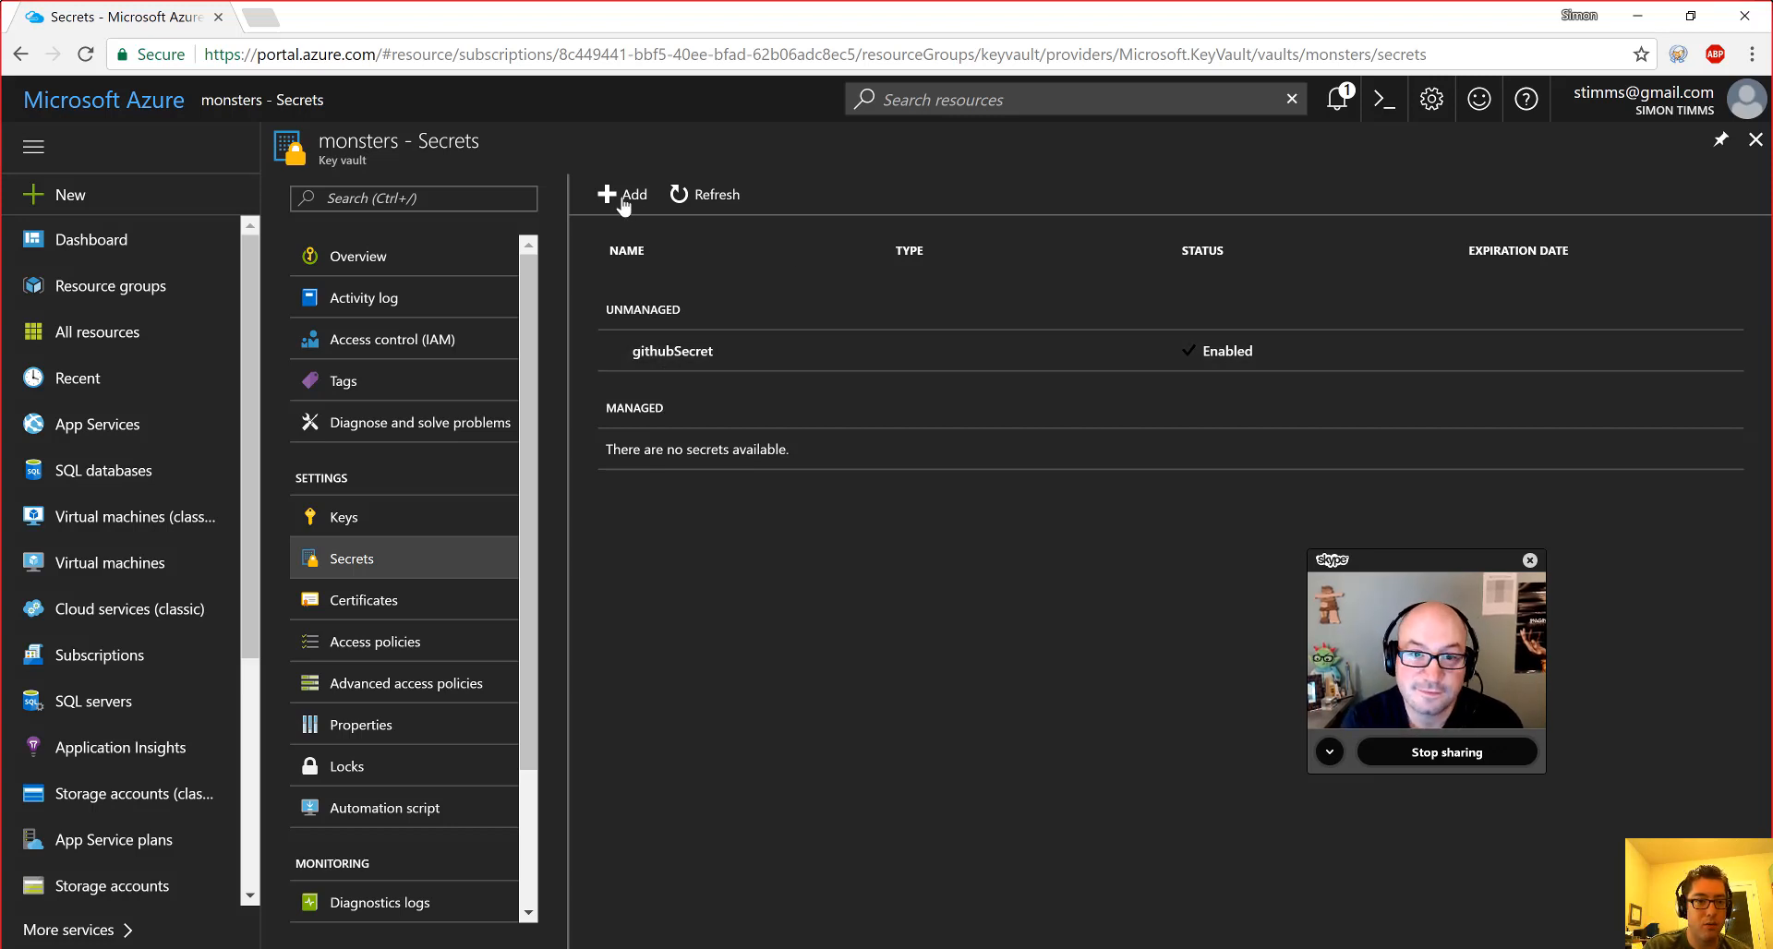
pyautogui.click(622, 195)
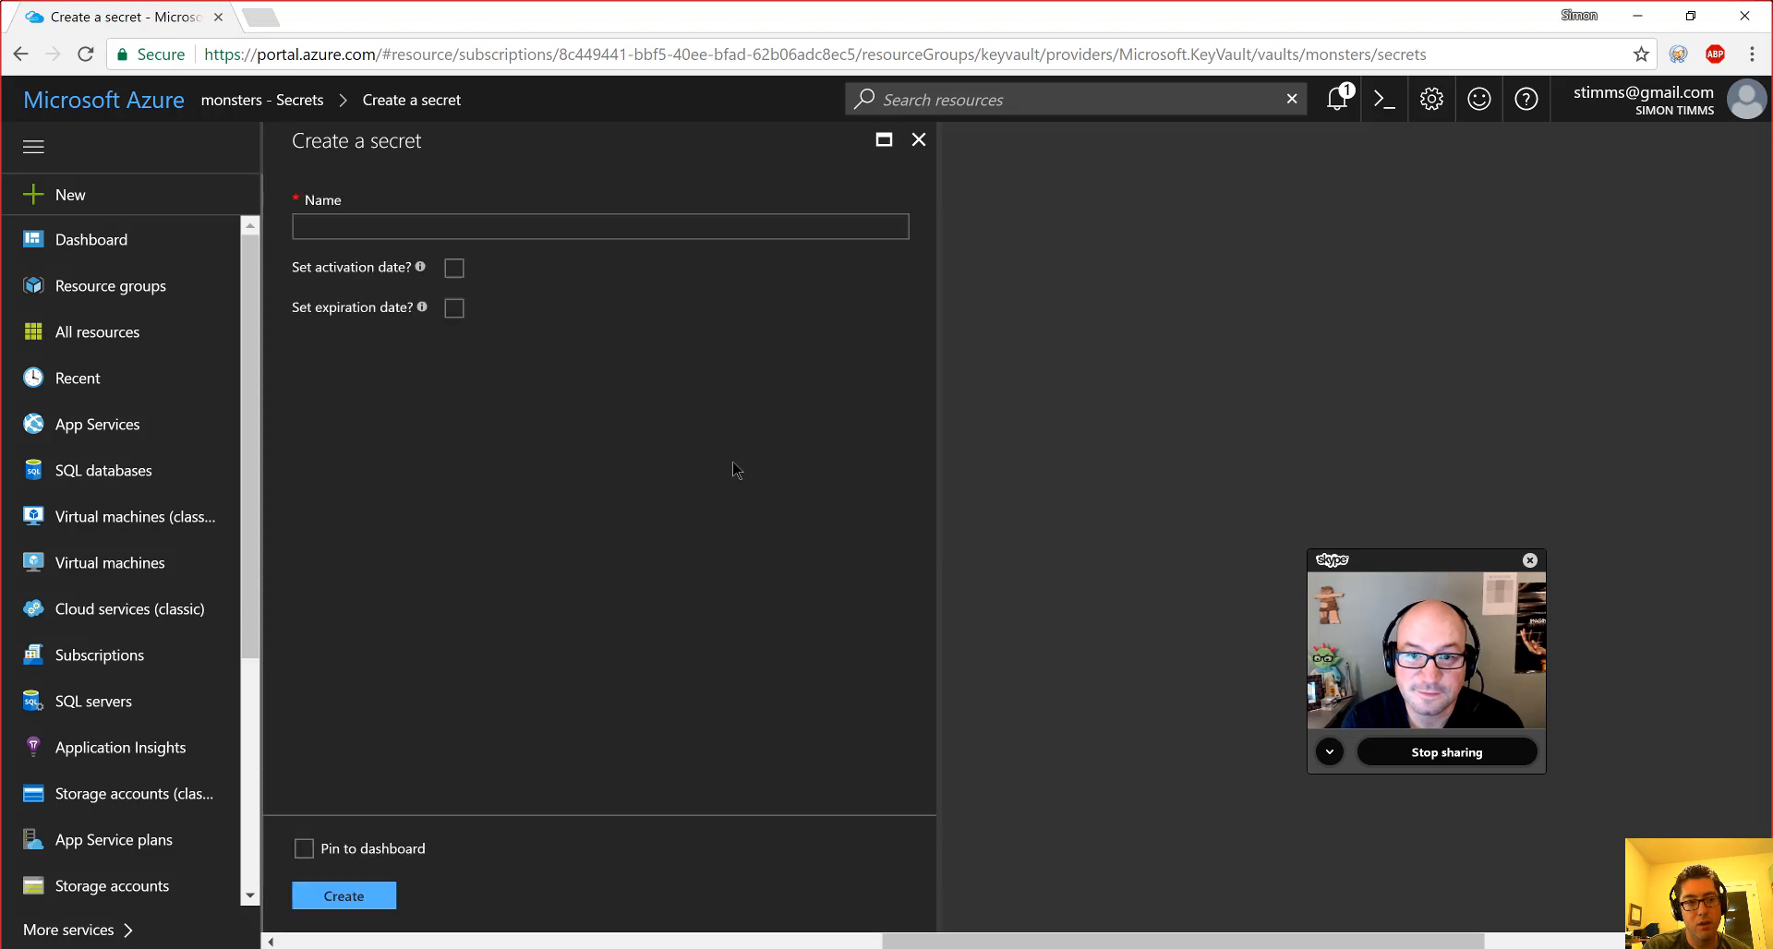
pyautogui.click(598, 227)
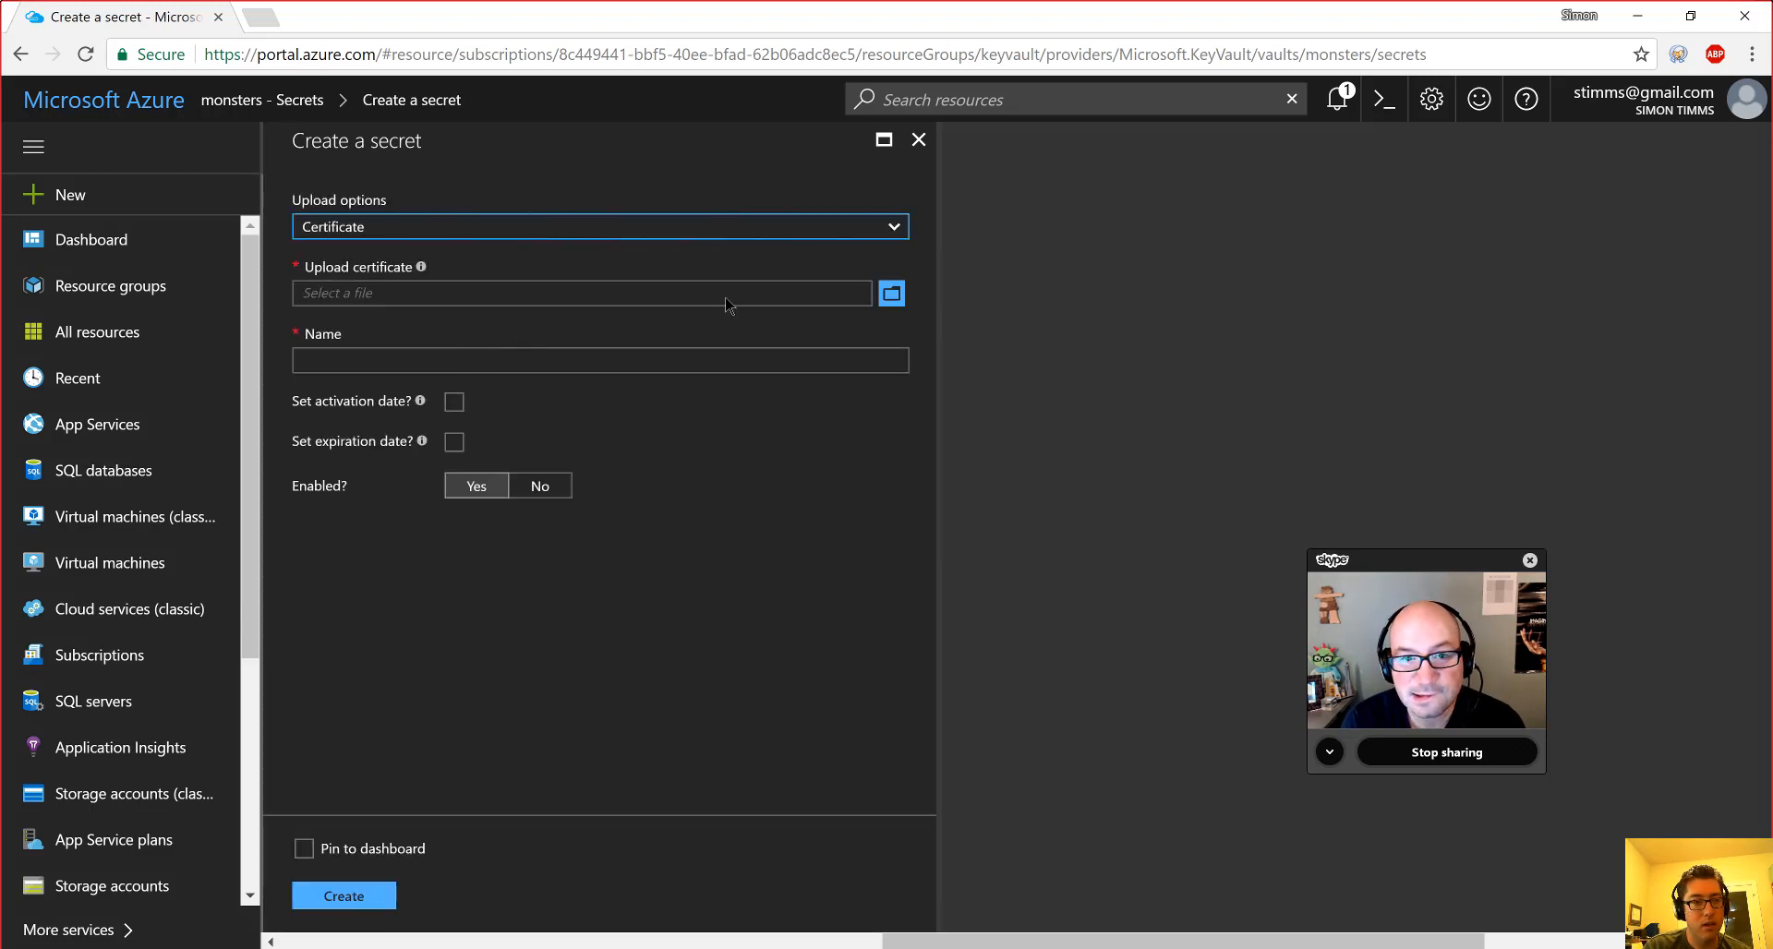
pyautogui.click(601, 226)
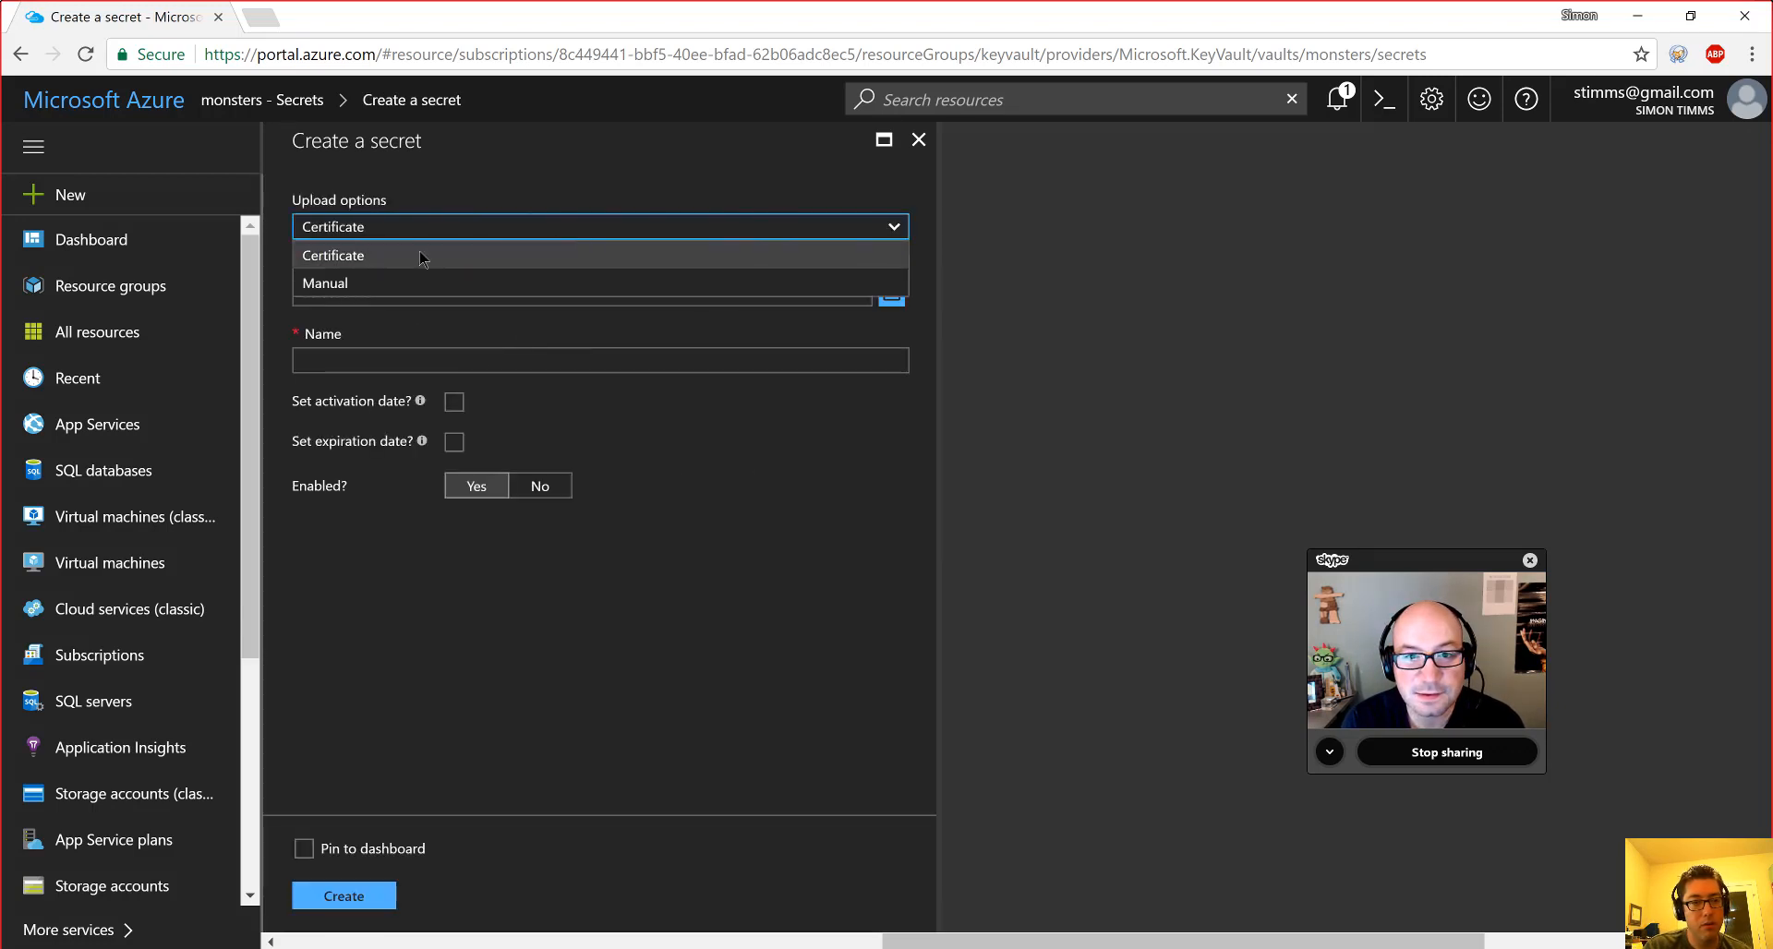
pyautogui.click(325, 283)
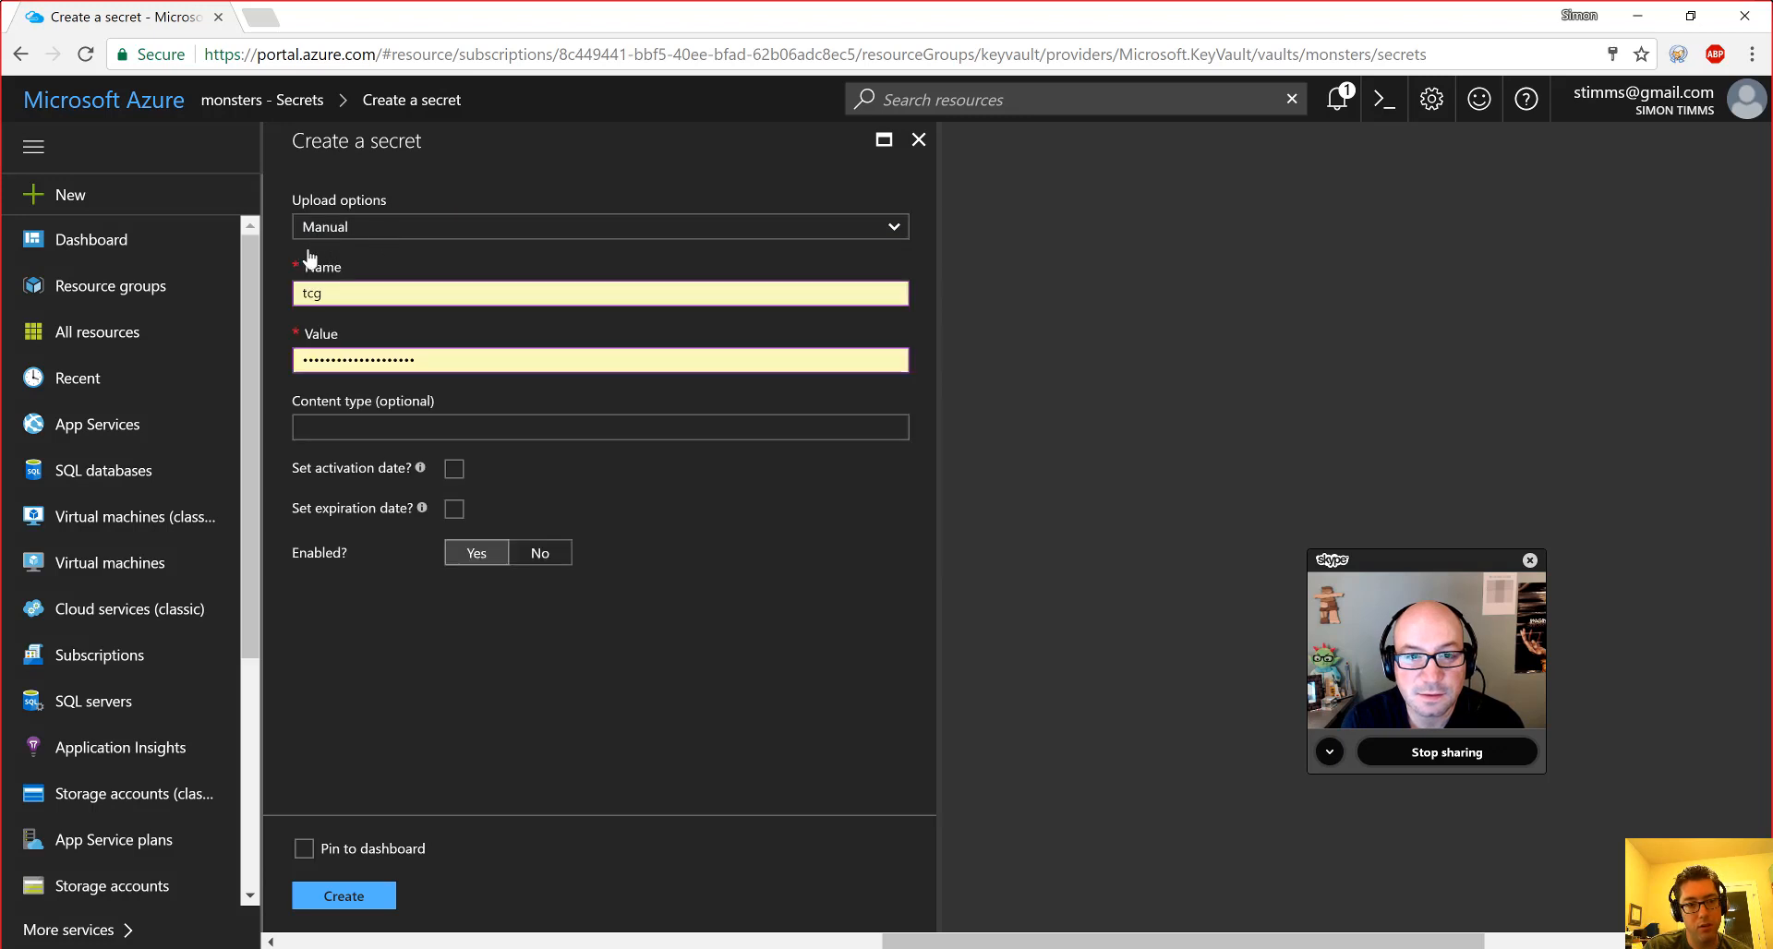
pyautogui.click(598, 293)
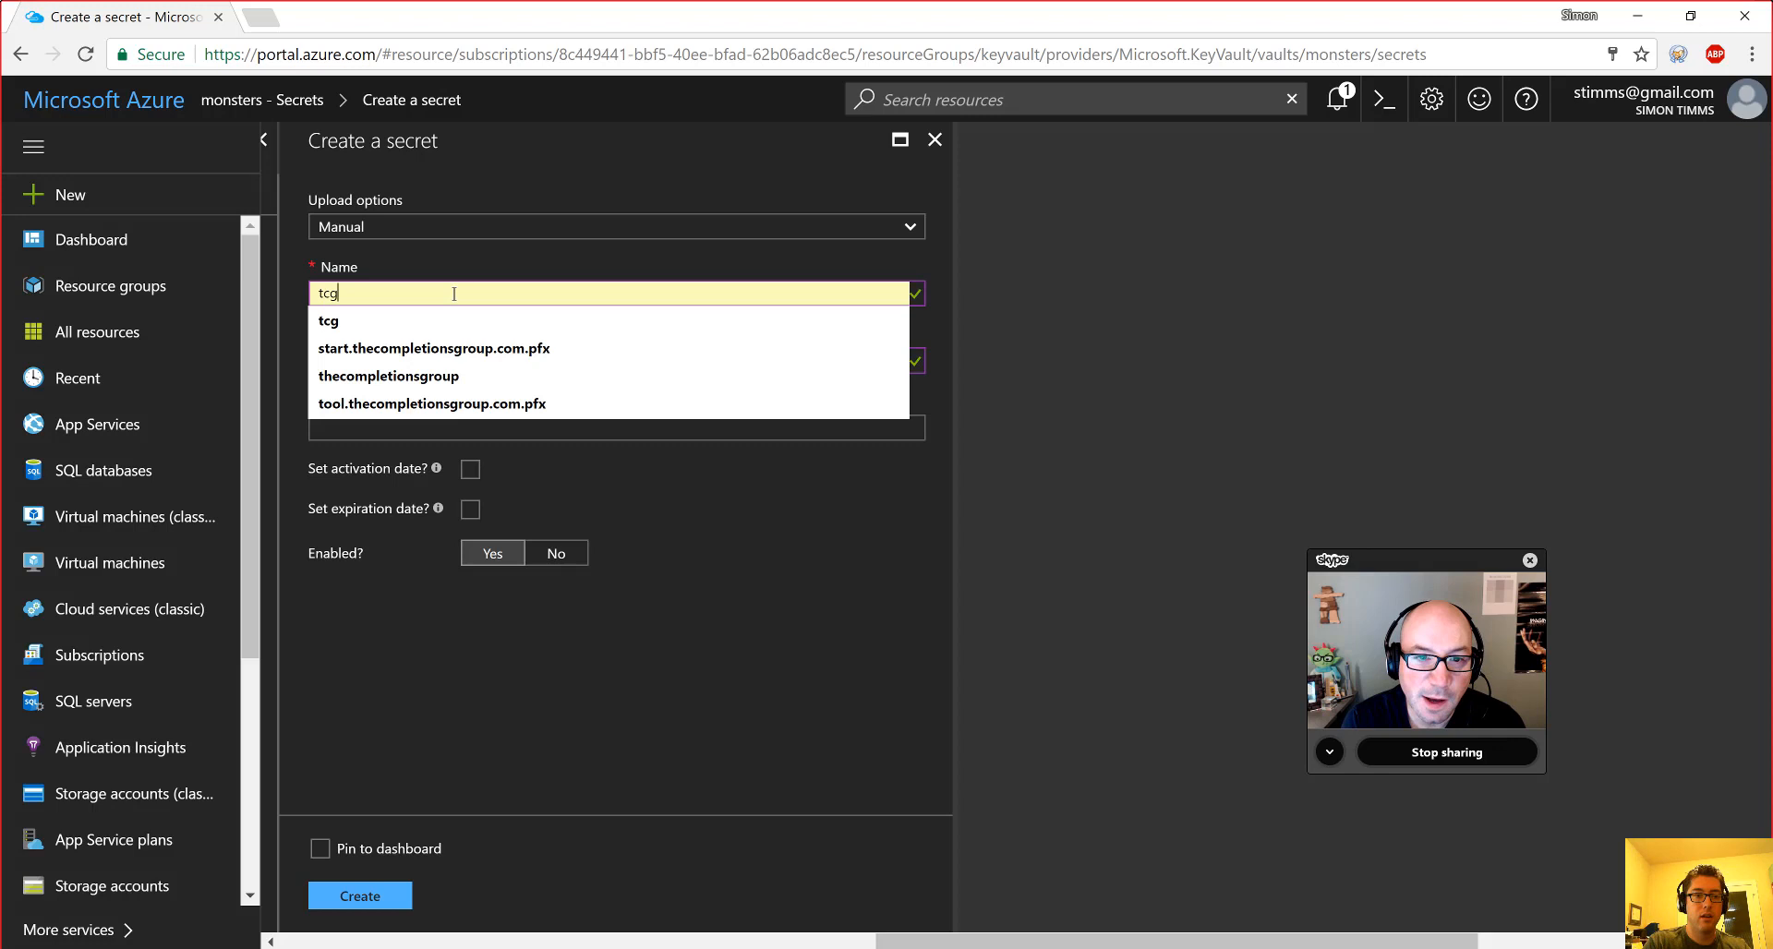
pyautogui.press('Backspace')
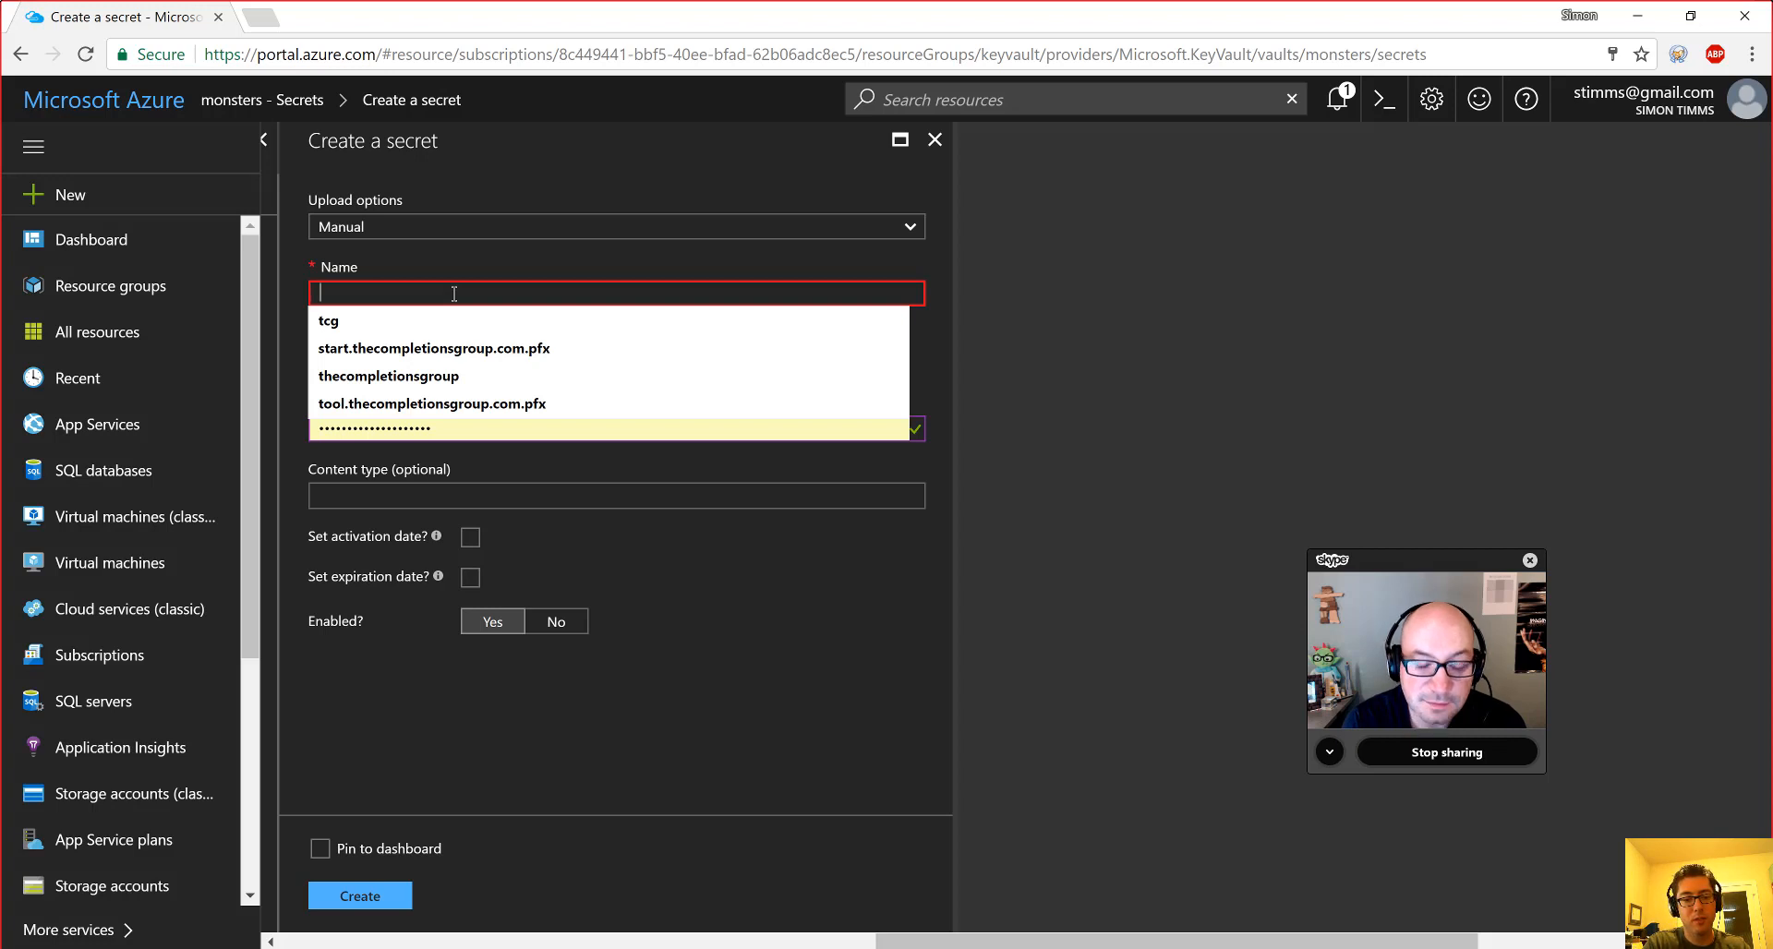
# Step: Name the secret methodofgettingcarmelintocenterofcaramilbar and enter its hidden value
pyautogui.write('lo')
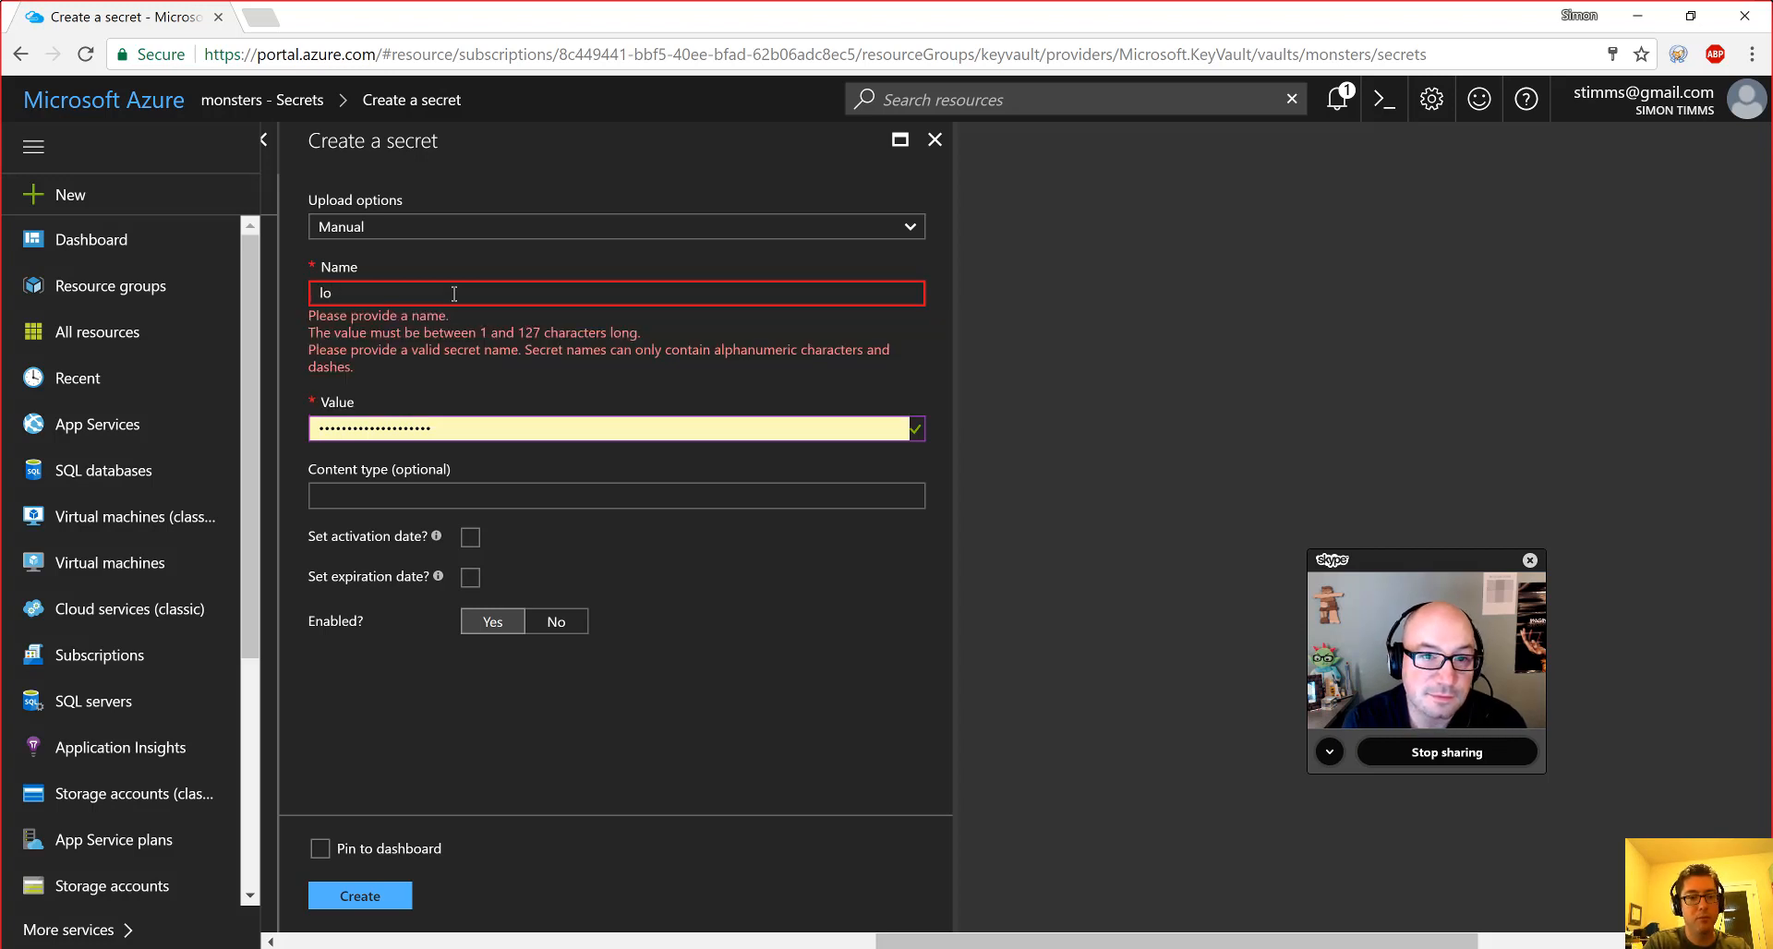
pyautogui.write('methodof')
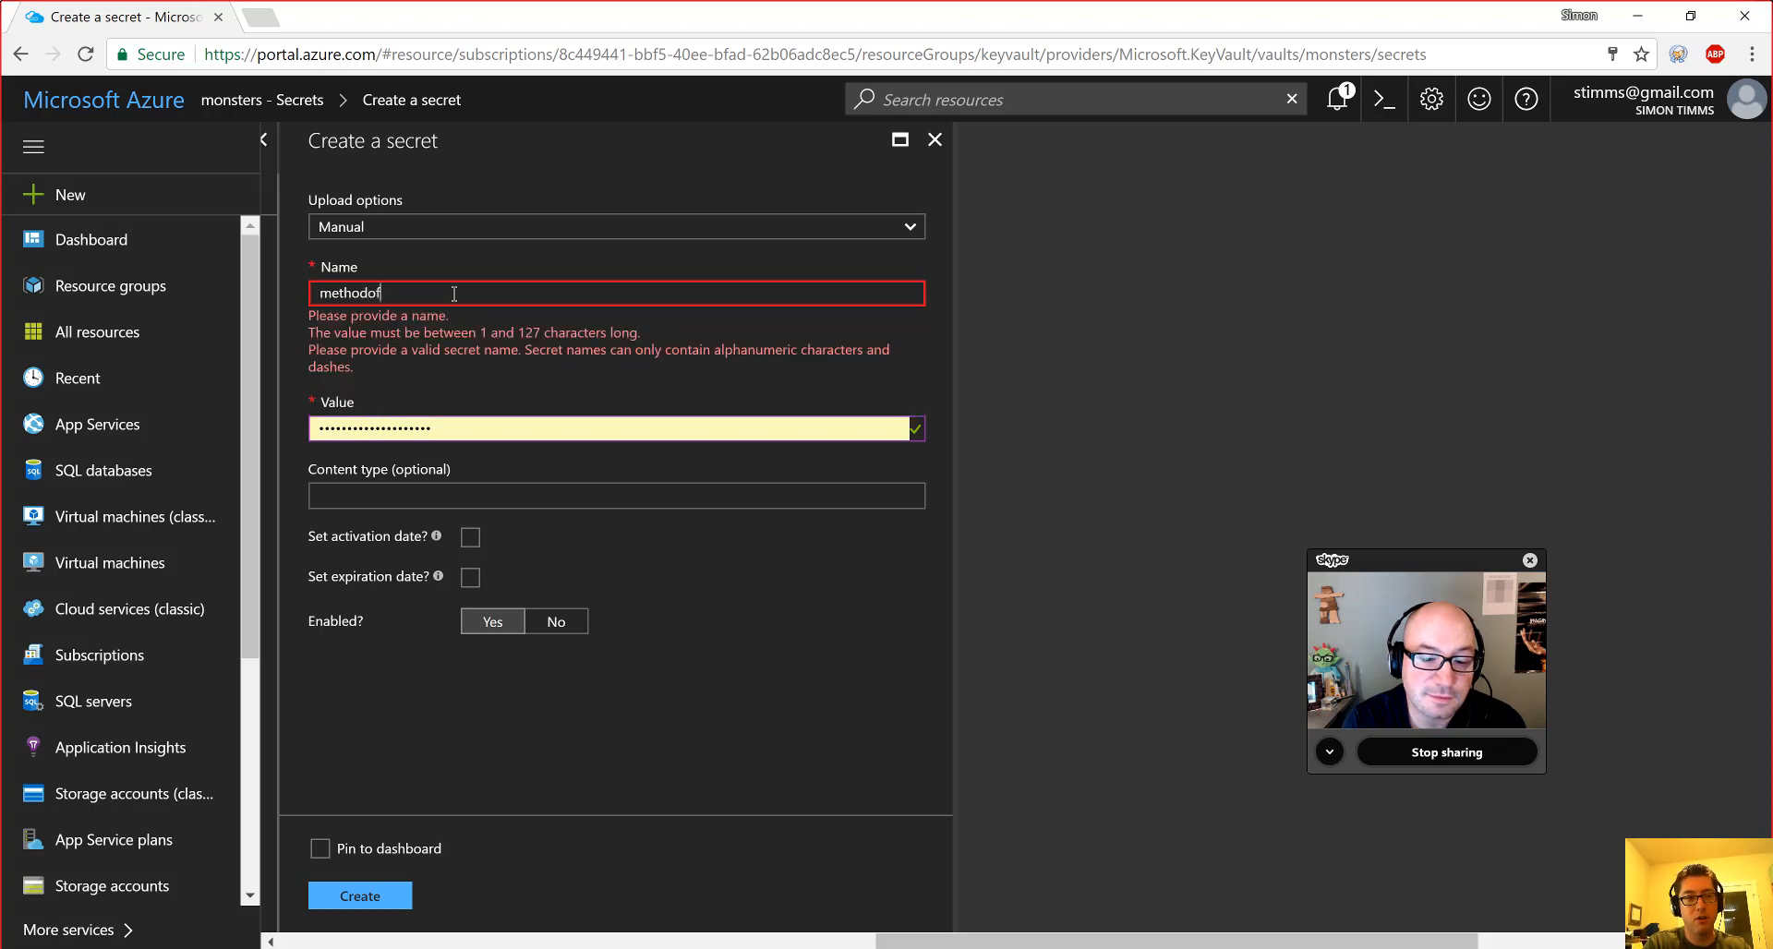
pyautogui.write('getting')
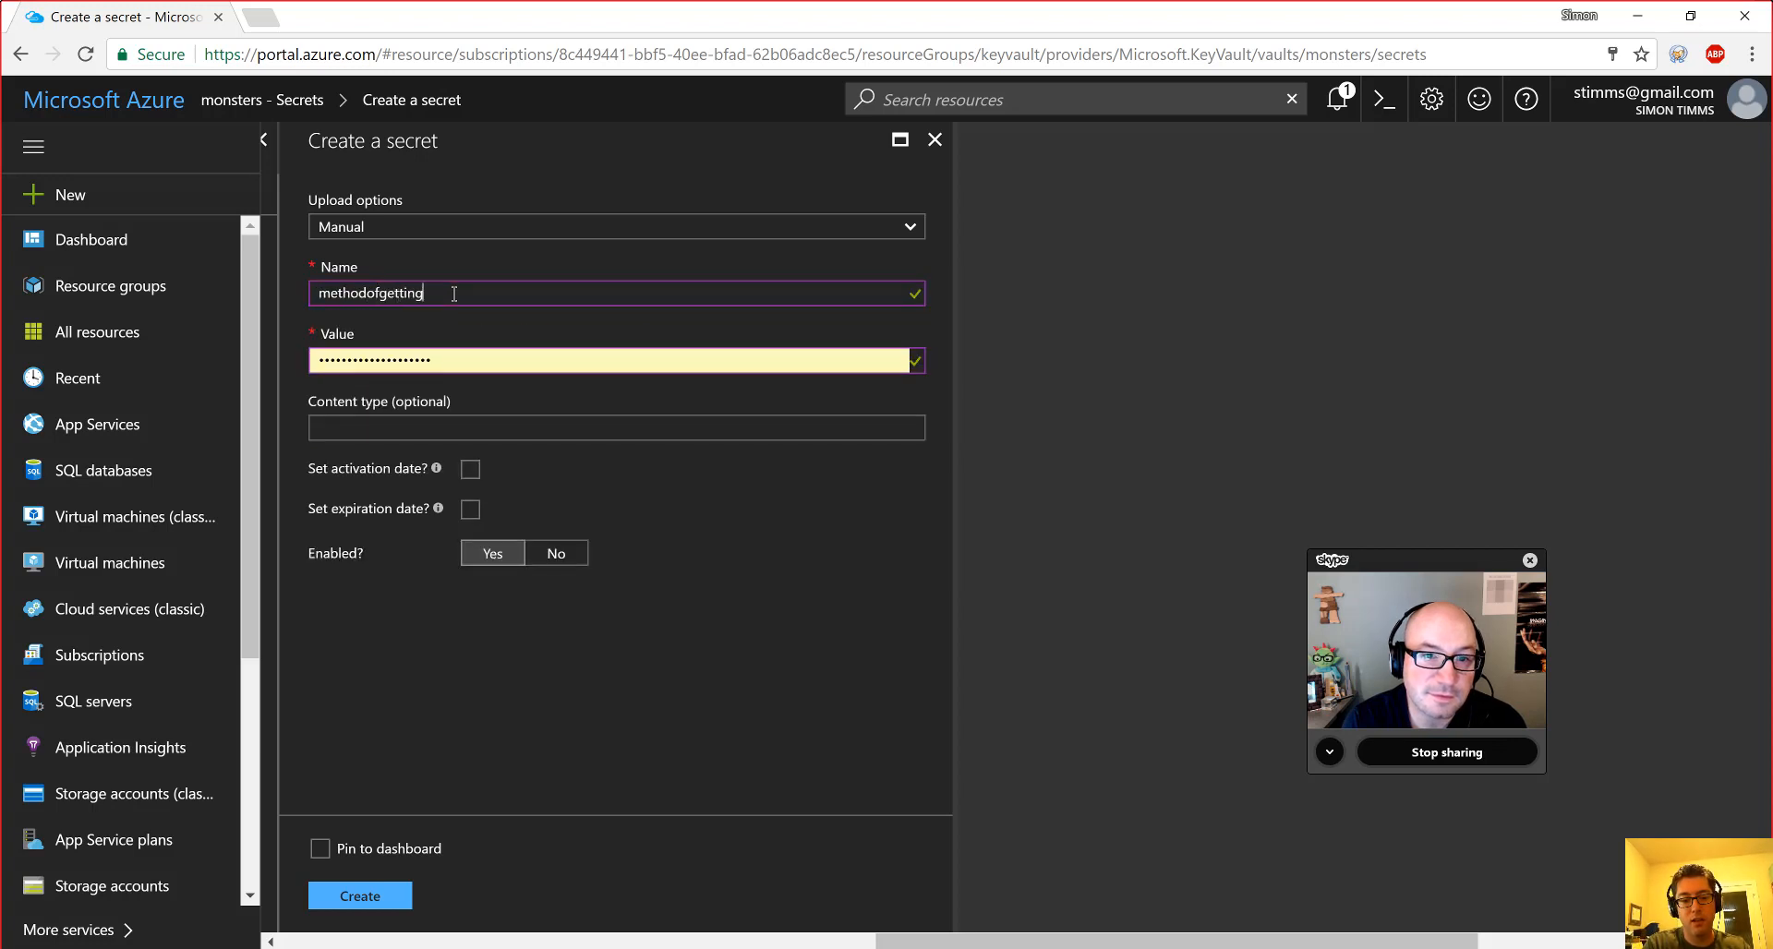
pyautogui.write('carm')
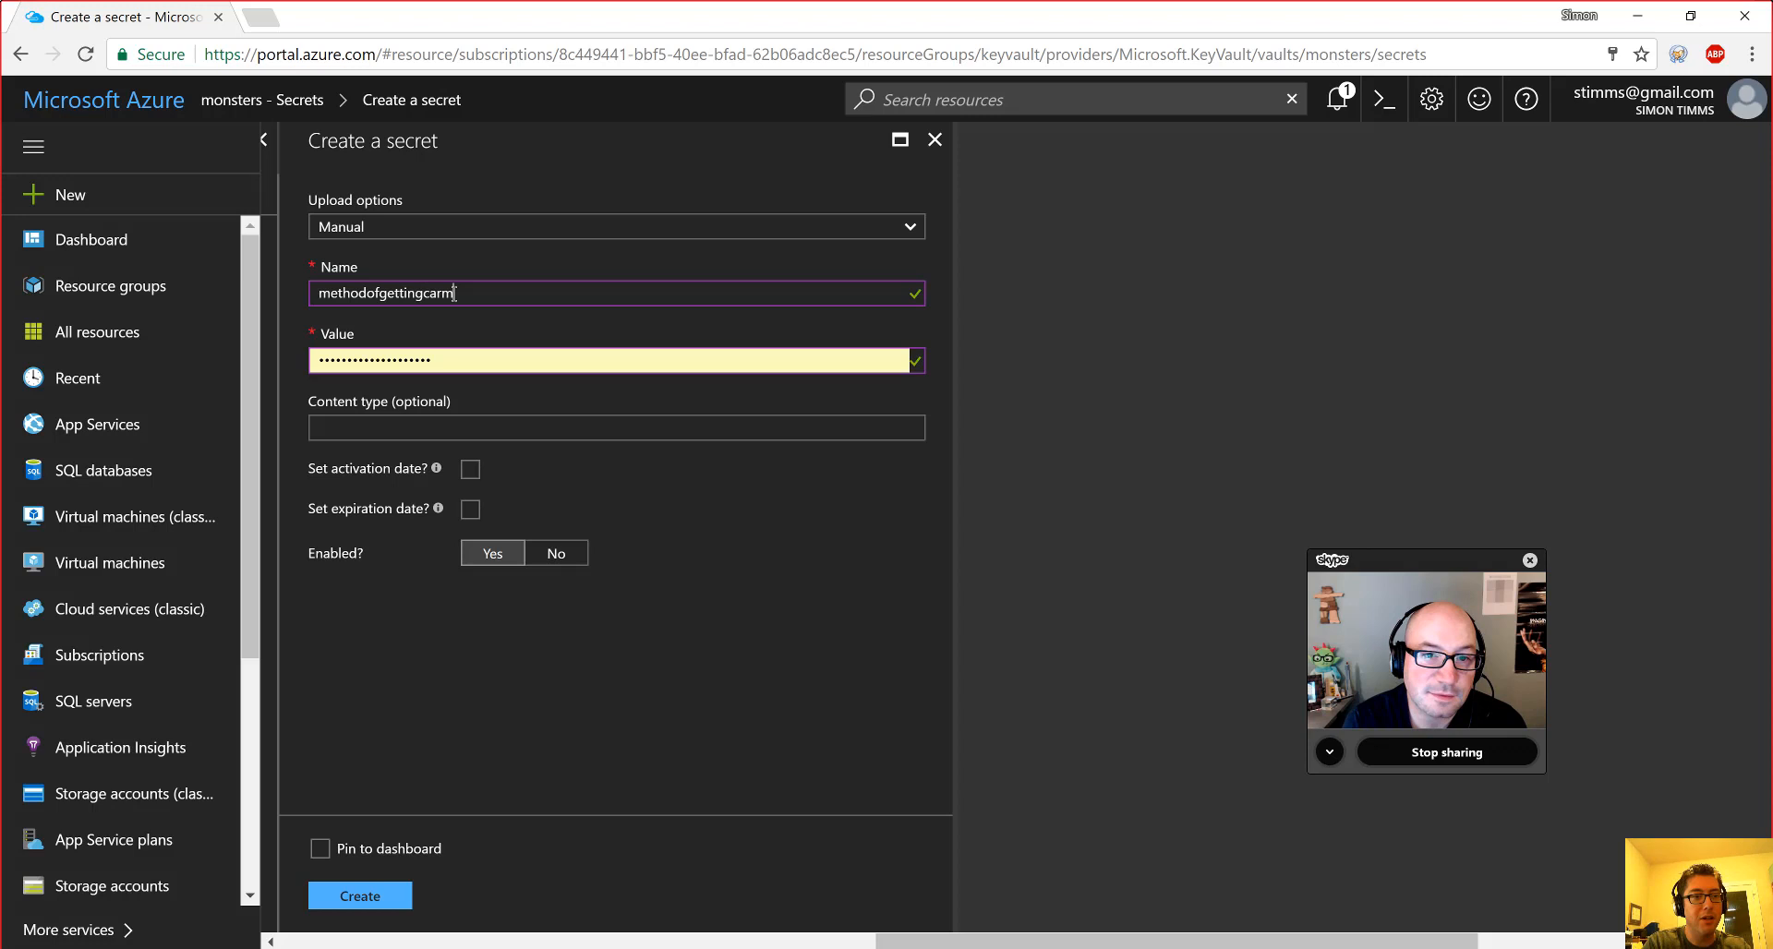
pyautogui.write('elintocente')
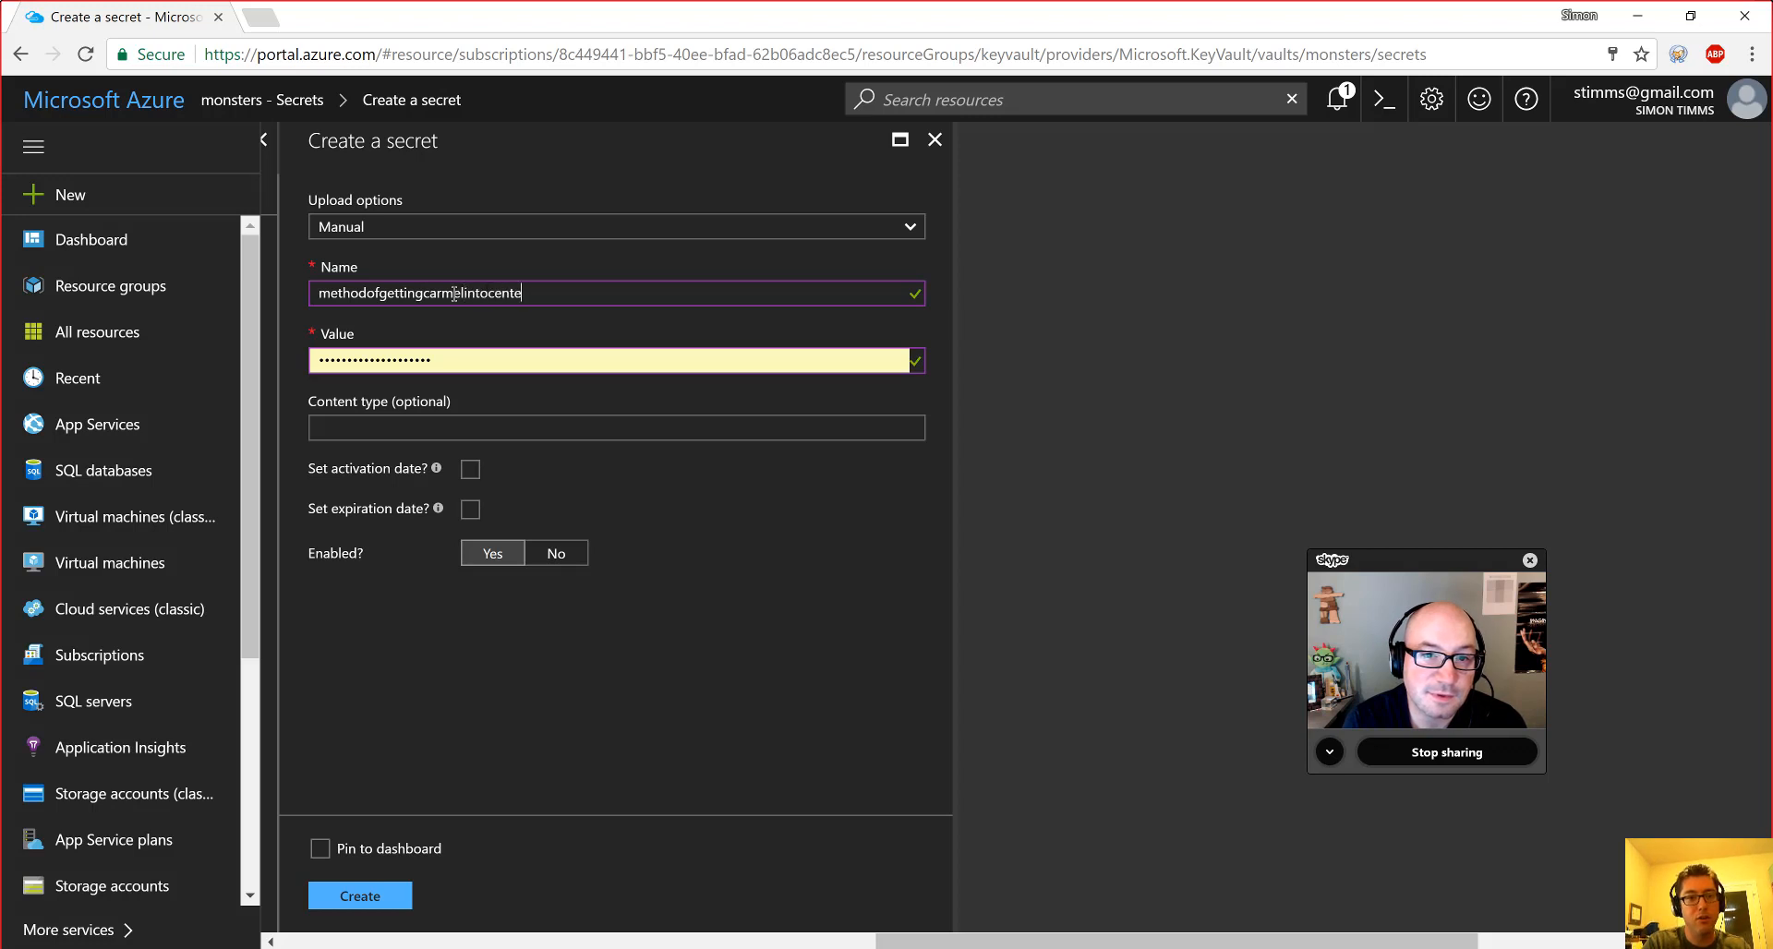
pyautogui.write('rofcar')
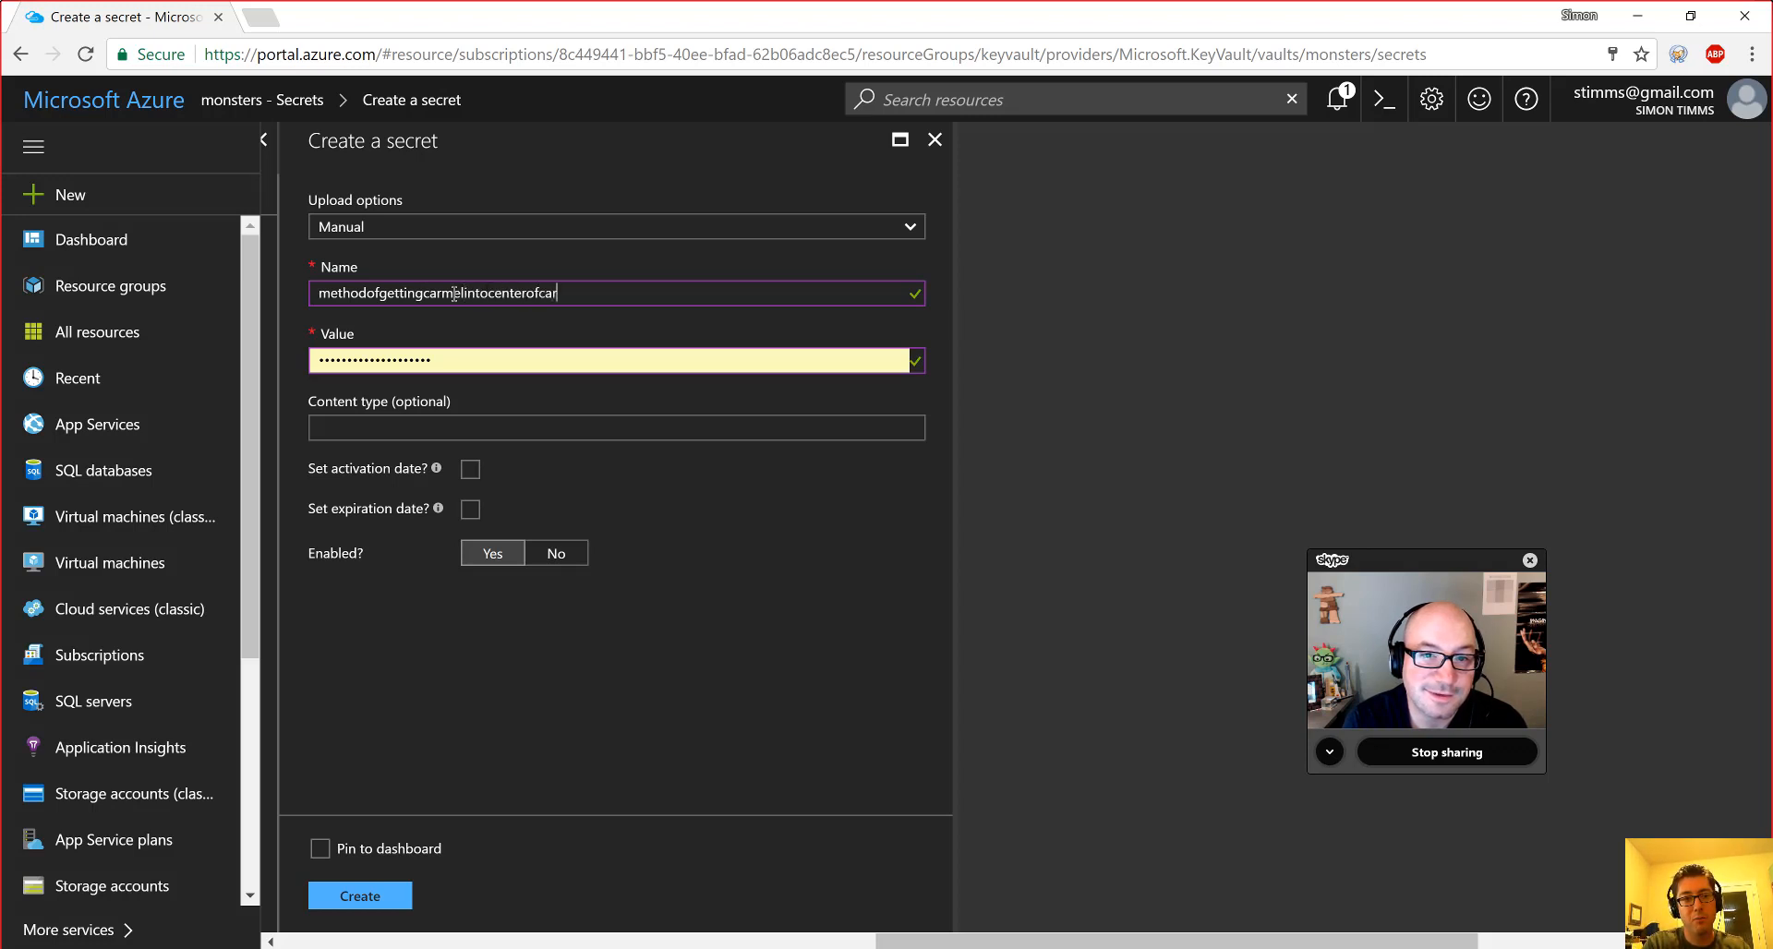
pyautogui.write('amilbar')
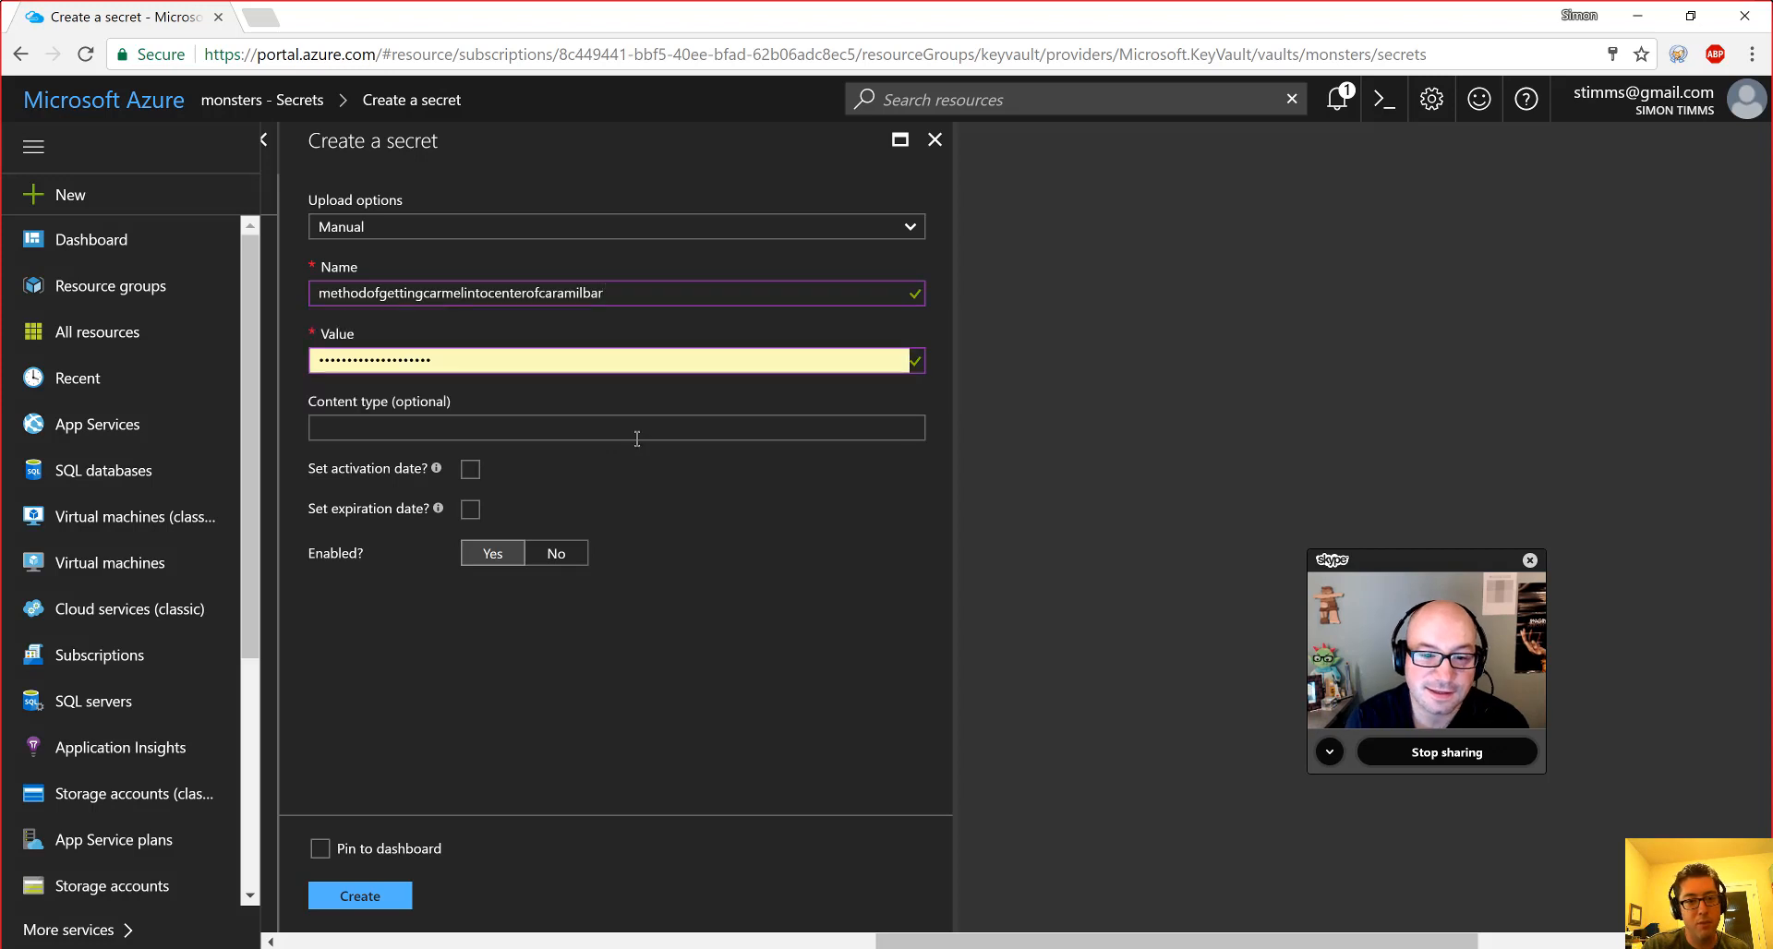
pyautogui.click(591, 360)
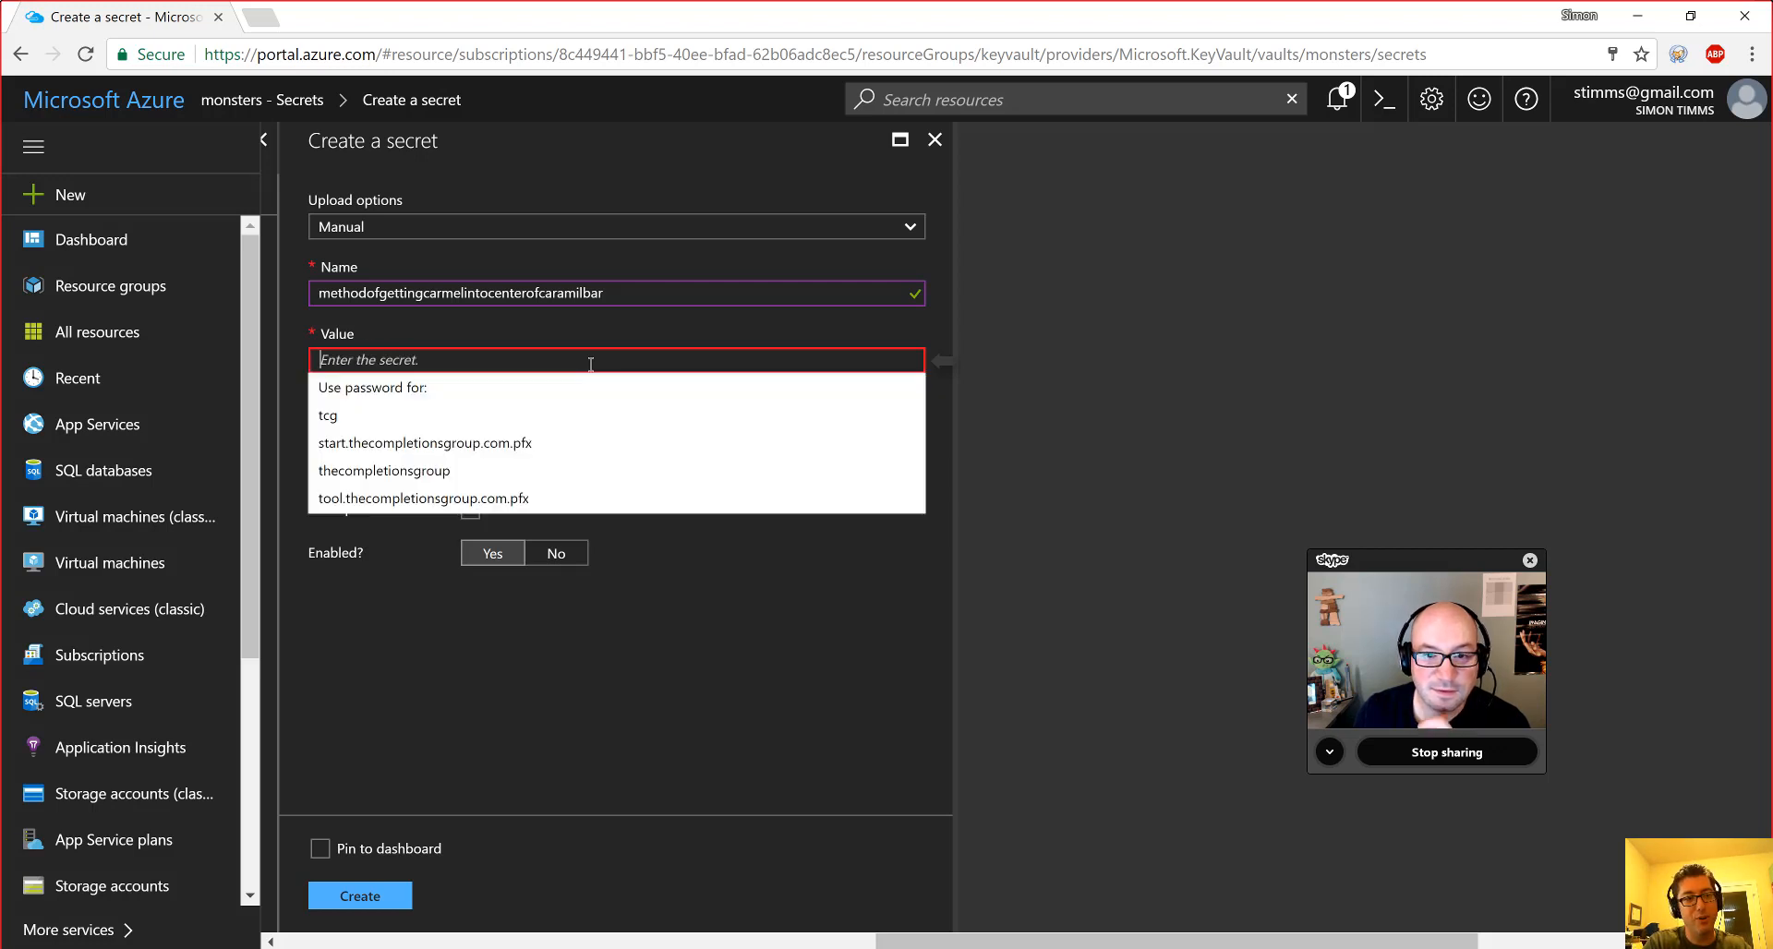
pyautogui.write('••••')
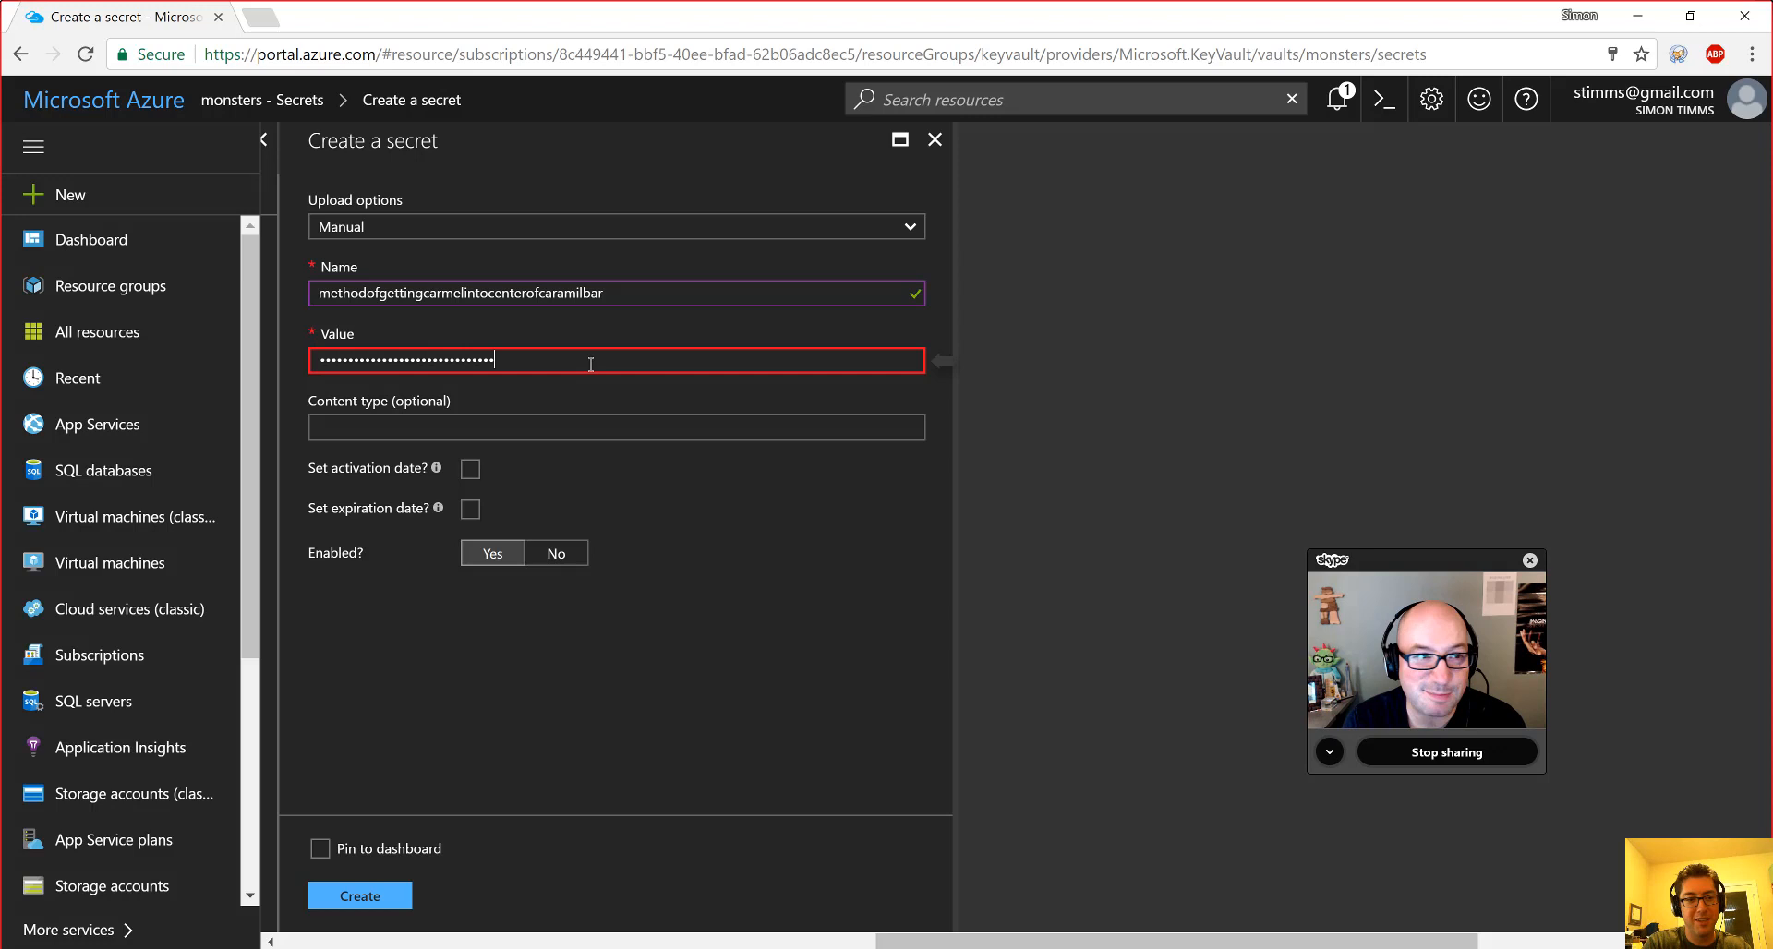
pyautogui.click(563, 427)
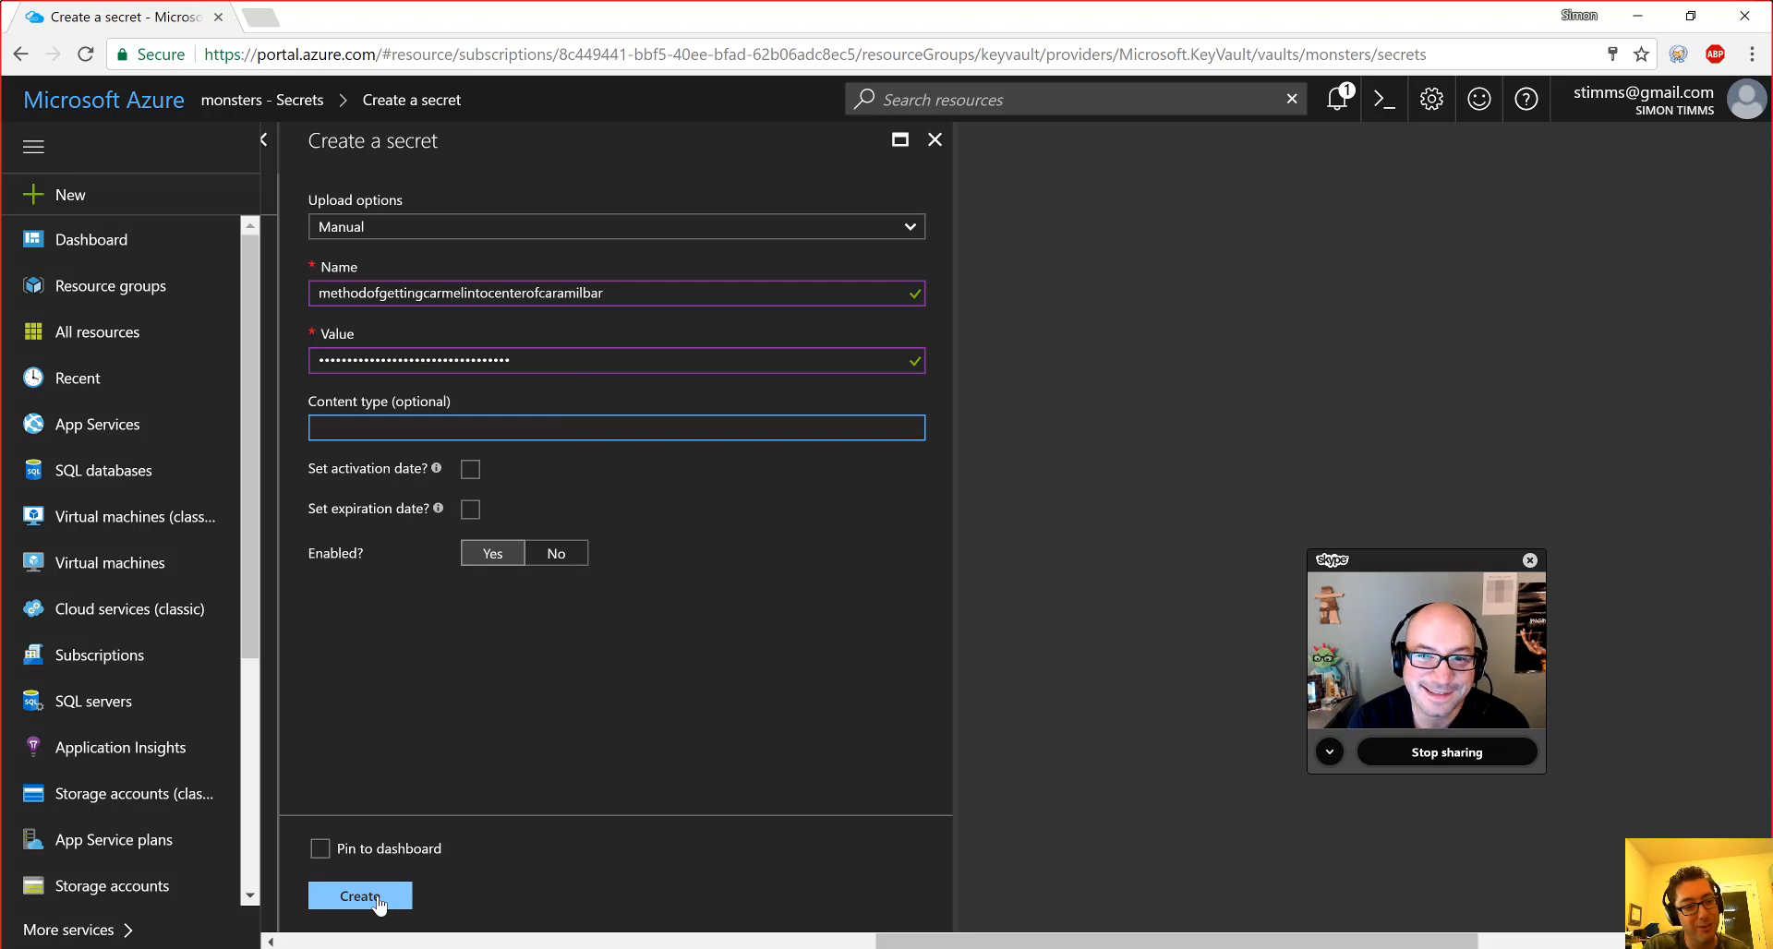
# Step: Create the methodofgettingcarmelintocenterofcaramilbar secret and refresh the Secrets list to confirm it
pyautogui.click(359, 895)
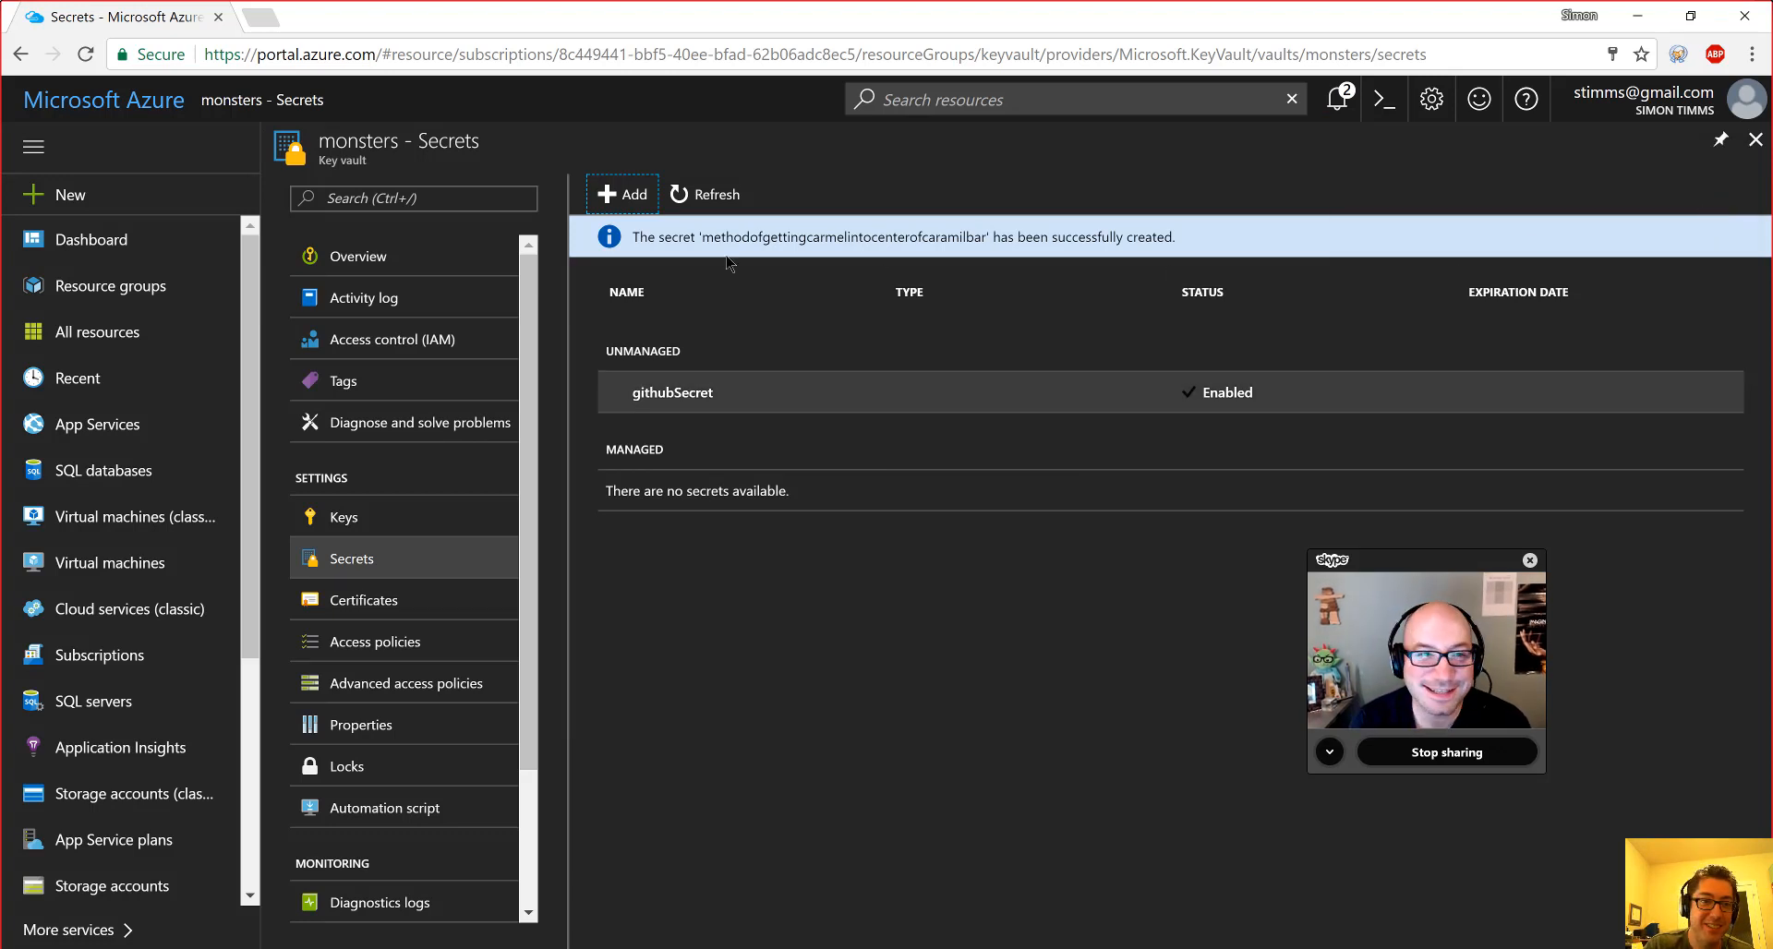
pyautogui.click(704, 194)
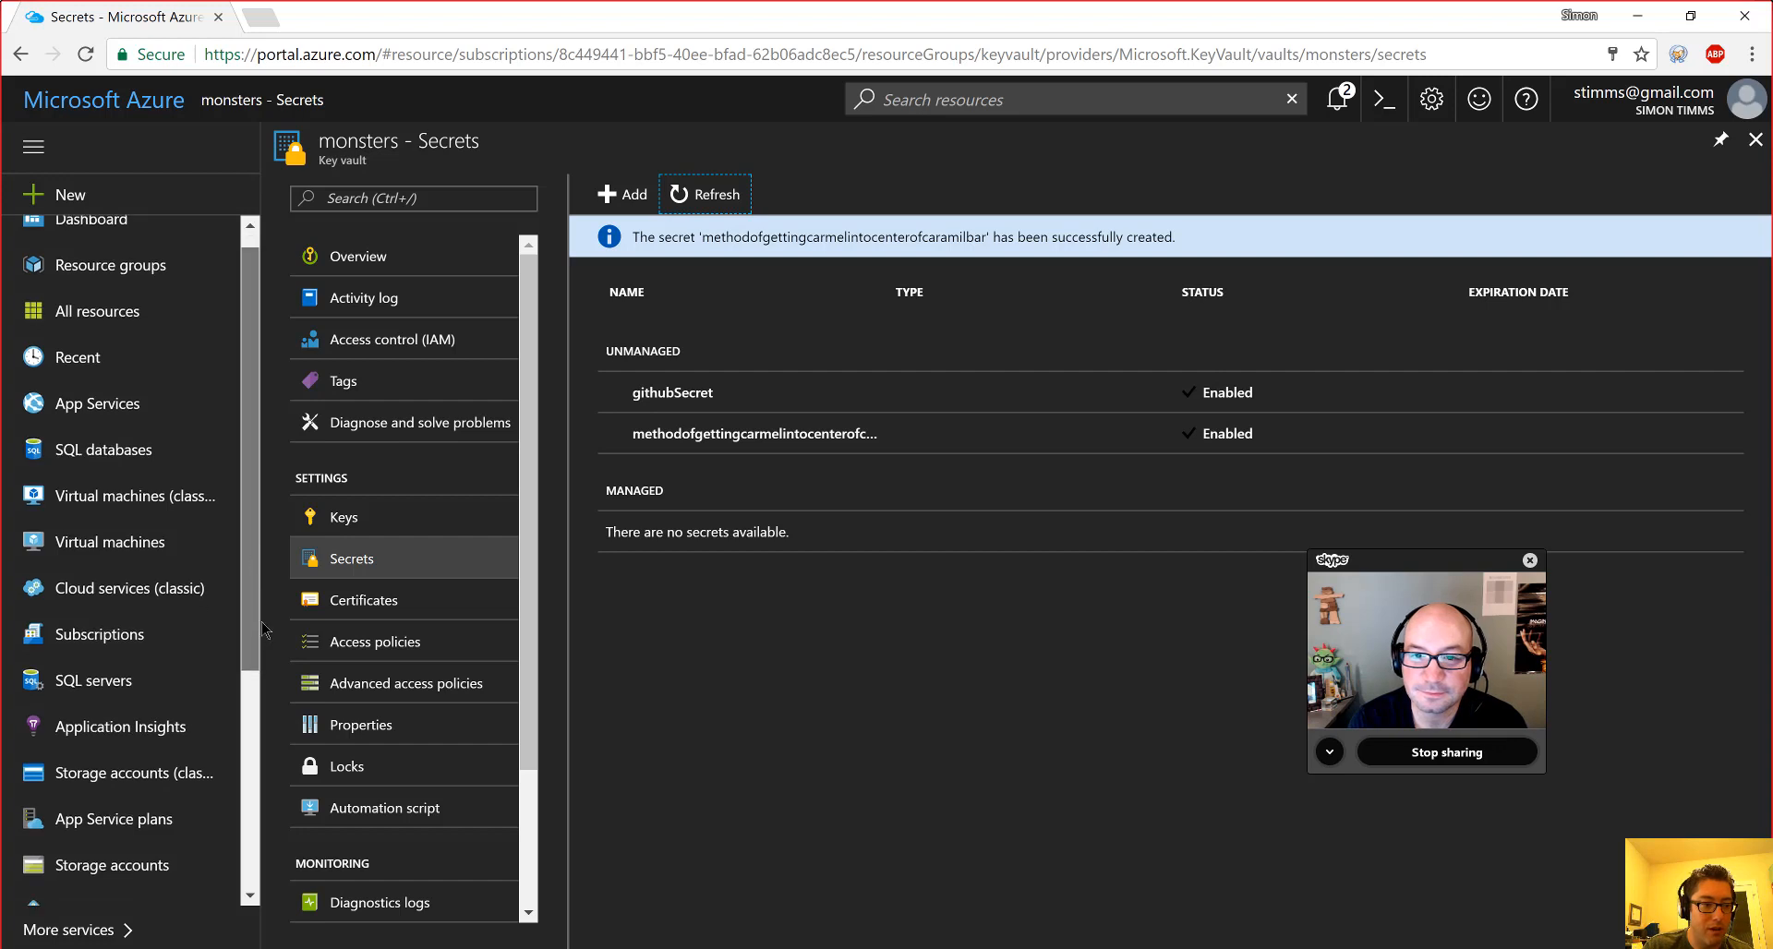
pyautogui.scroll(-3)
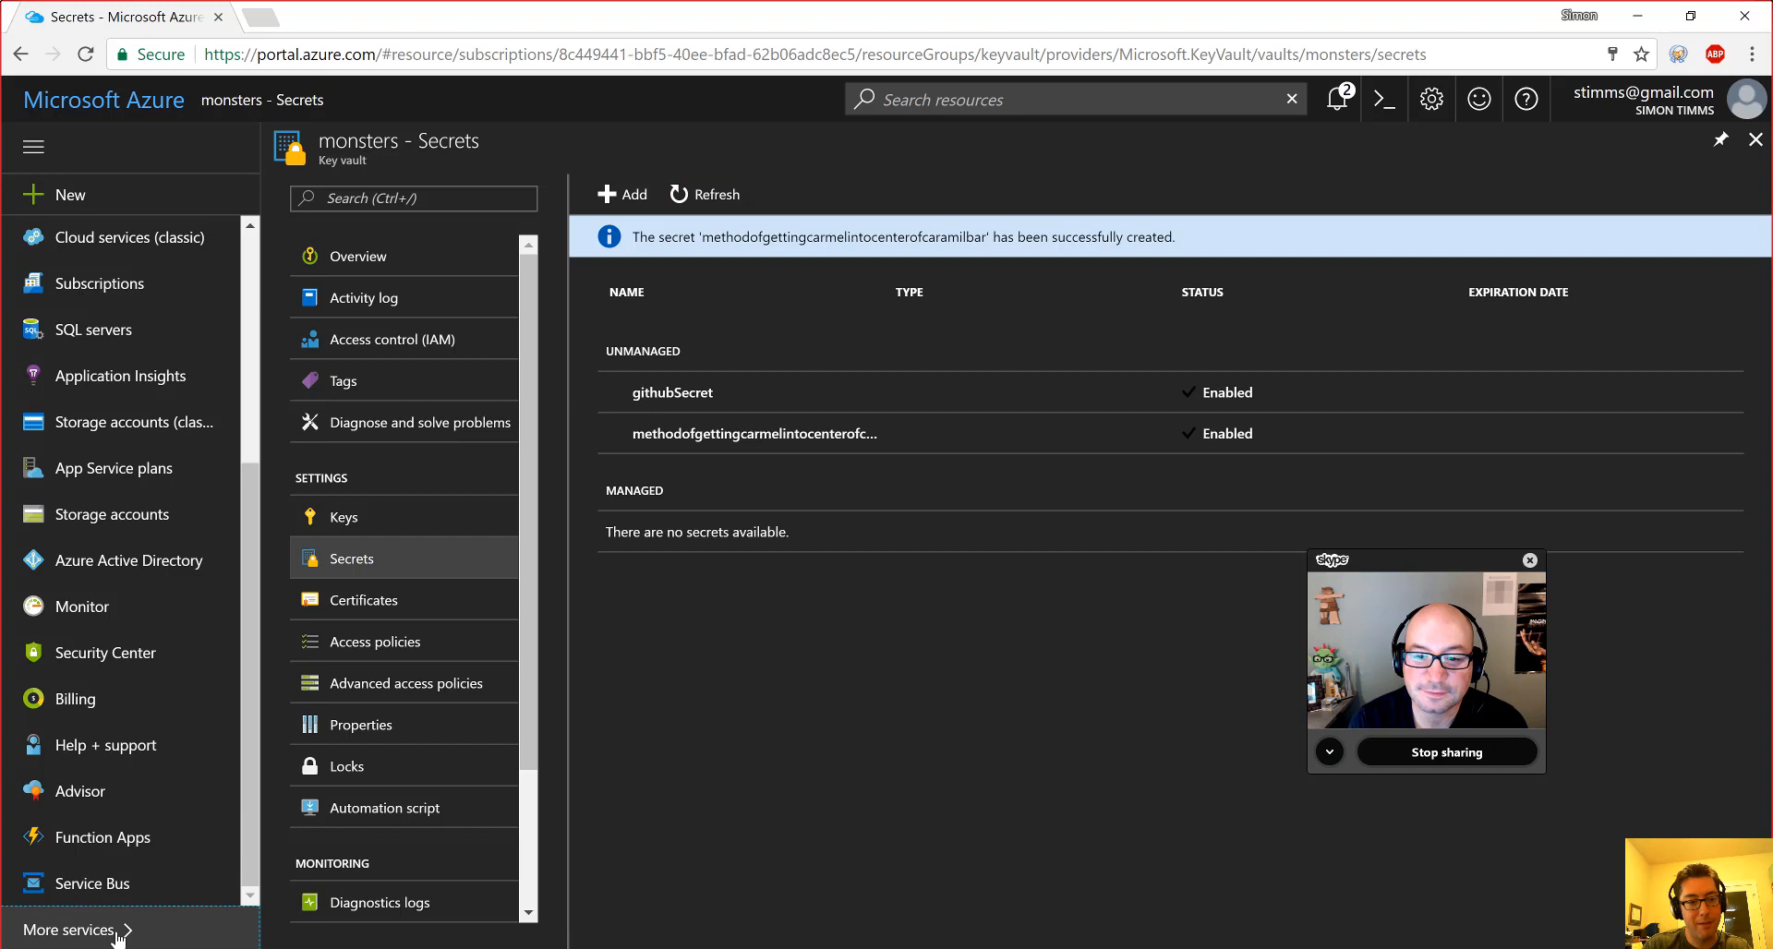
# Step: Filter services for 'active', open Azure Active Directory, and go to App registrations
pyautogui.click(72, 930)
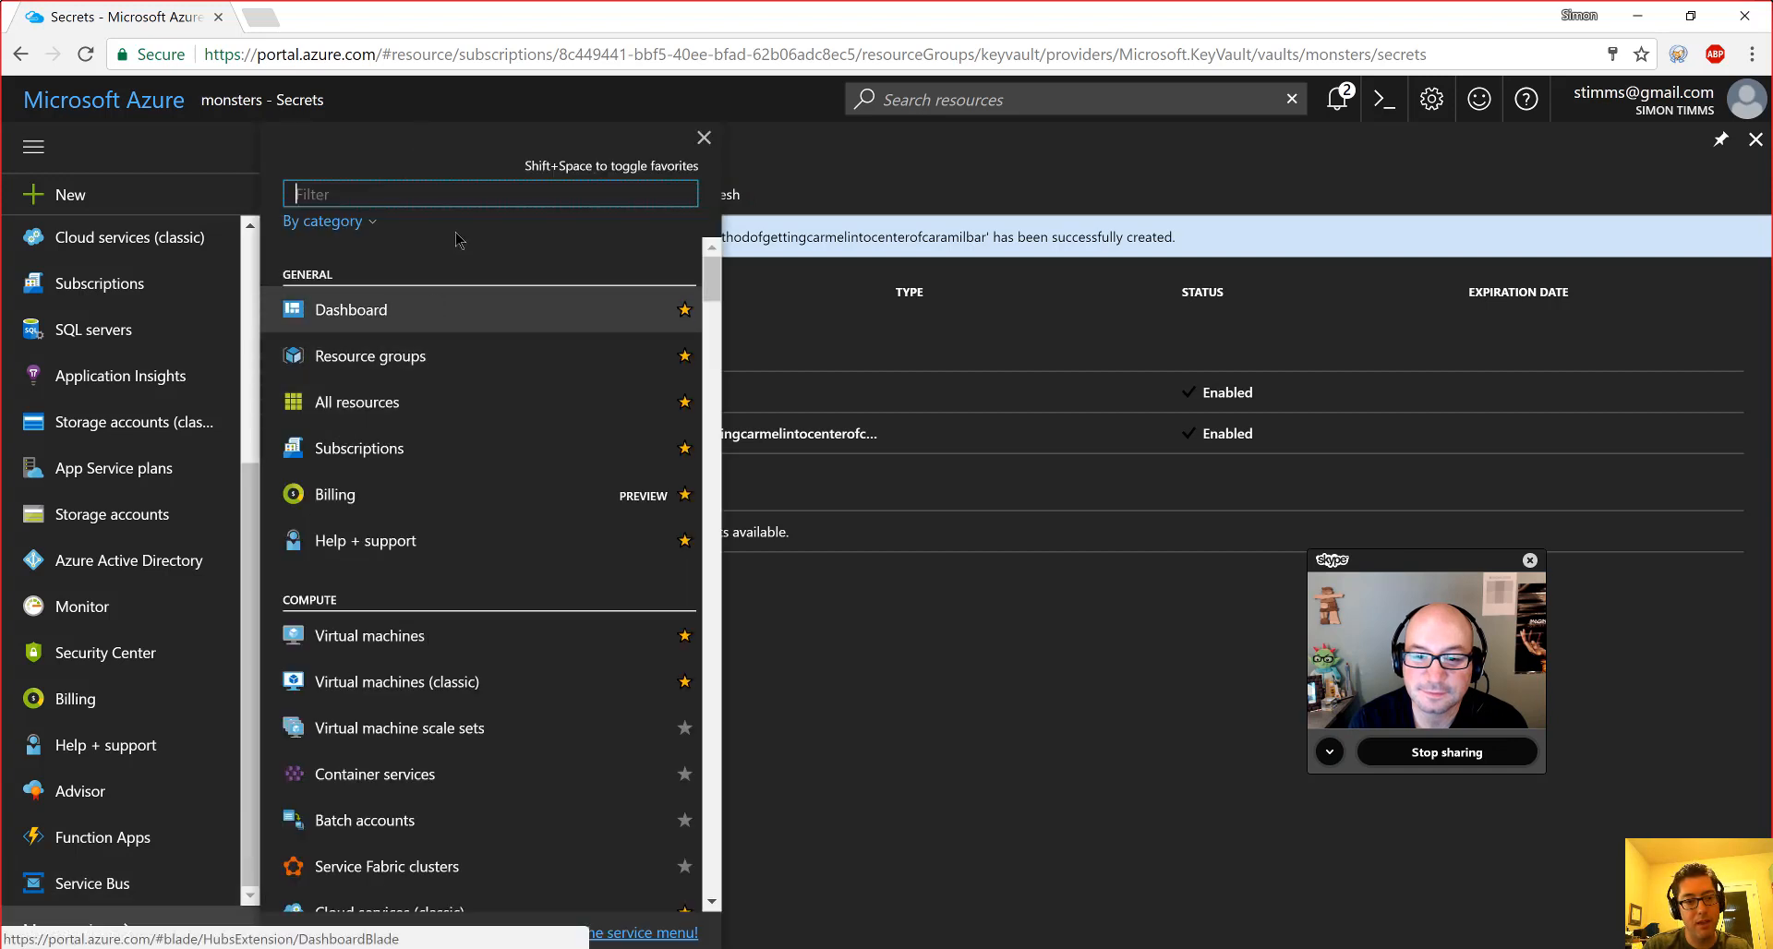
pyautogui.write('a')
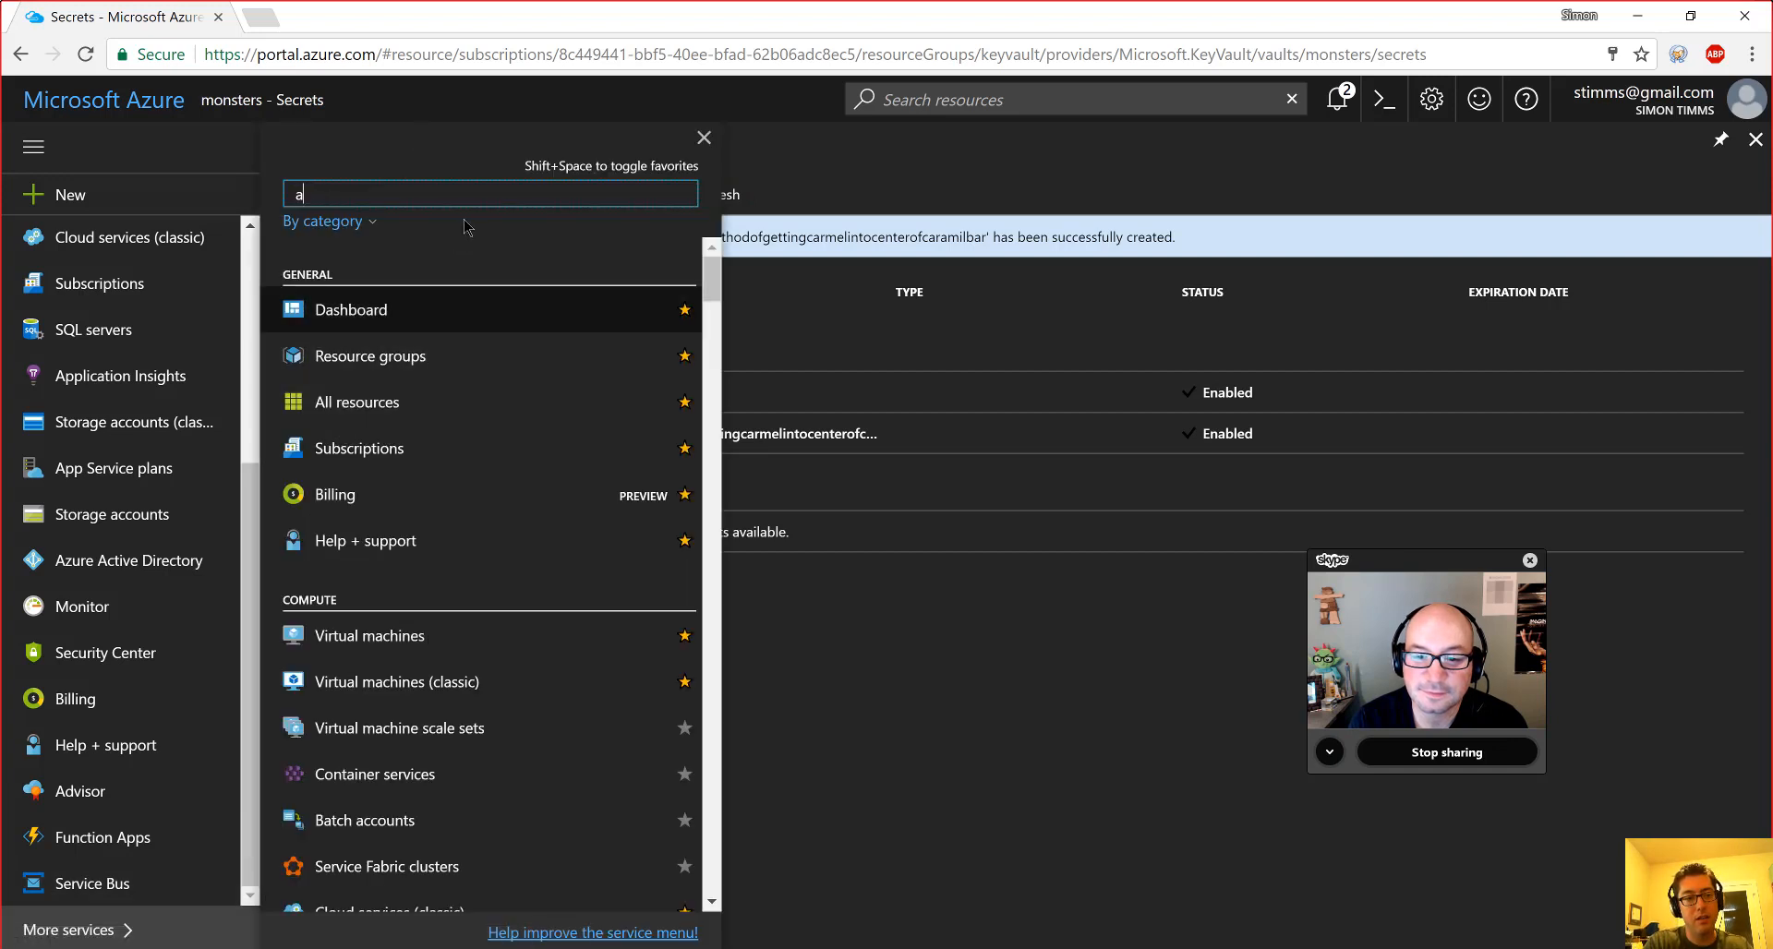
pyautogui.write('ctive')
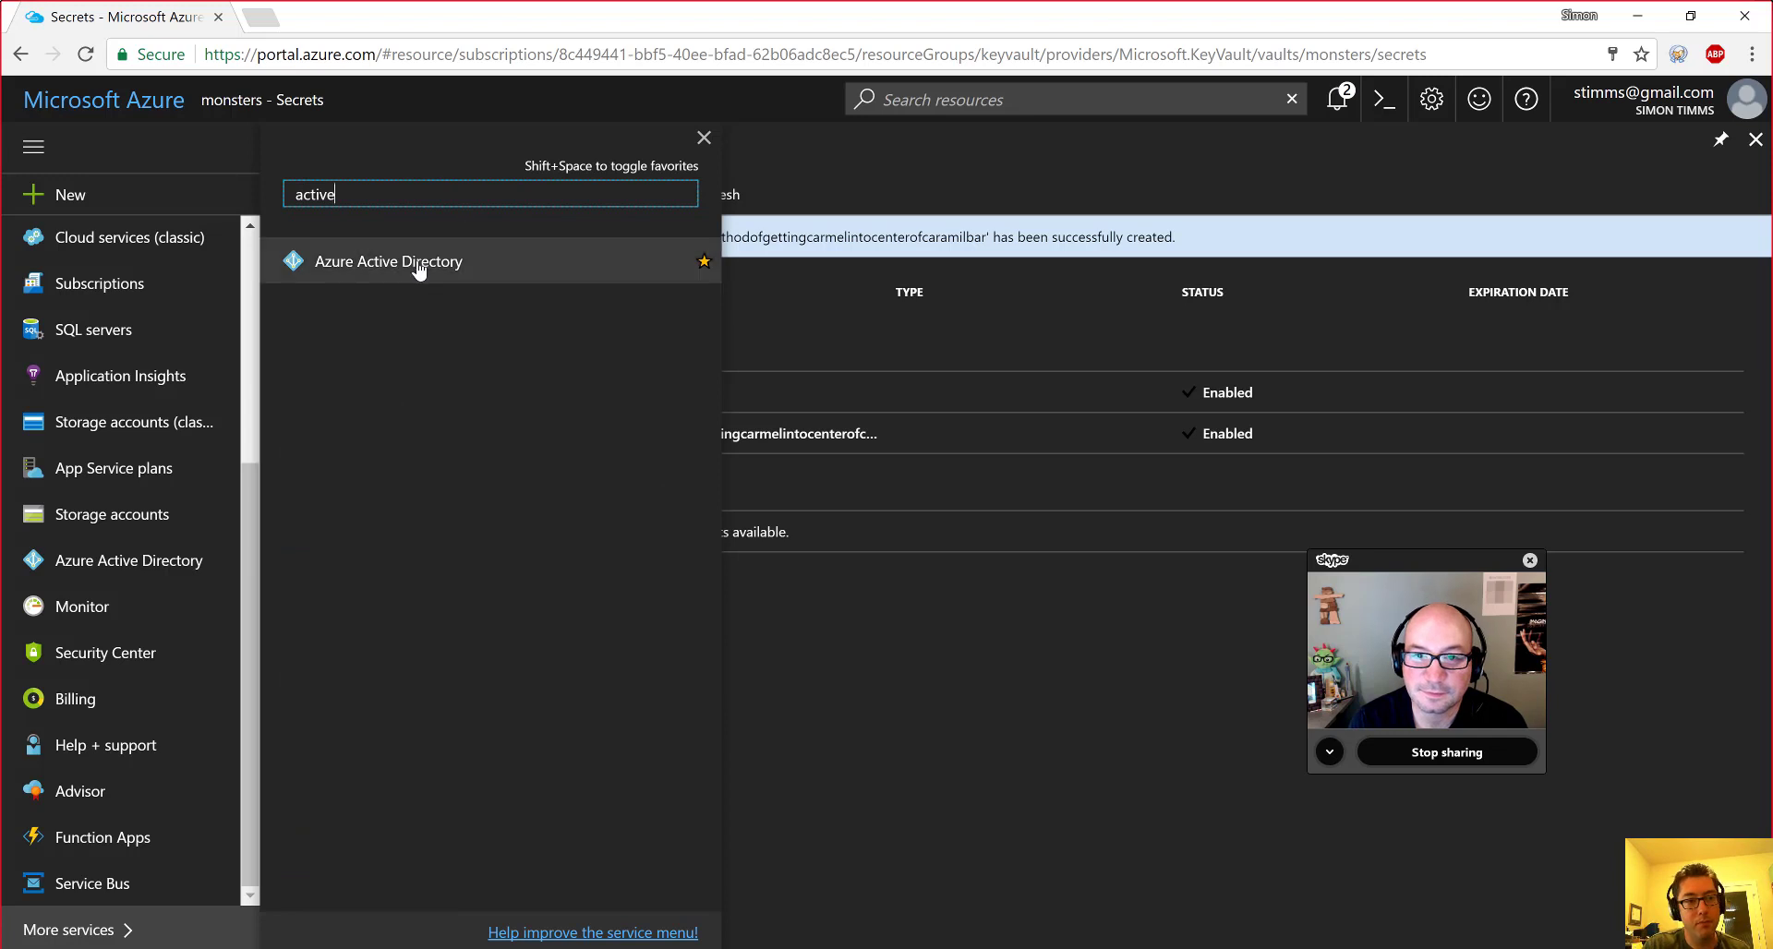
pyautogui.click(704, 136)
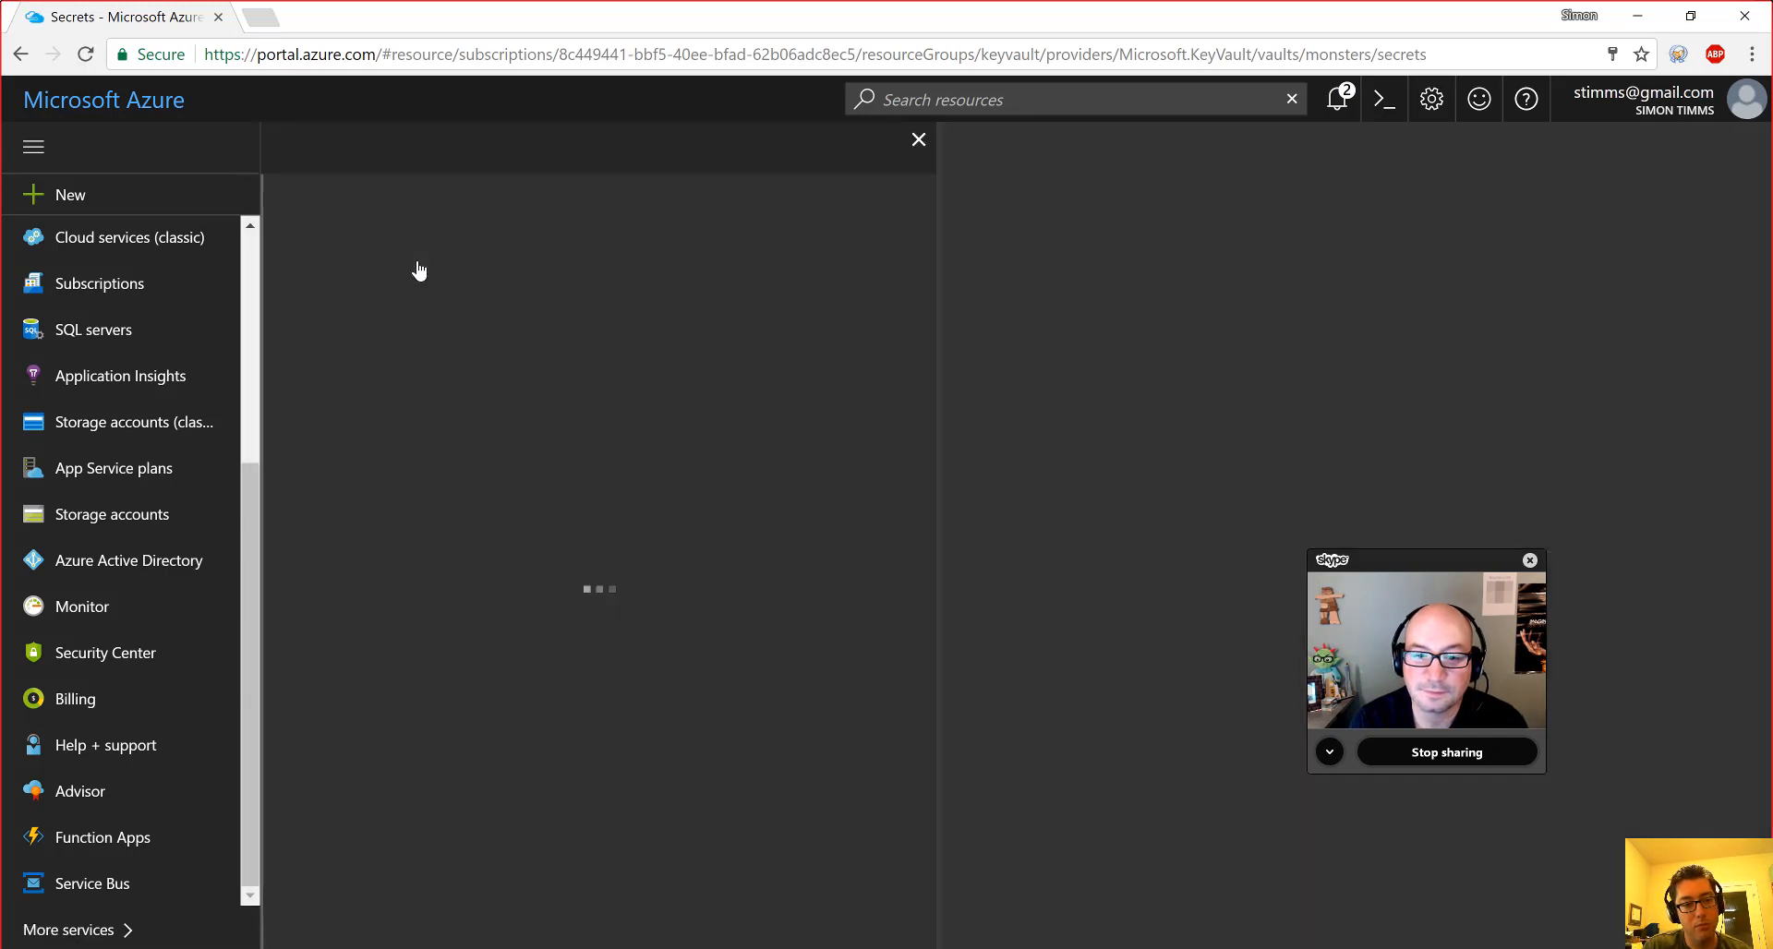
pyautogui.click(128, 560)
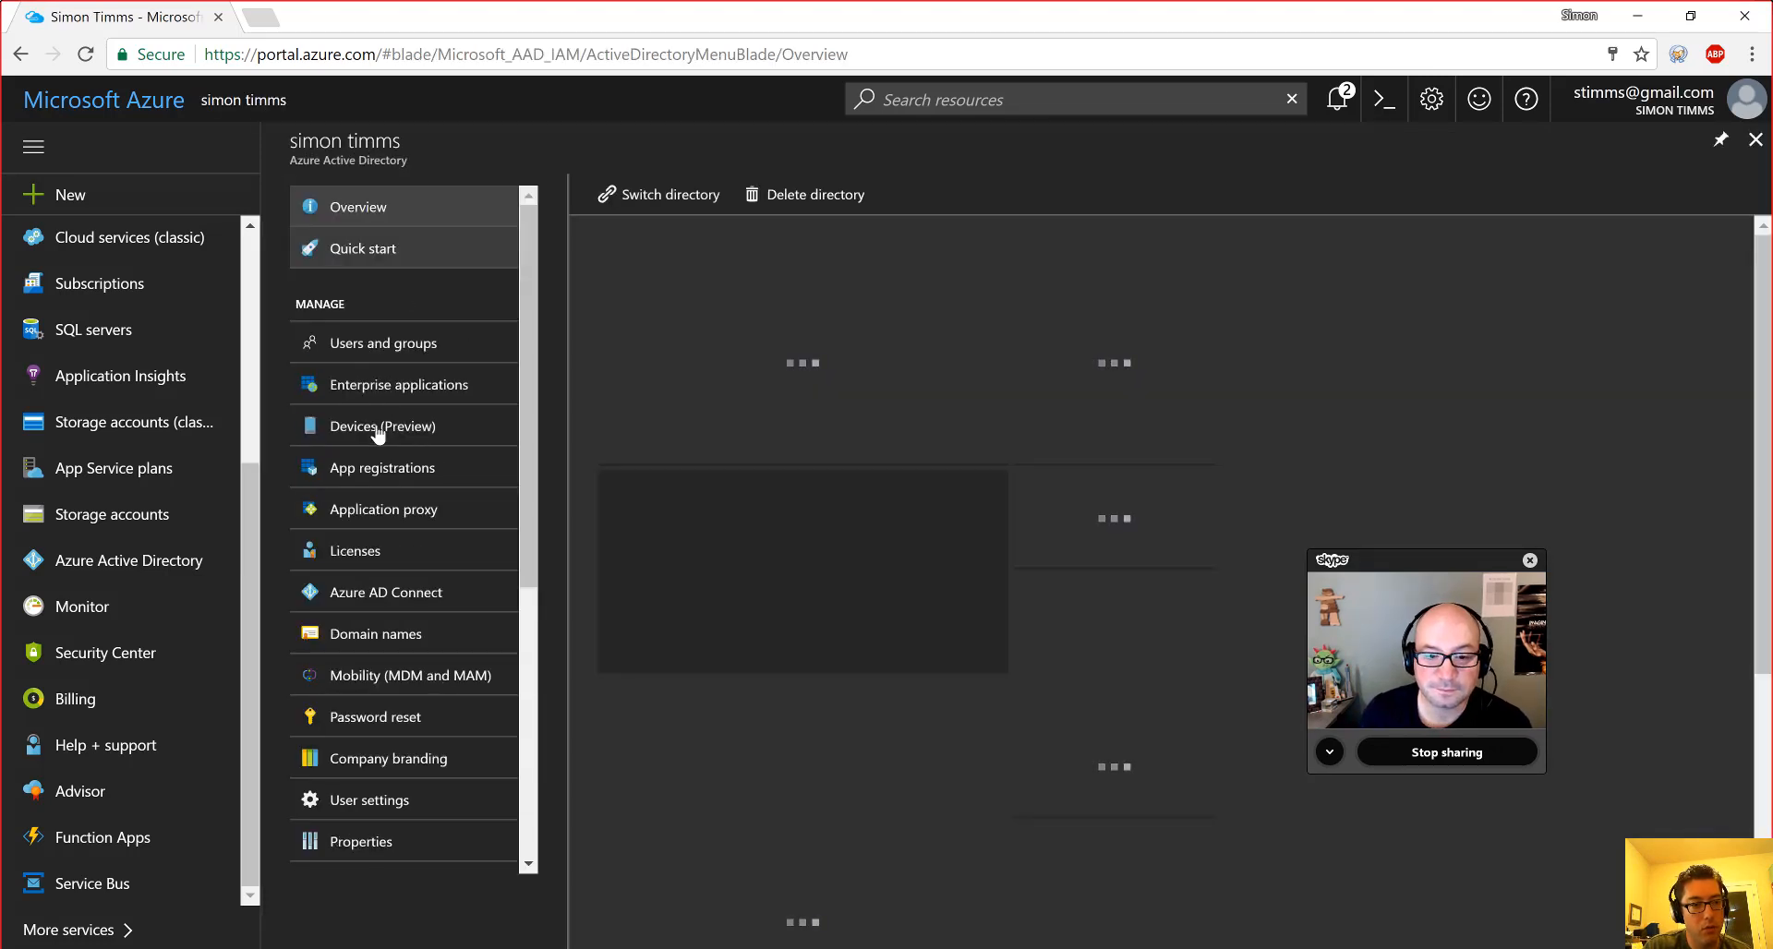
pyautogui.click(382, 468)
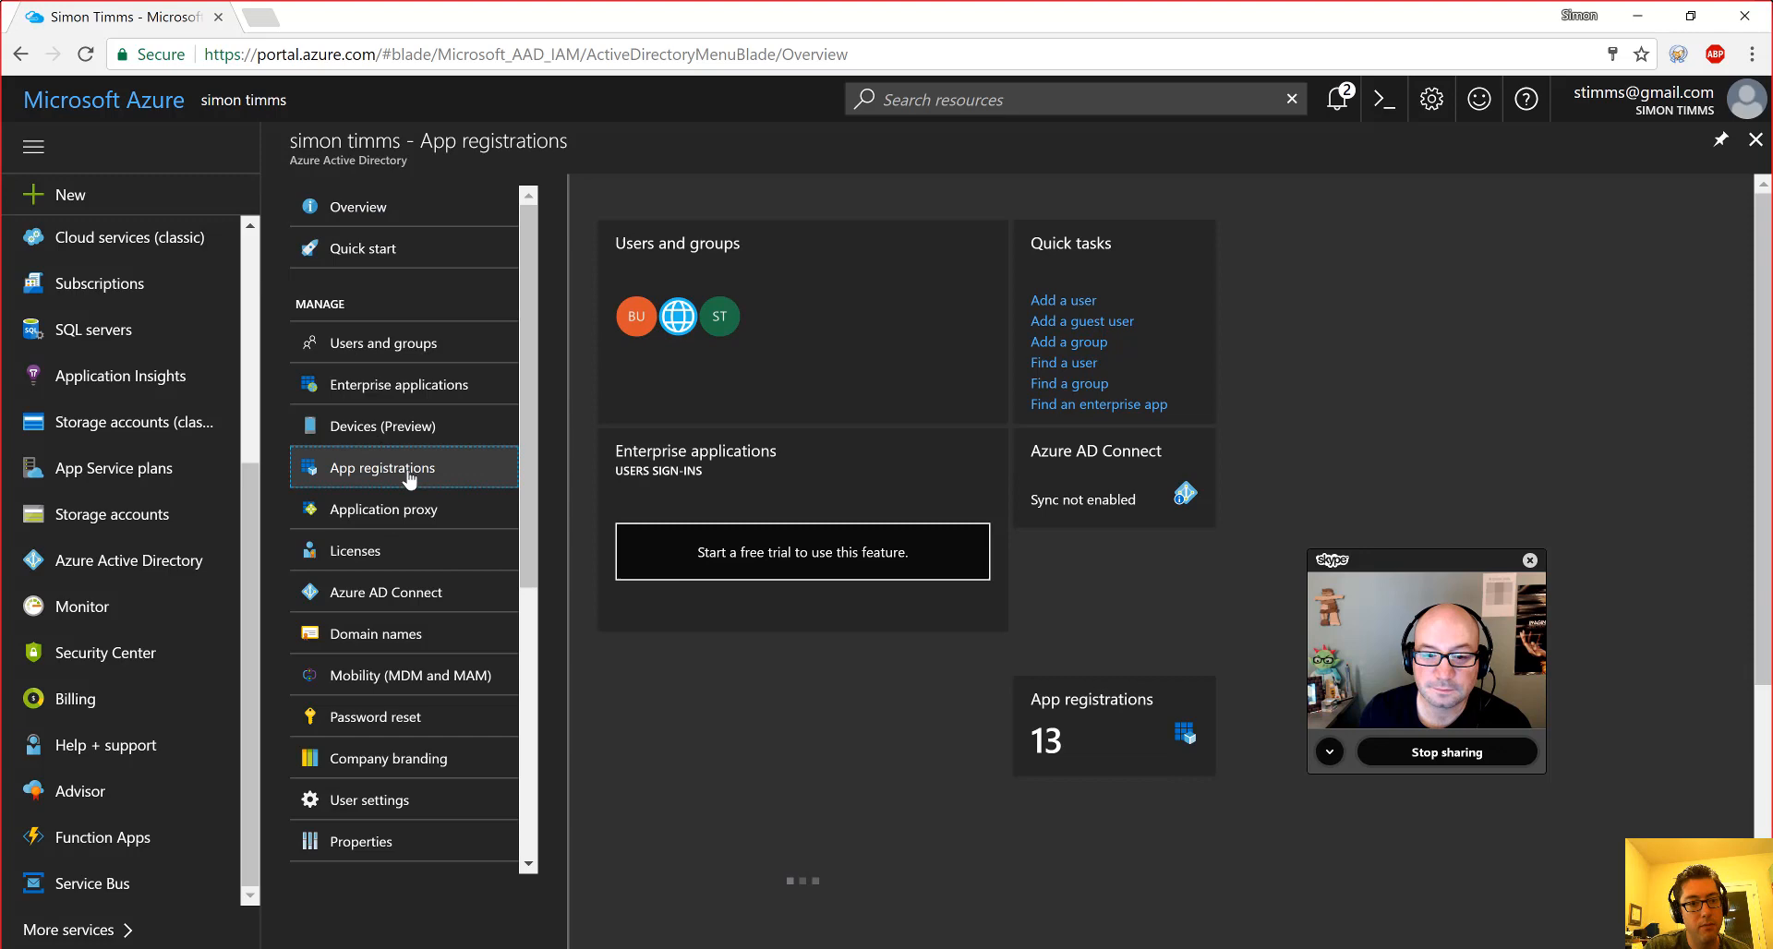
pyautogui.click(381, 468)
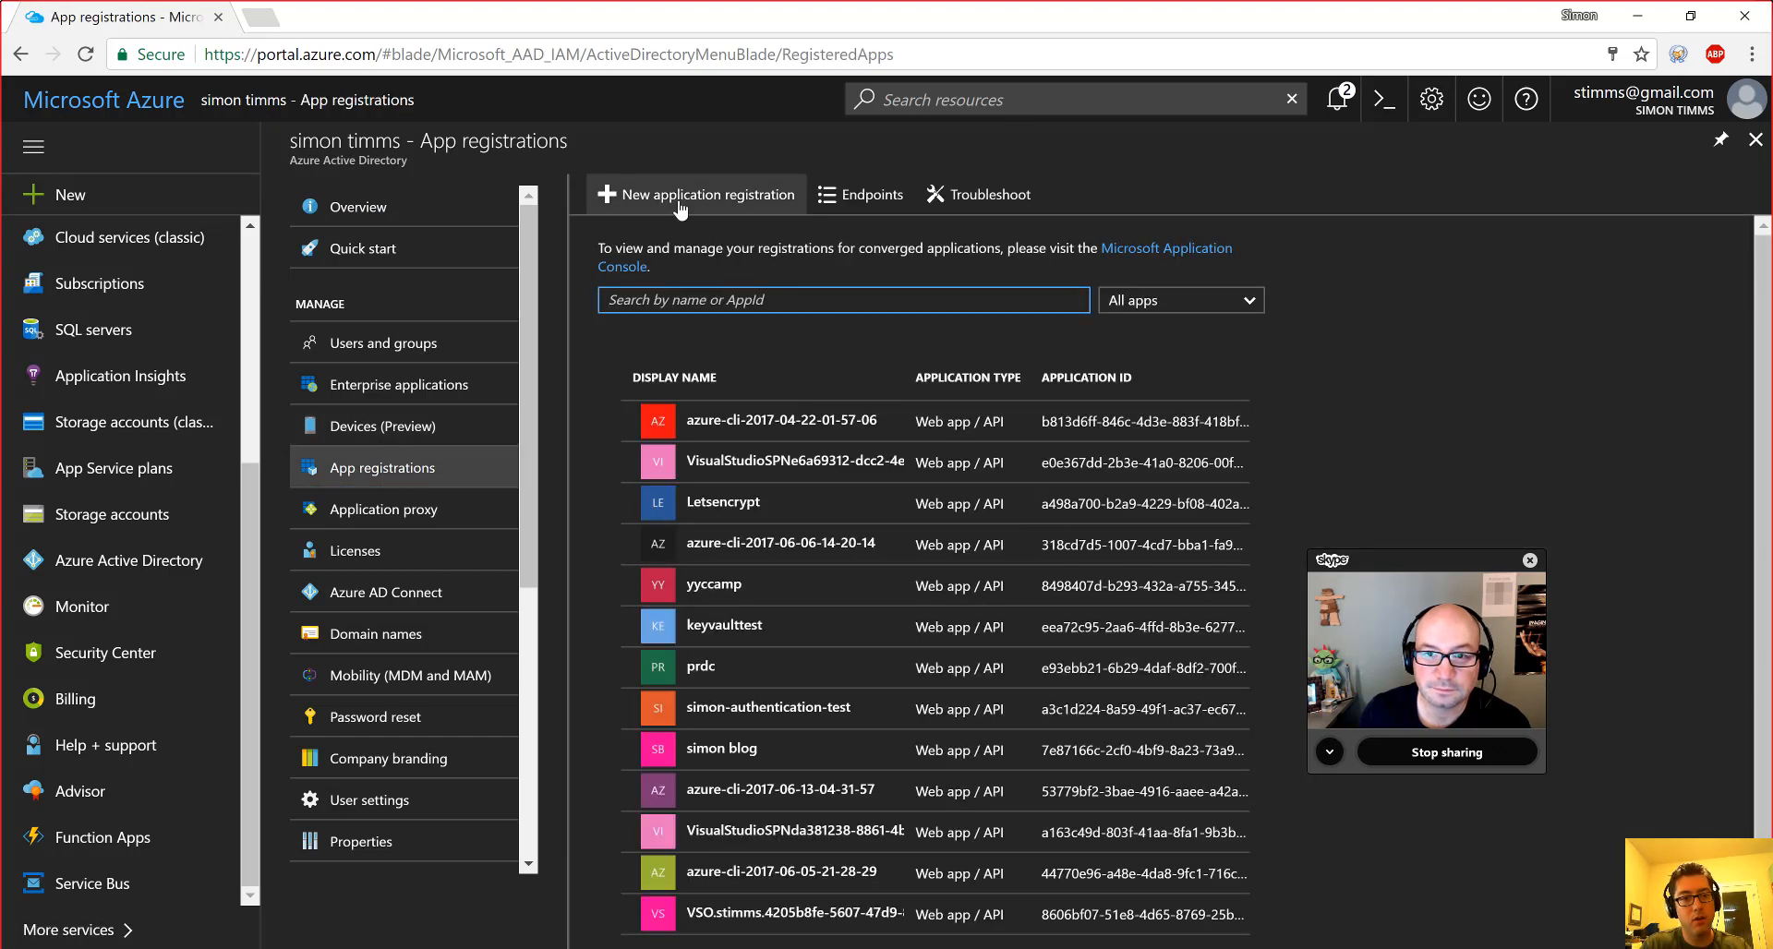
pyautogui.click(696, 195)
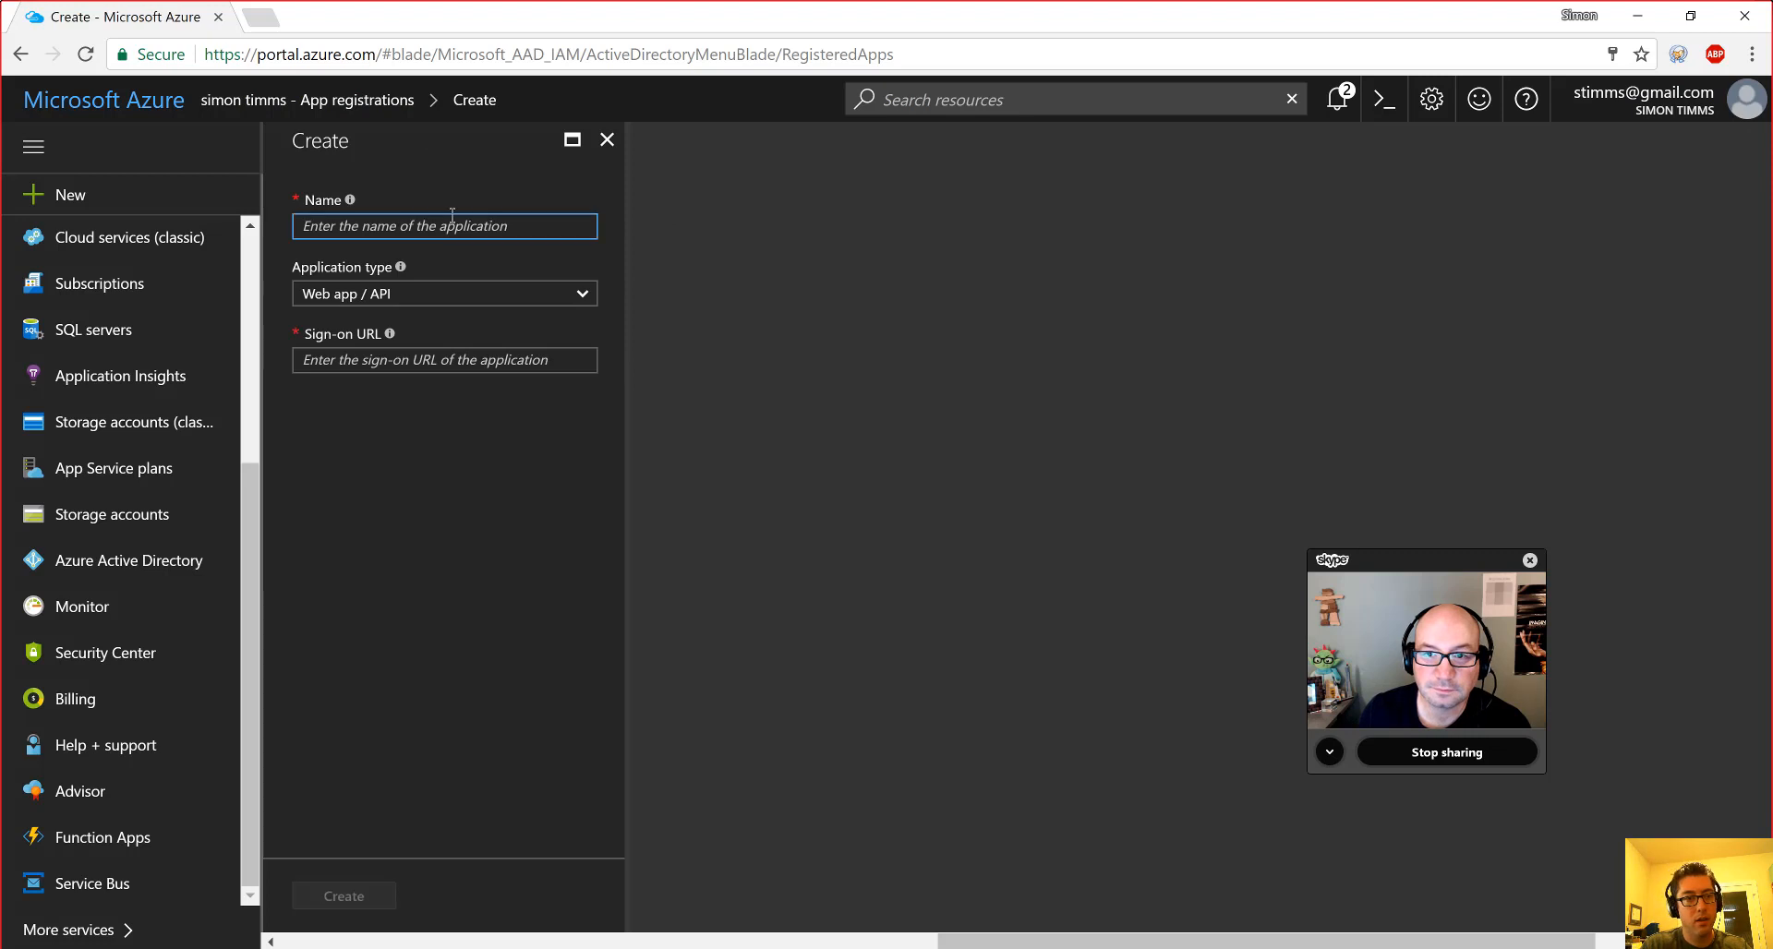
pyautogui.write('caramilk')
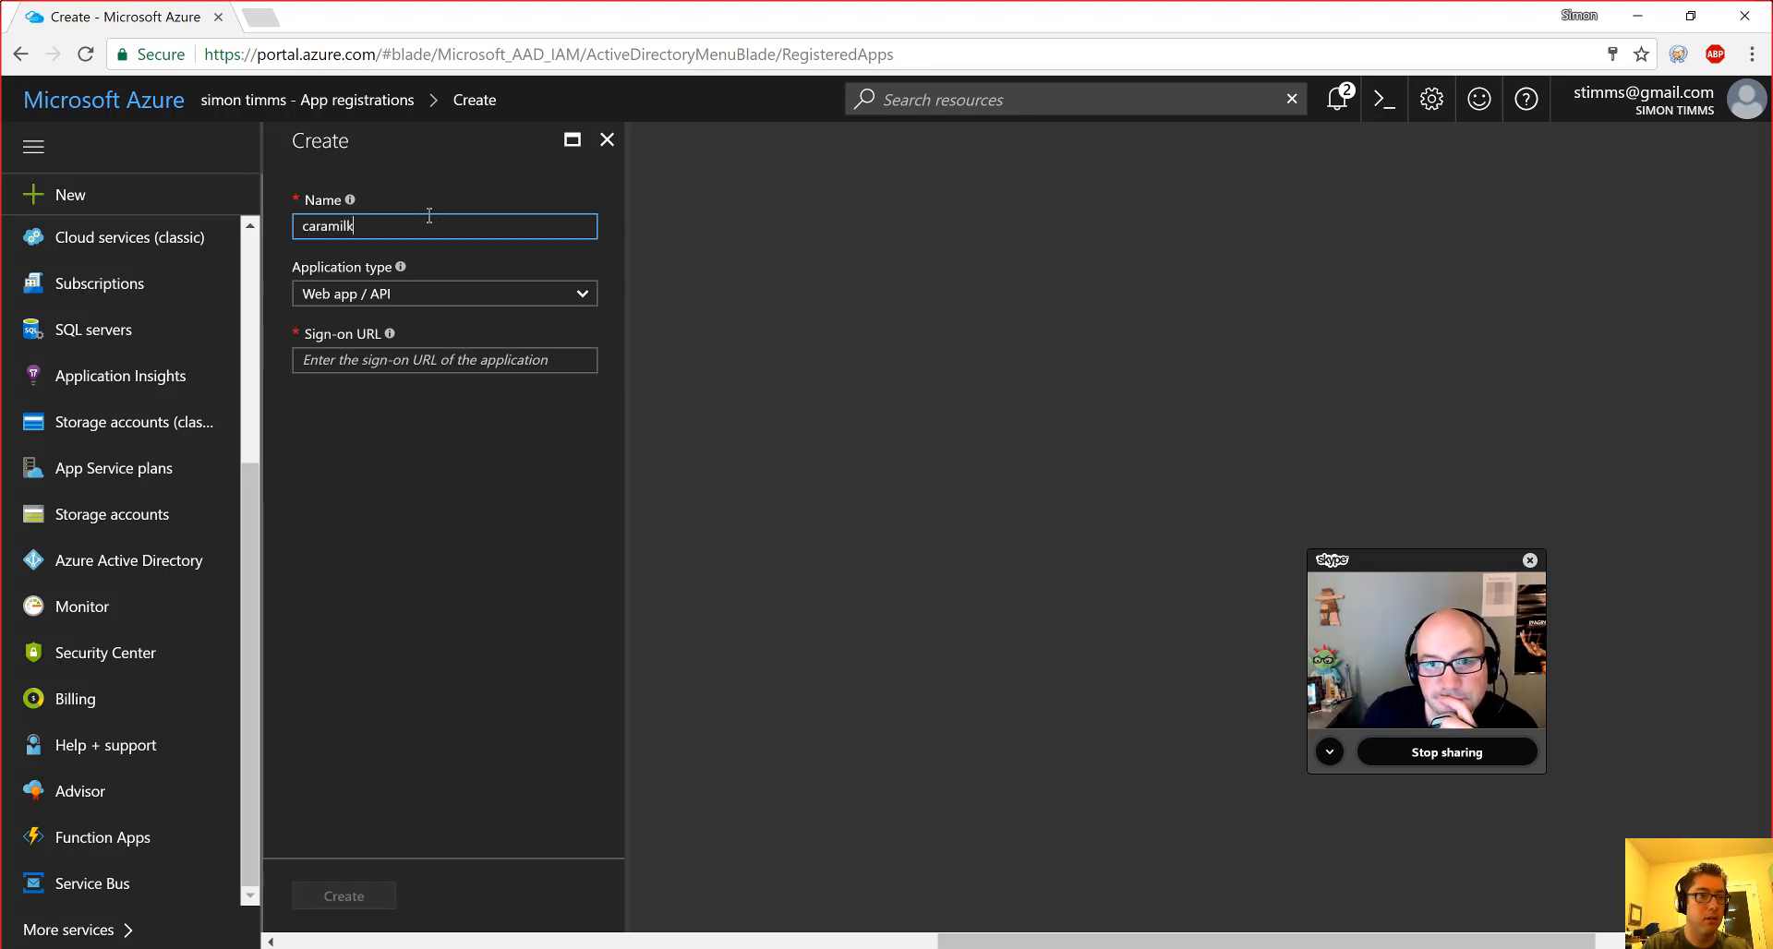
pyautogui.click(443, 294)
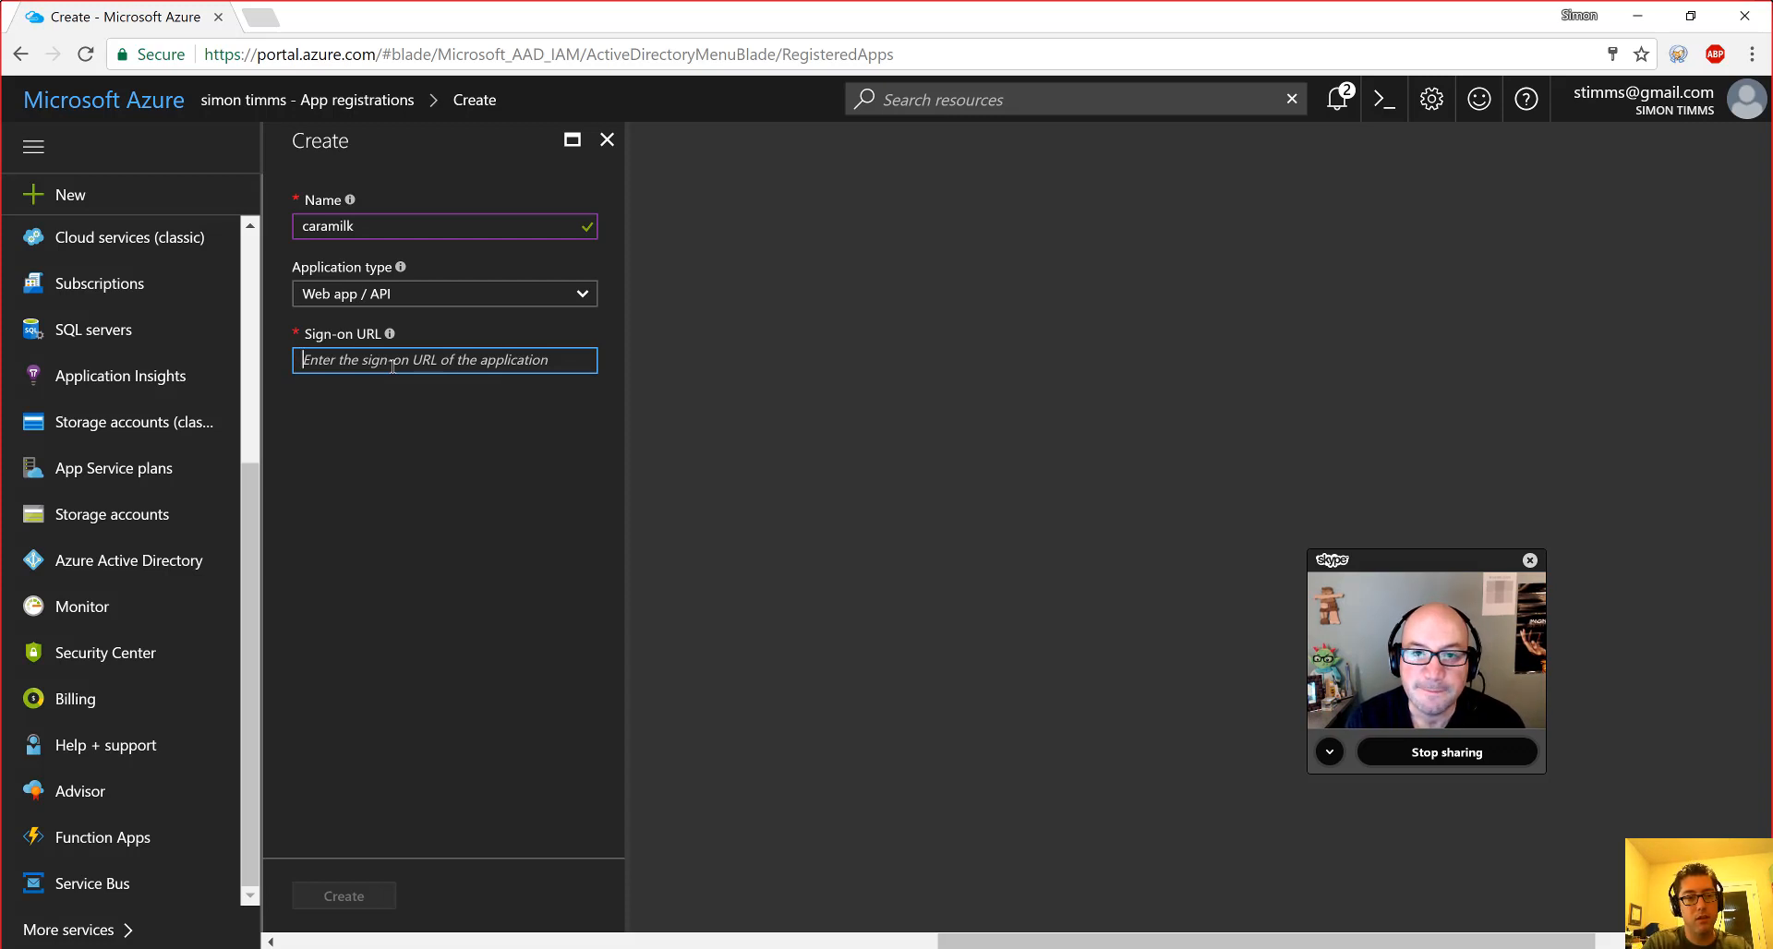
pyautogui.write('http://localhost')
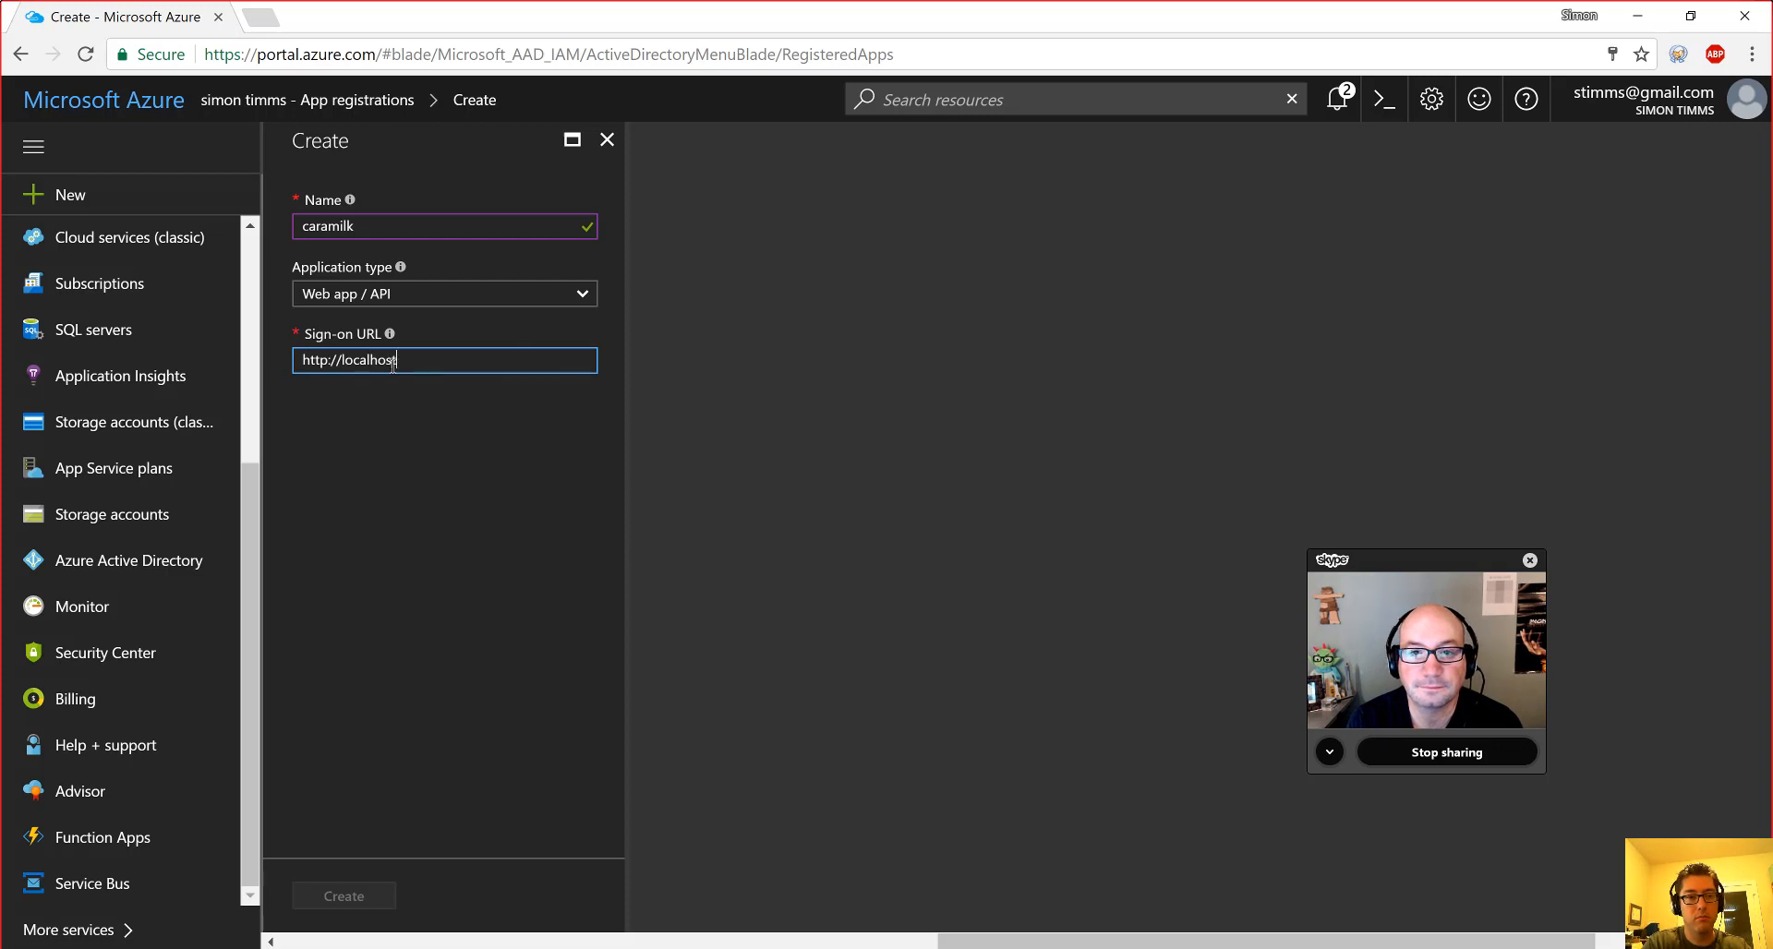
pyautogui.write('.org')
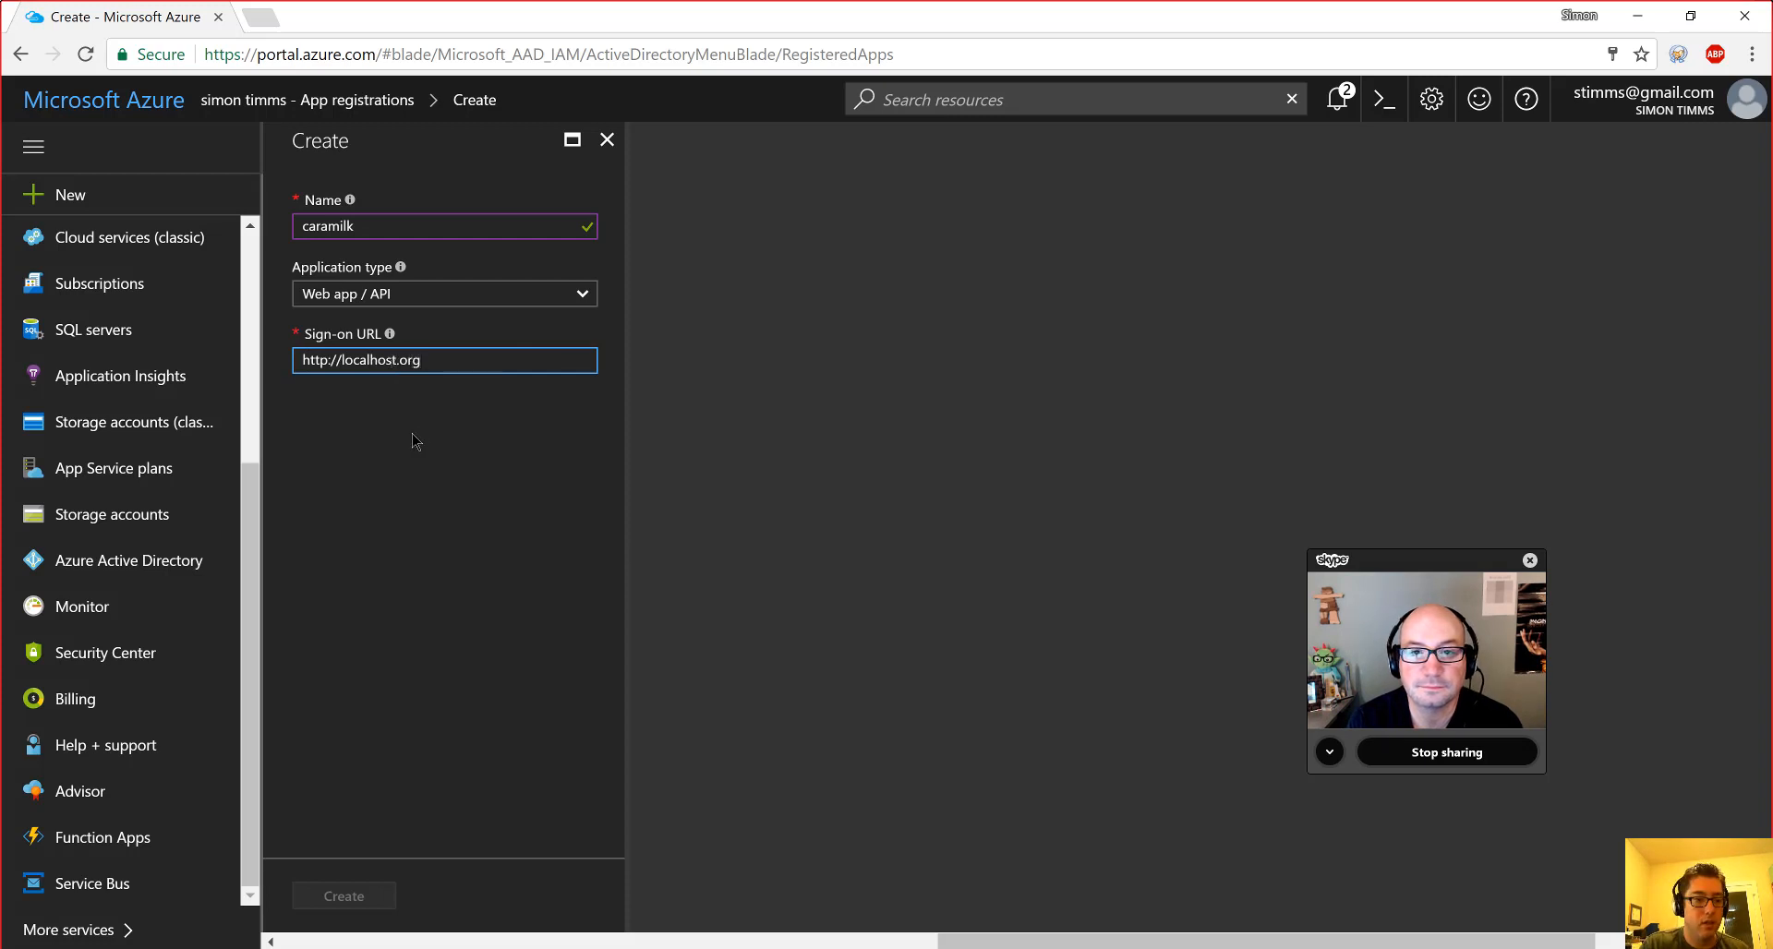
# Step: Create caramilk, filter registrations by 'cara', and open the caramilk registration
pyautogui.click(344, 895)
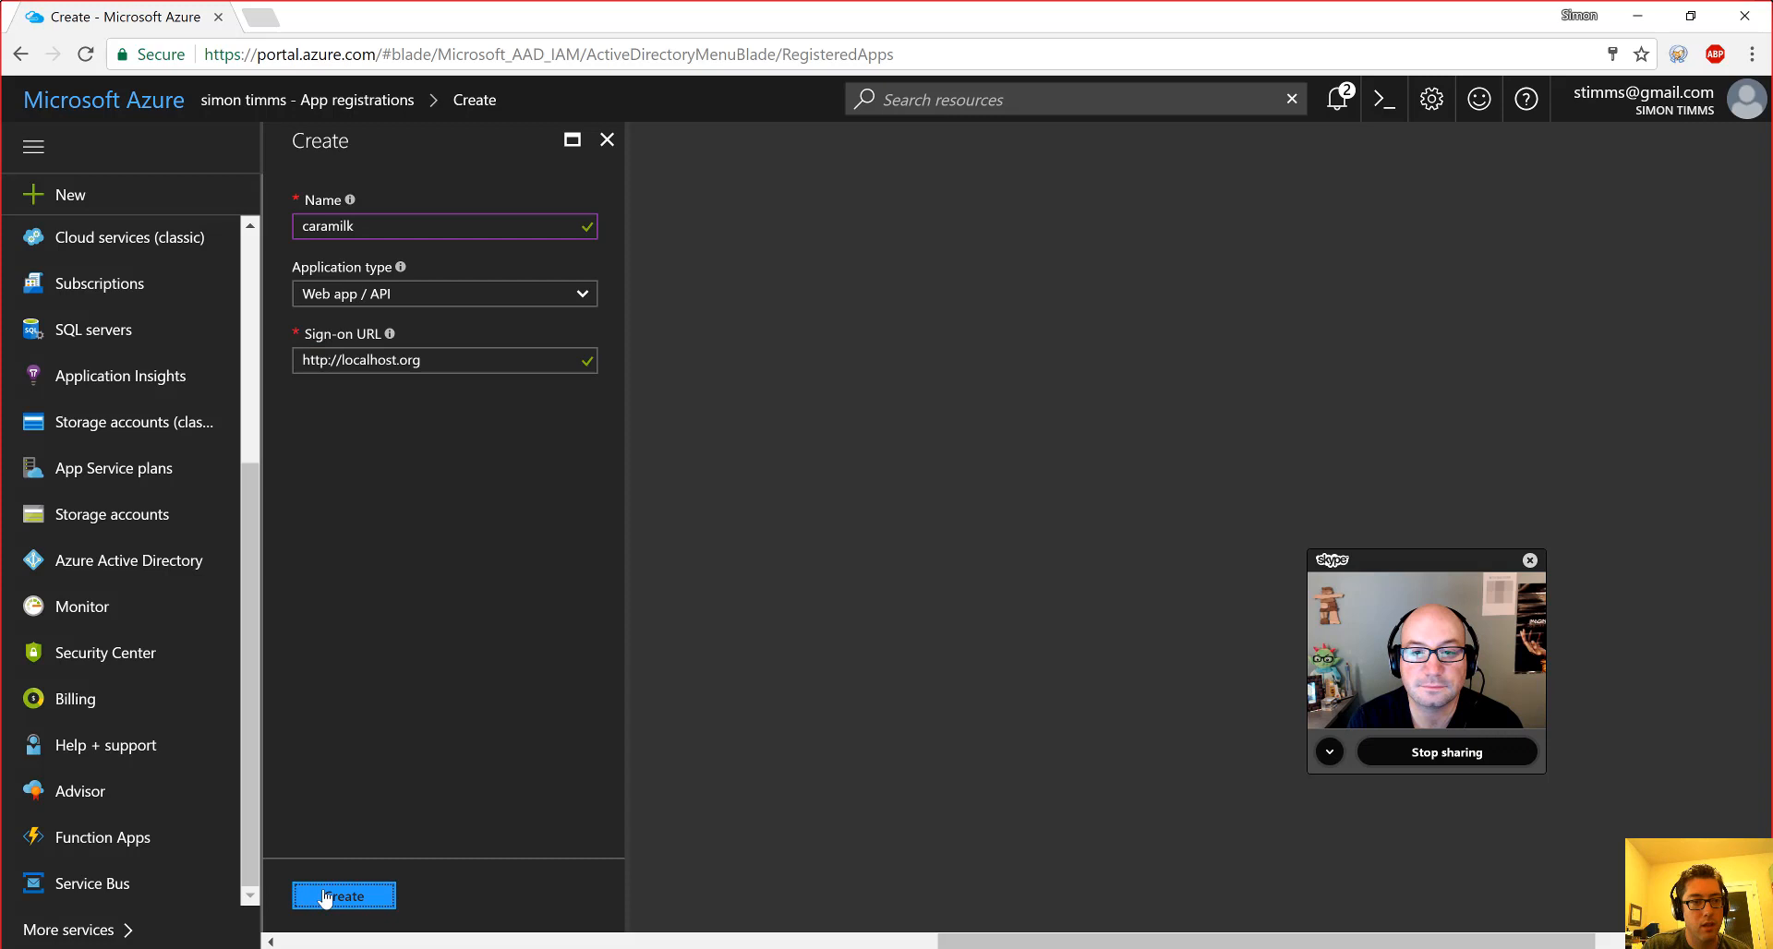
pyautogui.click(344, 895)
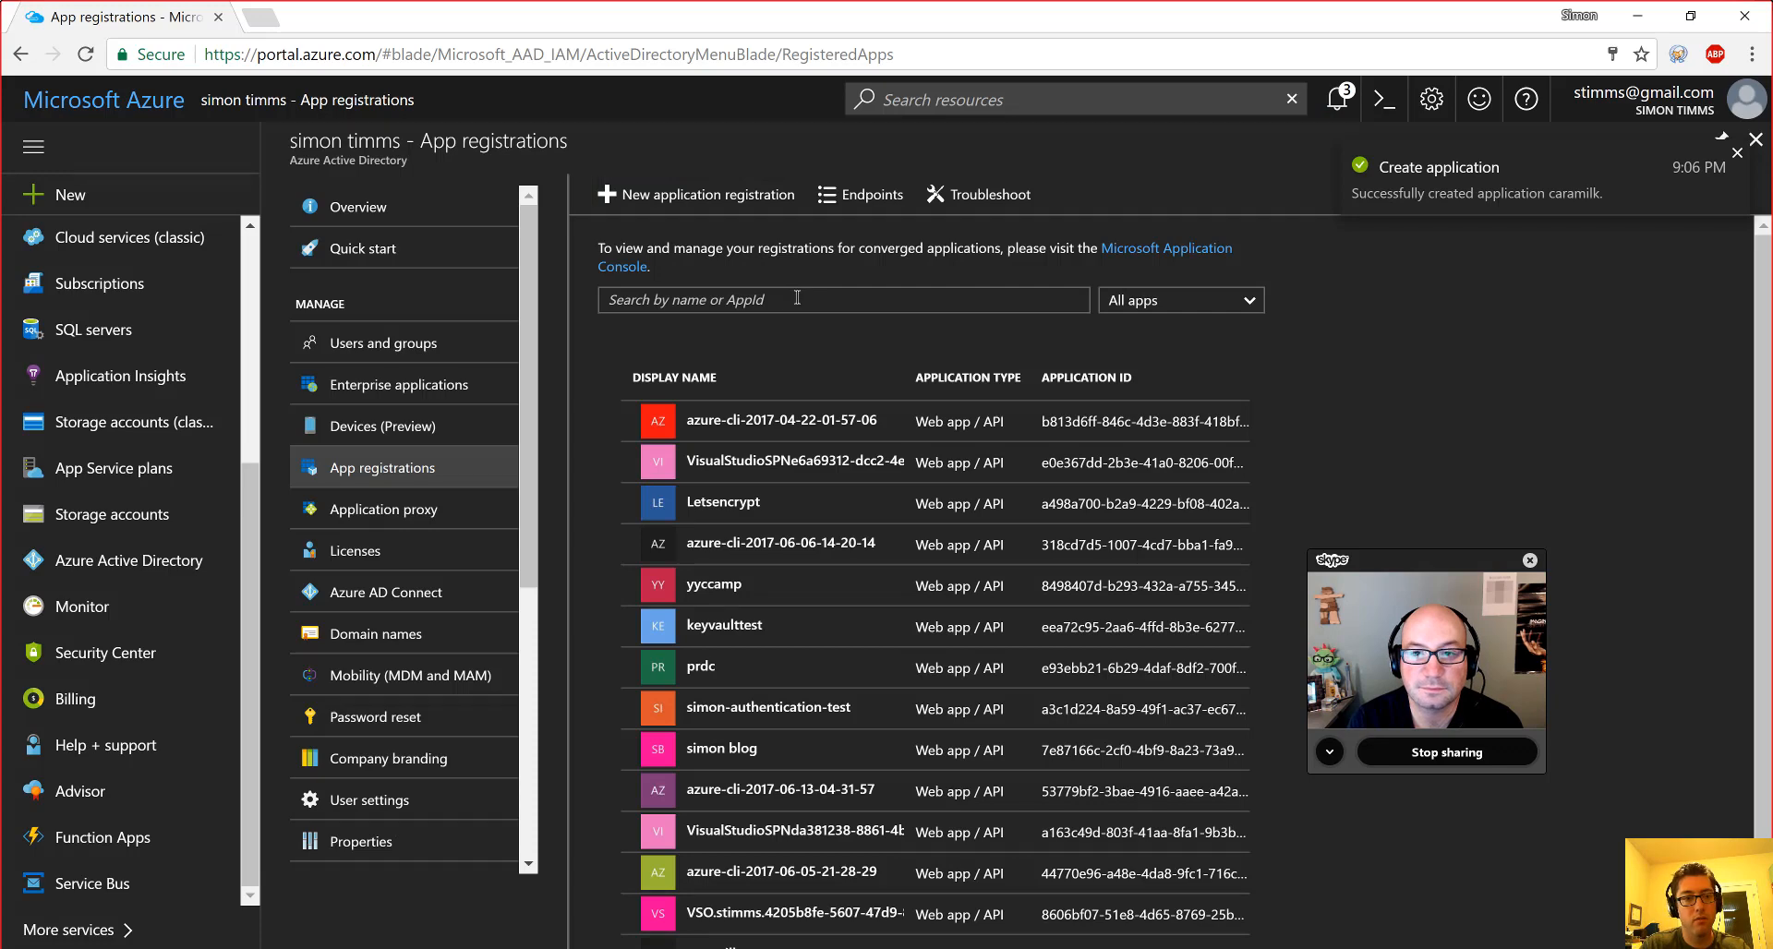
pyautogui.write('cara')
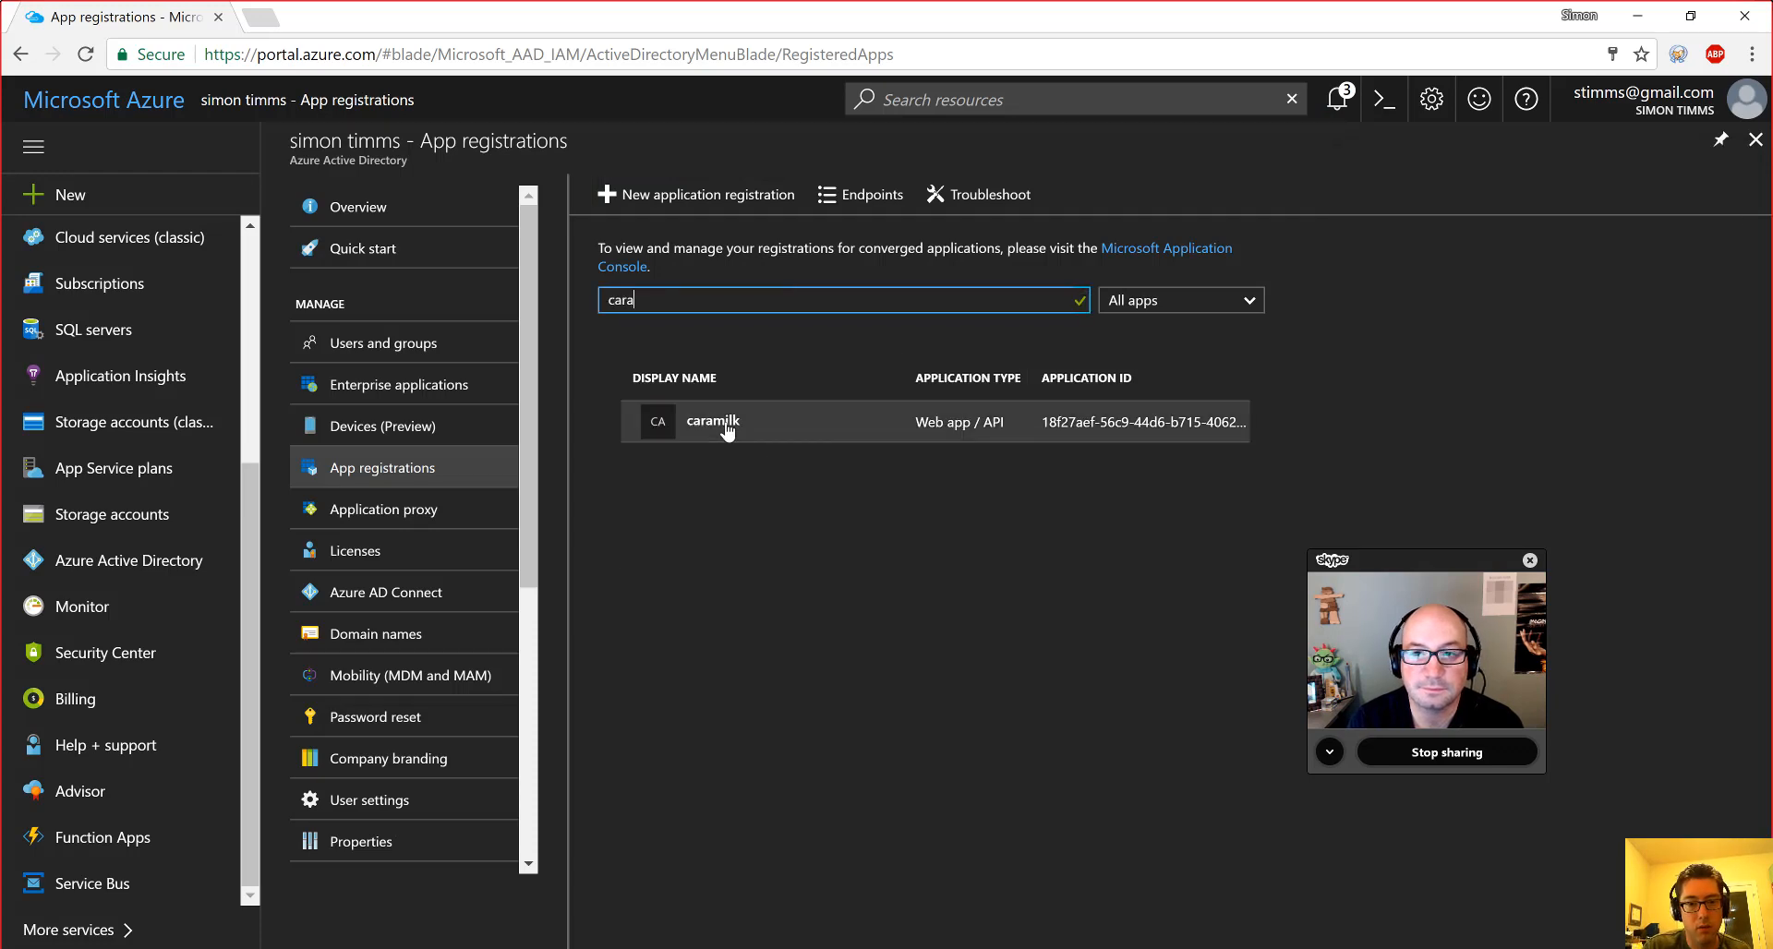
pyautogui.click(726, 422)
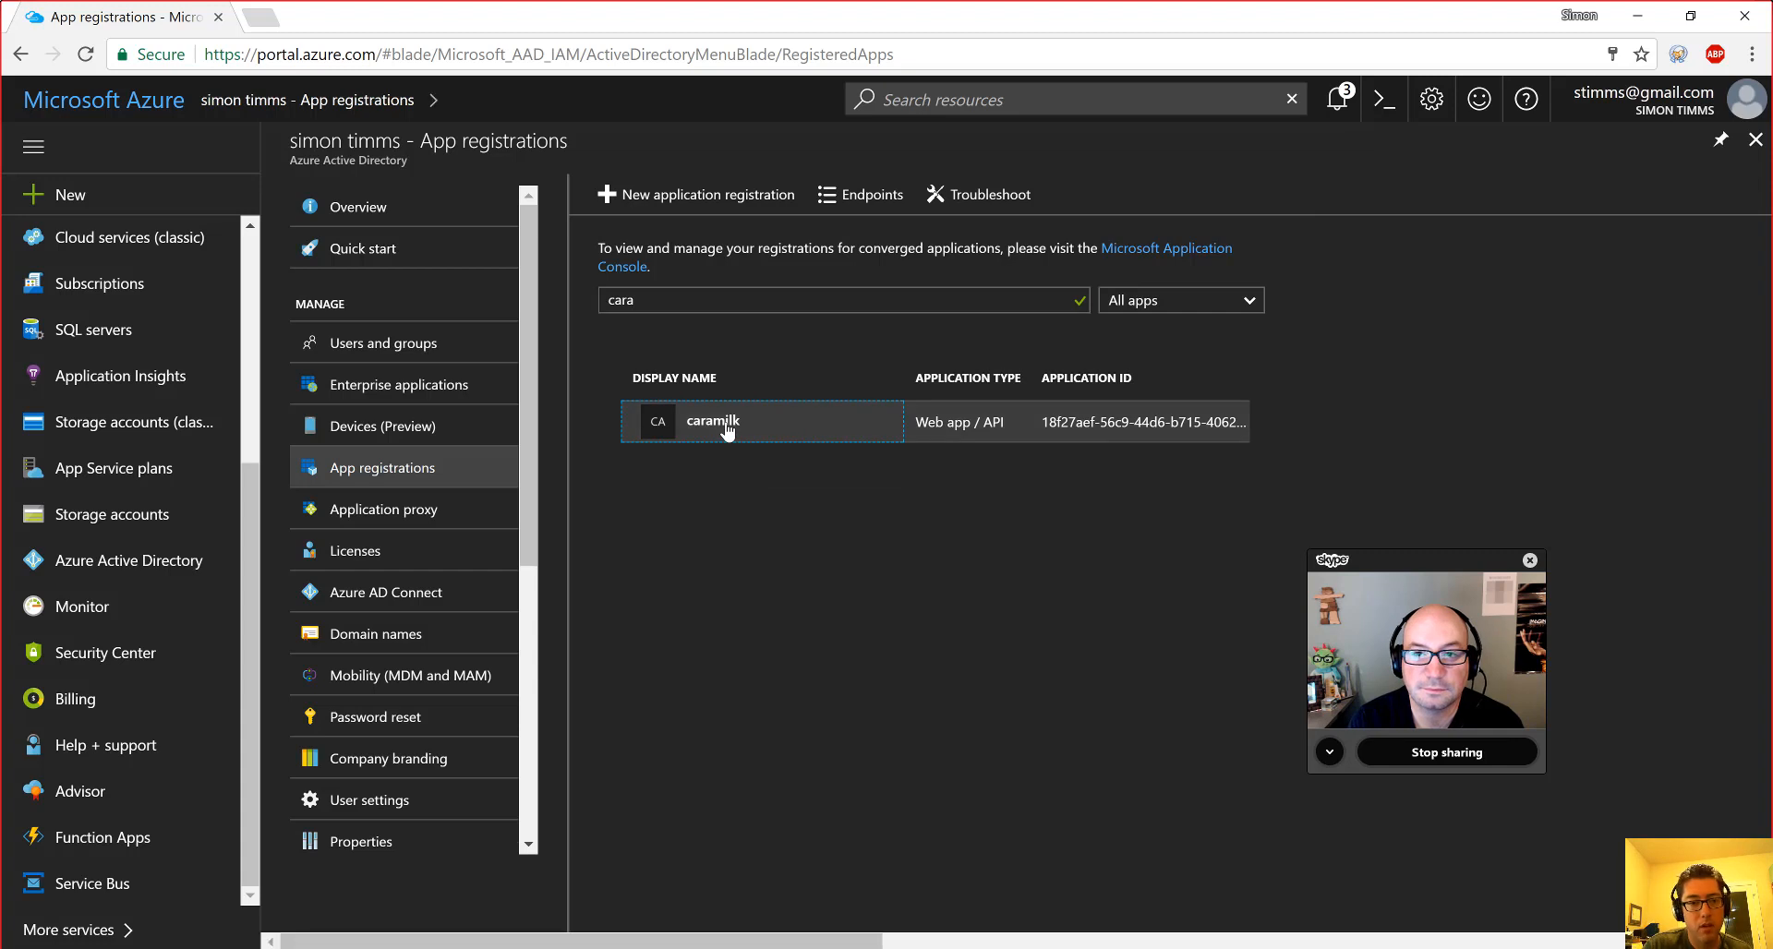
pyautogui.click(713, 421)
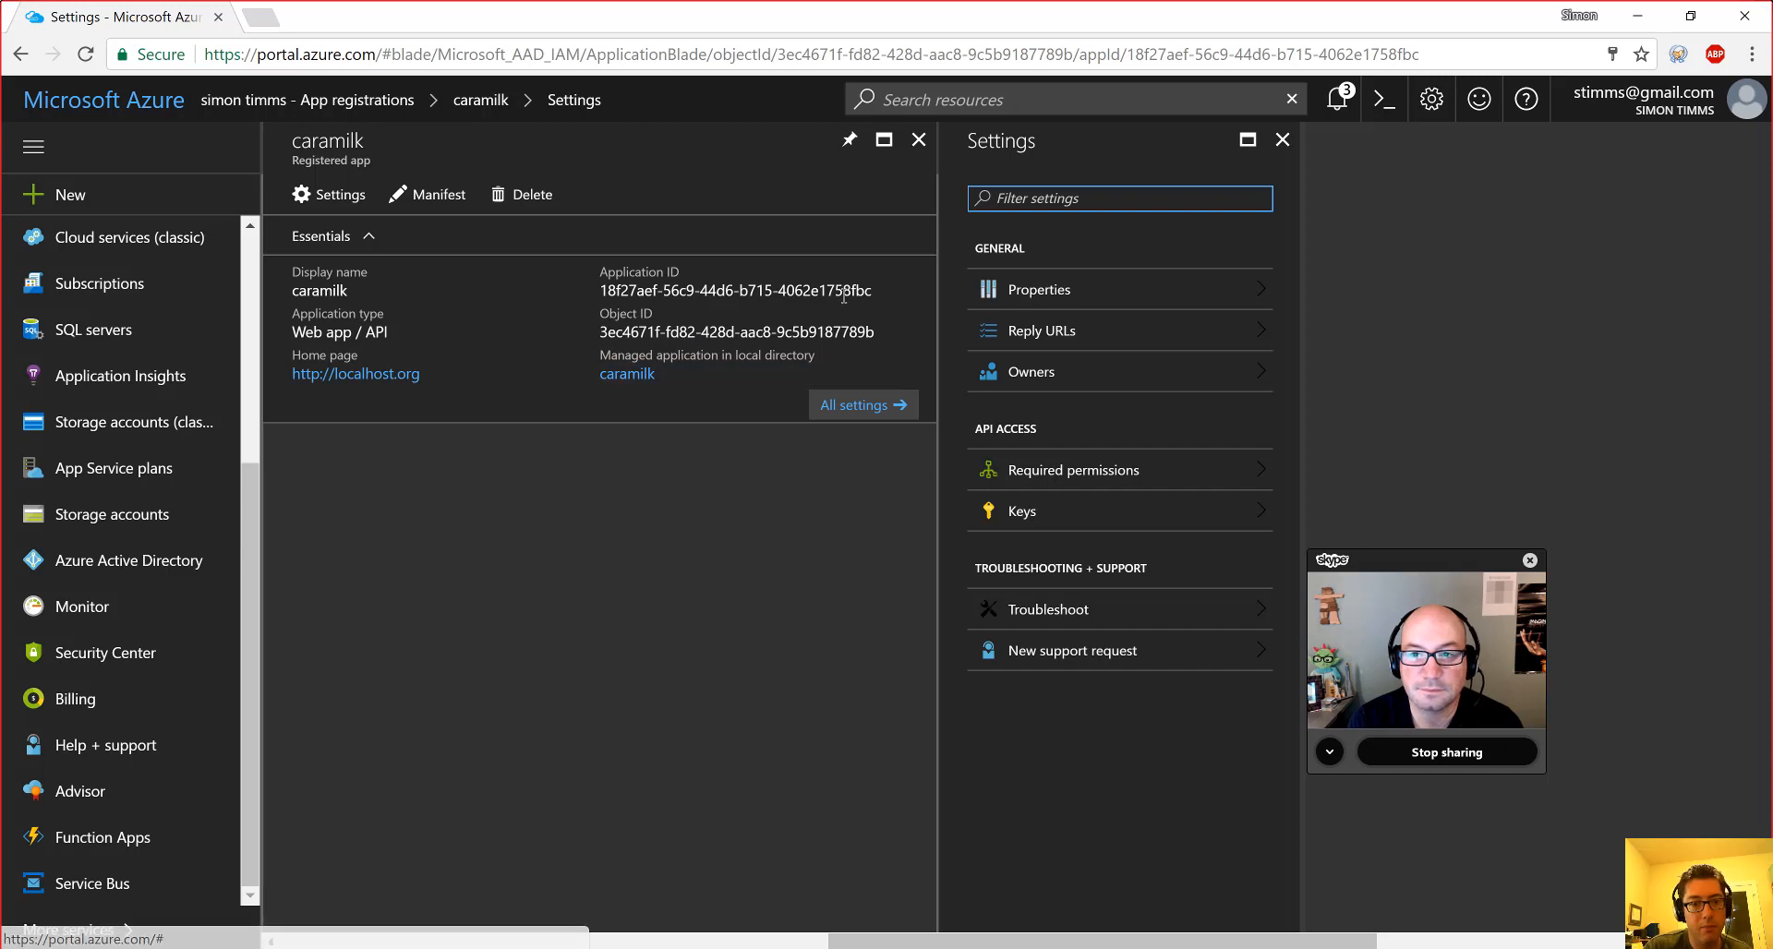
# Step: Put caramilk's application ID 18f27aef-56c9-44d6-b715-4062e1758fbc into ClientId in appsettings.json
pyautogui.click(879, 293)
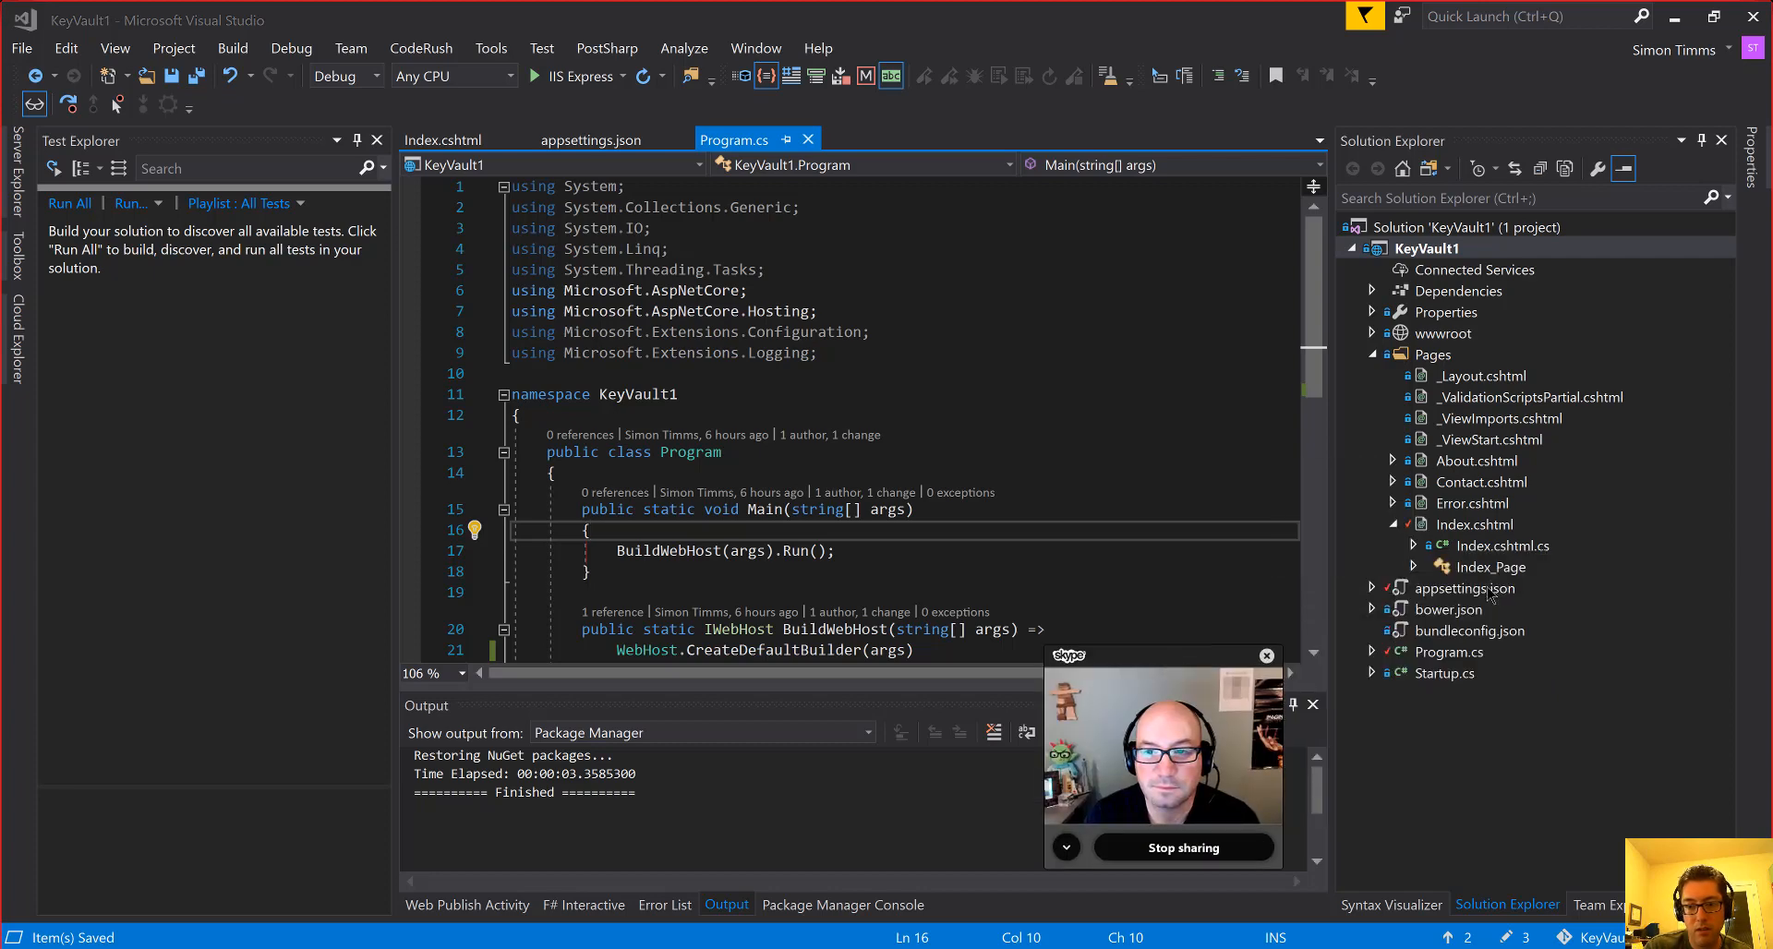
pyautogui.click(1465, 588)
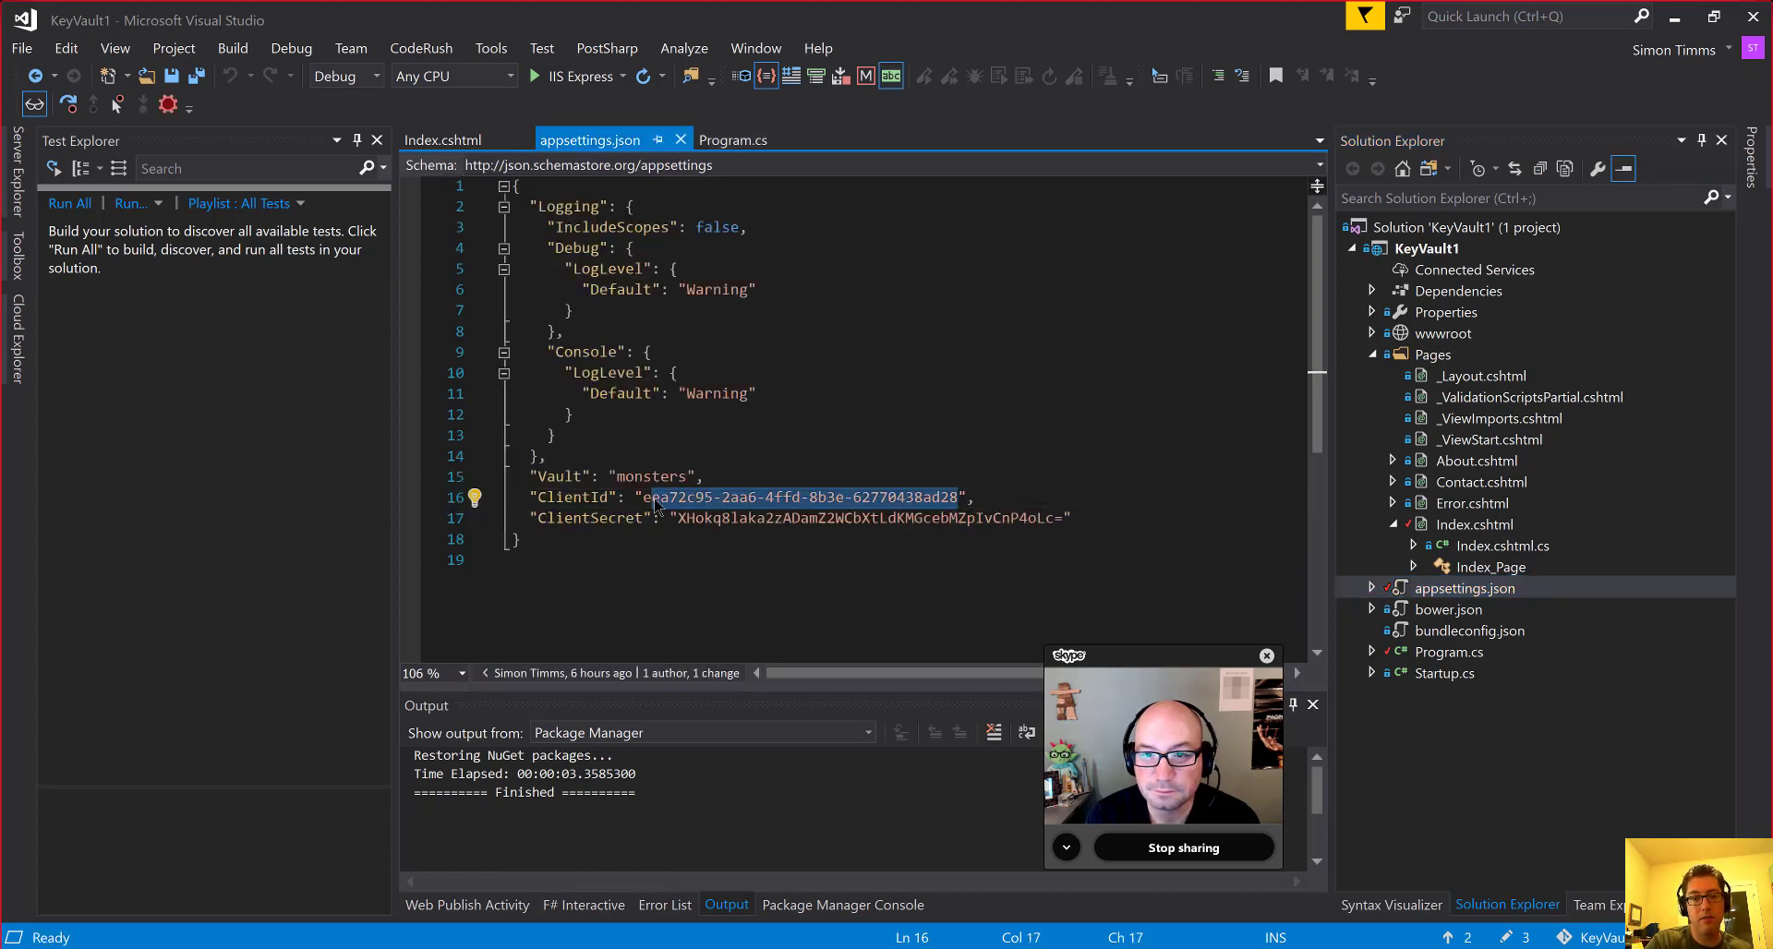
pyautogui.write('18f27aef-56c9-44d6-b715-4062e1758fbc')
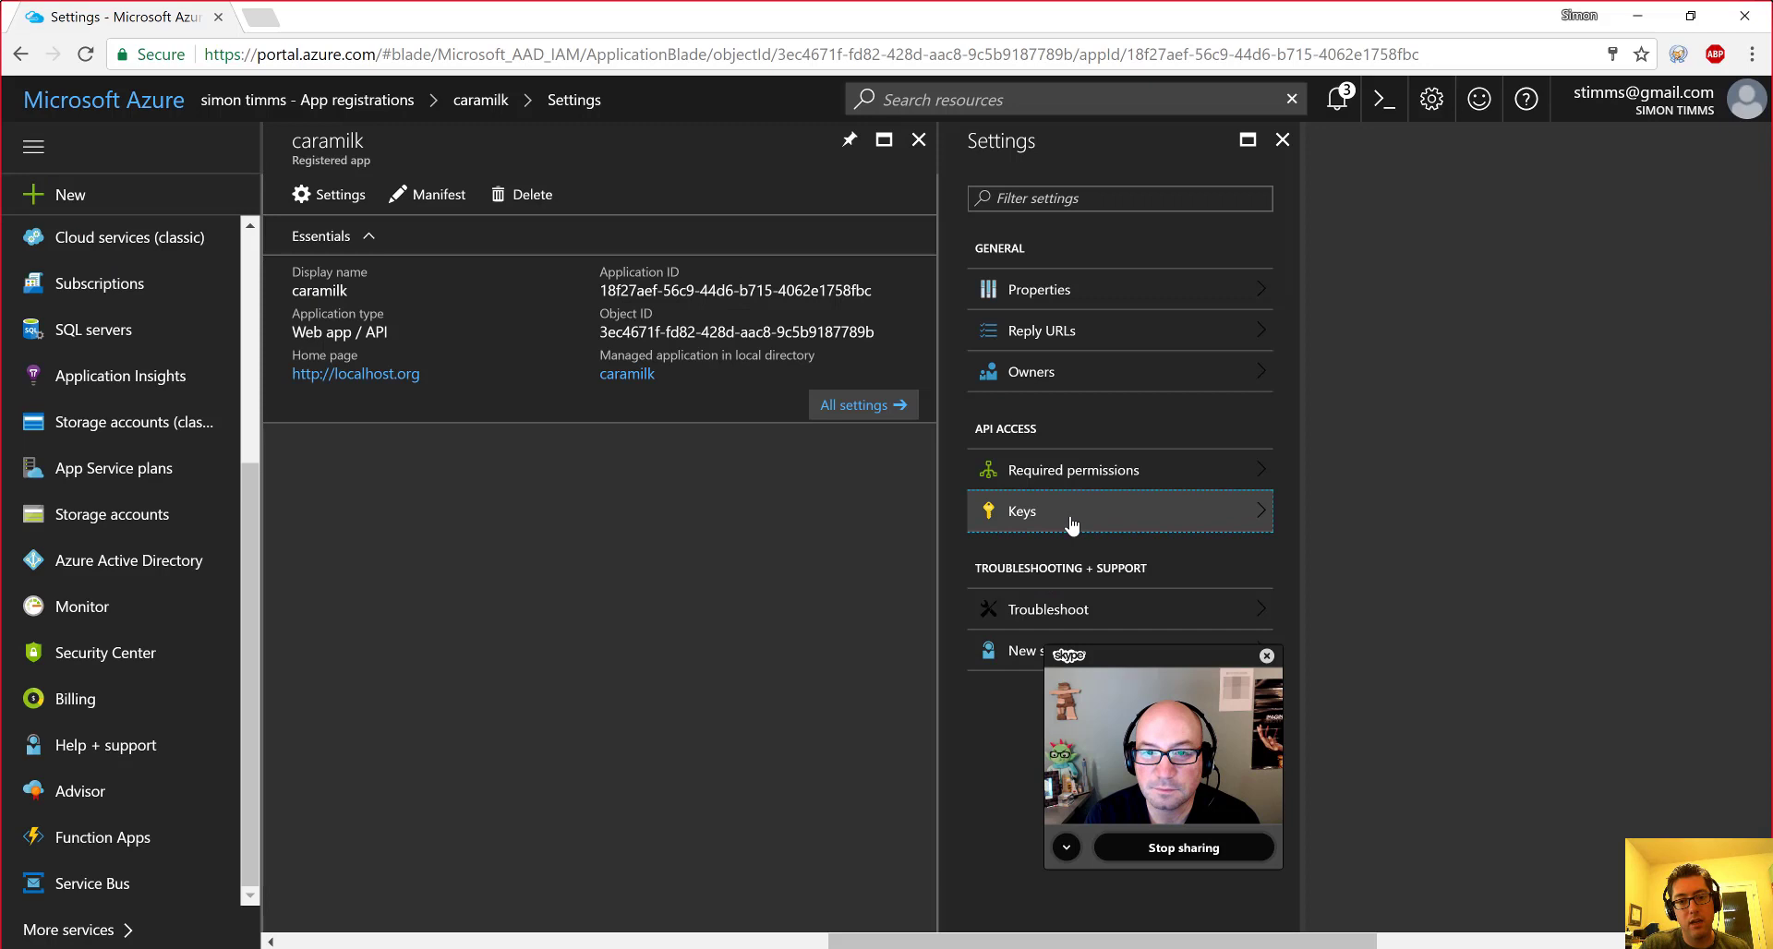
# Step: Add a caramilk app key described 'caramilk' that expires in 1 year
pyautogui.click(1022, 511)
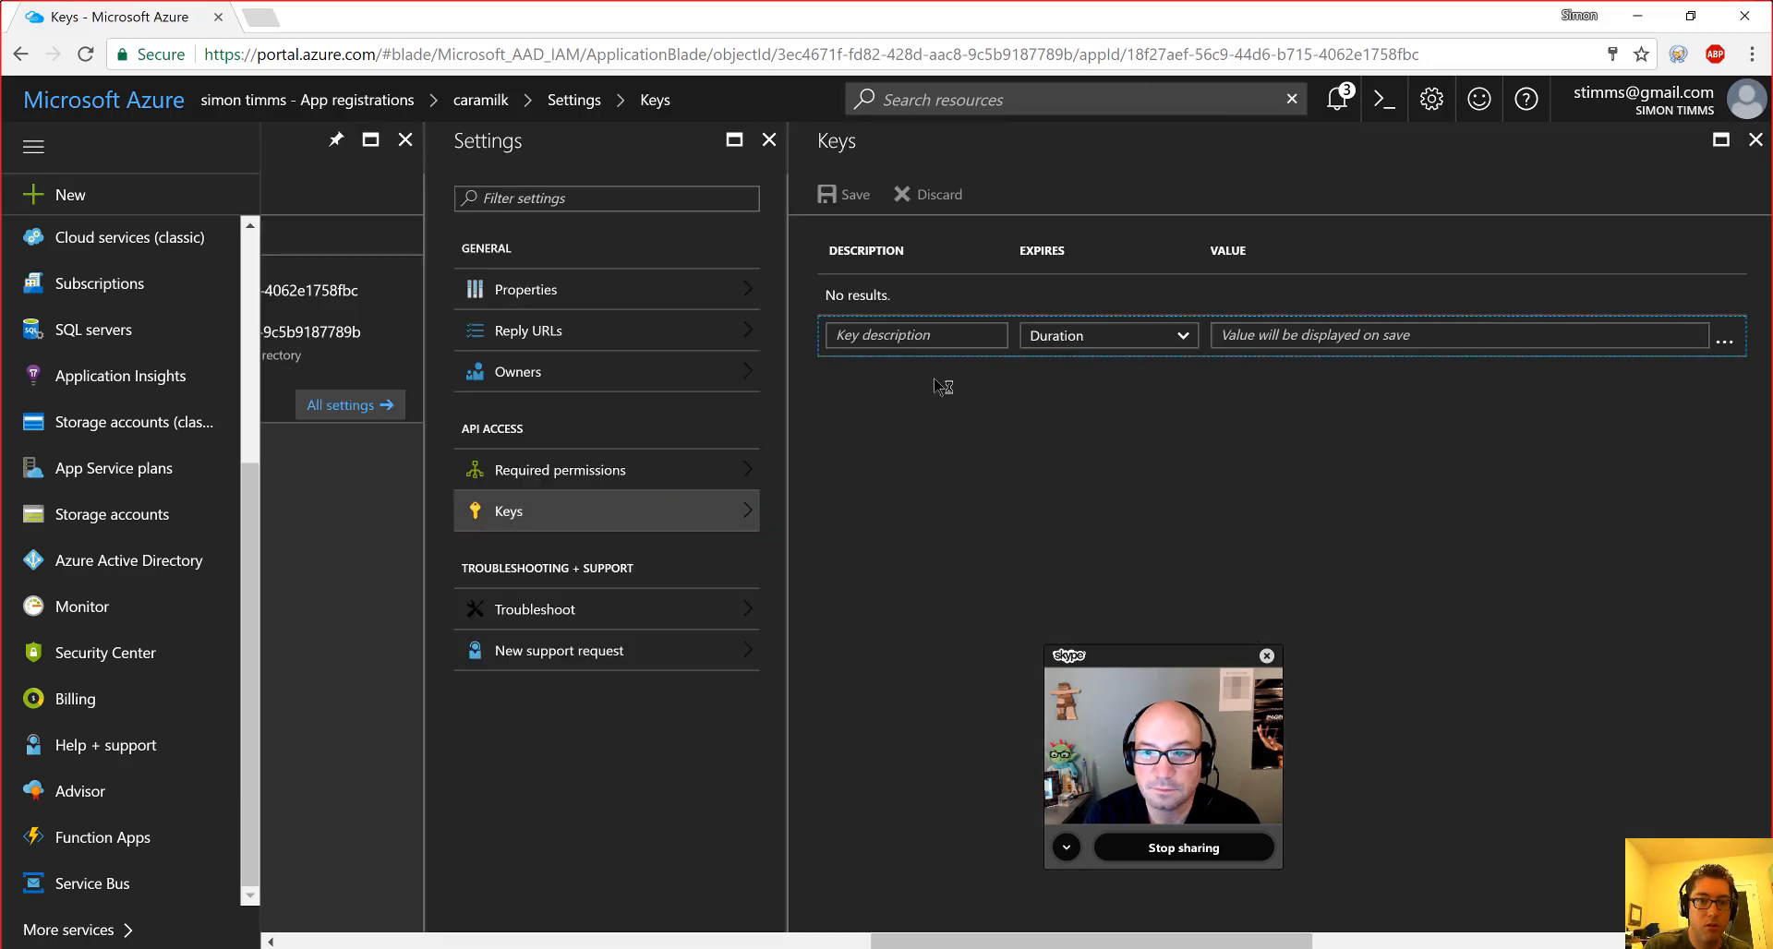
pyautogui.click(916, 336)
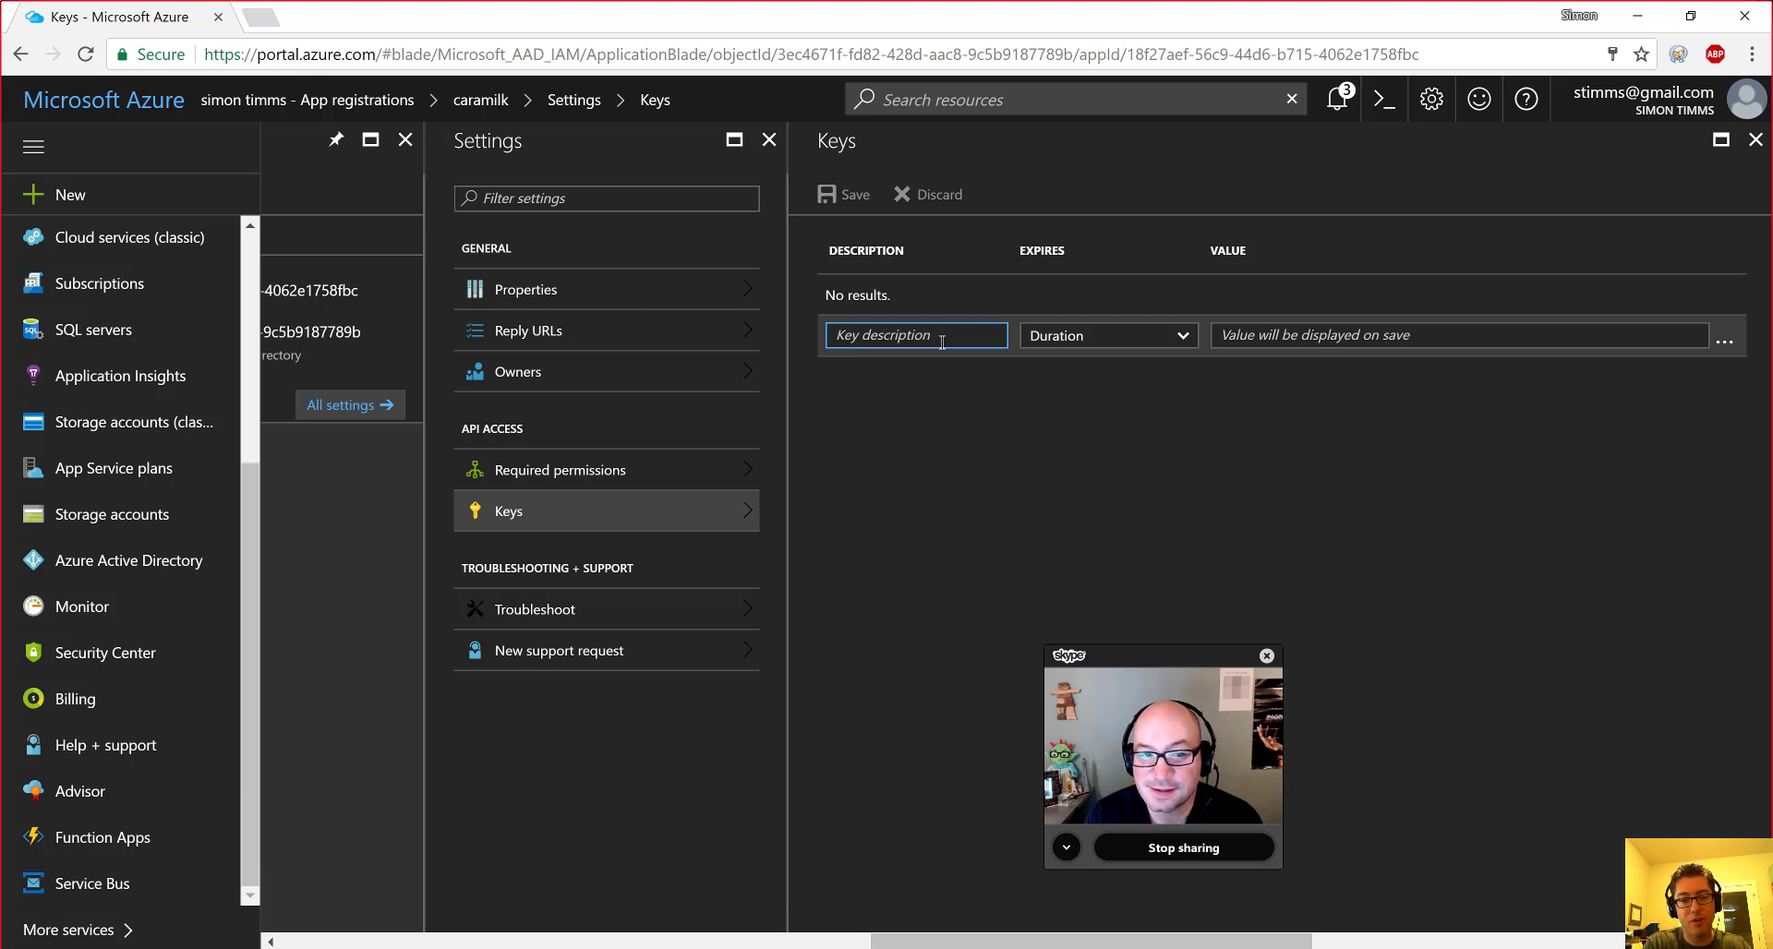
pyautogui.write('caramilk')
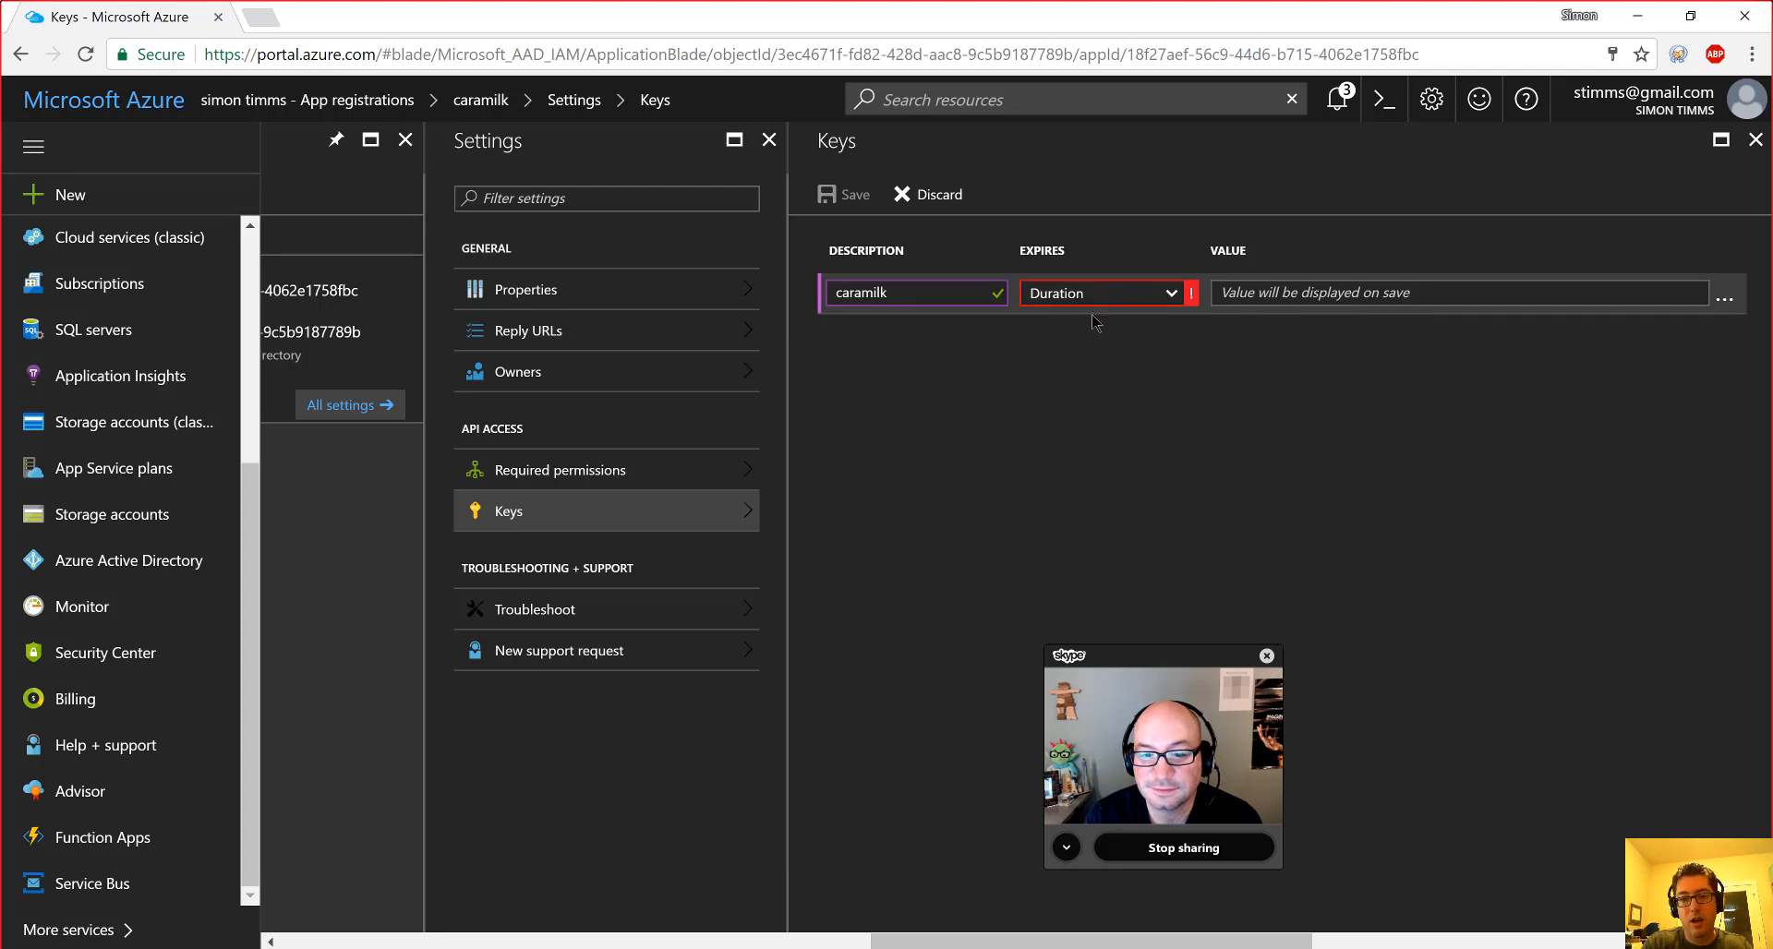
pyautogui.click(1102, 292)
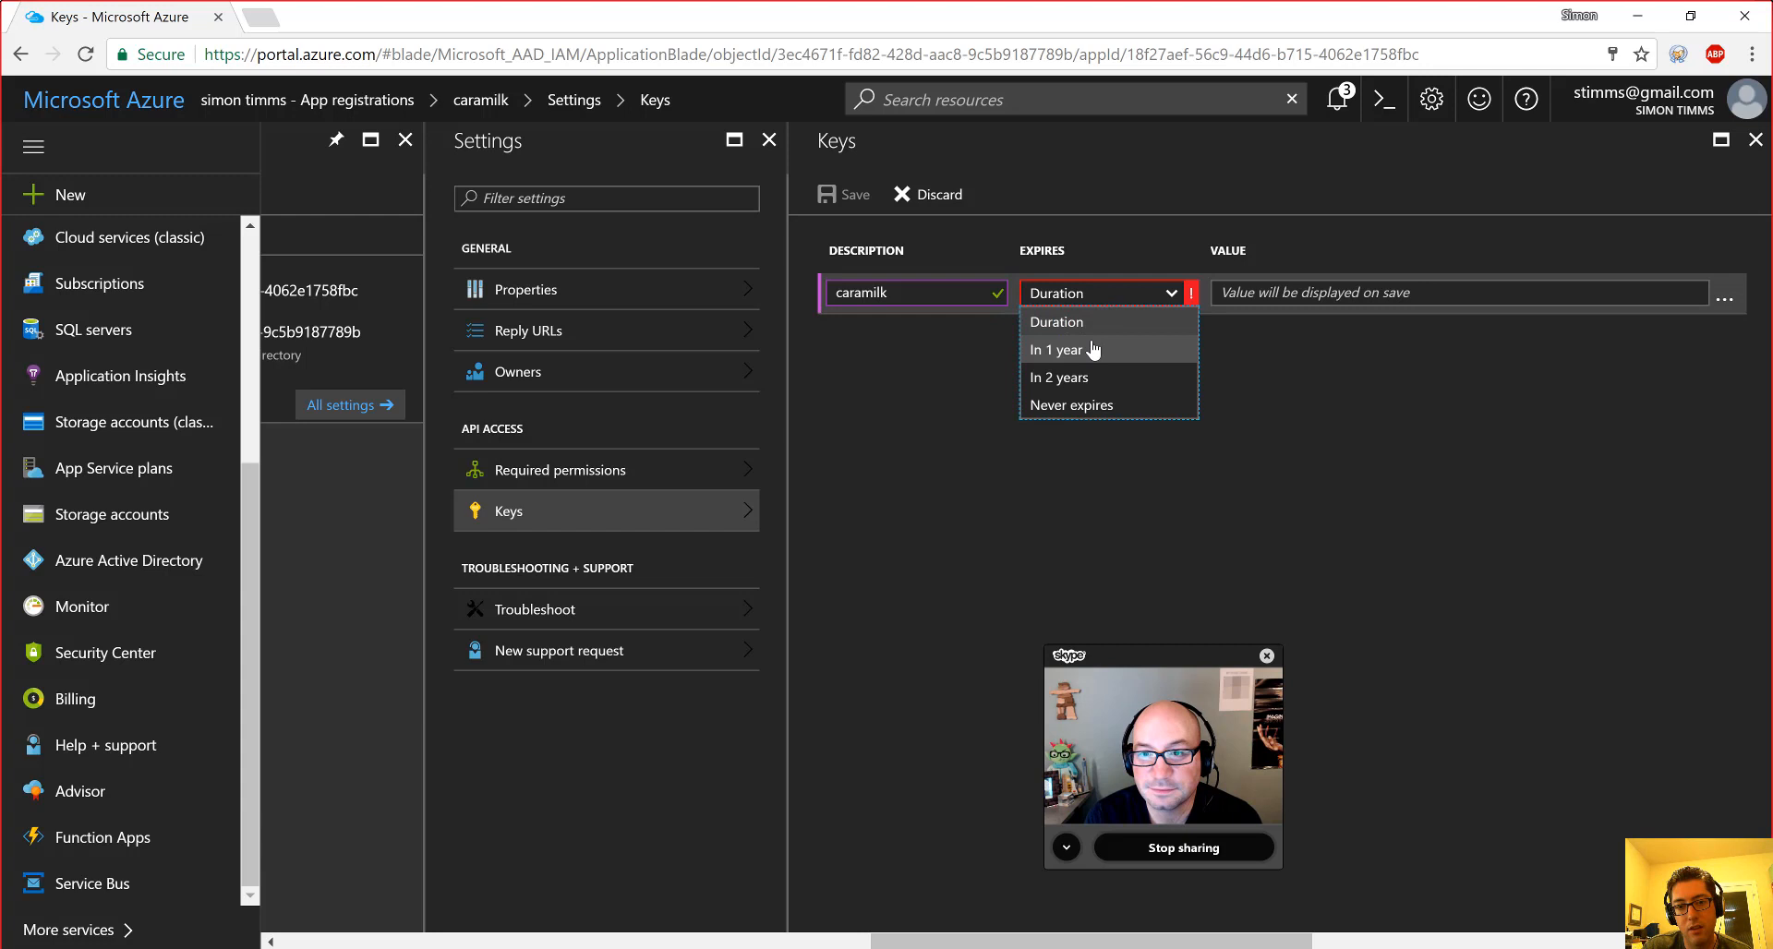
pyautogui.click(1056, 349)
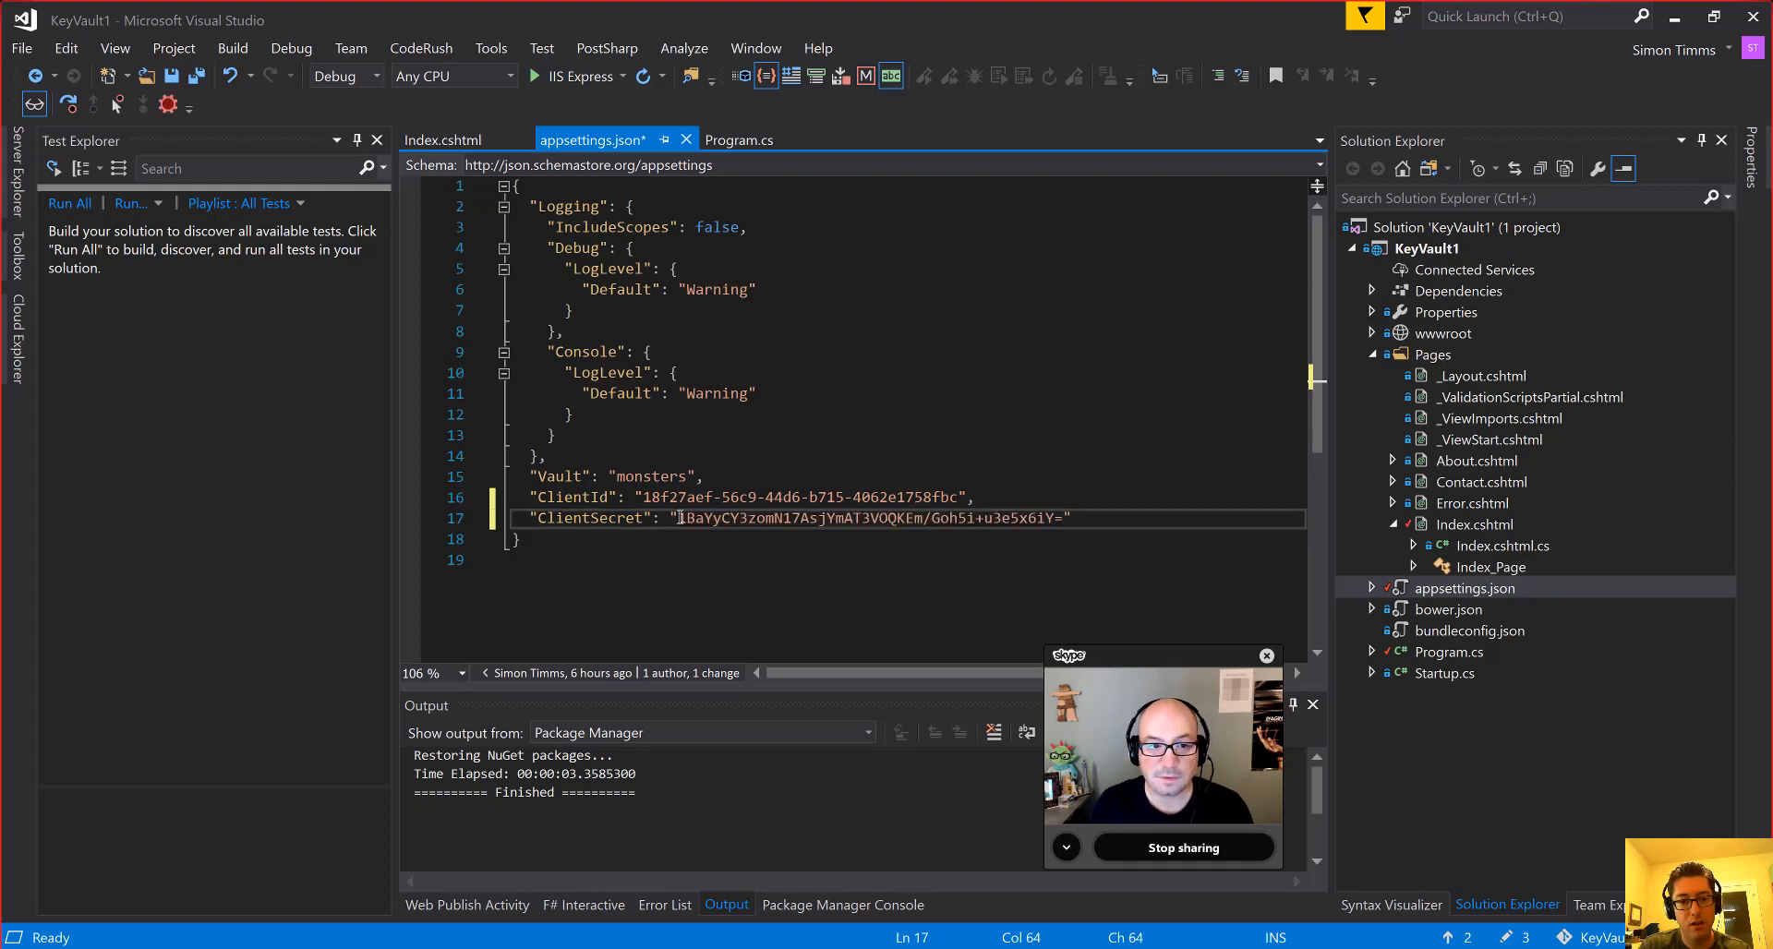
# Step: Save appsettings.json with the new ClientSecret and switch back to the portal
pyautogui.press('Ctrl+S')
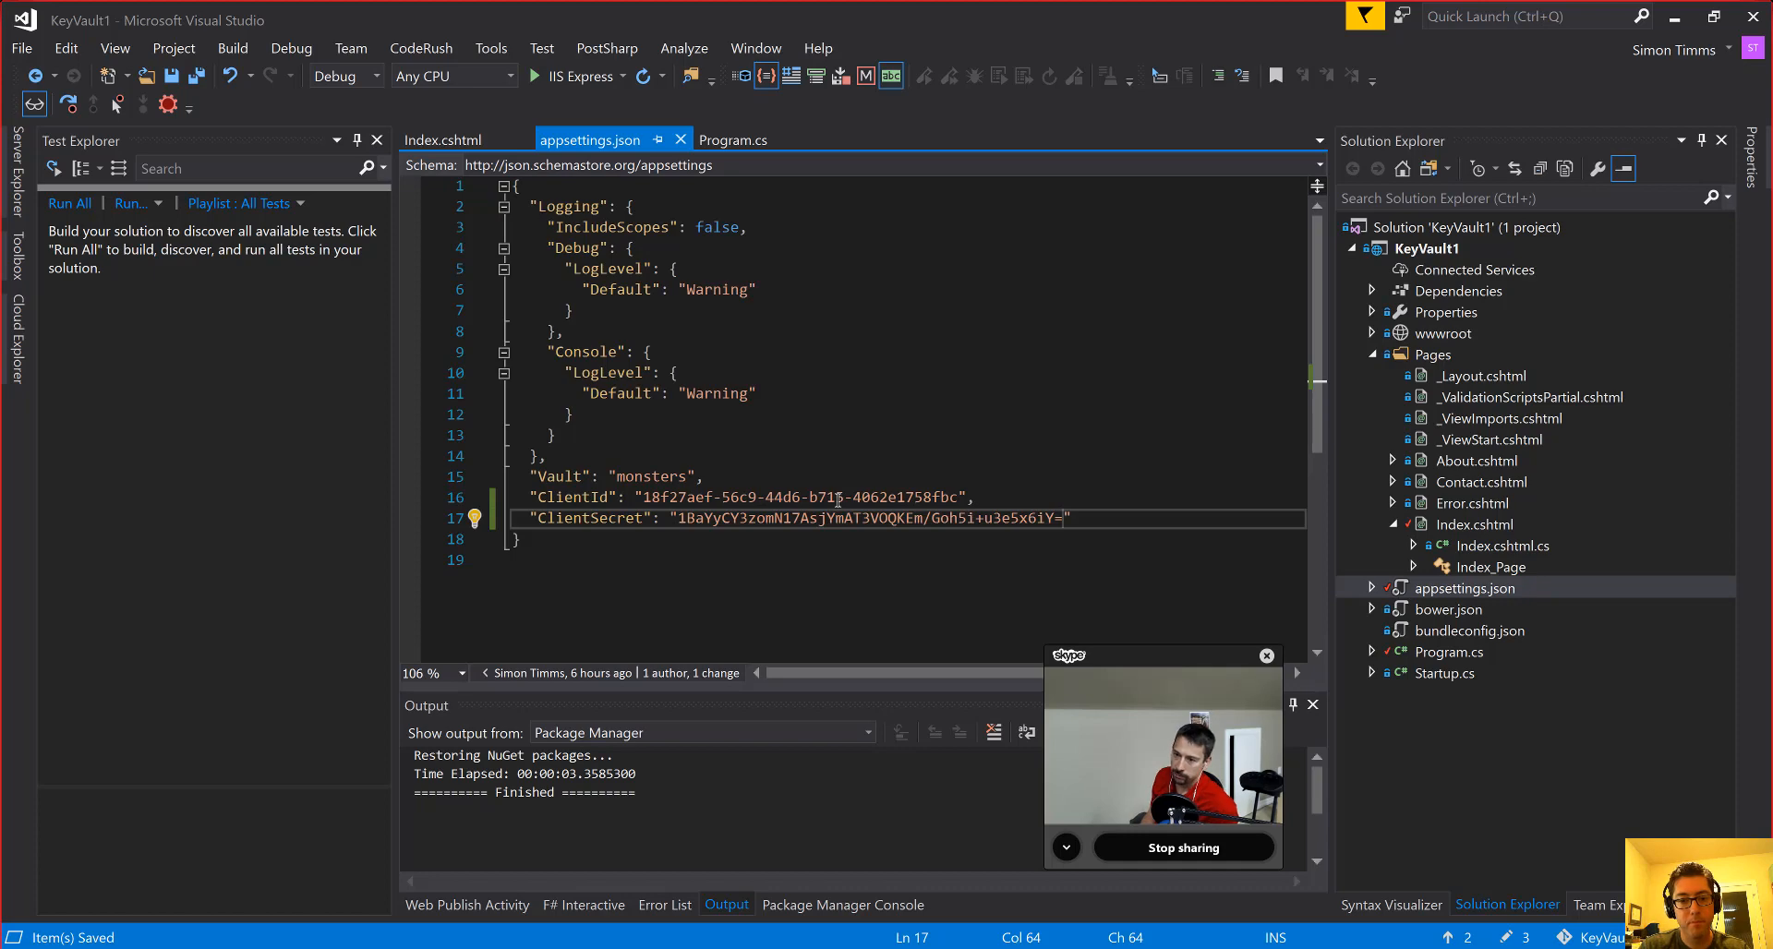
pyautogui.press('alt+tab')
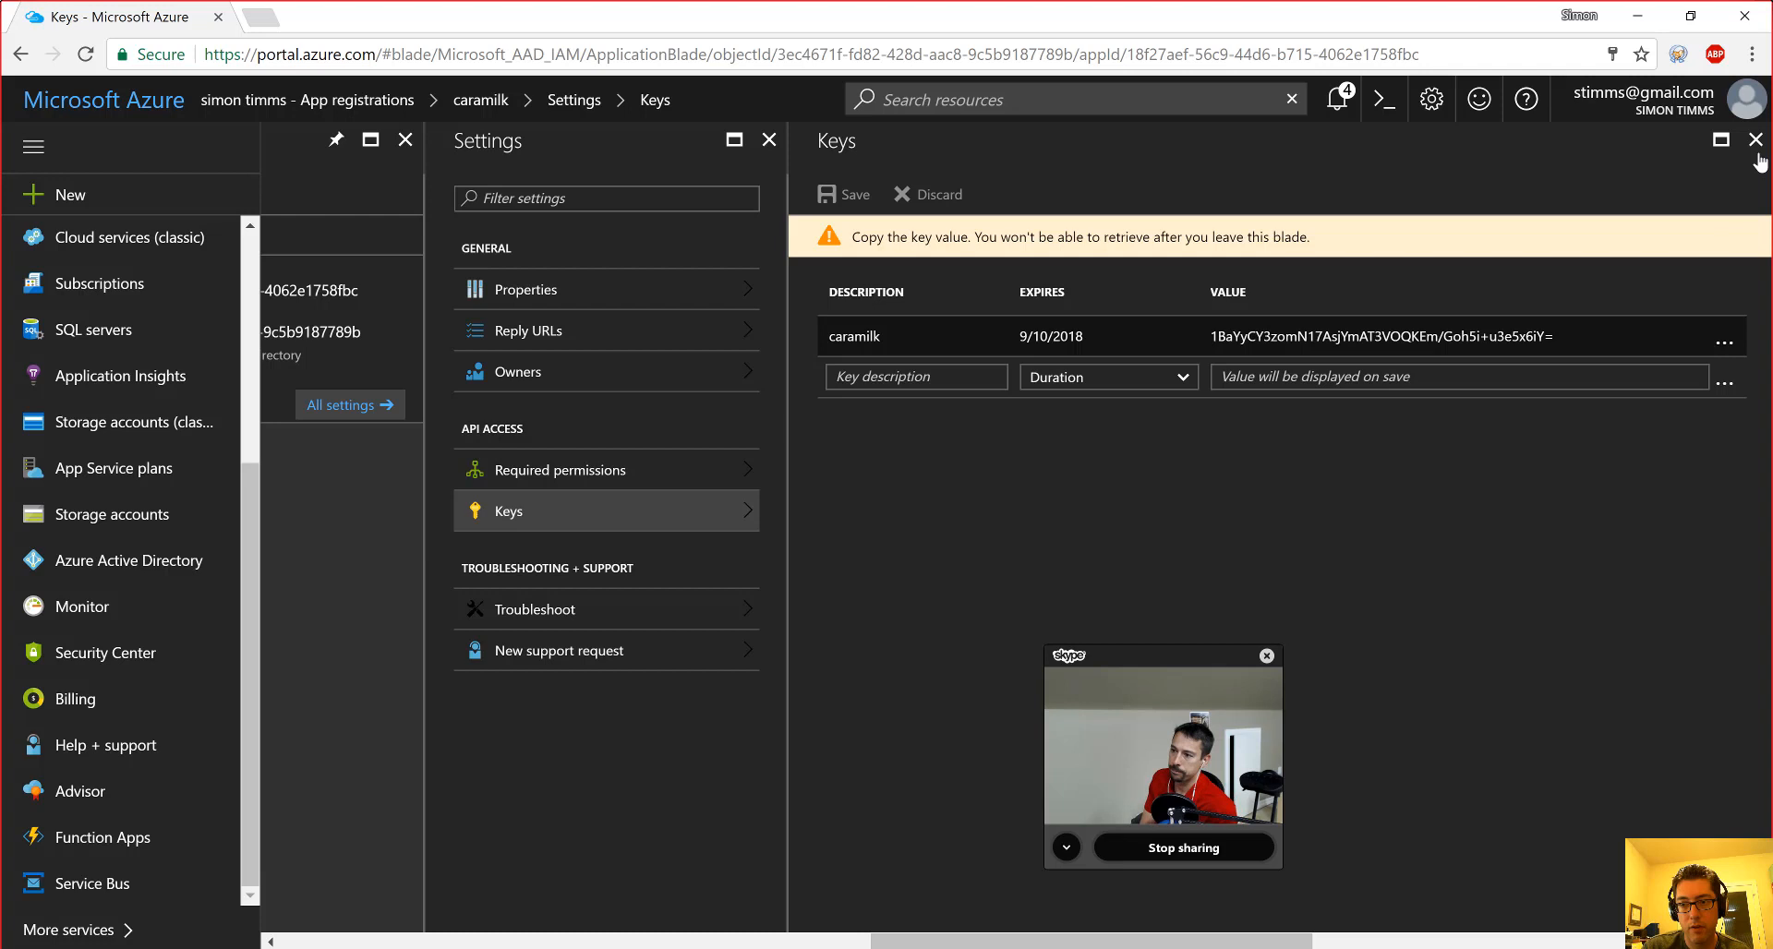
# Step: Recheck the saved caramilk key, then close the keys and settings panels
pyautogui.click(1753, 166)
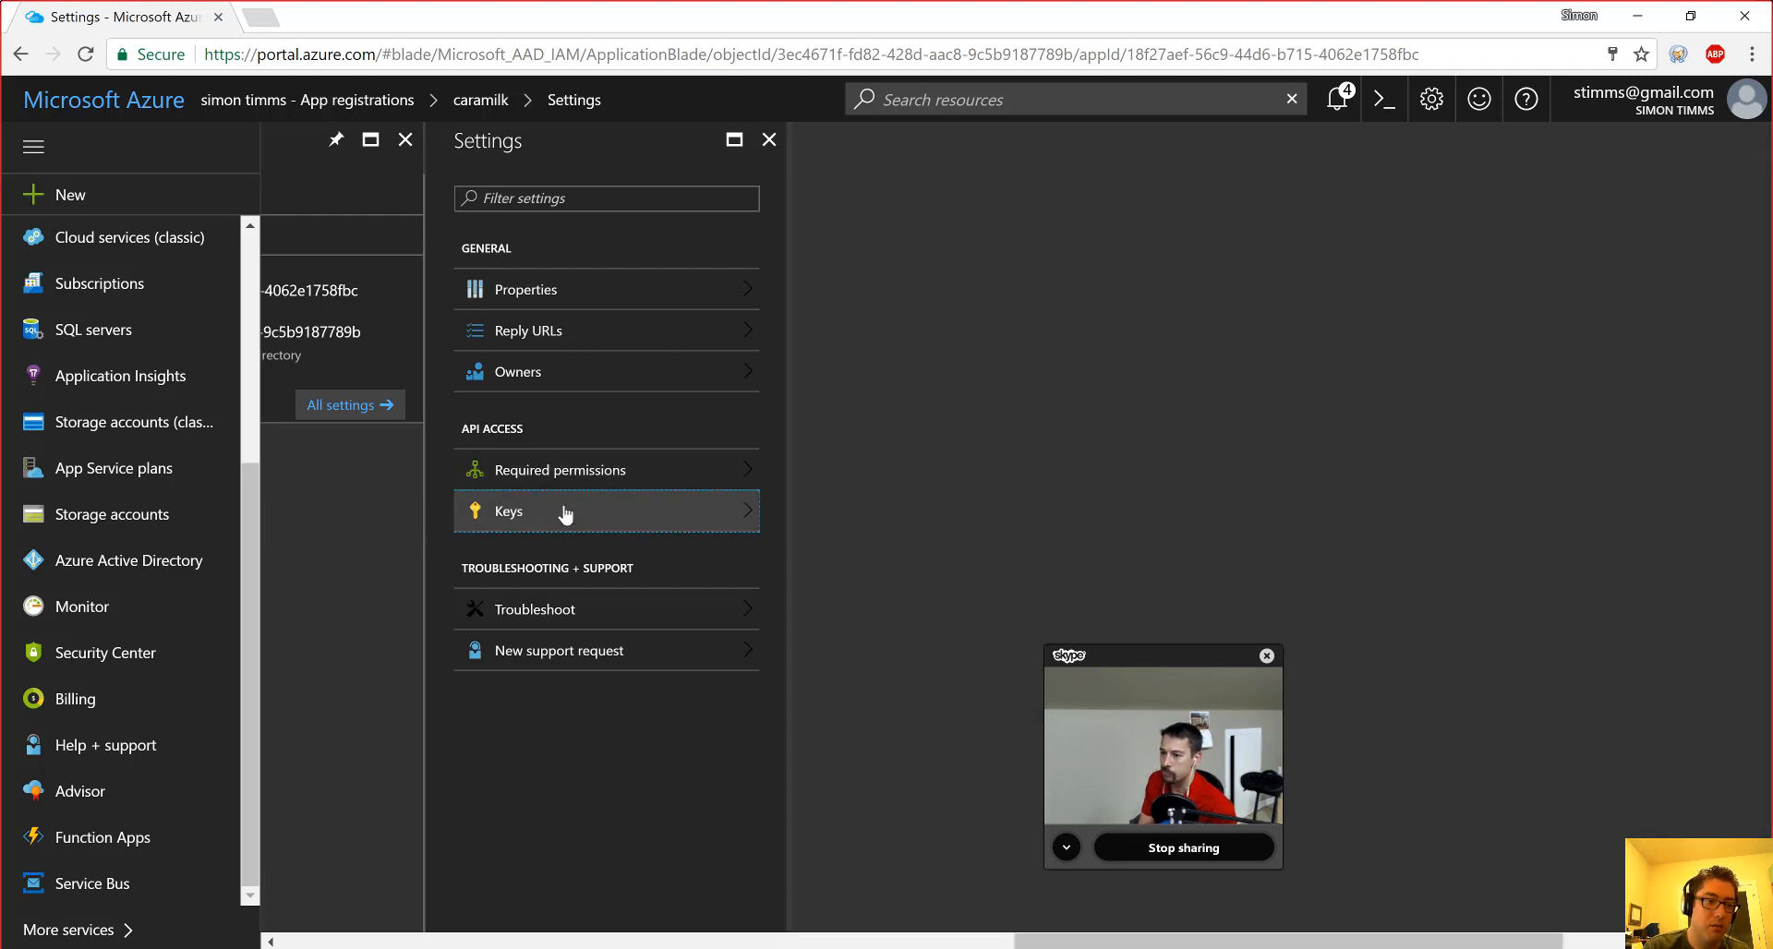
pyautogui.click(546, 511)
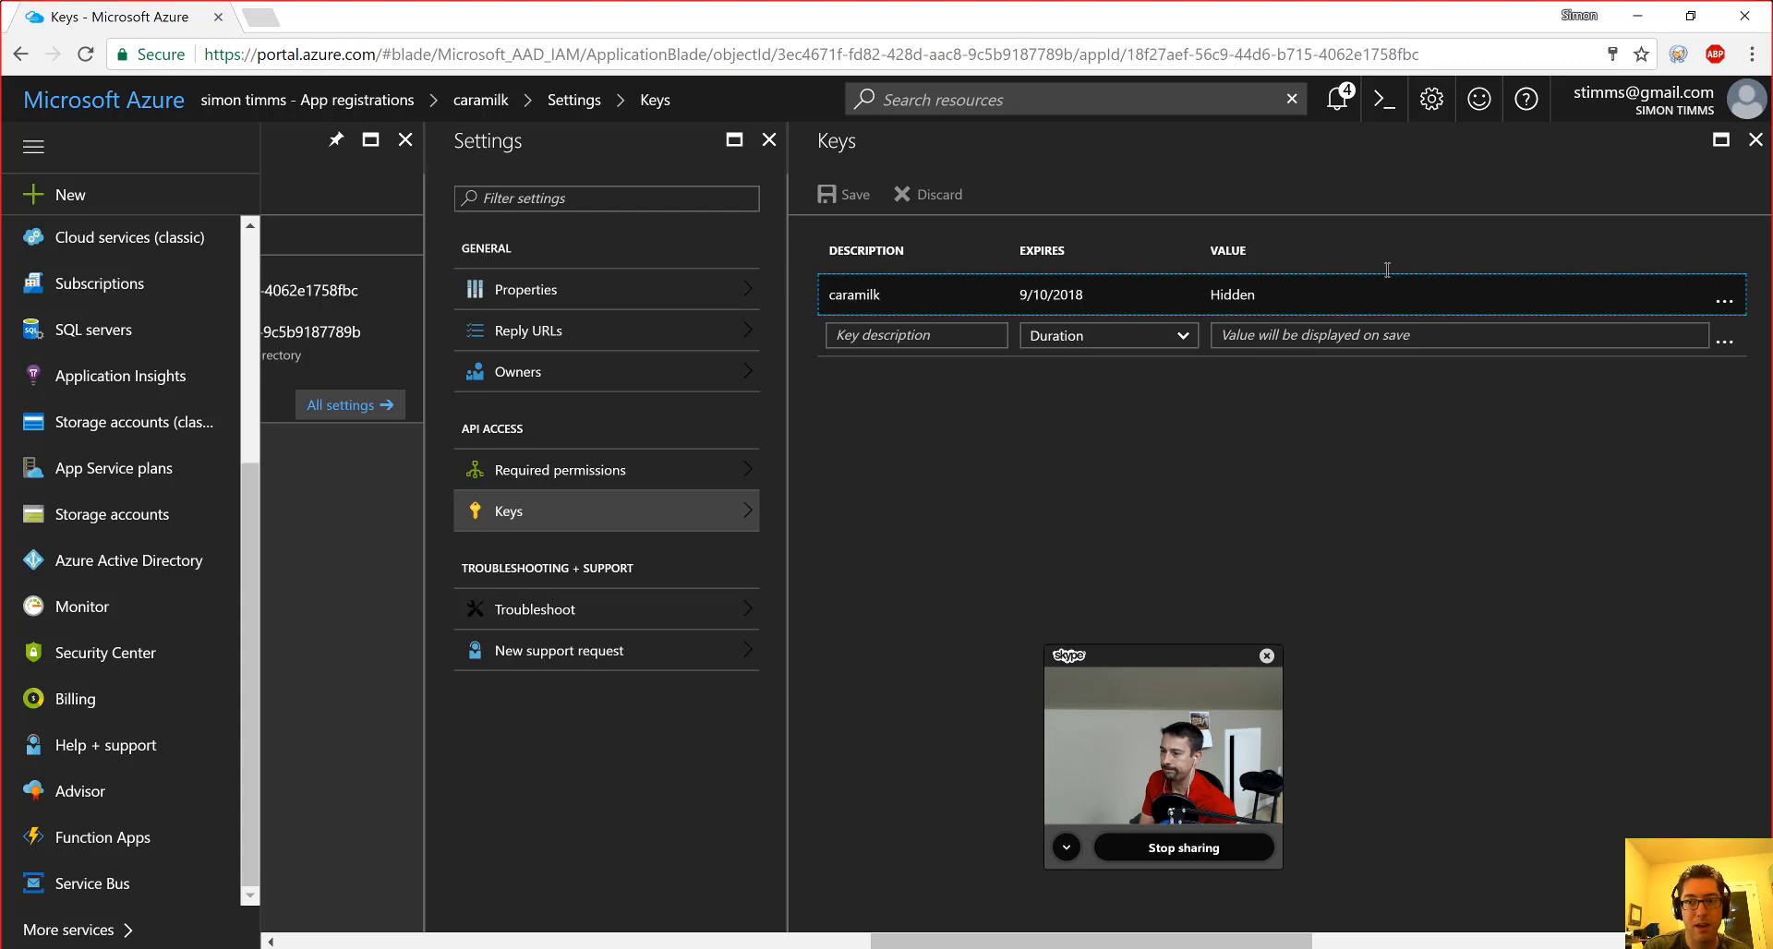
pyautogui.moveTo(1757, 143)
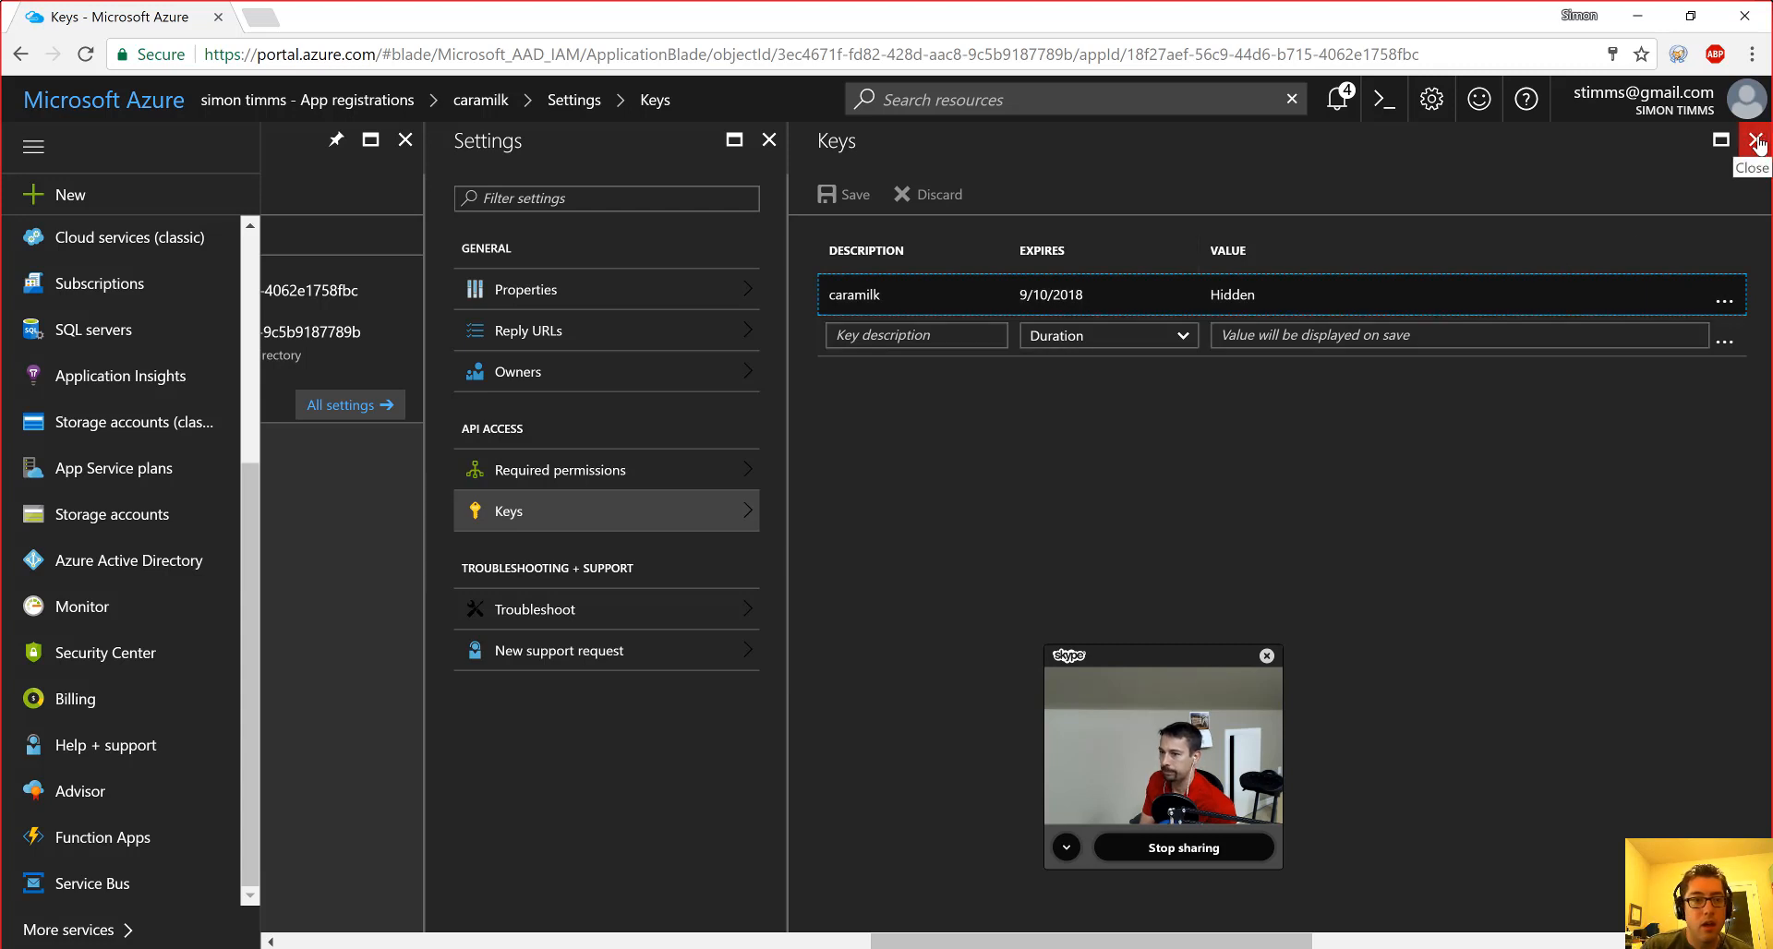
pyautogui.click(1756, 139)
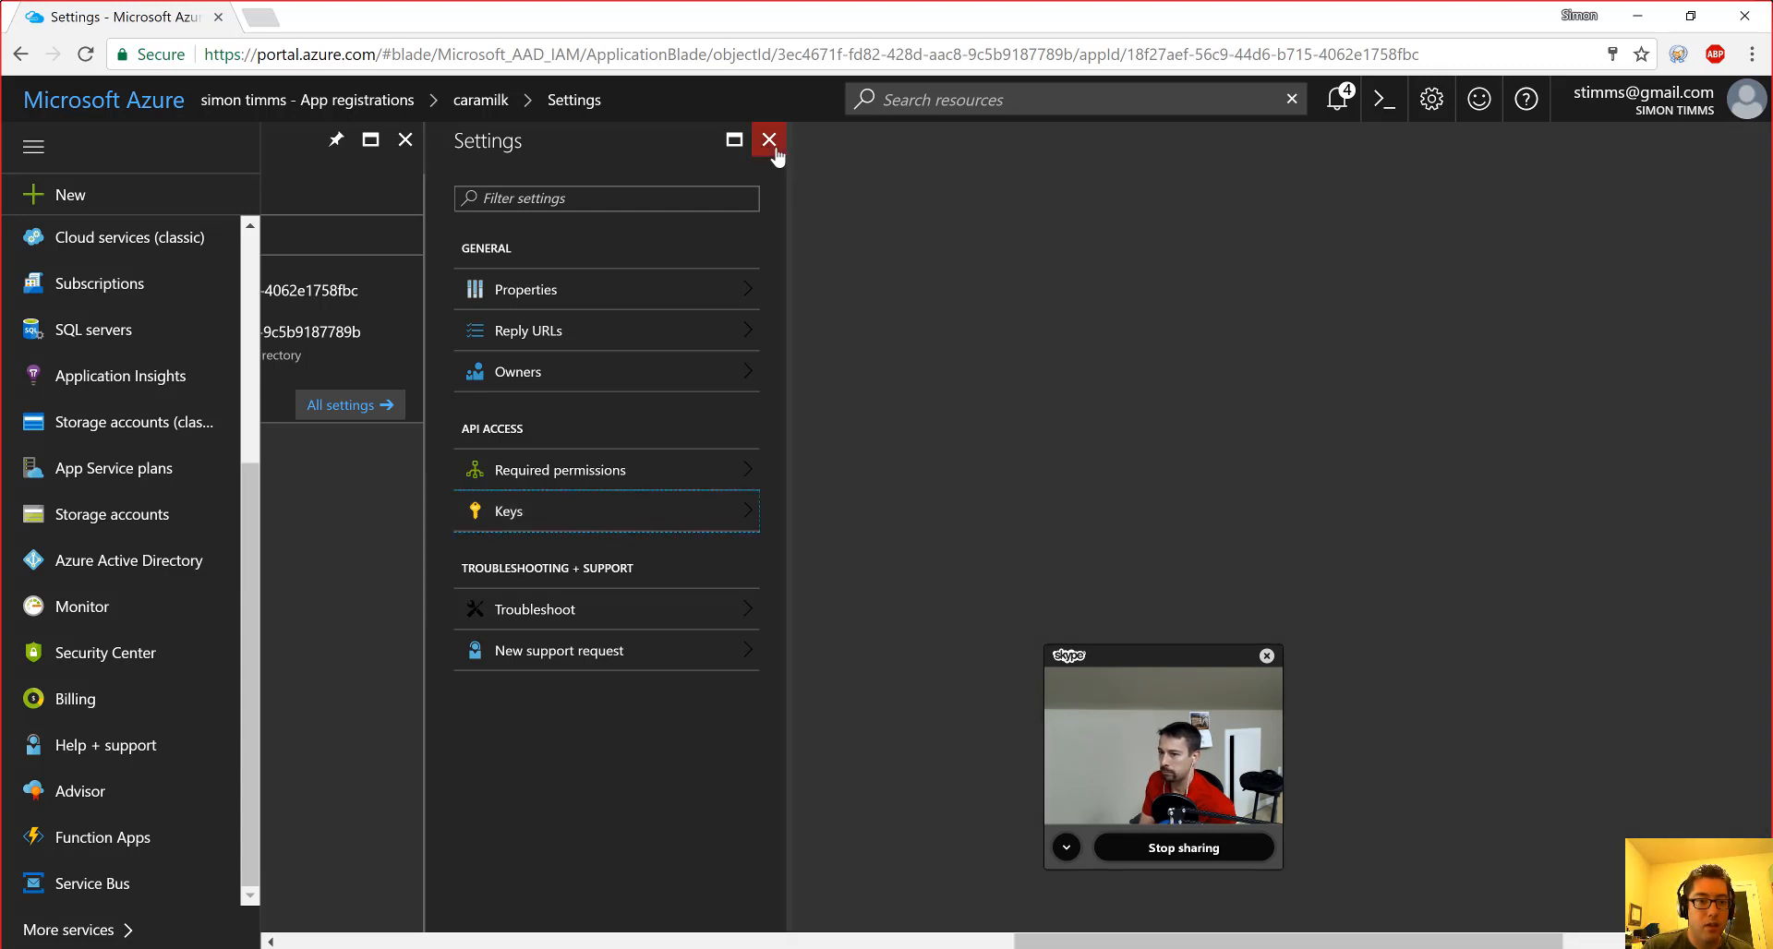
pyautogui.click(769, 139)
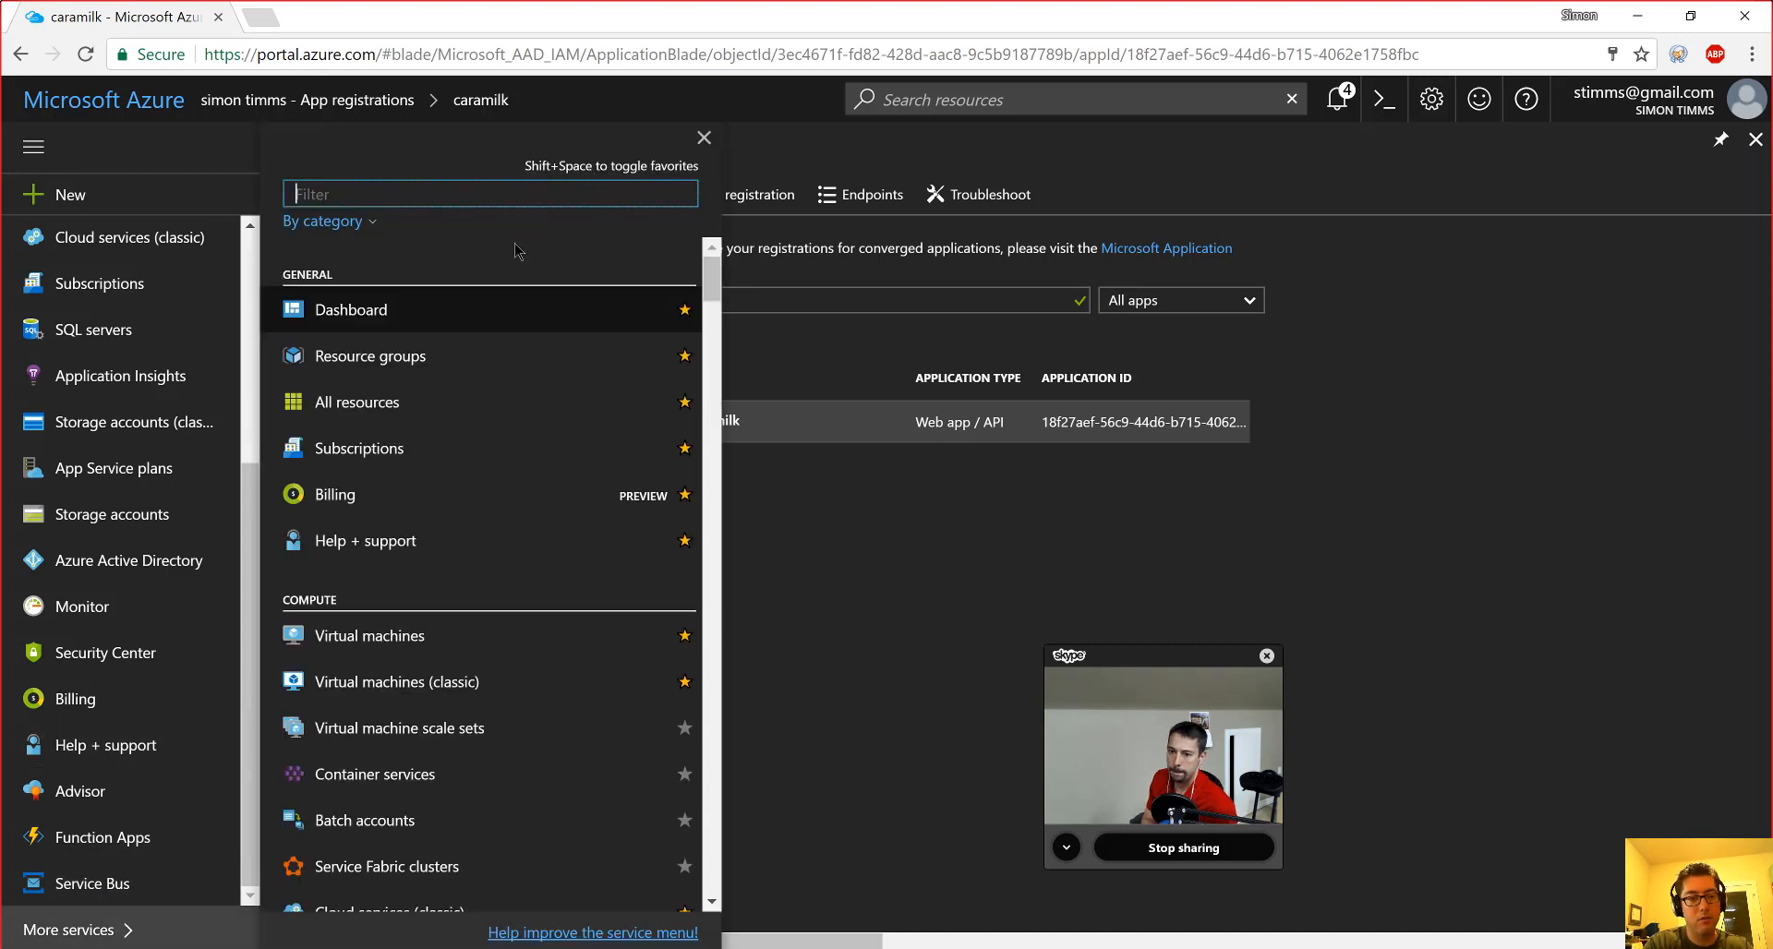
# Step: Filter services for key vaults, open monsters, and view its Access policies
pyautogui.write('v')
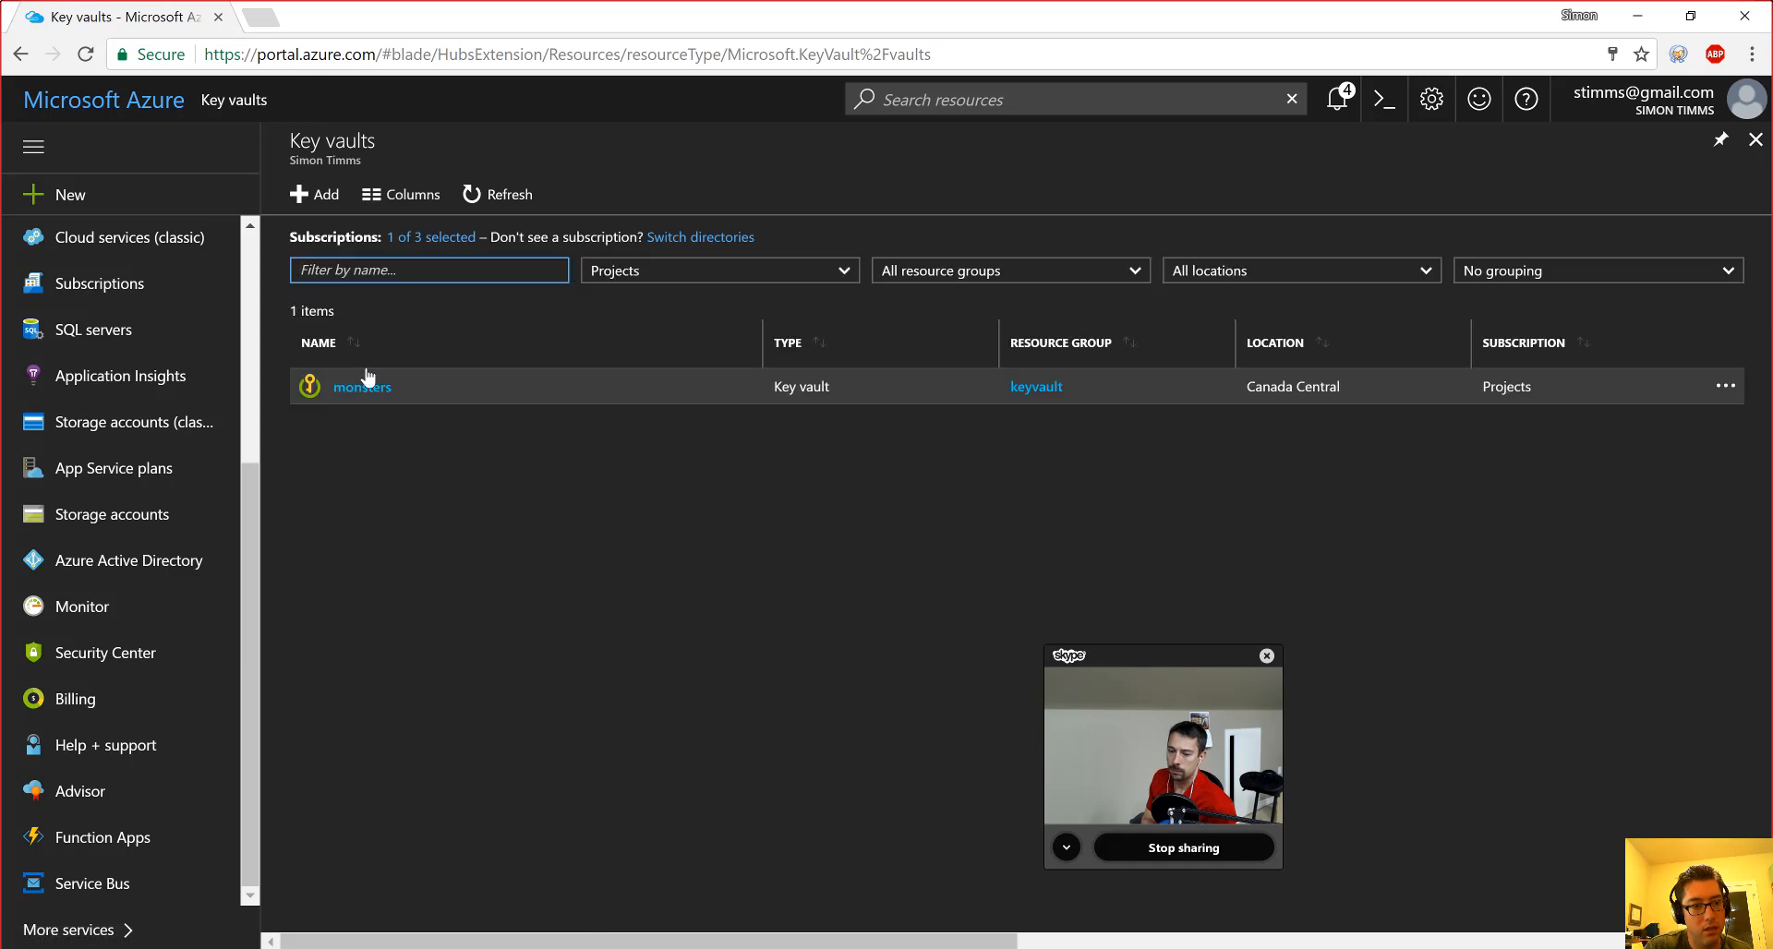
pyautogui.click(362, 387)
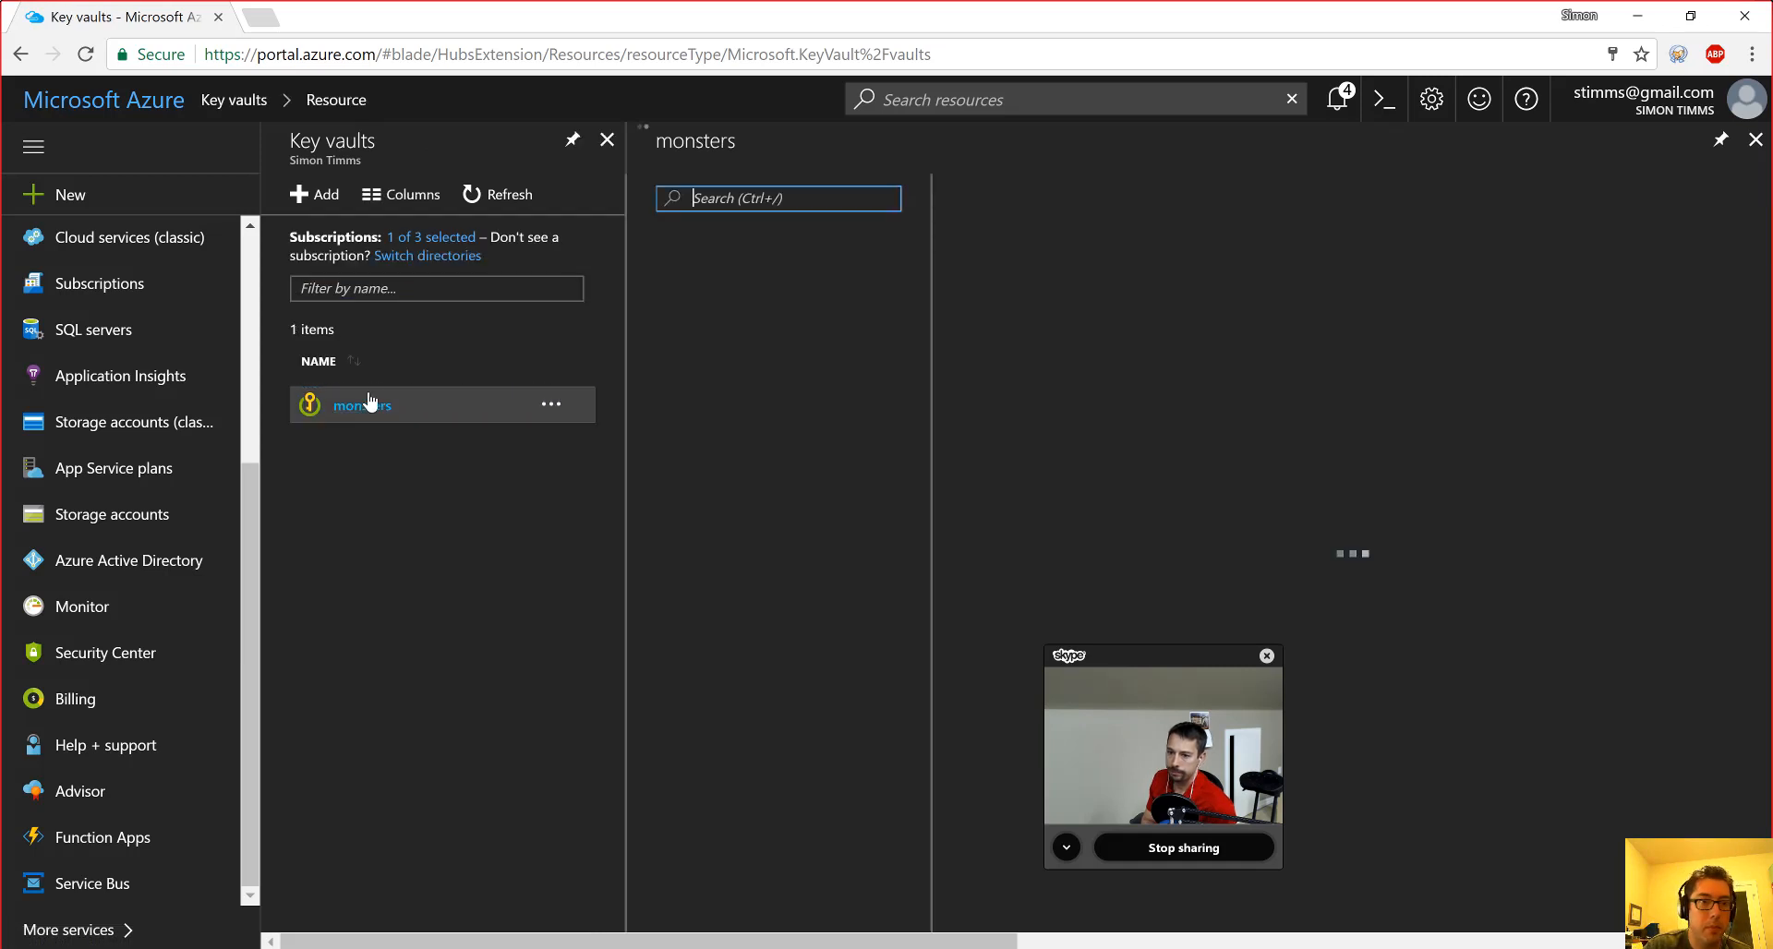
pyautogui.click(362, 406)
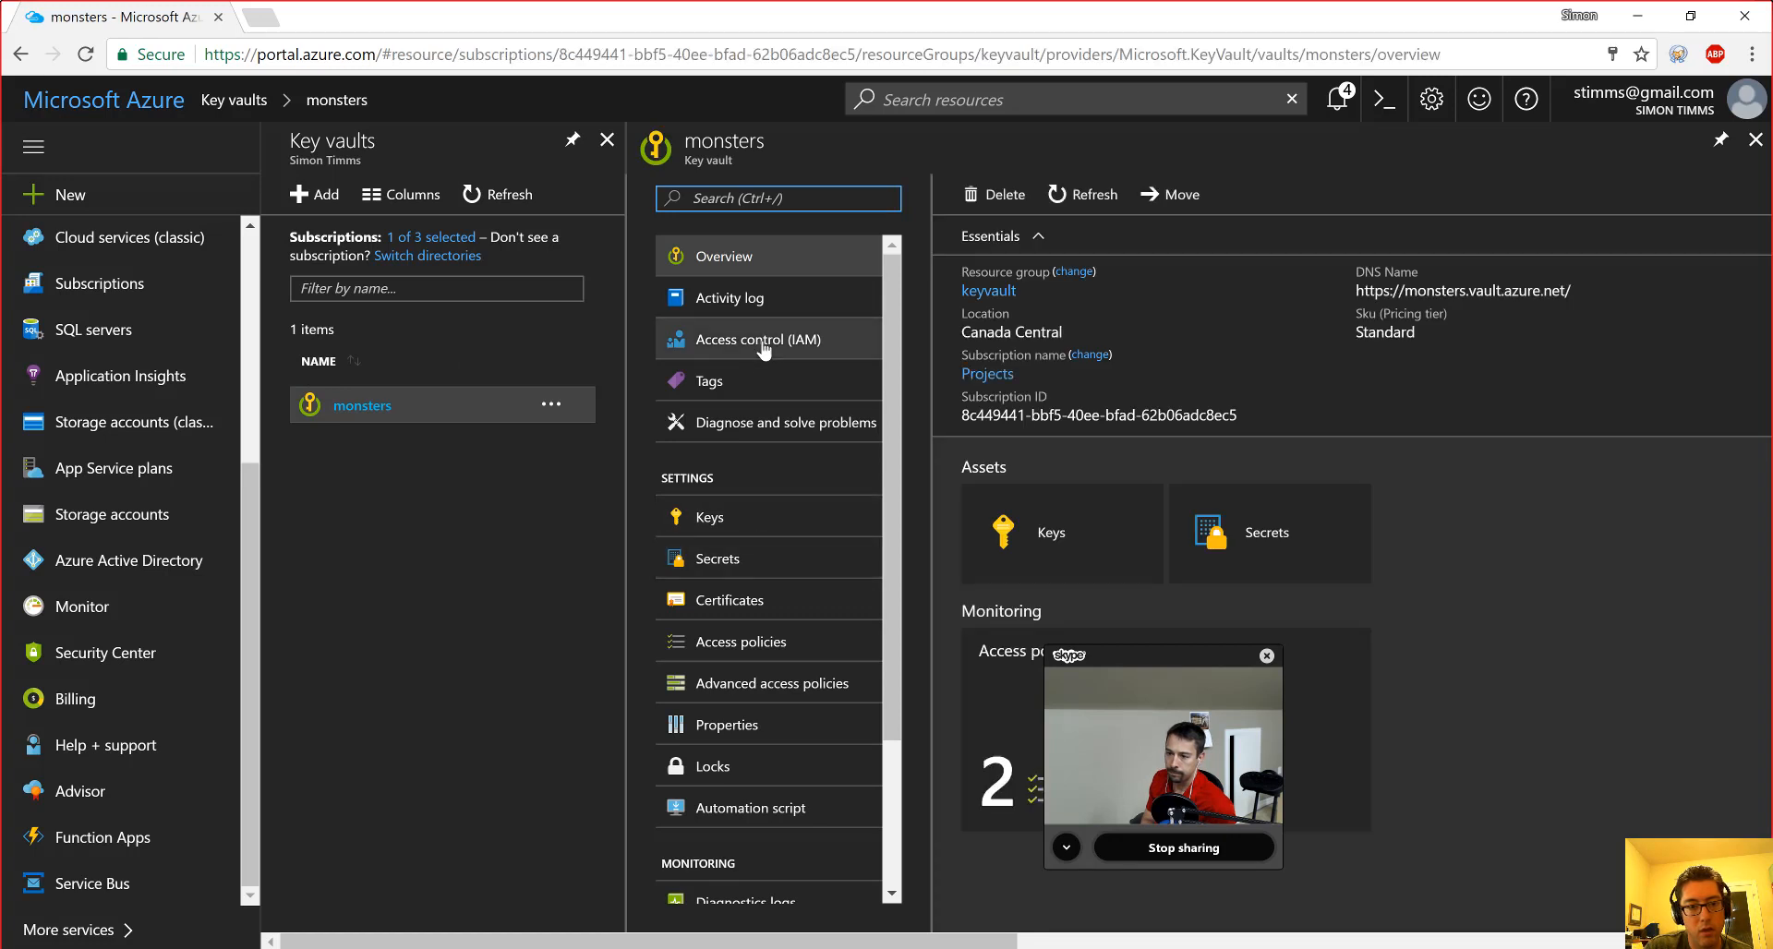
pyautogui.click(757, 339)
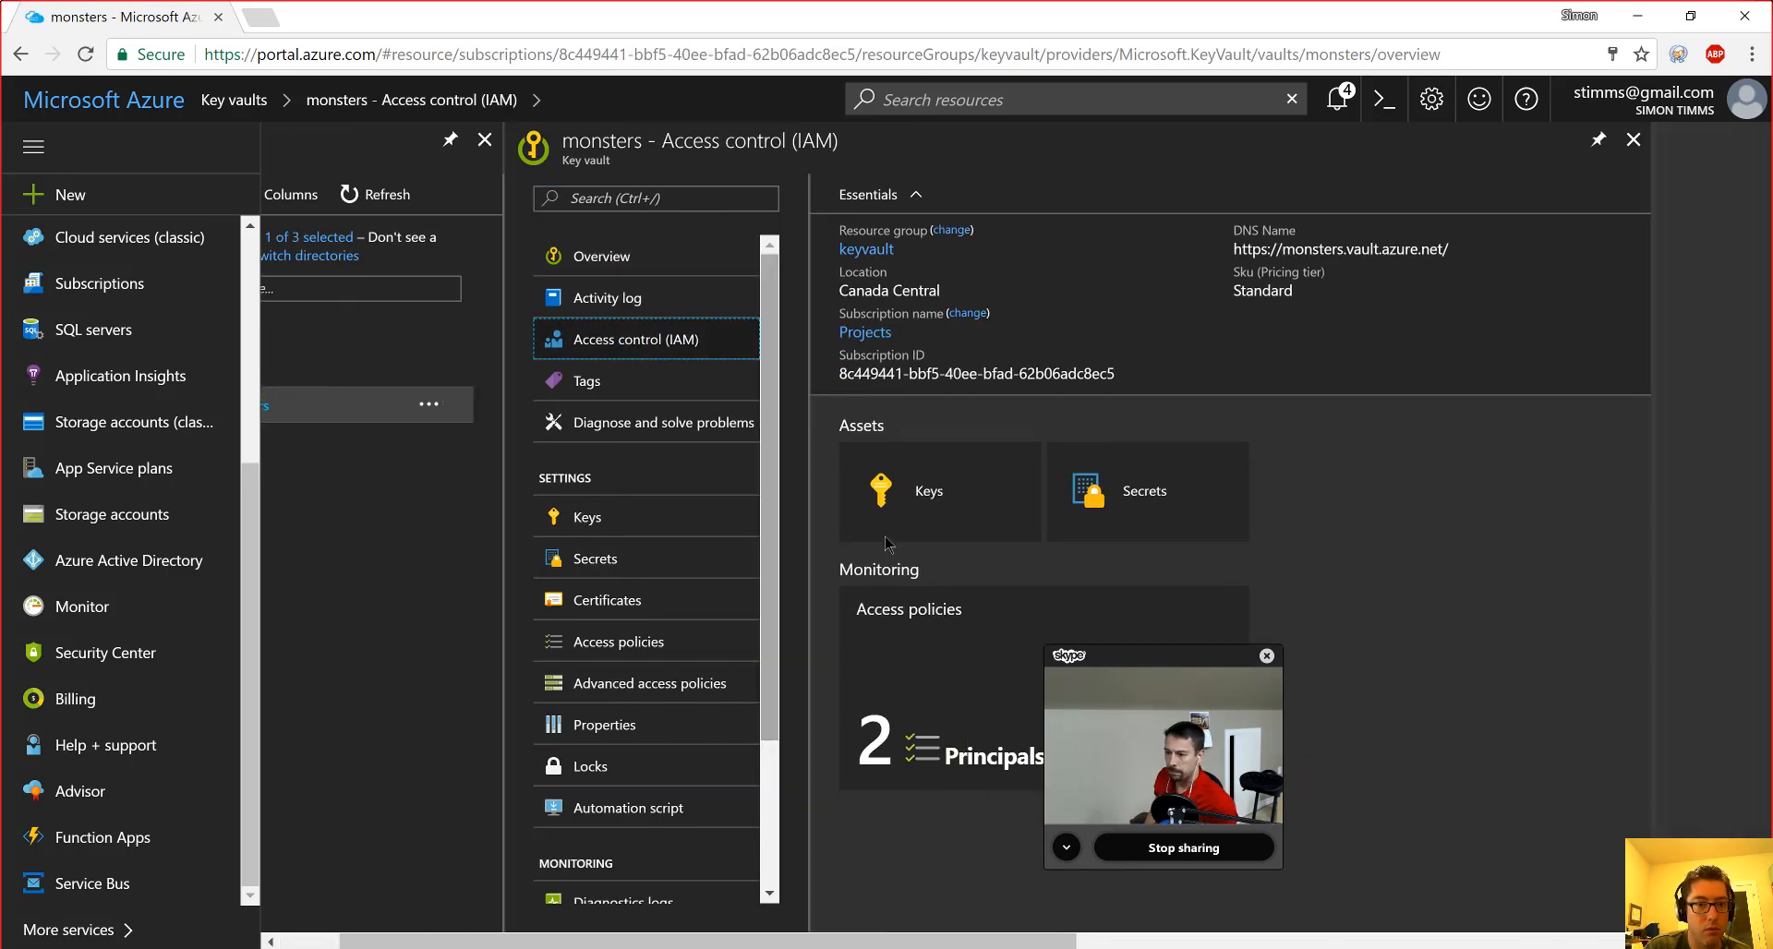
pyautogui.click(645, 339)
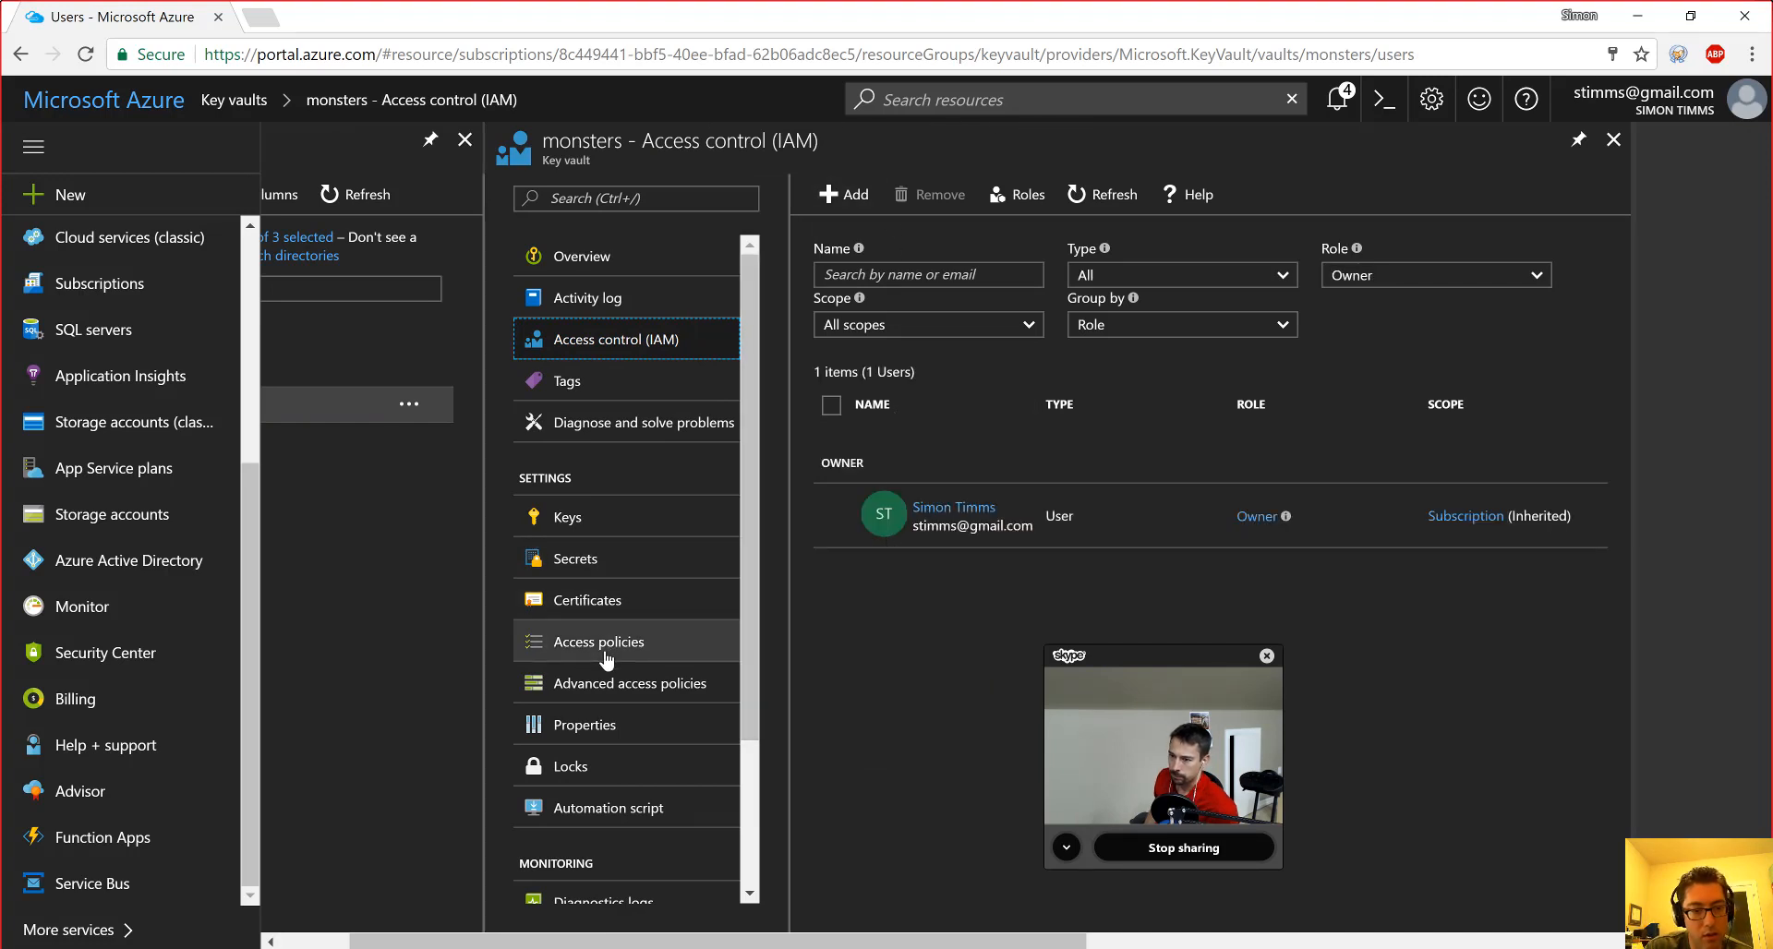
pyautogui.click(607, 642)
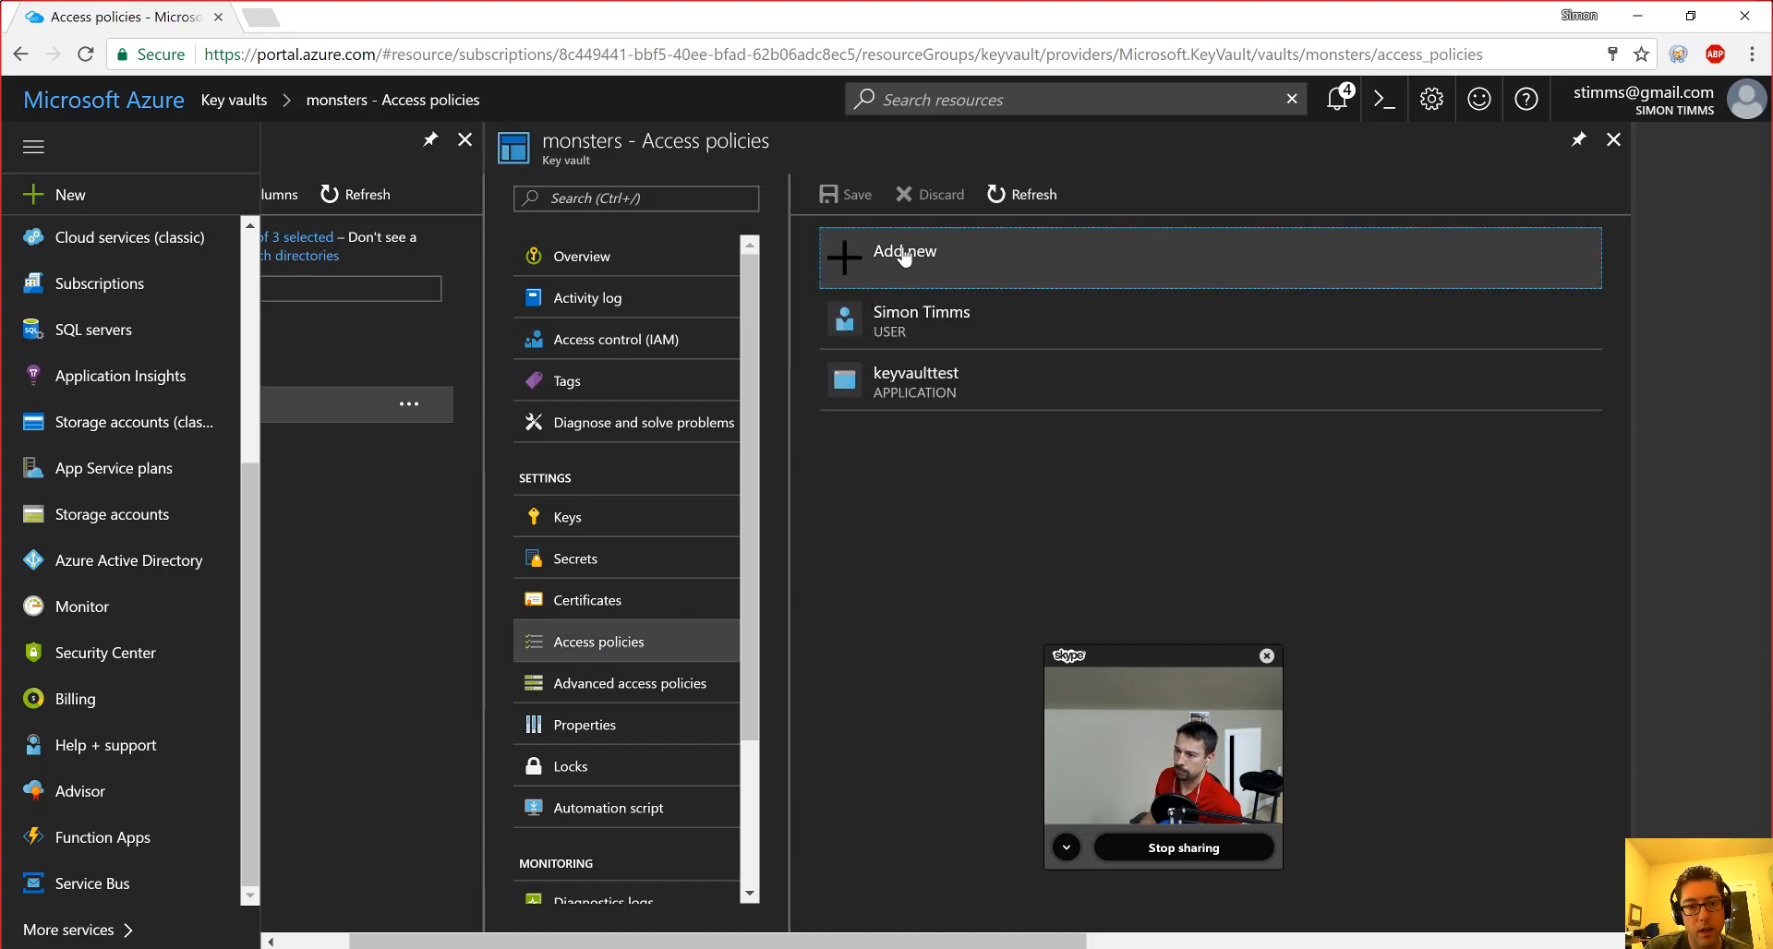
# Step: Start a new access policy and select the caramilk application as its principal
pyautogui.click(905, 257)
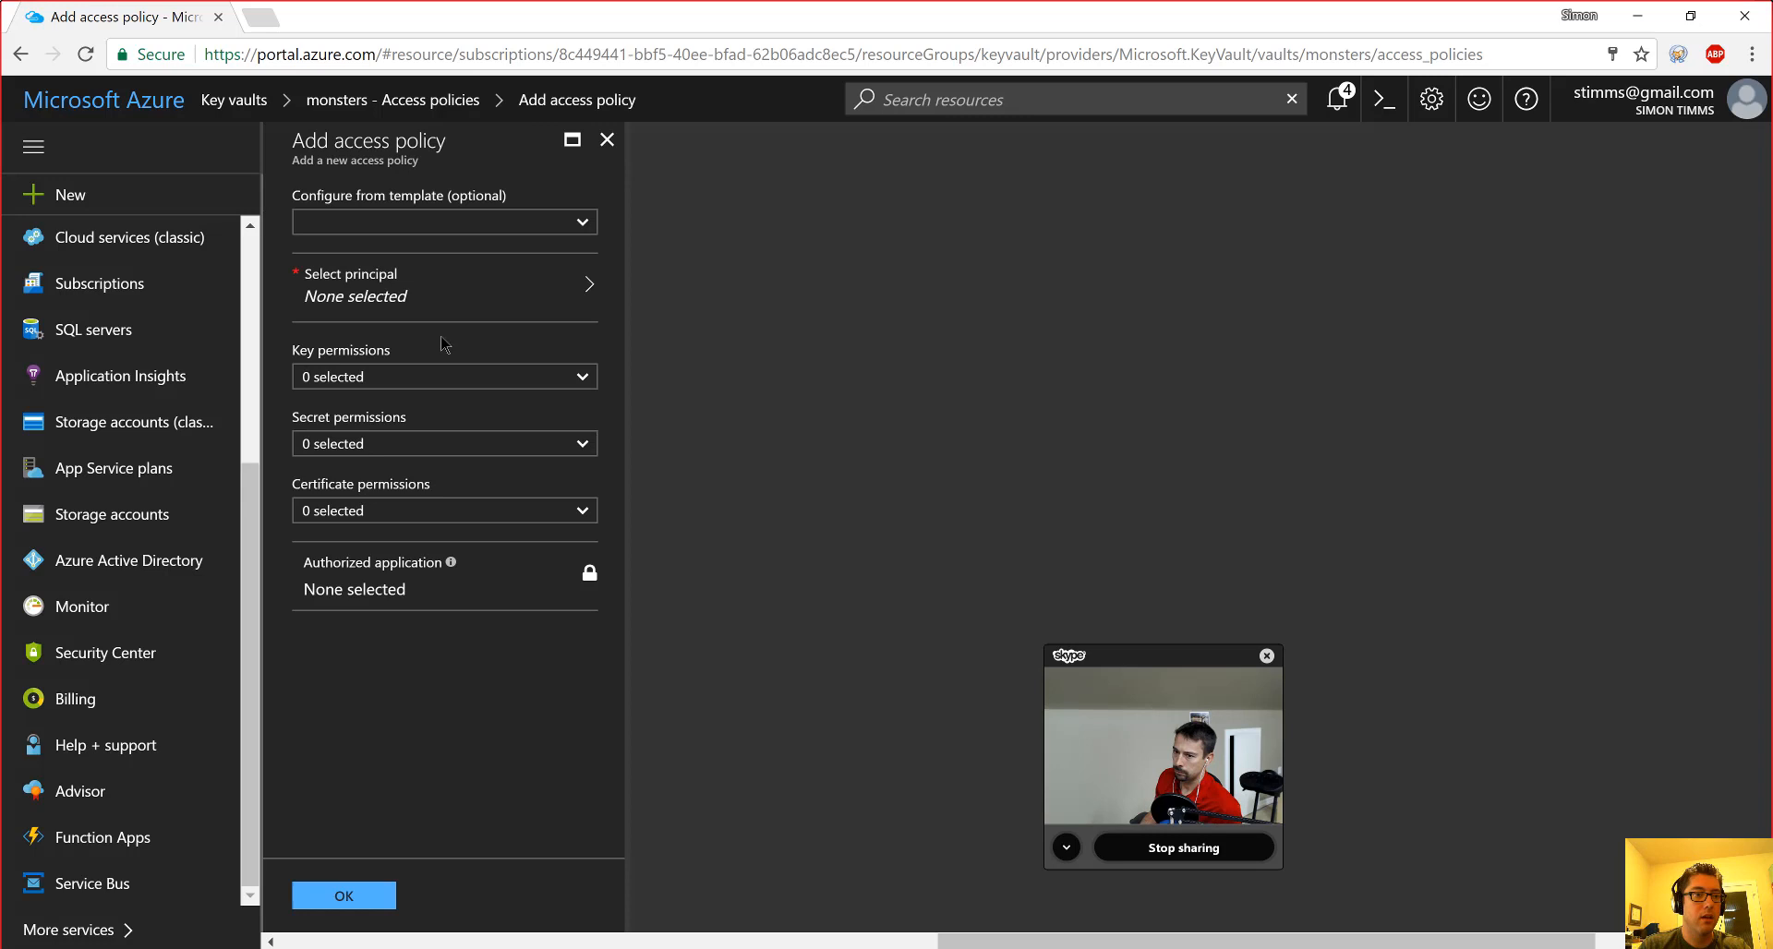
pyautogui.click(444, 288)
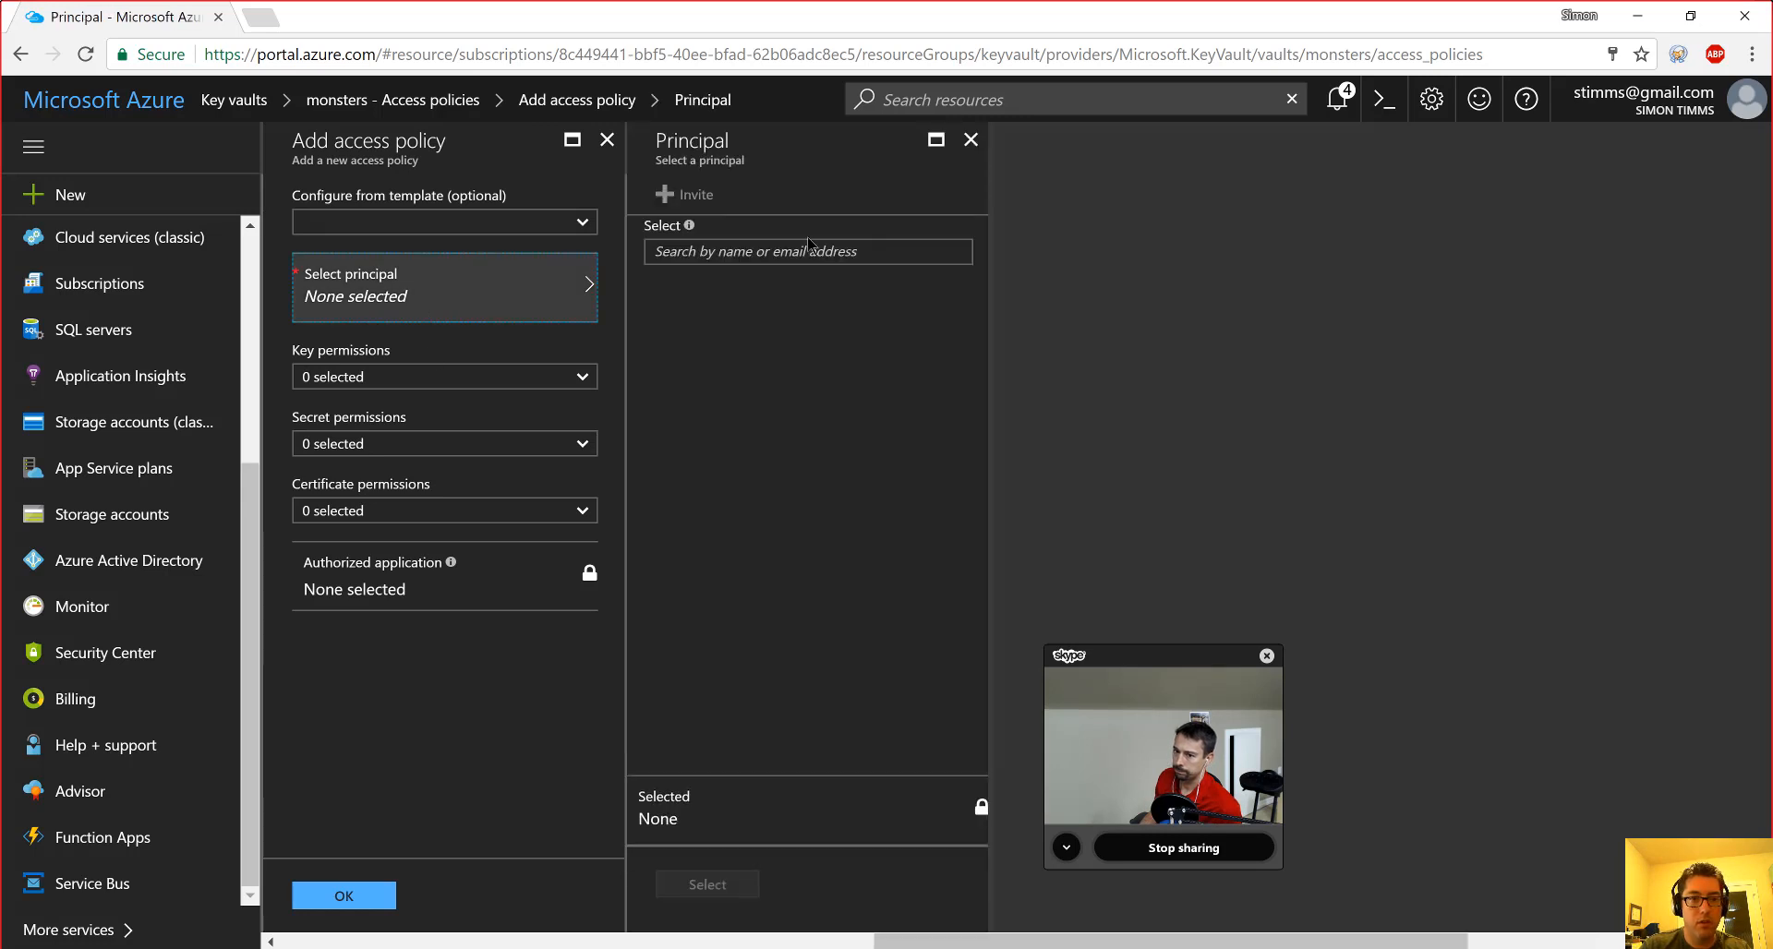
pyautogui.click(808, 251)
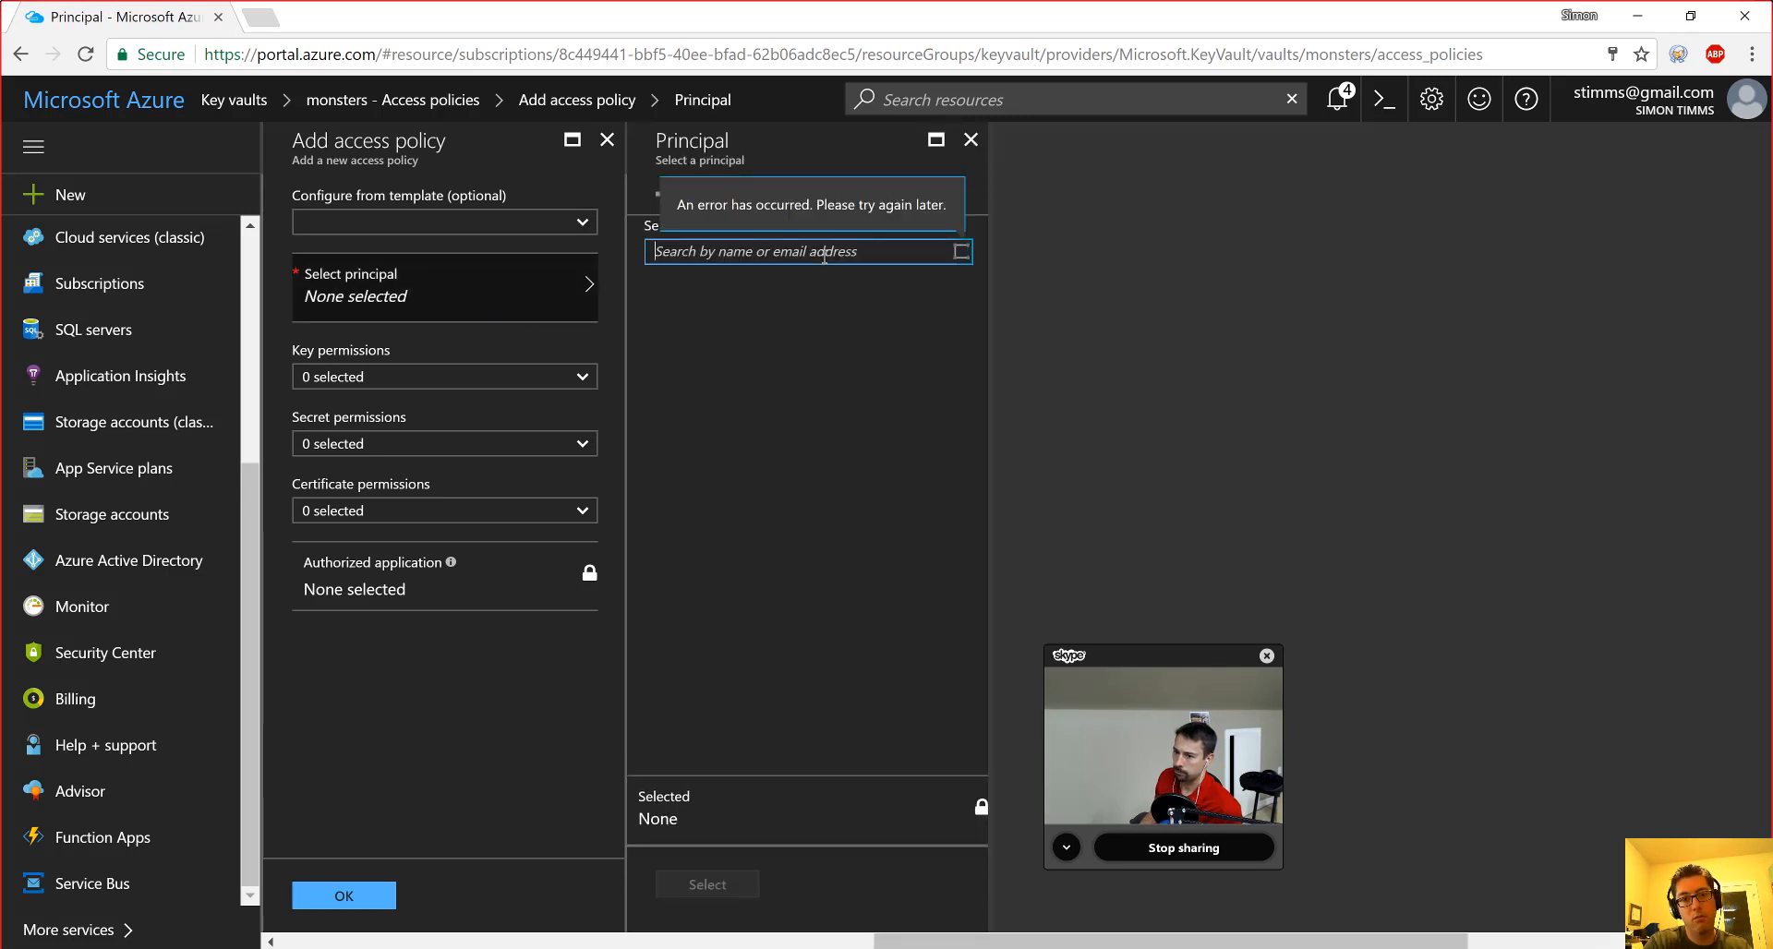
pyautogui.write('ca')
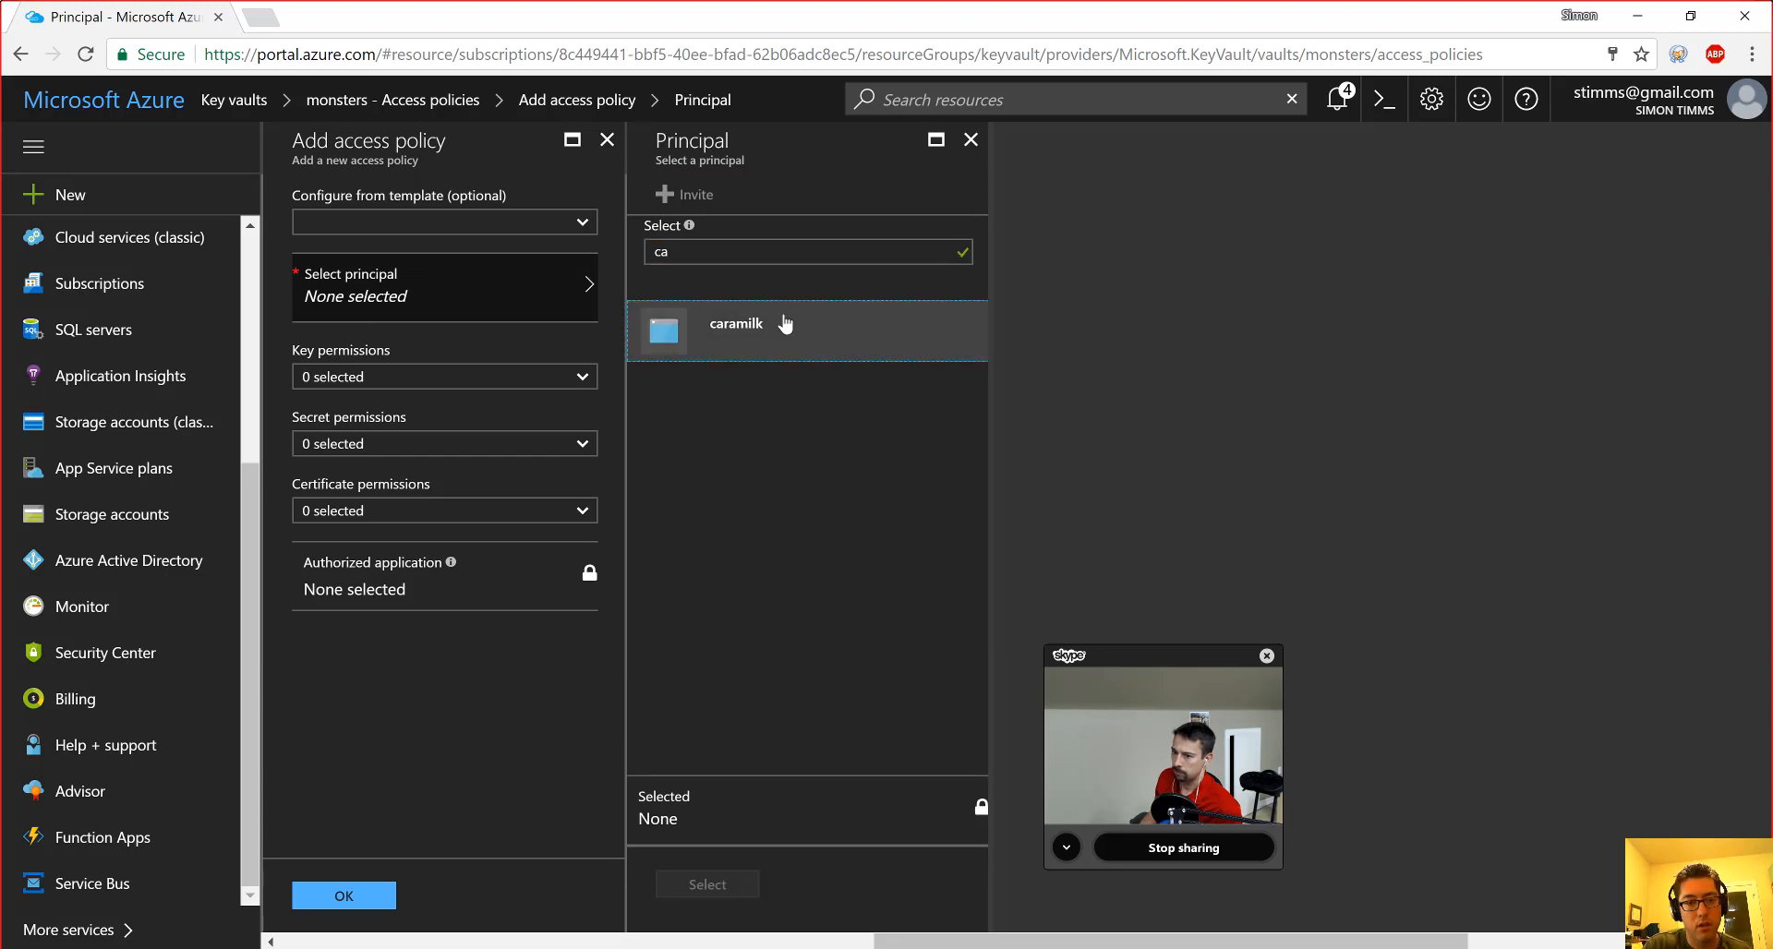
pyautogui.click(736, 331)
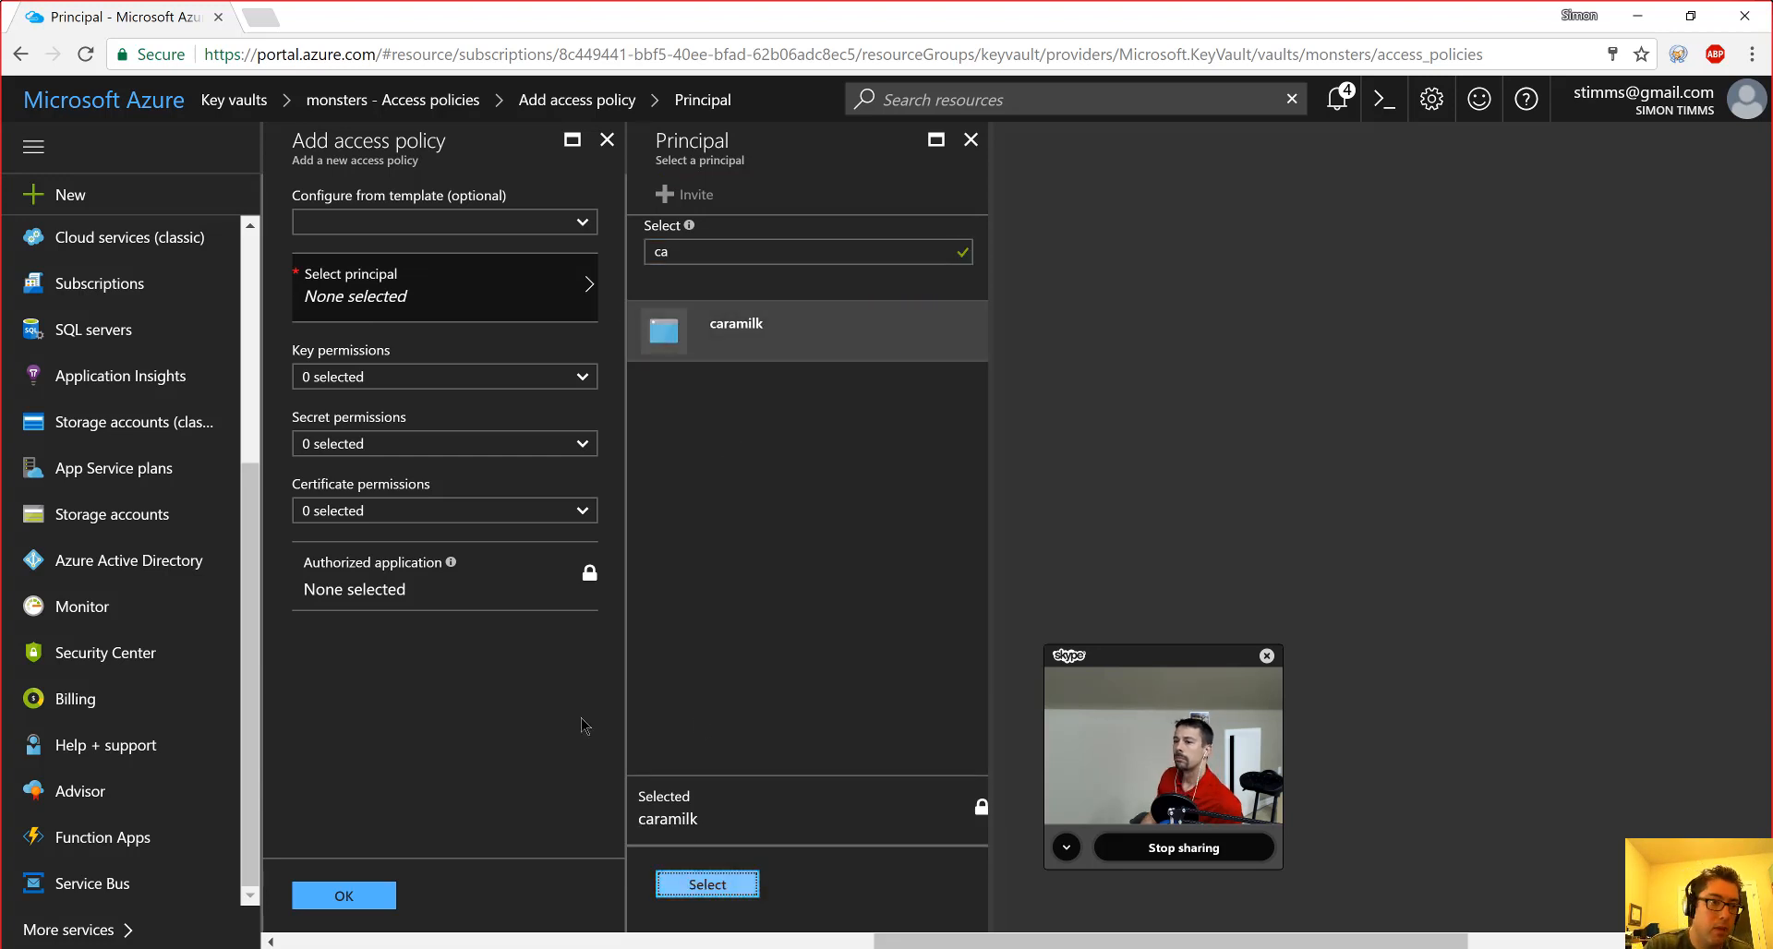
pyautogui.click(707, 883)
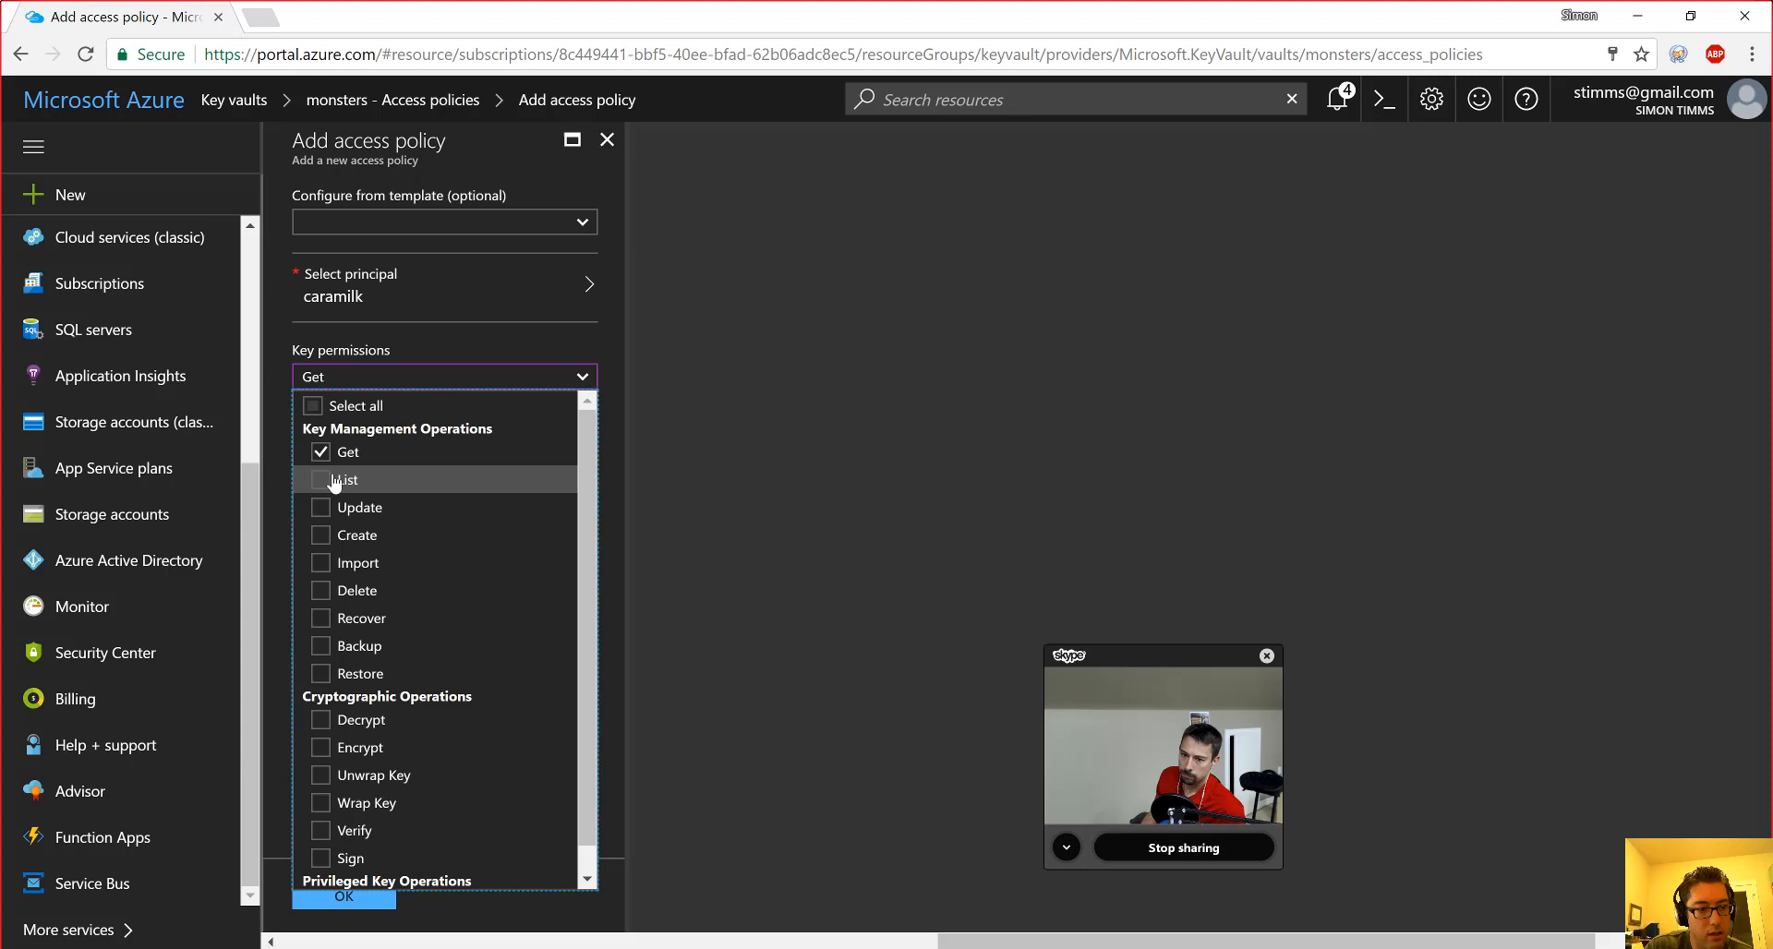
# Step: Grant caramilk Get and List on keys, secrets and certificates, and confirm the policy
pyautogui.click(320, 480)
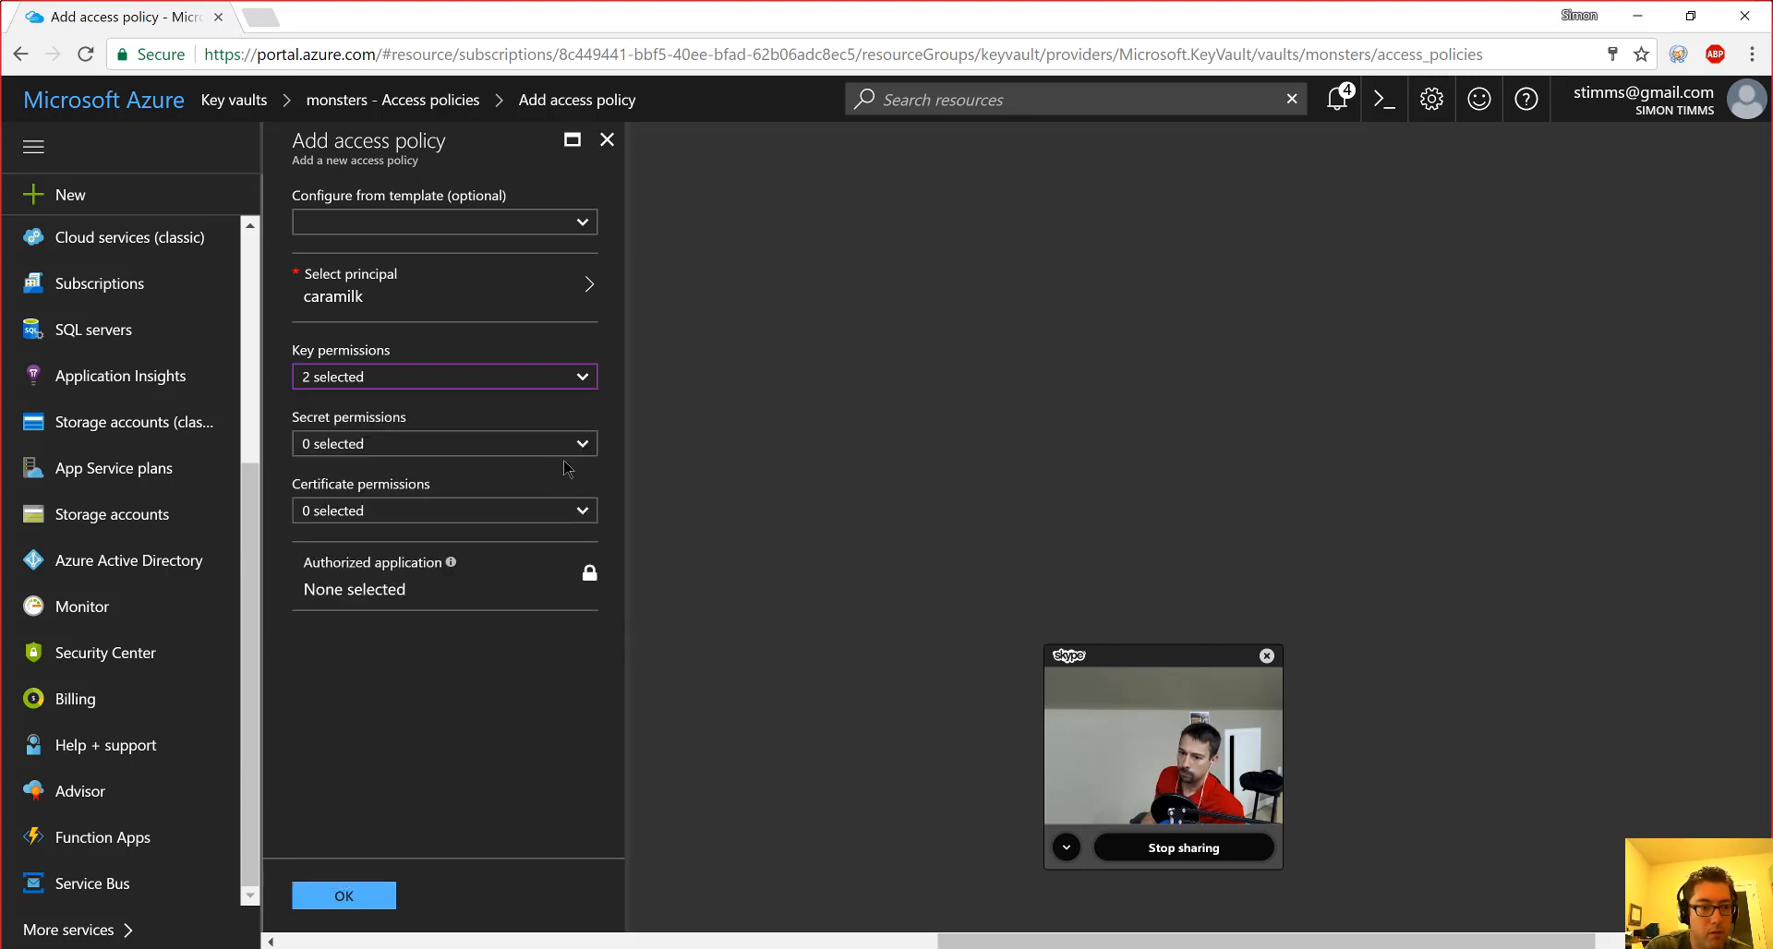
pyautogui.click(444, 443)
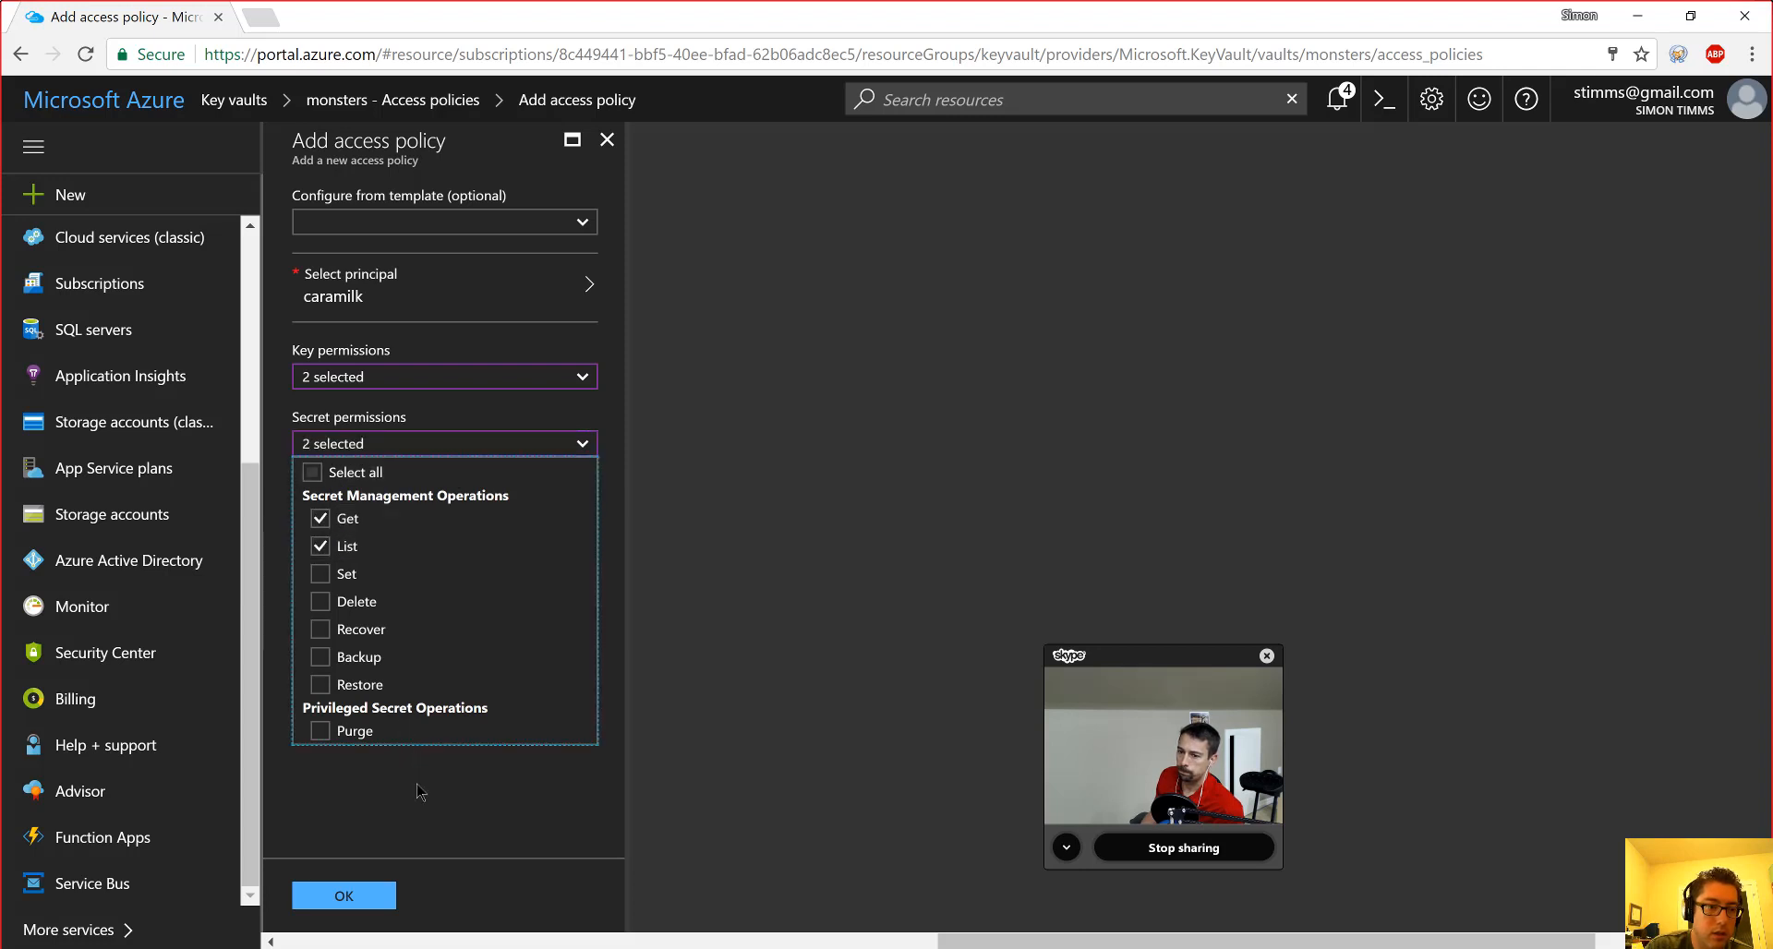
pyautogui.click(444, 509)
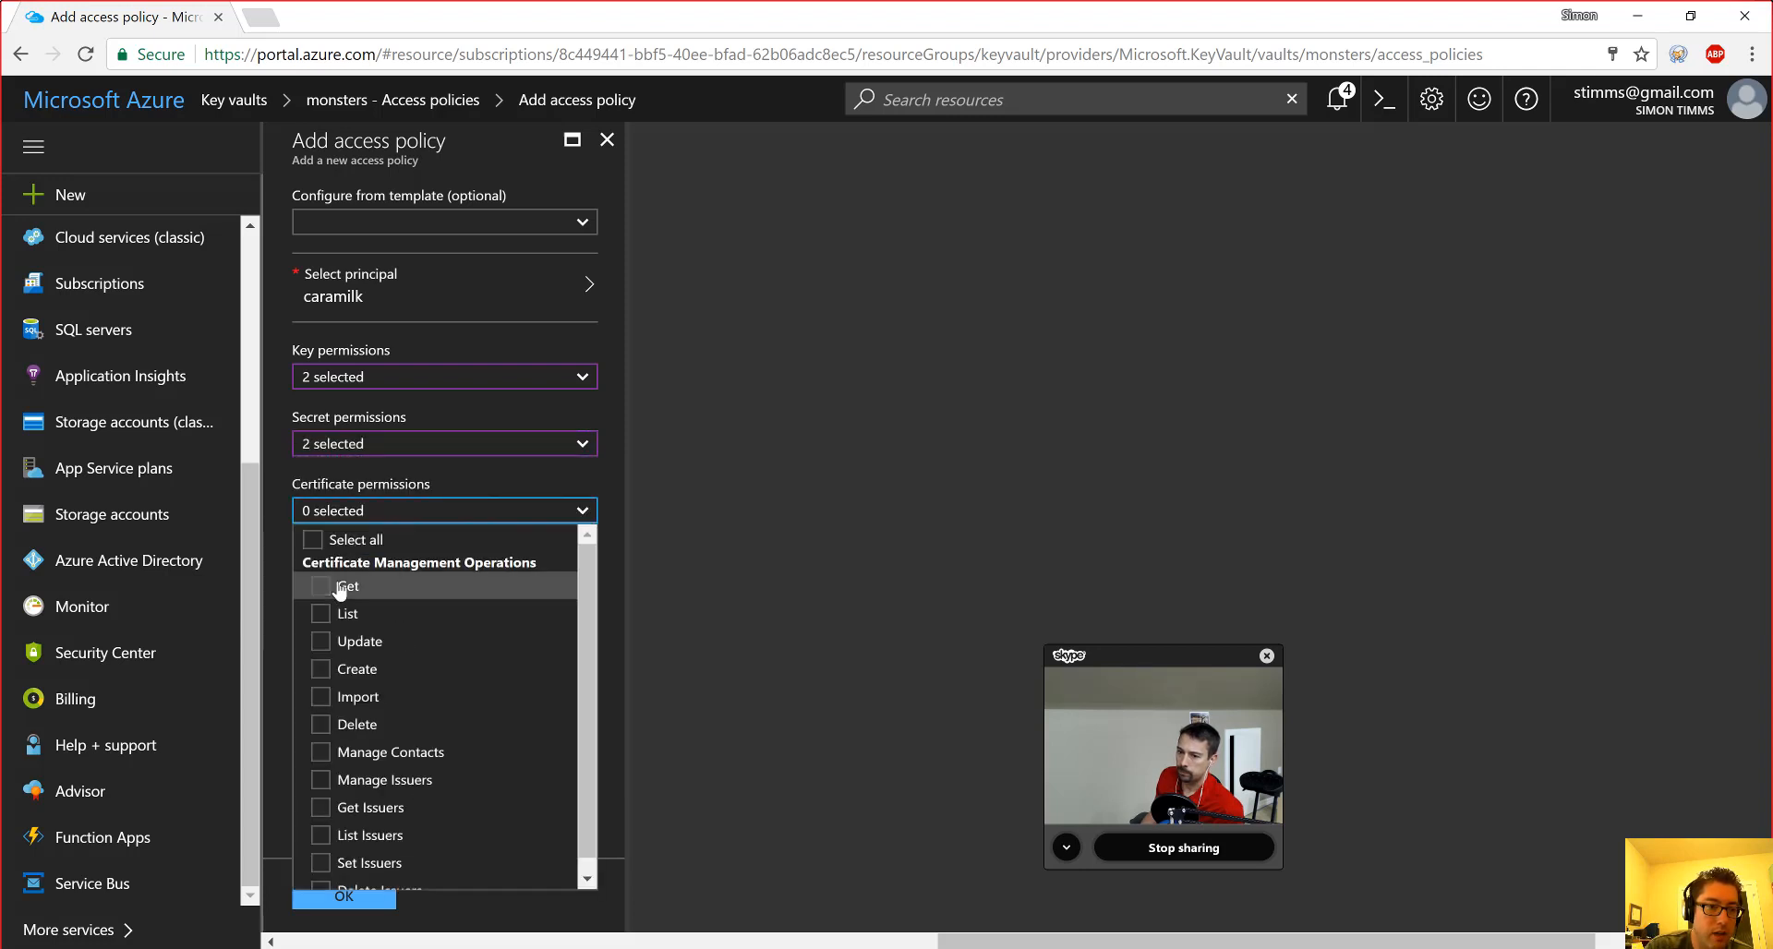
pyautogui.click(321, 587)
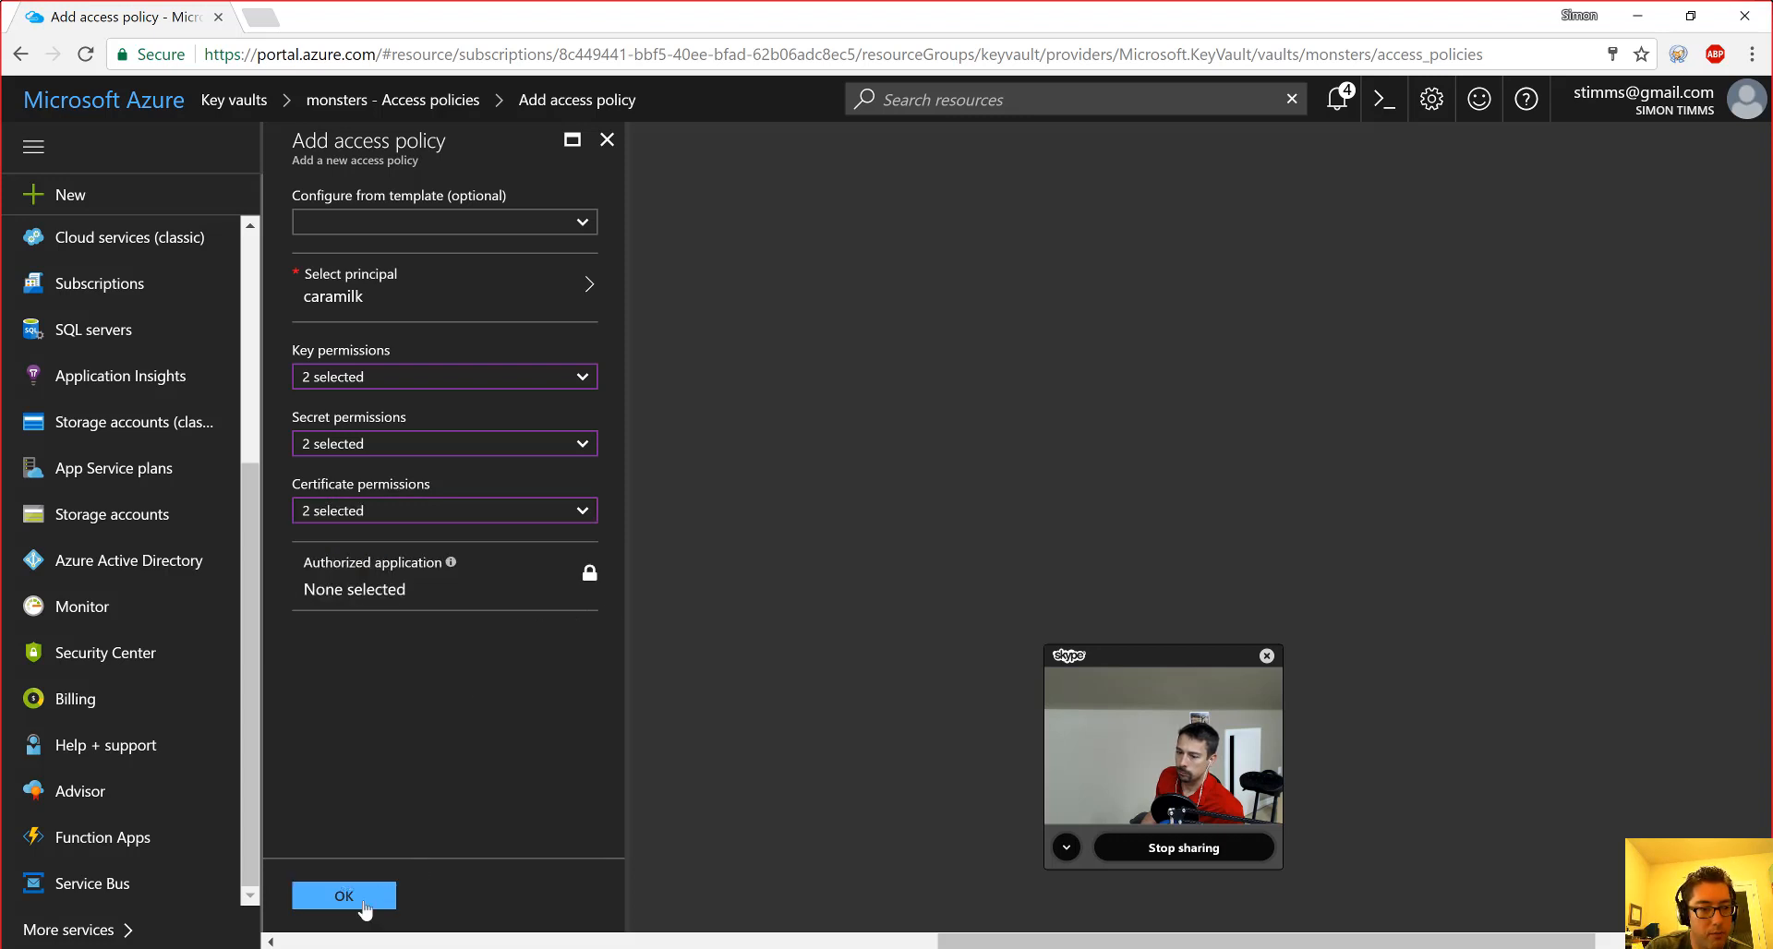
pyautogui.click(343, 895)
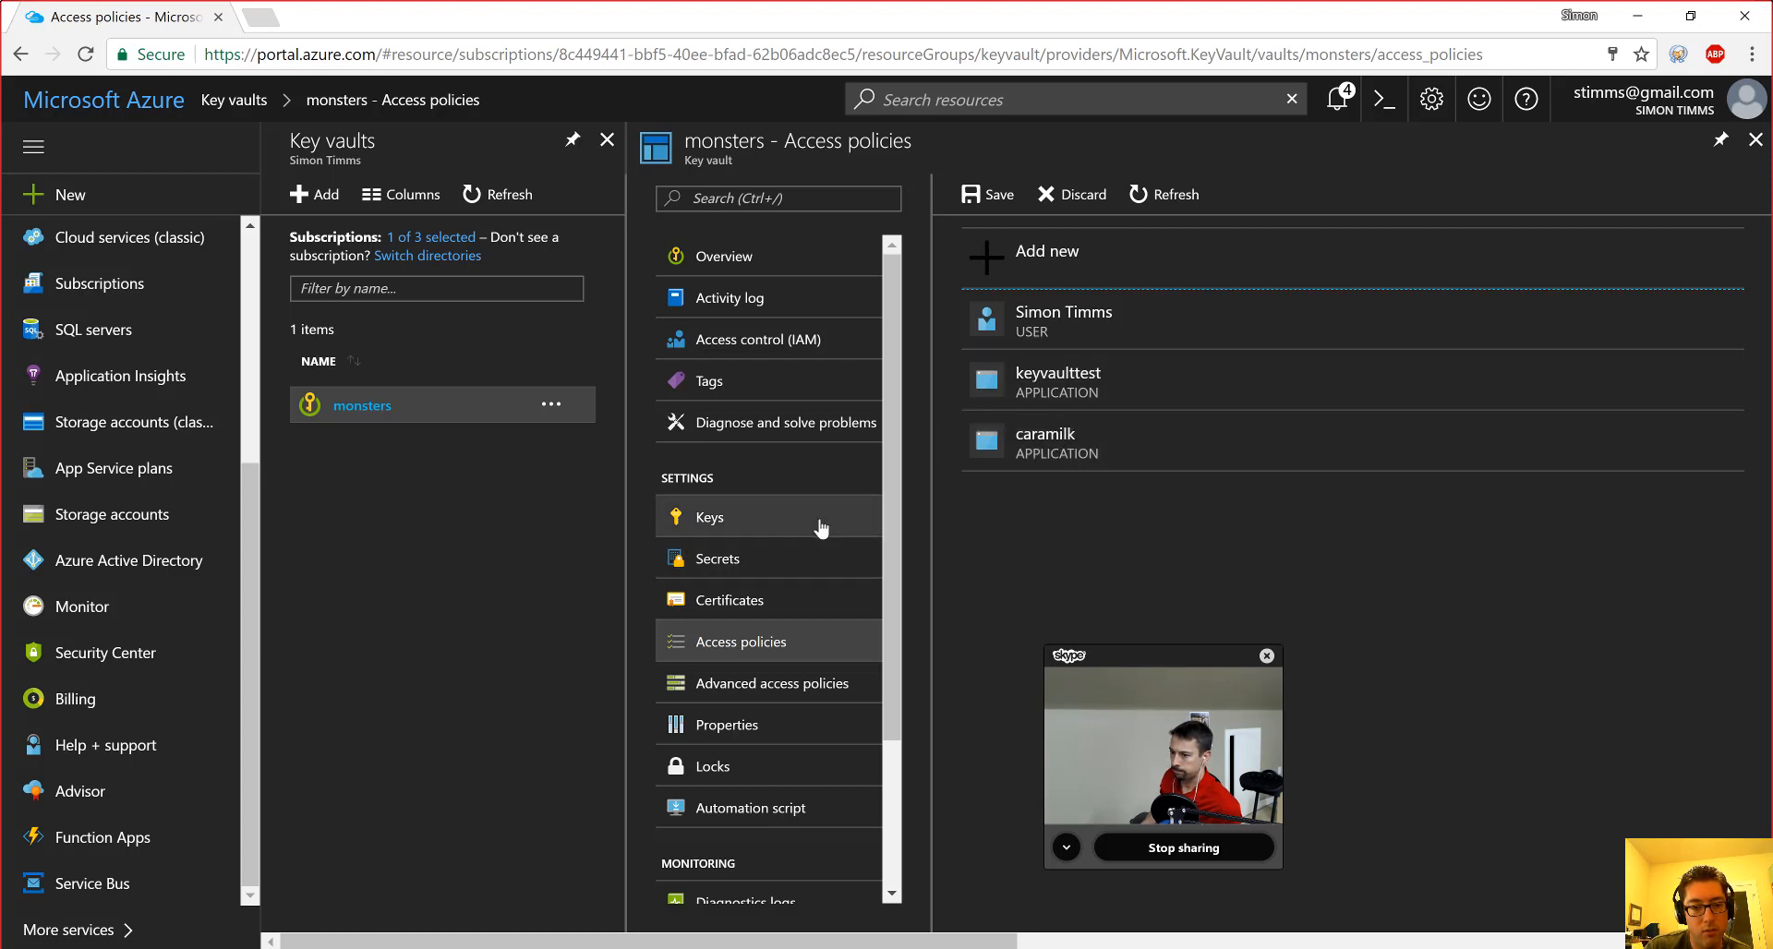
# Step: Save the monsters vault access policies and dismiss the update notification
pyautogui.click(711, 518)
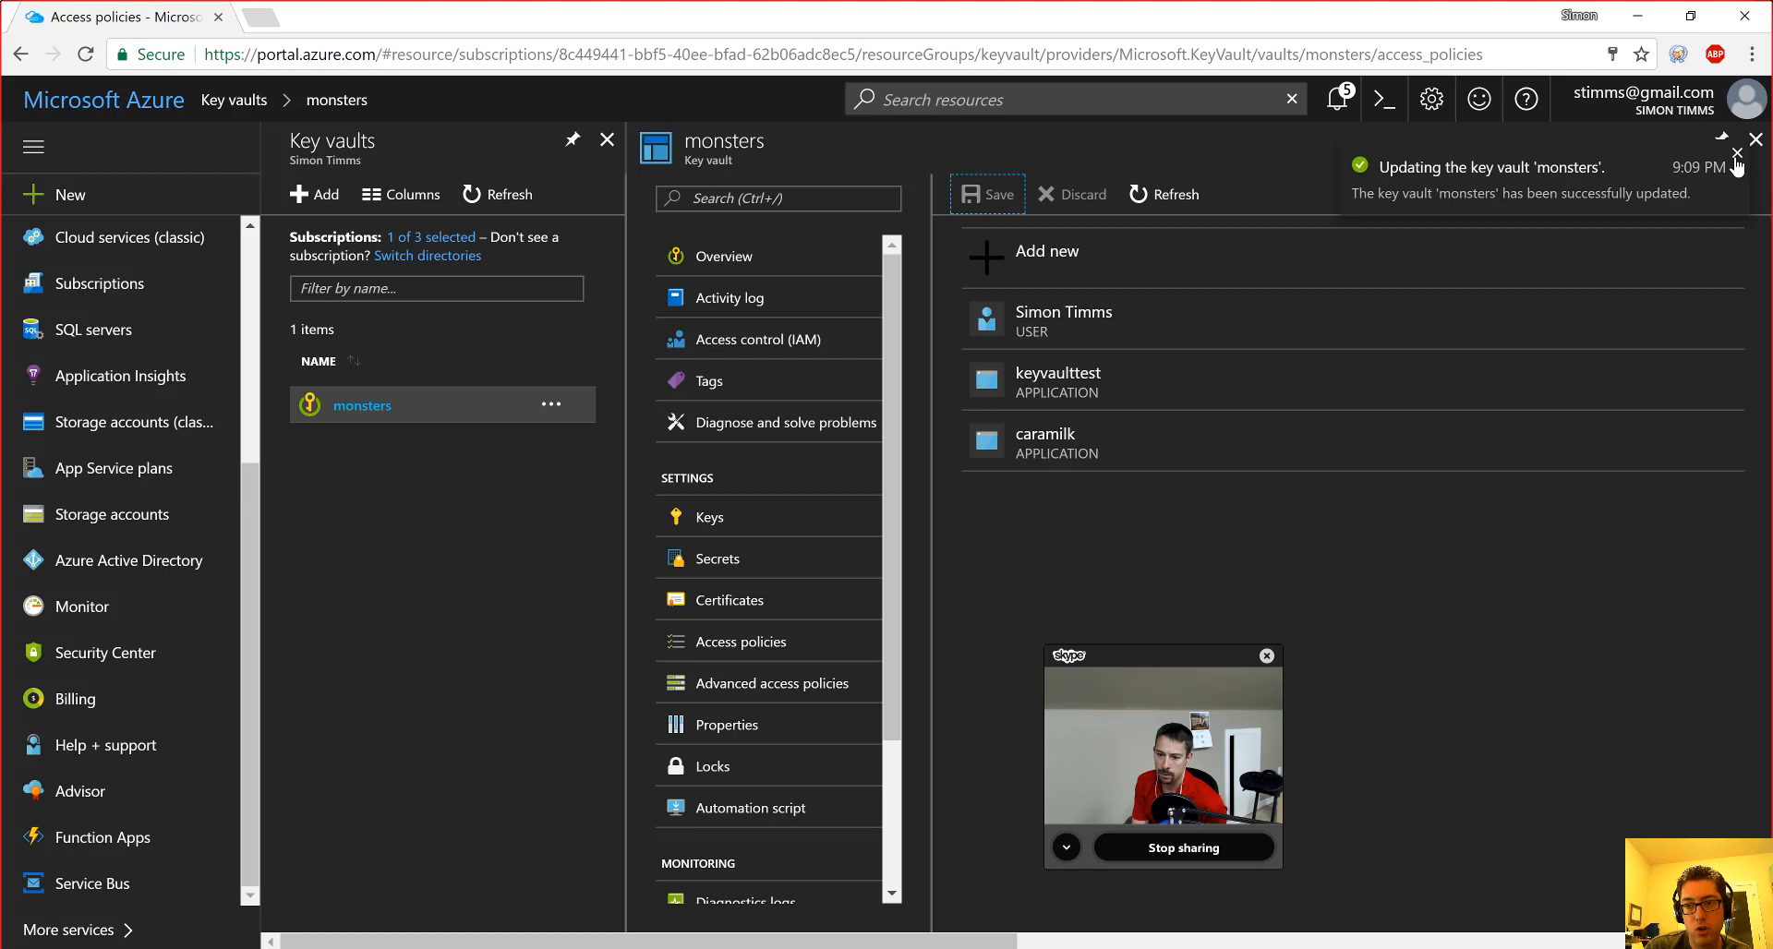
pyautogui.click(1739, 154)
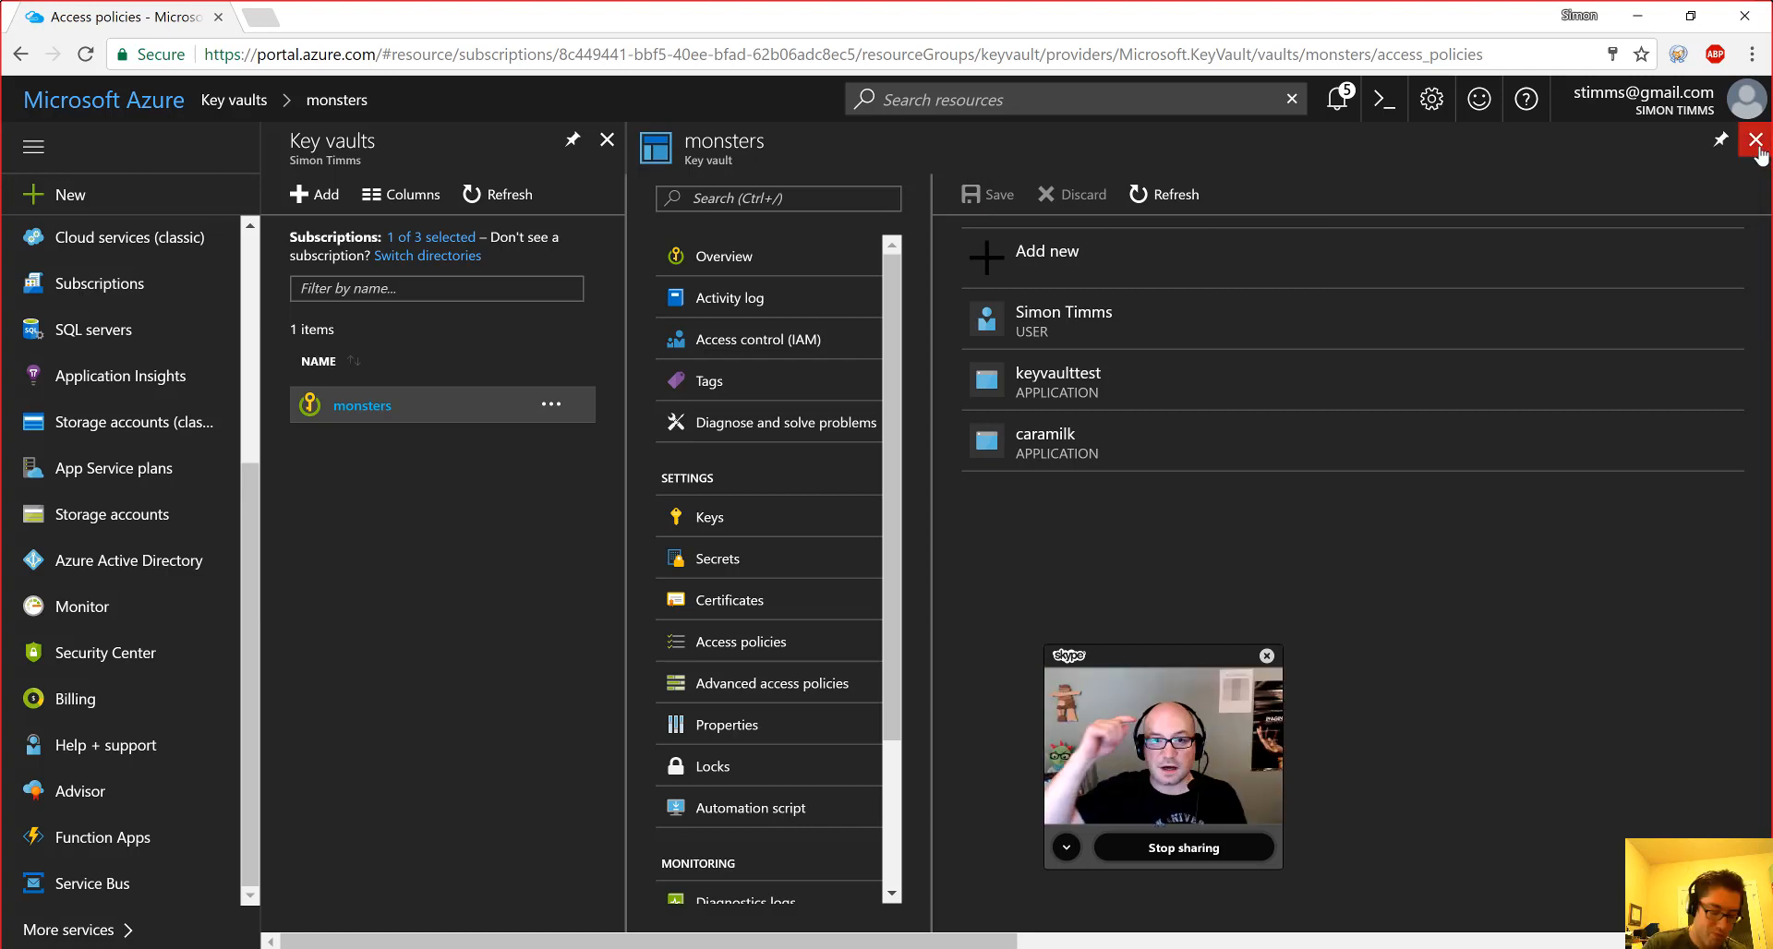
pyautogui.moveTo(1758, 141)
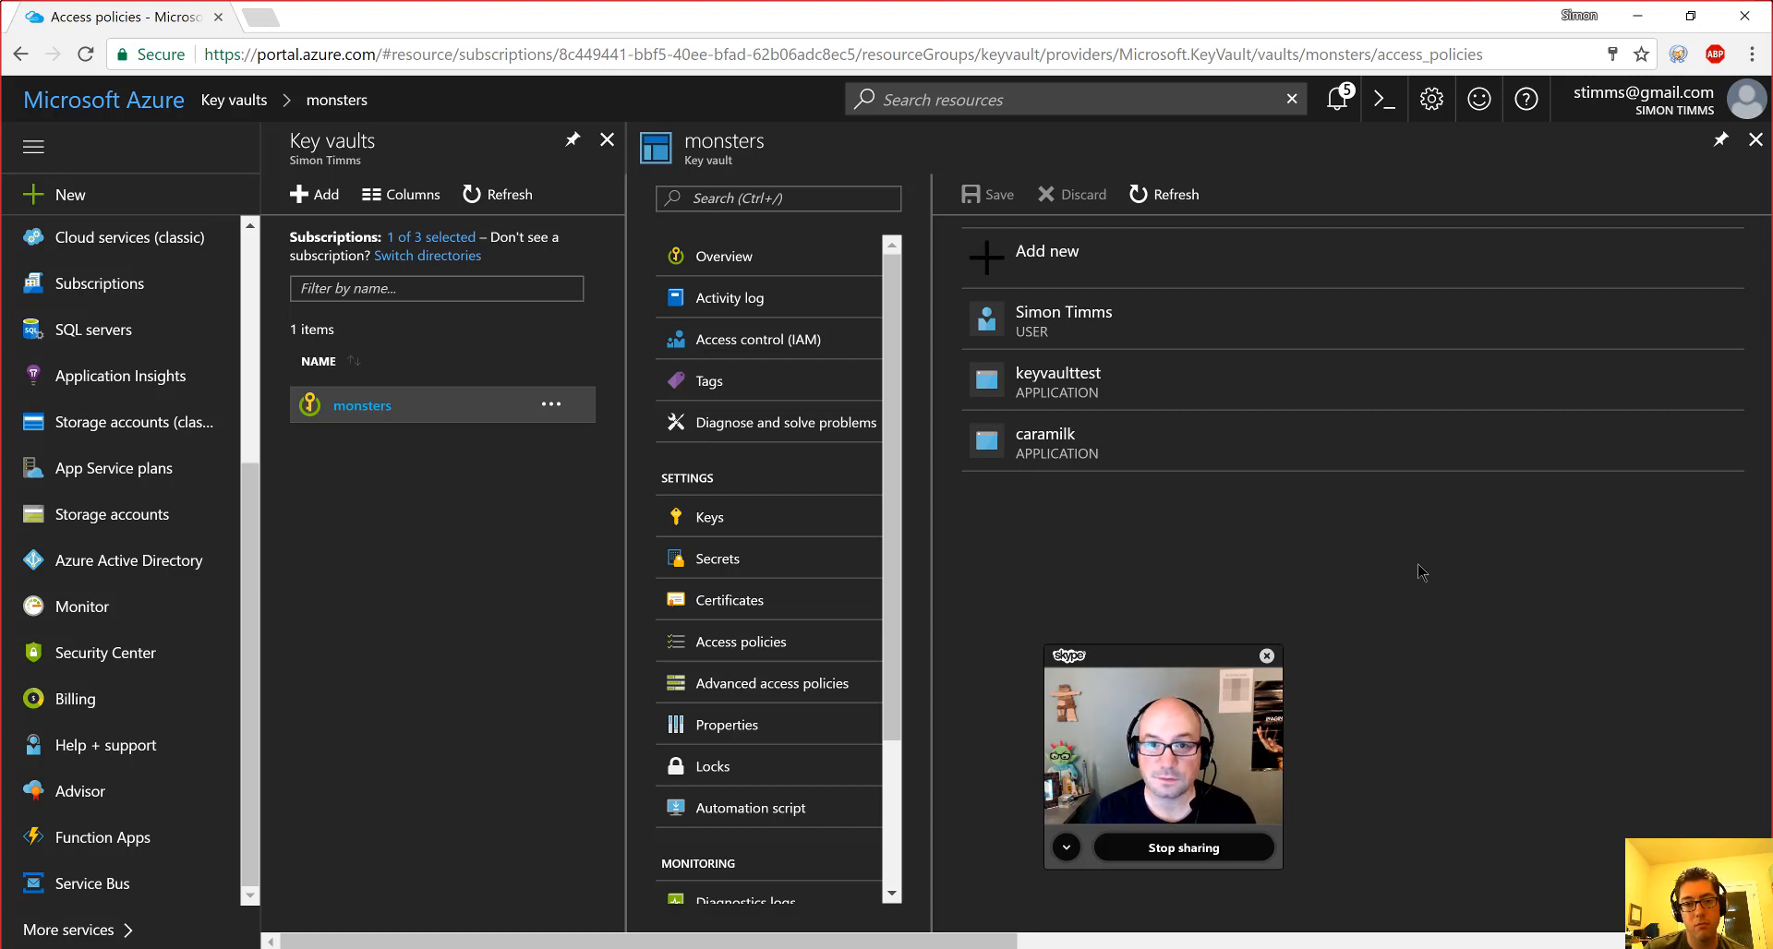
pyautogui.moveTo(1413, 567)
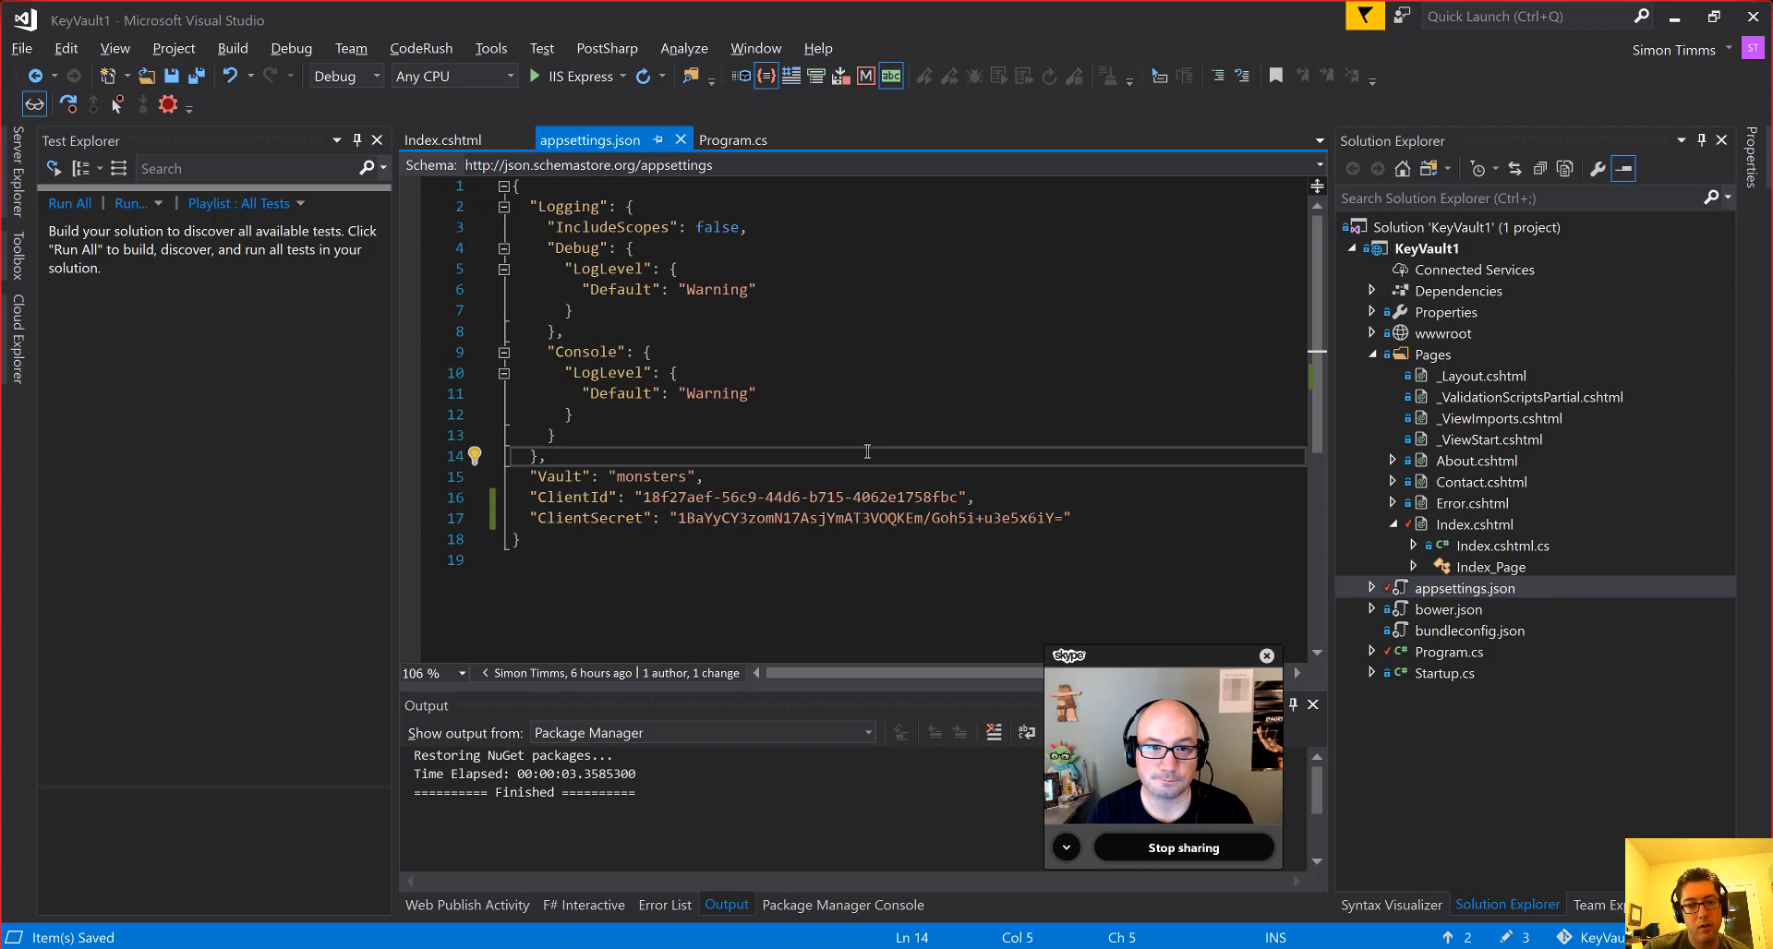
pyautogui.moveTo(722, 568)
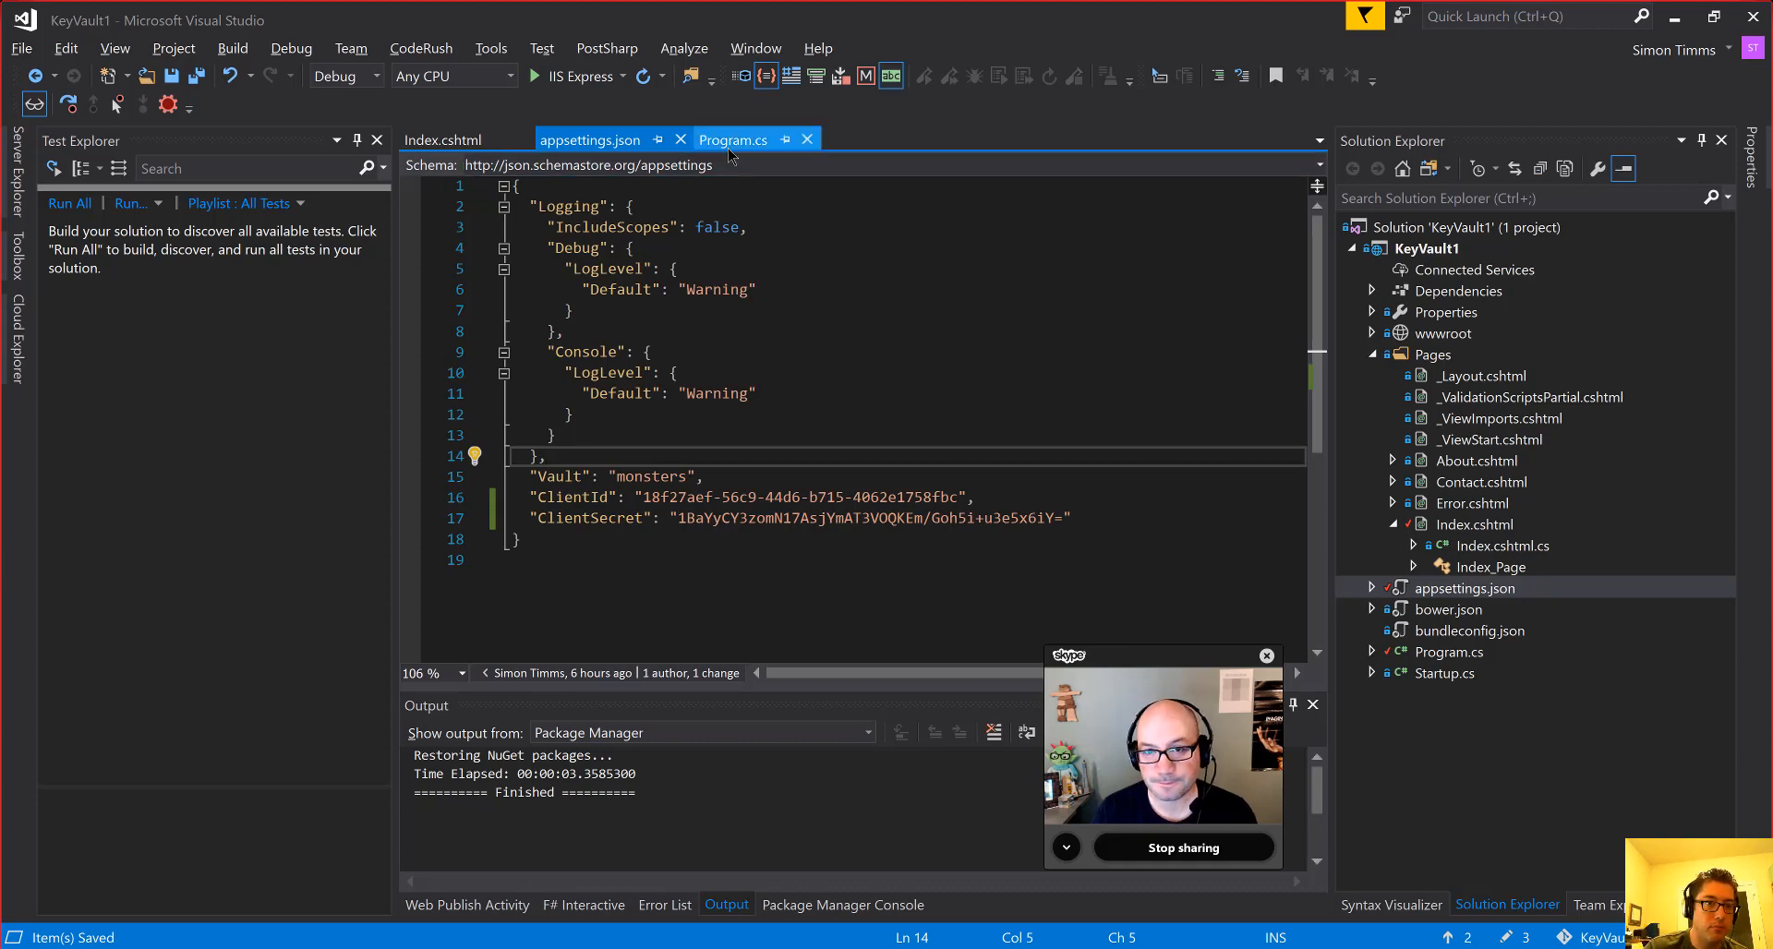
# Step: In Program.cs, place the cursor after CreateDefaultBuilder(args) in BuildWebHost, then switch windows
pyautogui.click(732, 140)
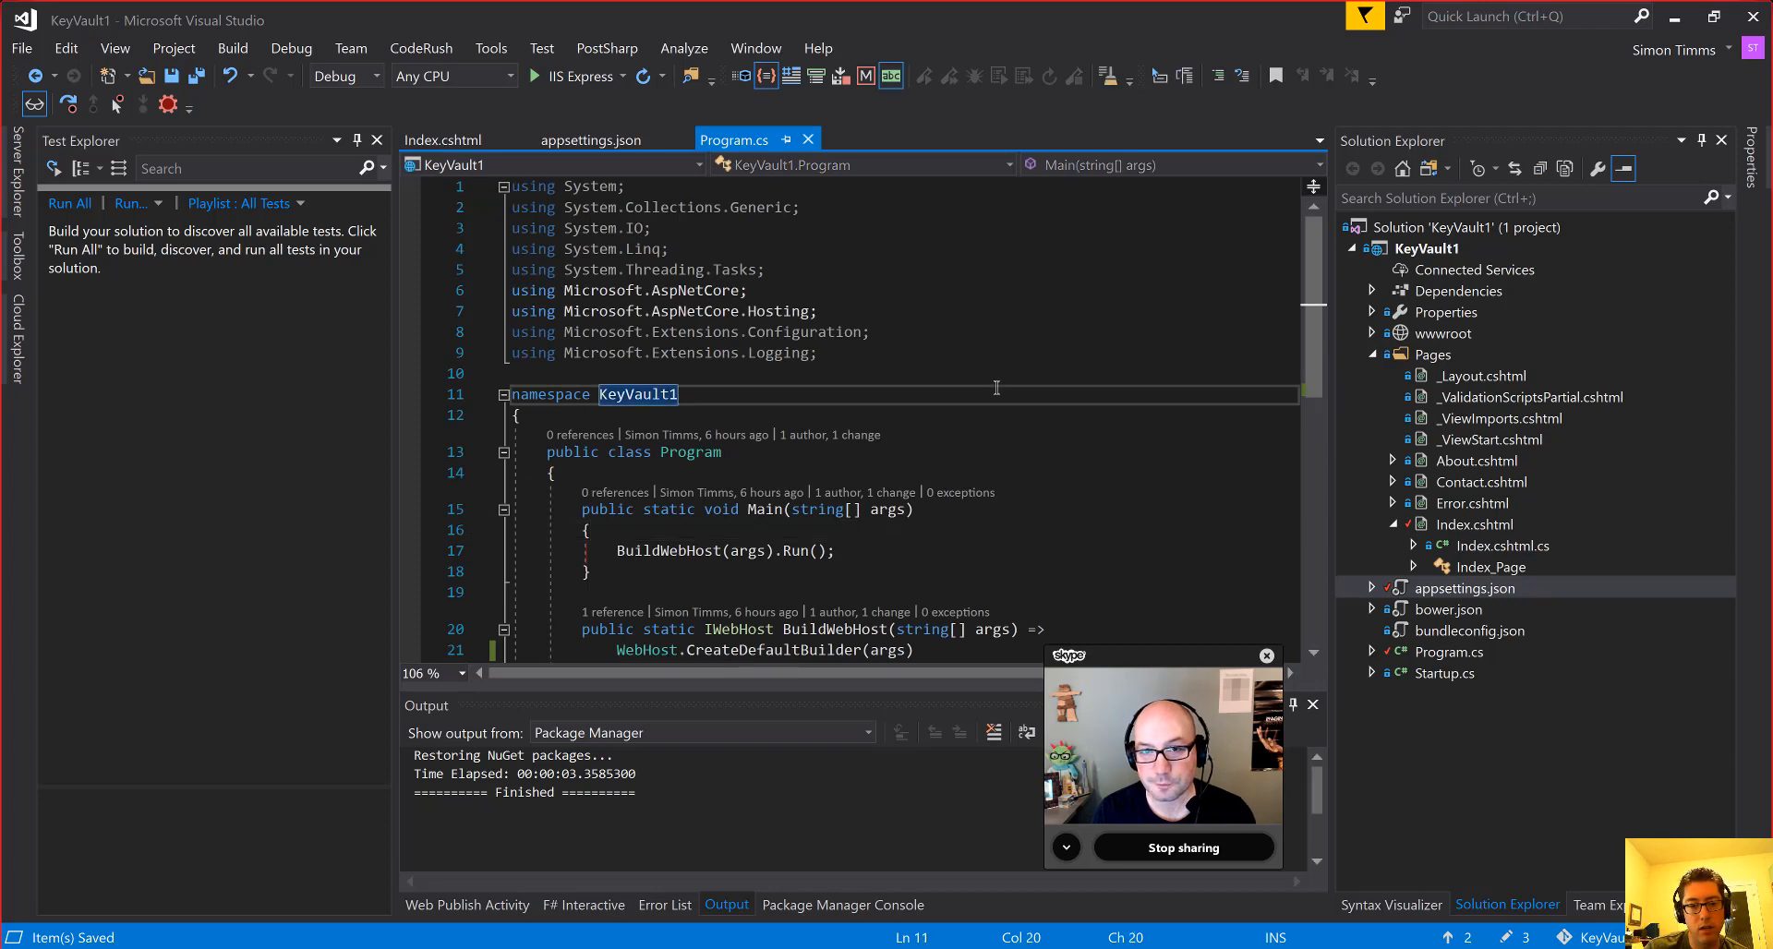
pyautogui.scroll(-3)
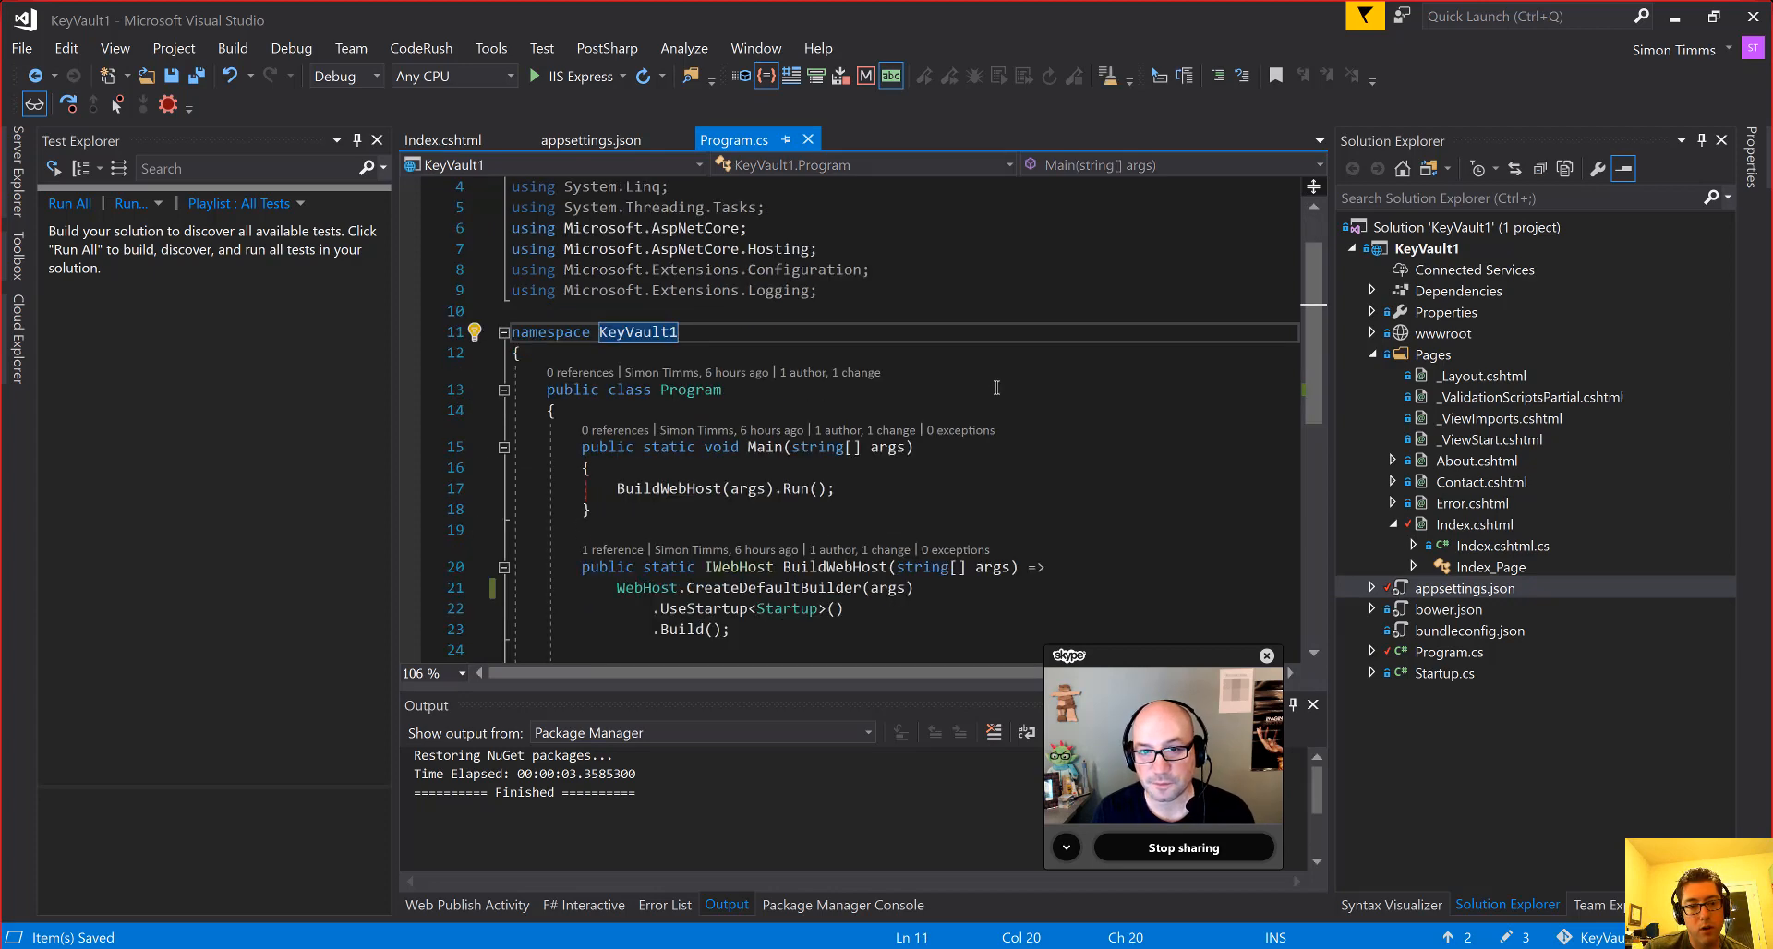
pyautogui.scroll(-3)
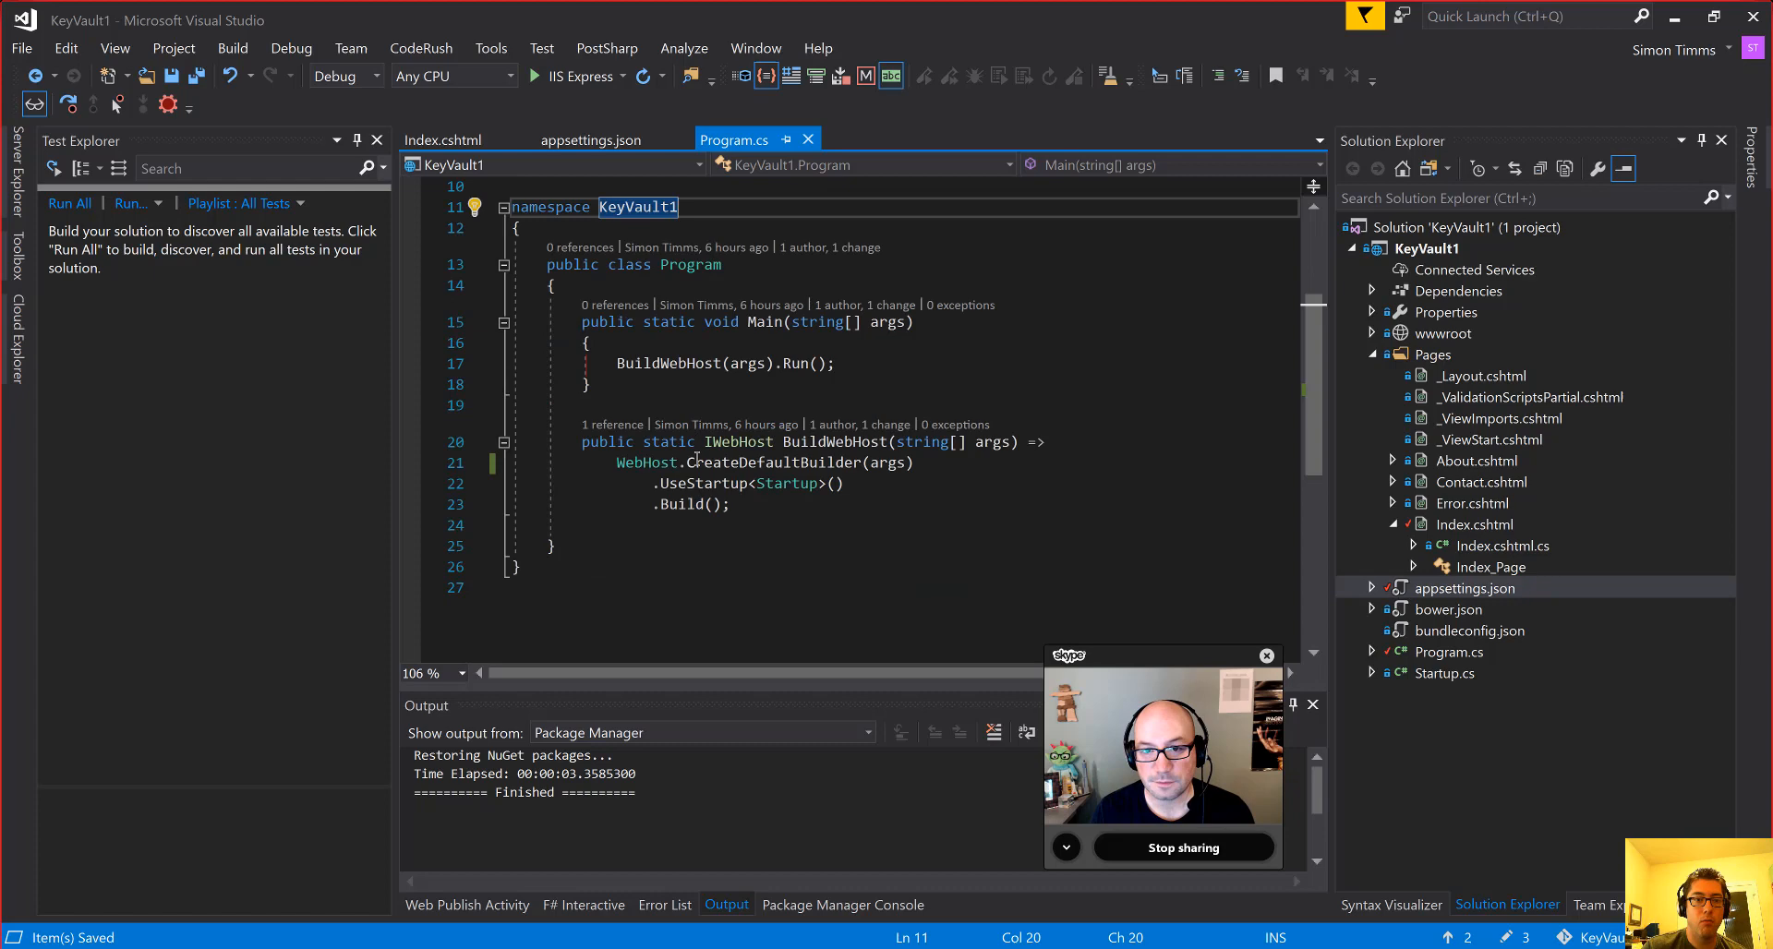
pyautogui.moveTo(618, 462); pyautogui.dragTo(731, 504)
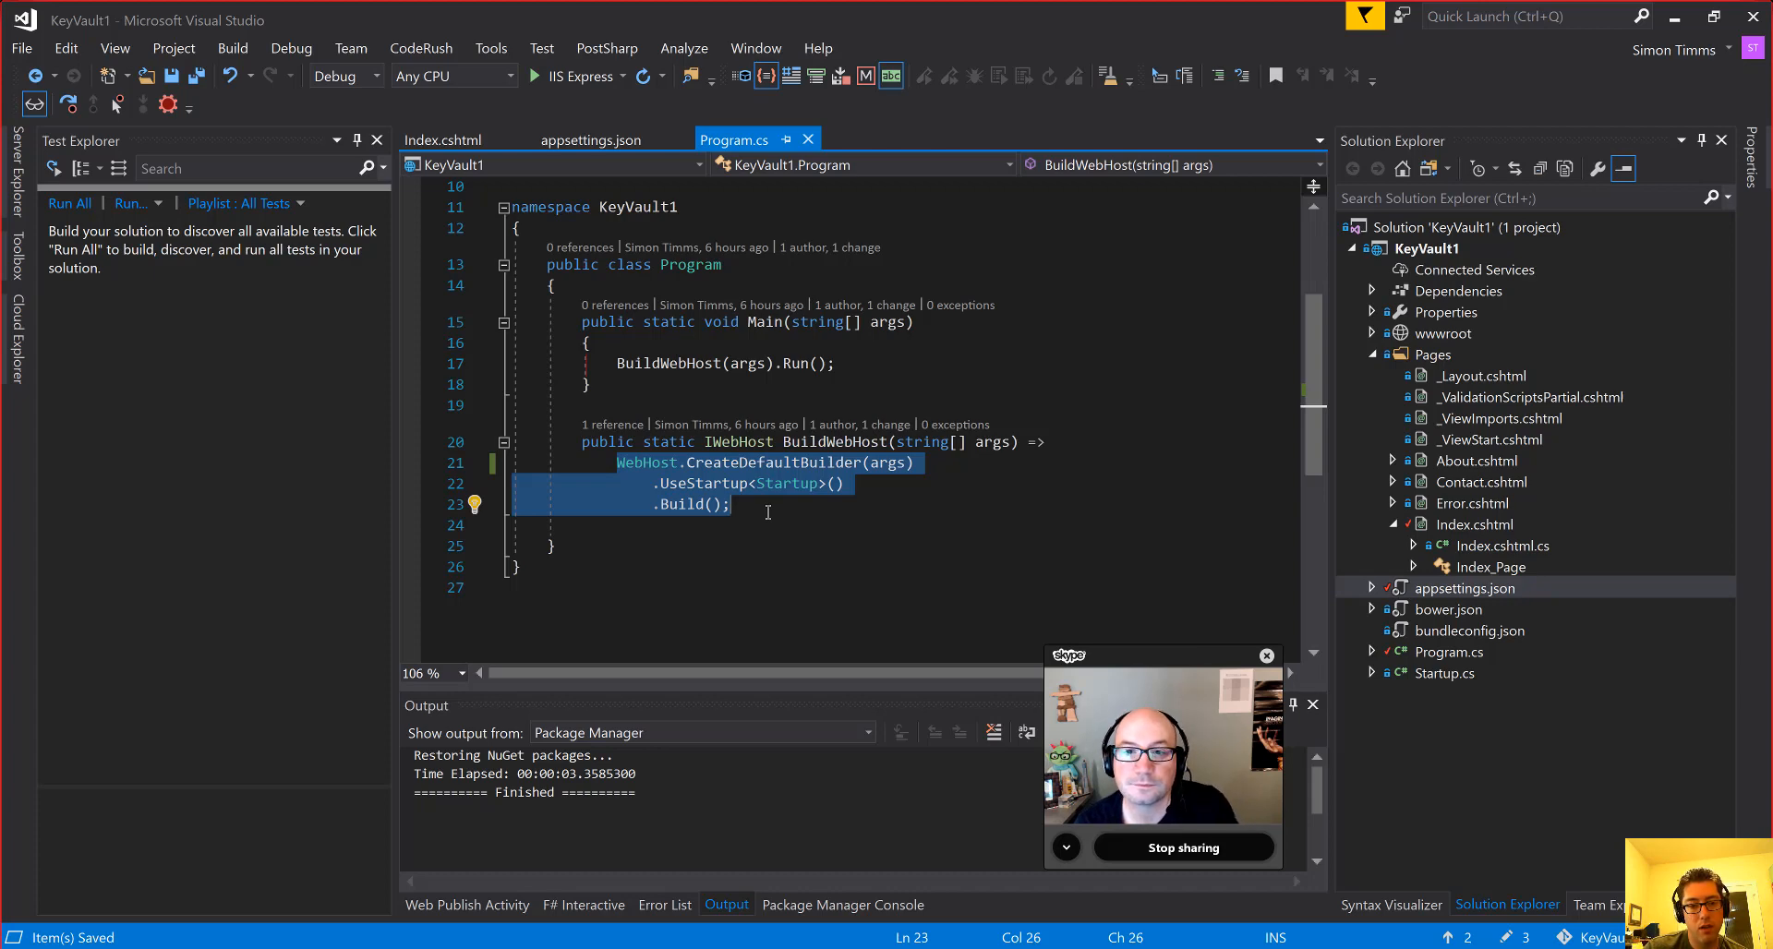
pyautogui.moveTo(921, 544)
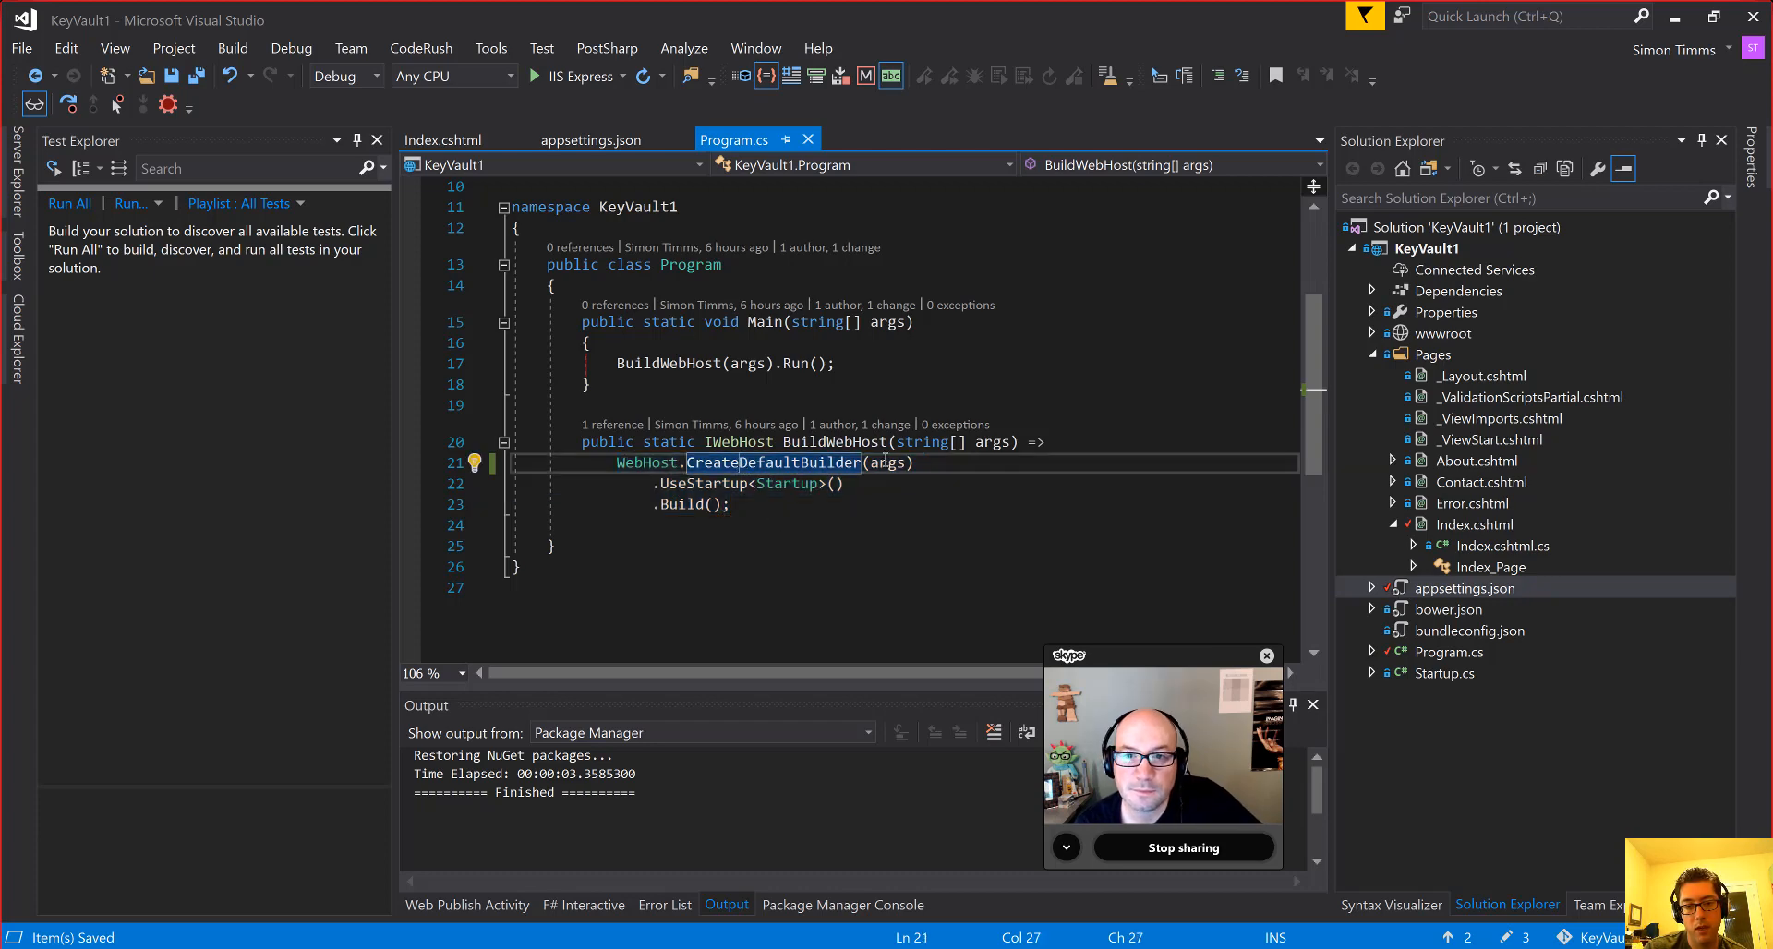
pyautogui.click(941, 462)
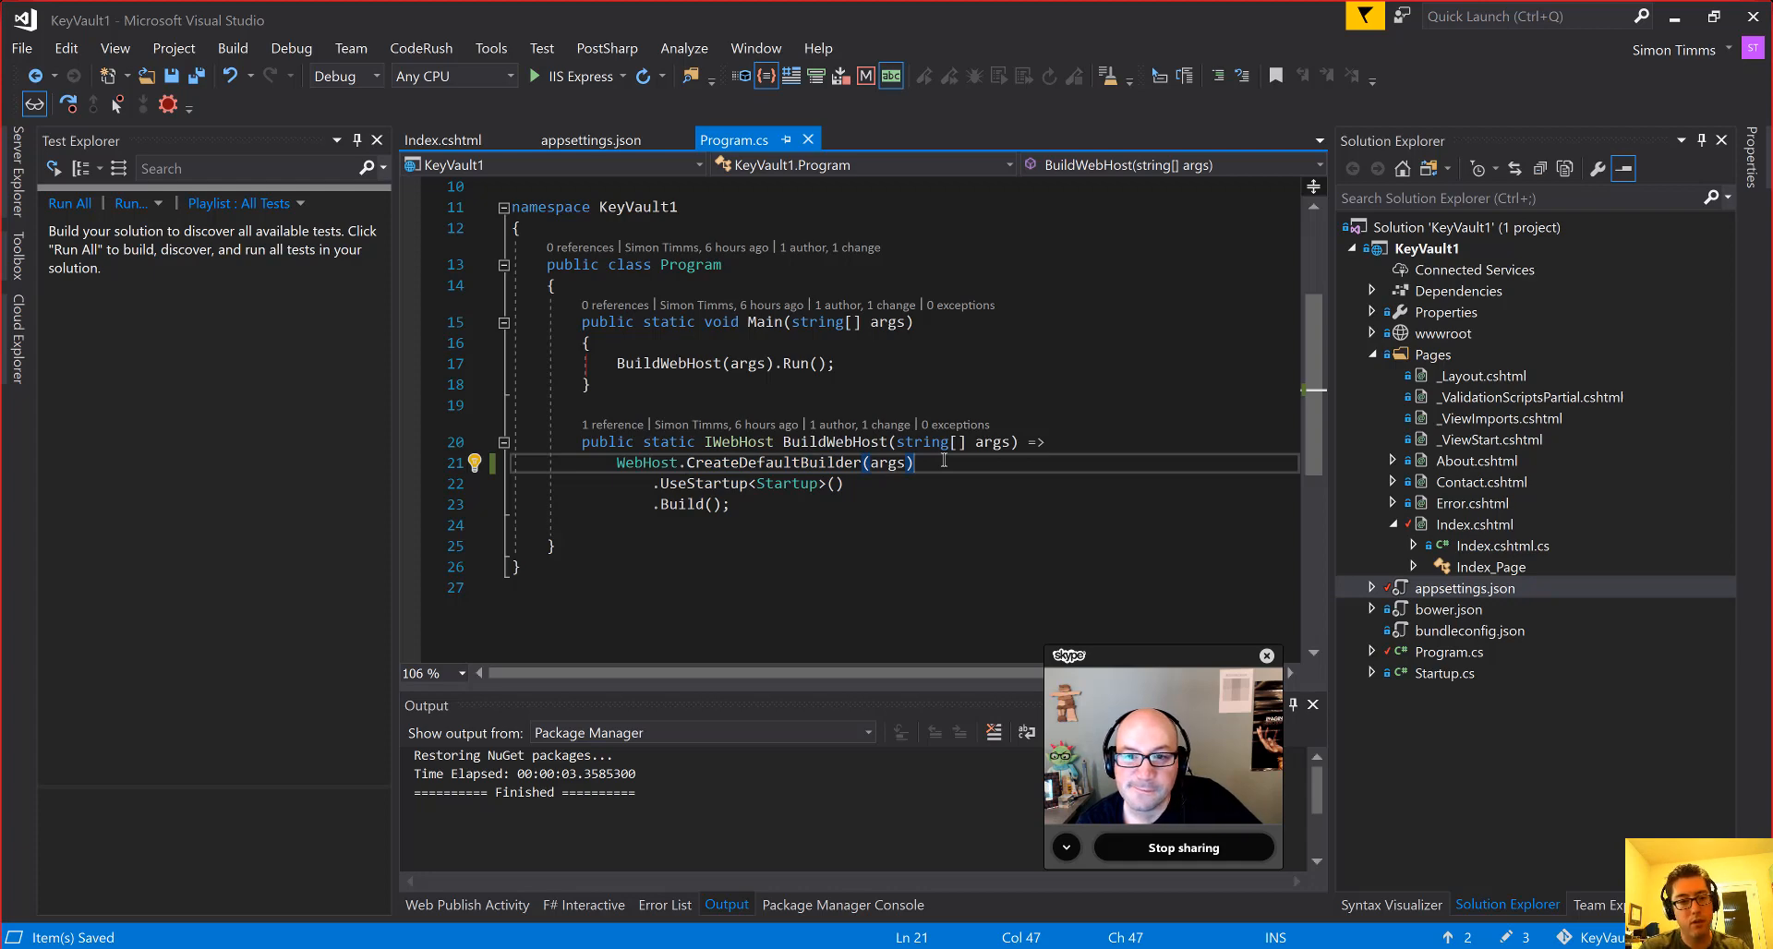
pyautogui.press('alt+tab')
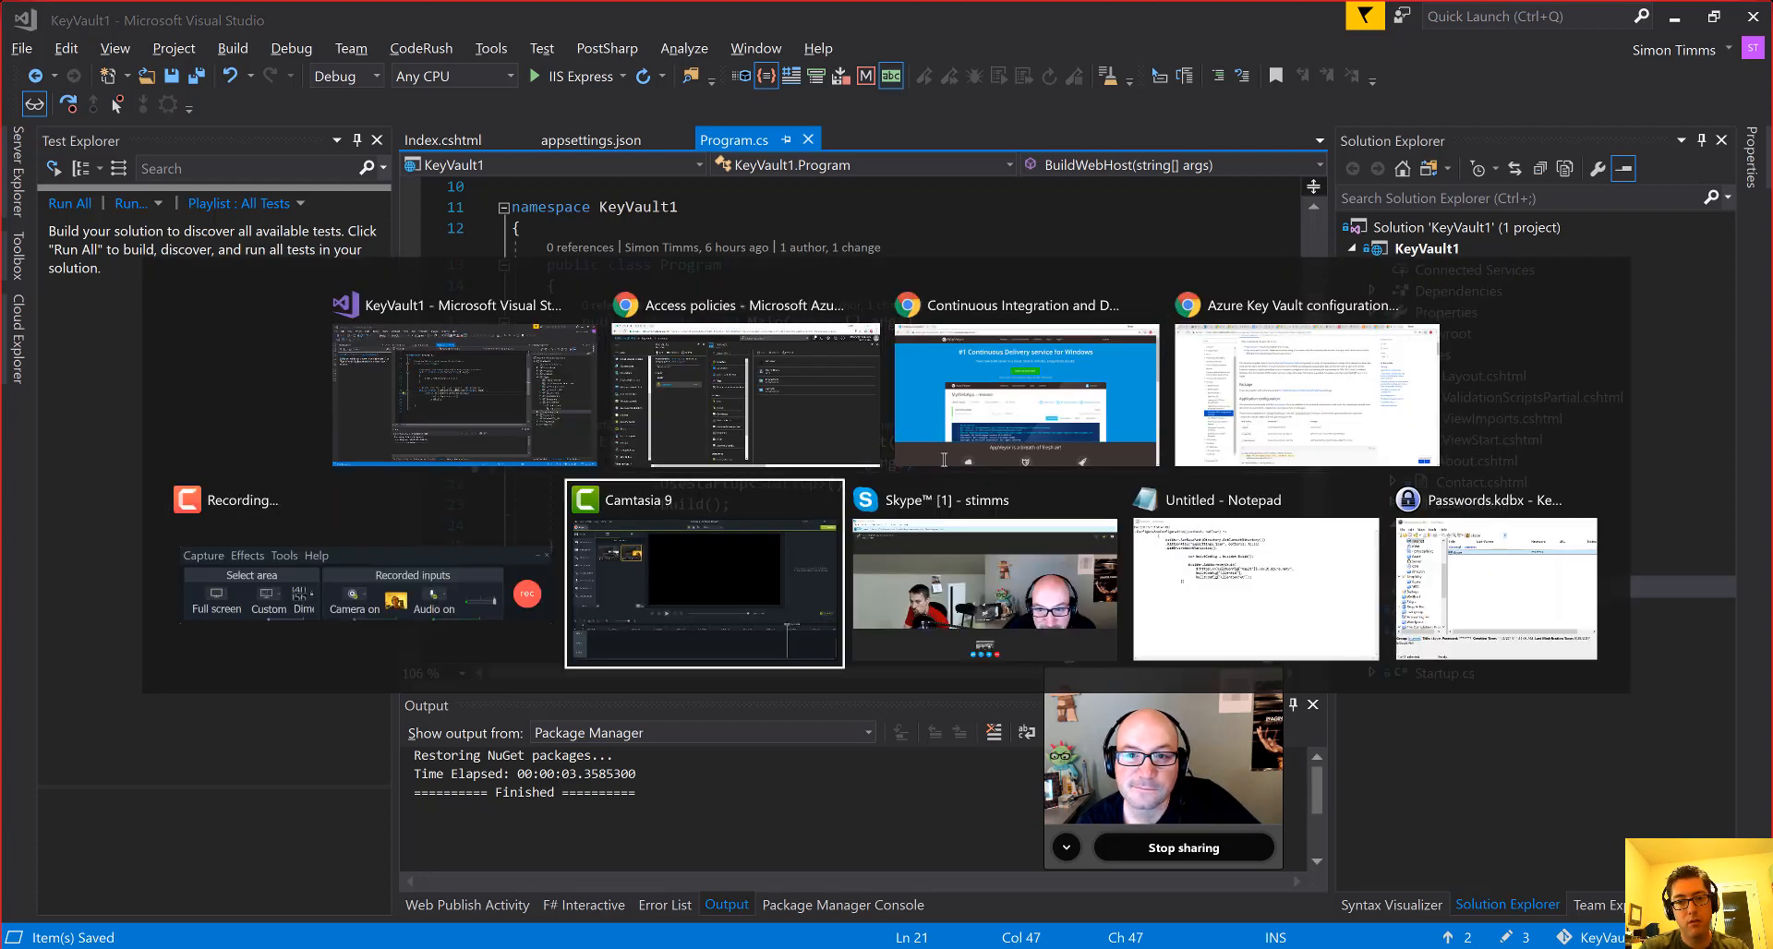
# Step: Paste the ConfigureAppConfiguration Key Vault snippet into Program.cs and check appsettings.json vault values
pyautogui.click(1223, 588)
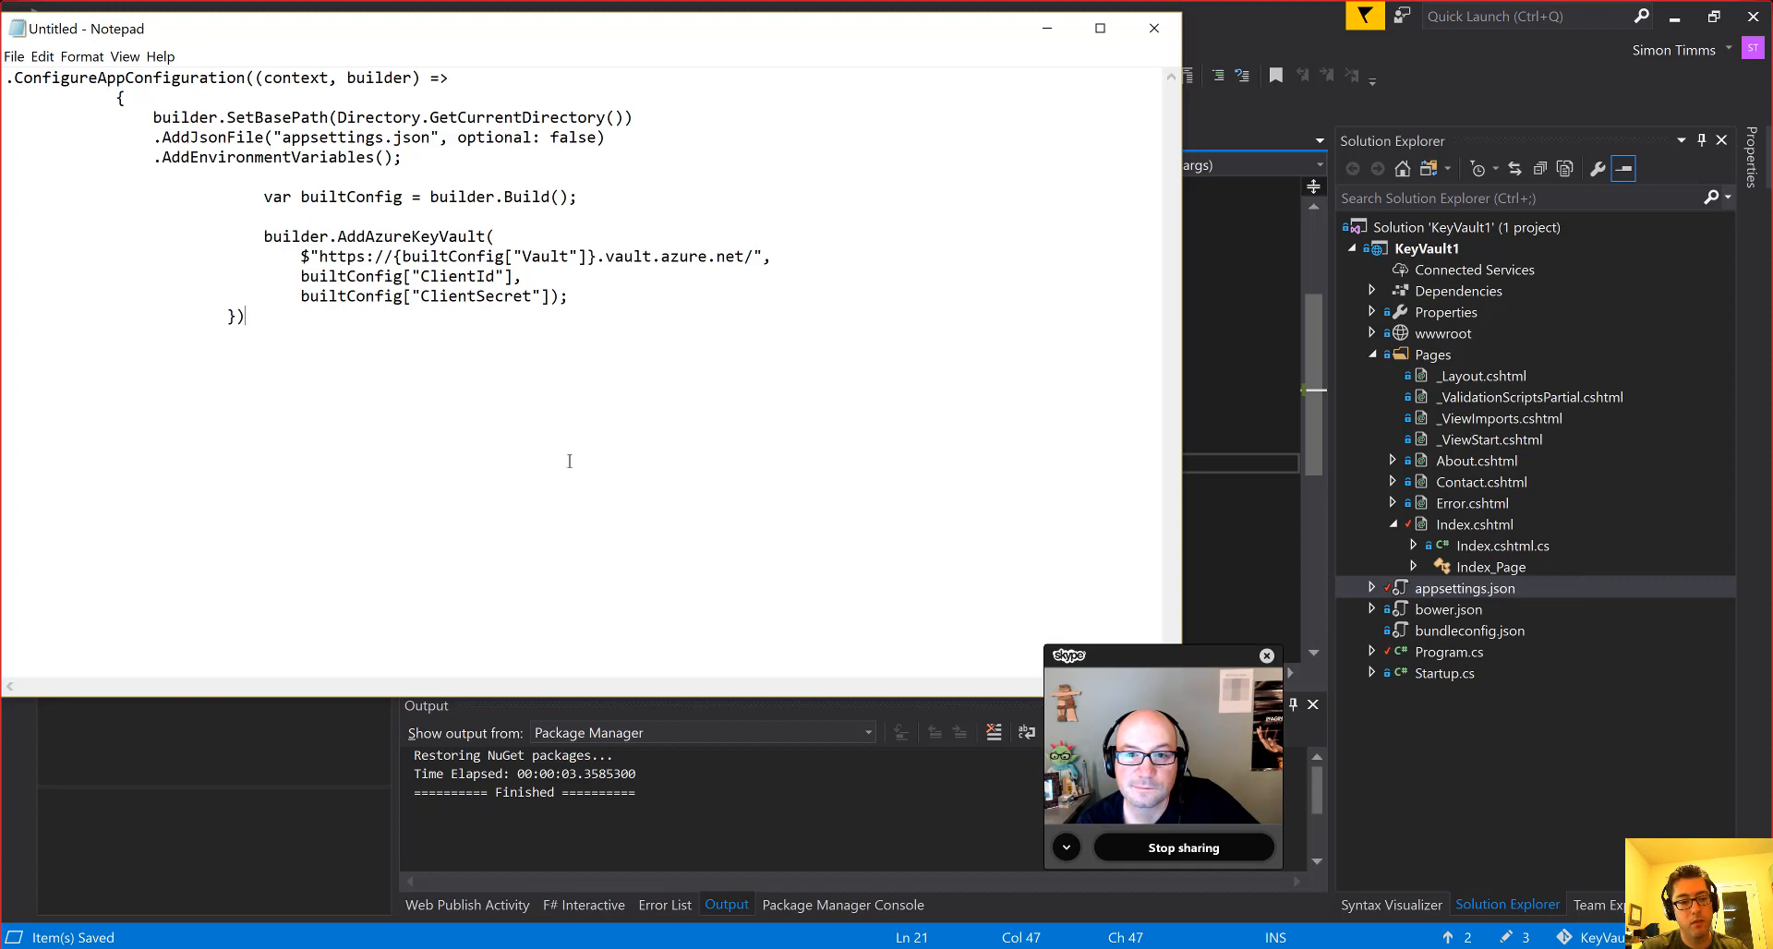
pyautogui.press('ctrl+a')
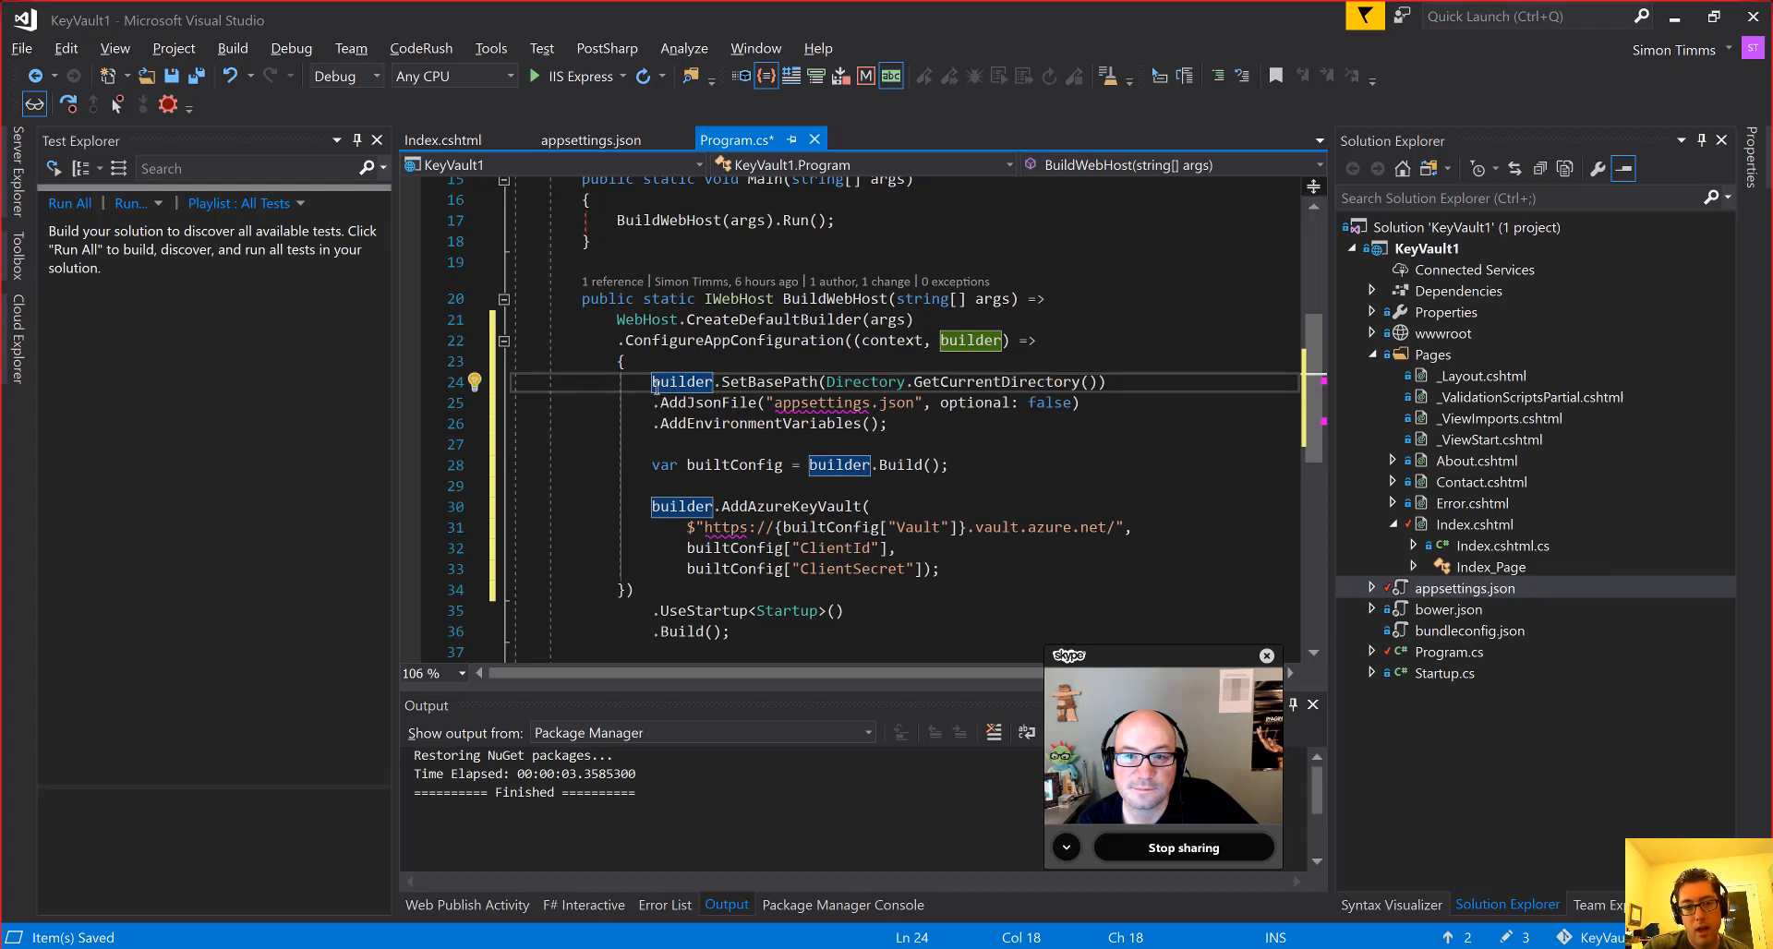
pyautogui.moveTo(652, 380); pyautogui.dragTo(893, 423)
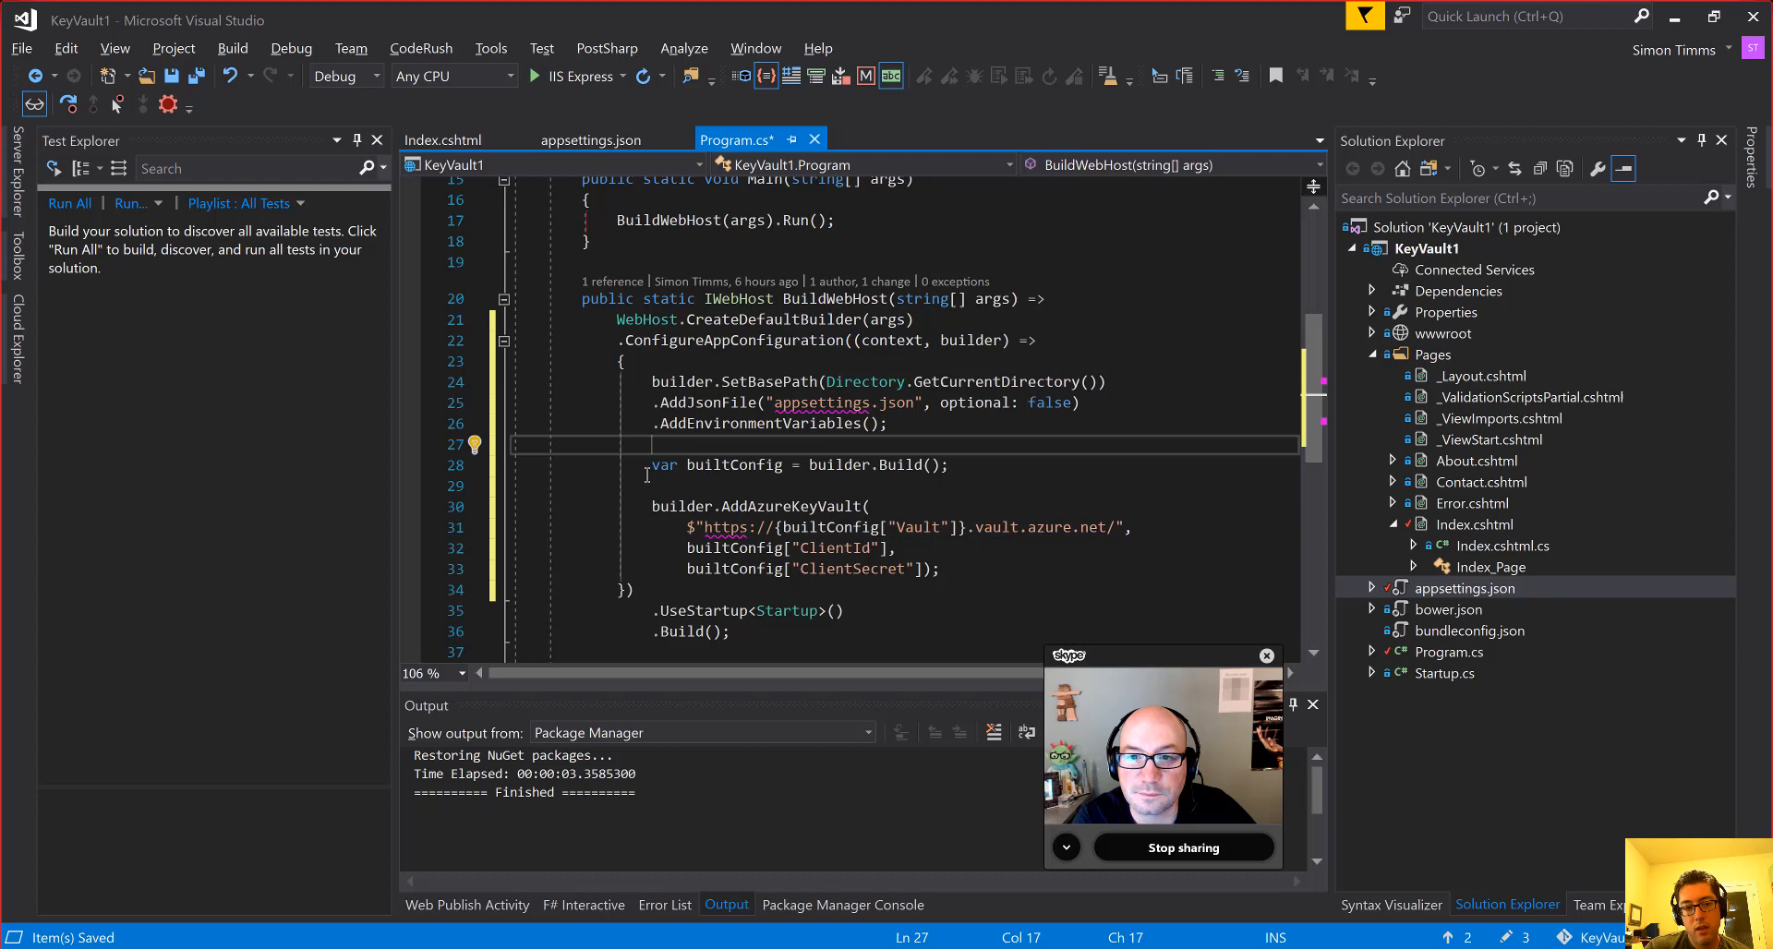
pyautogui.moveTo(653, 464); pyautogui.dragTo(871, 464)
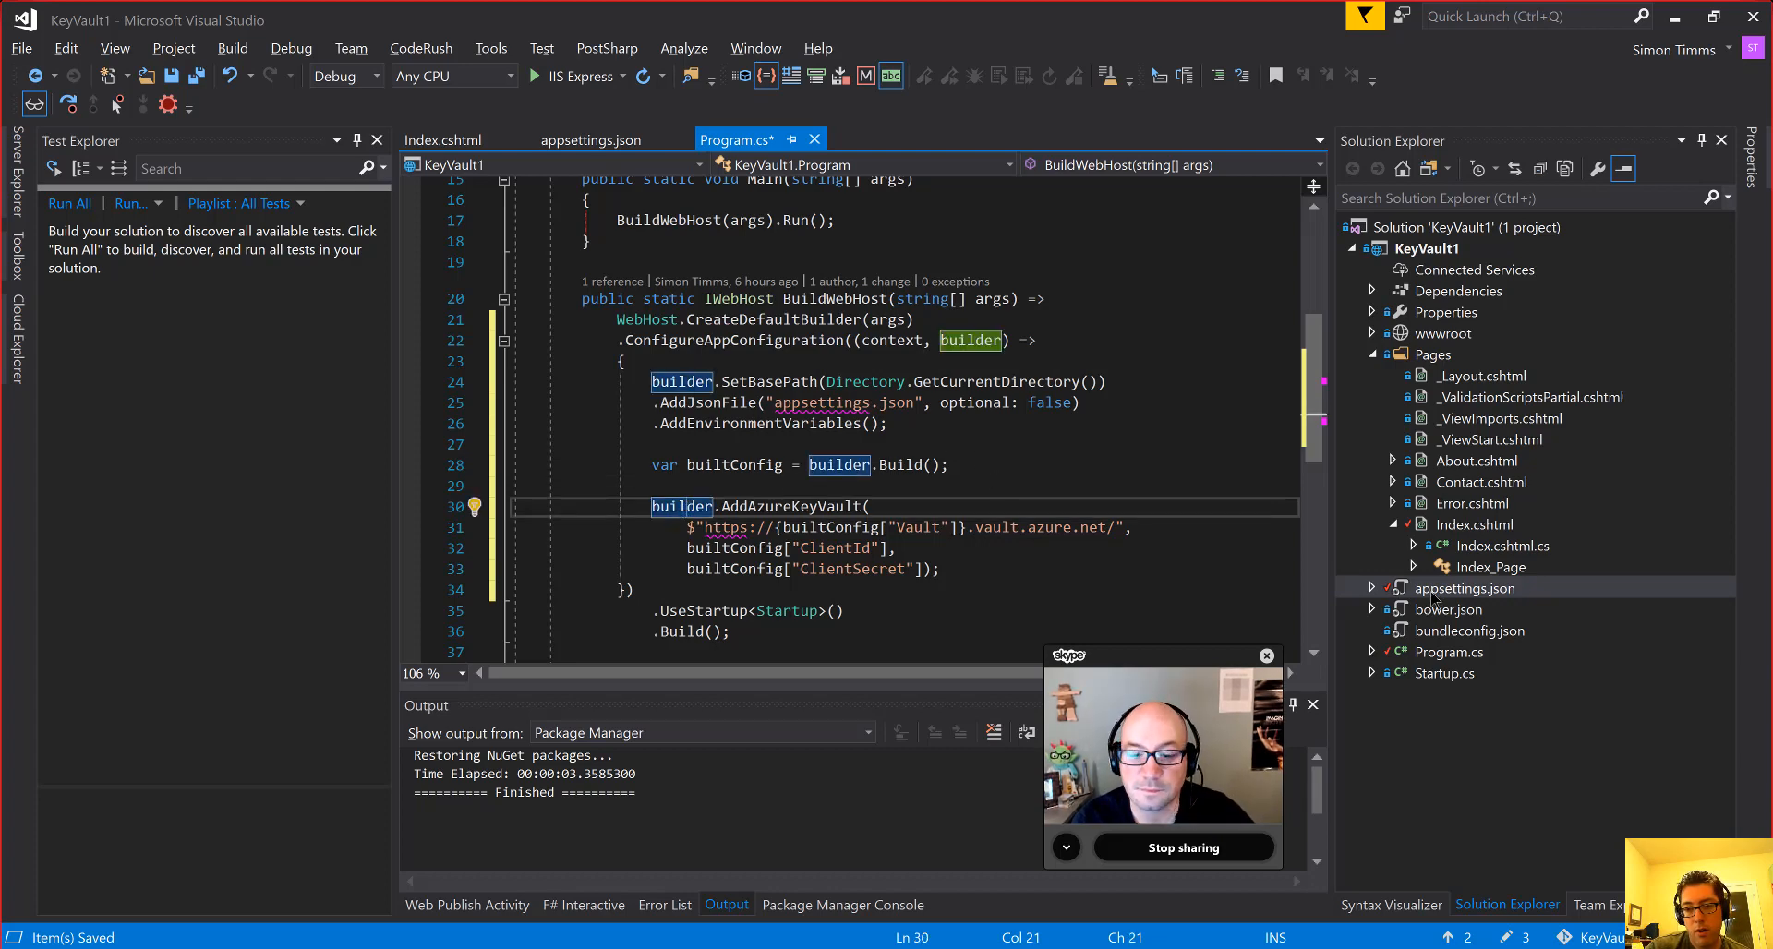
pyautogui.click(591, 140)
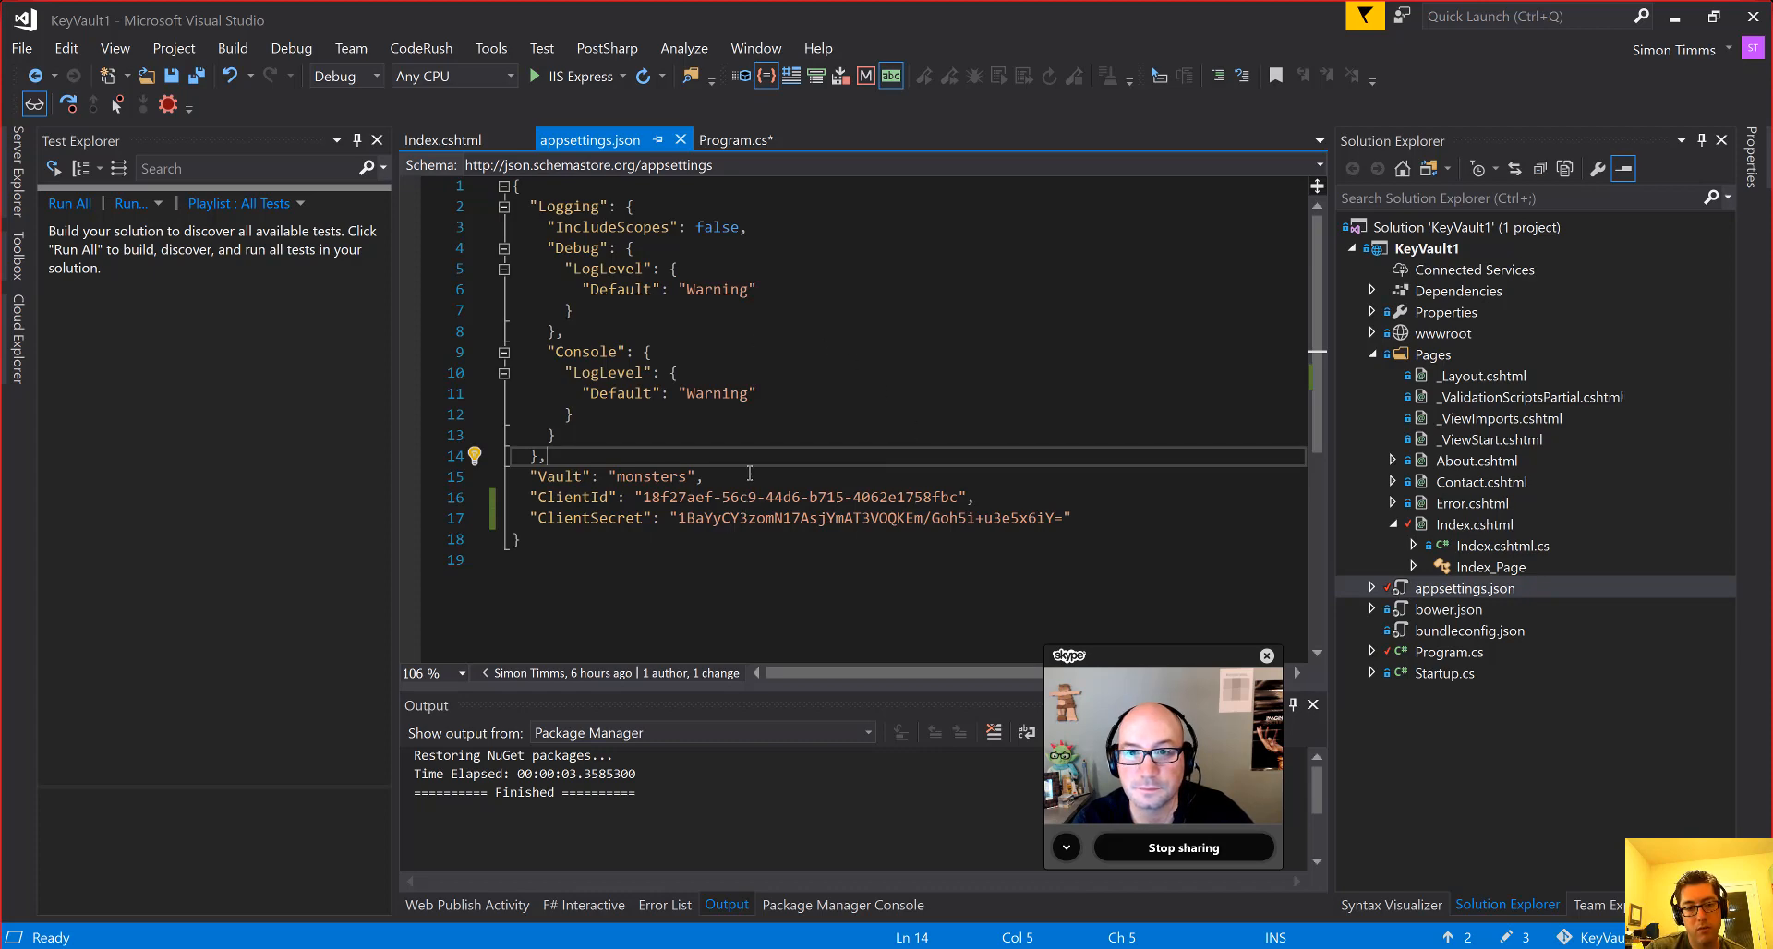
pyautogui.moveTo(738, 325)
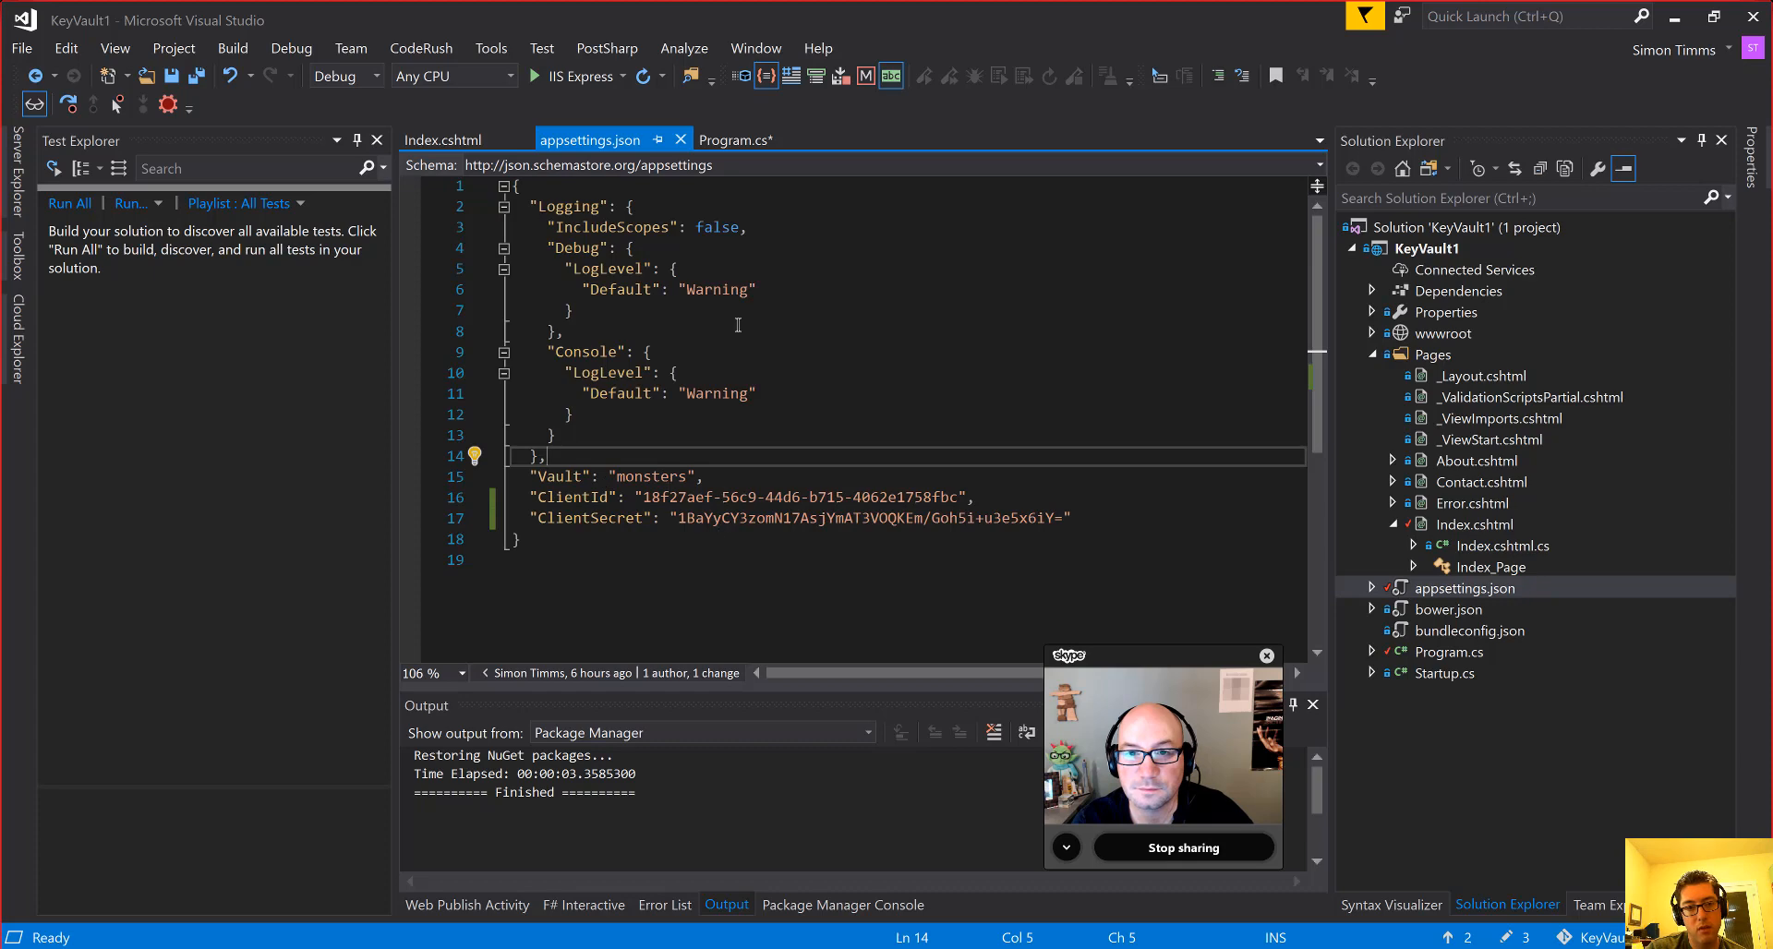
pyautogui.click(737, 140)
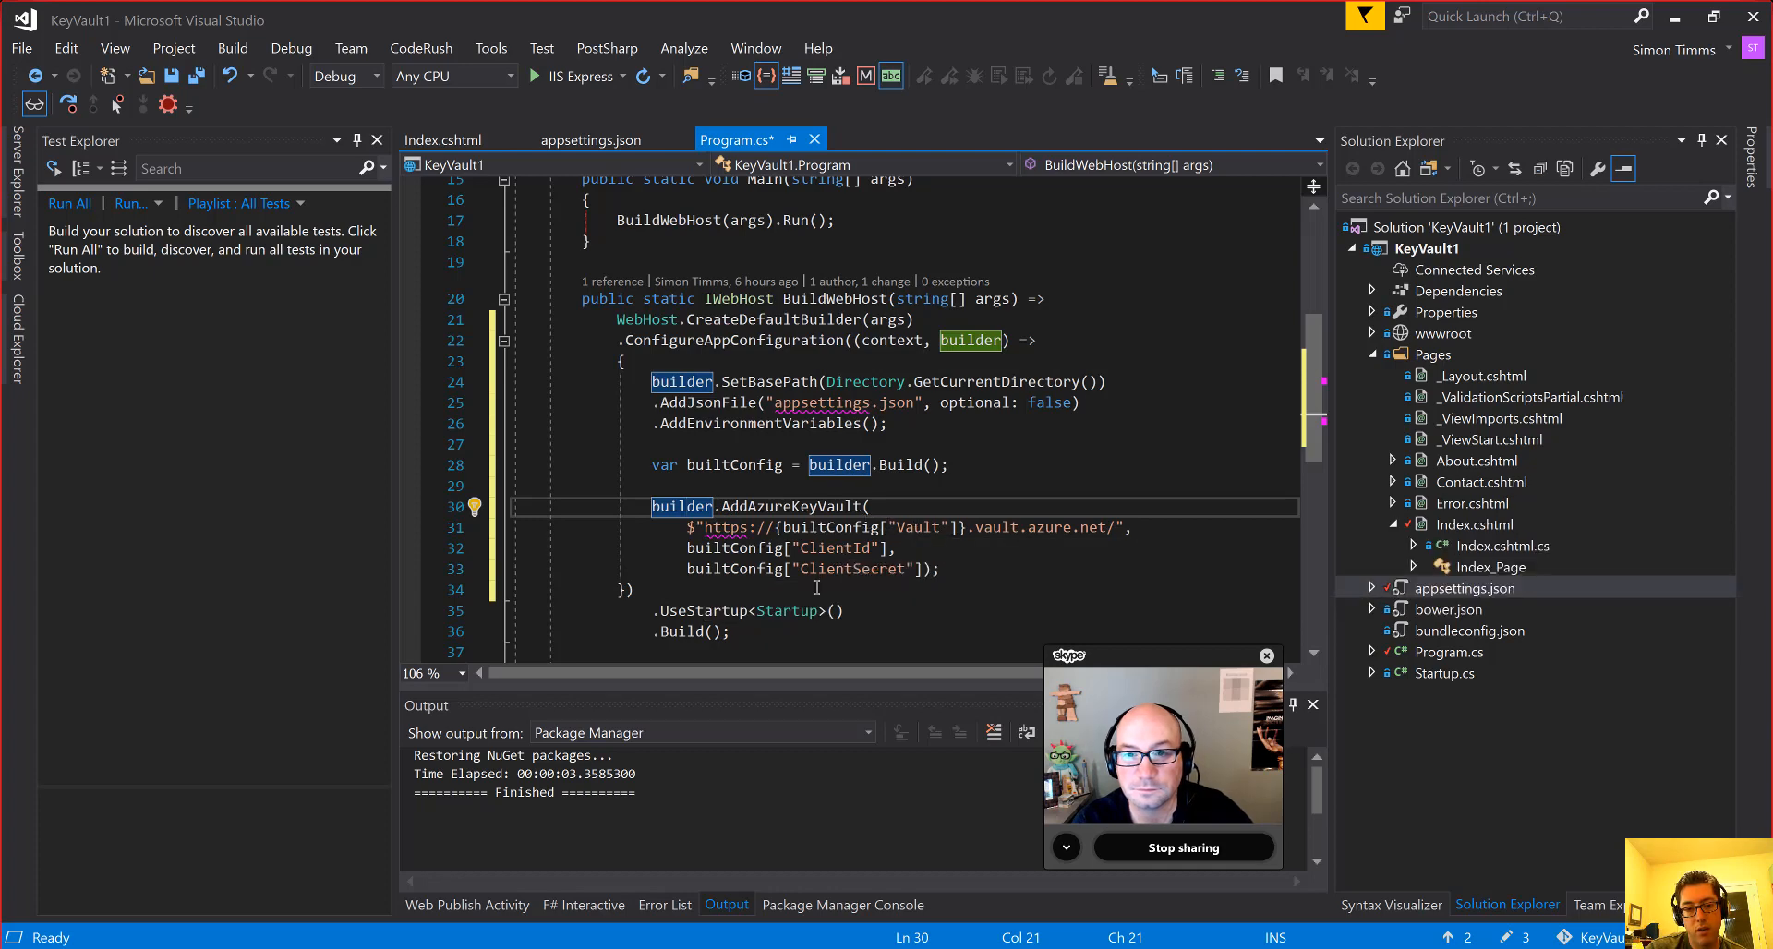
pyautogui.moveTo(817, 581)
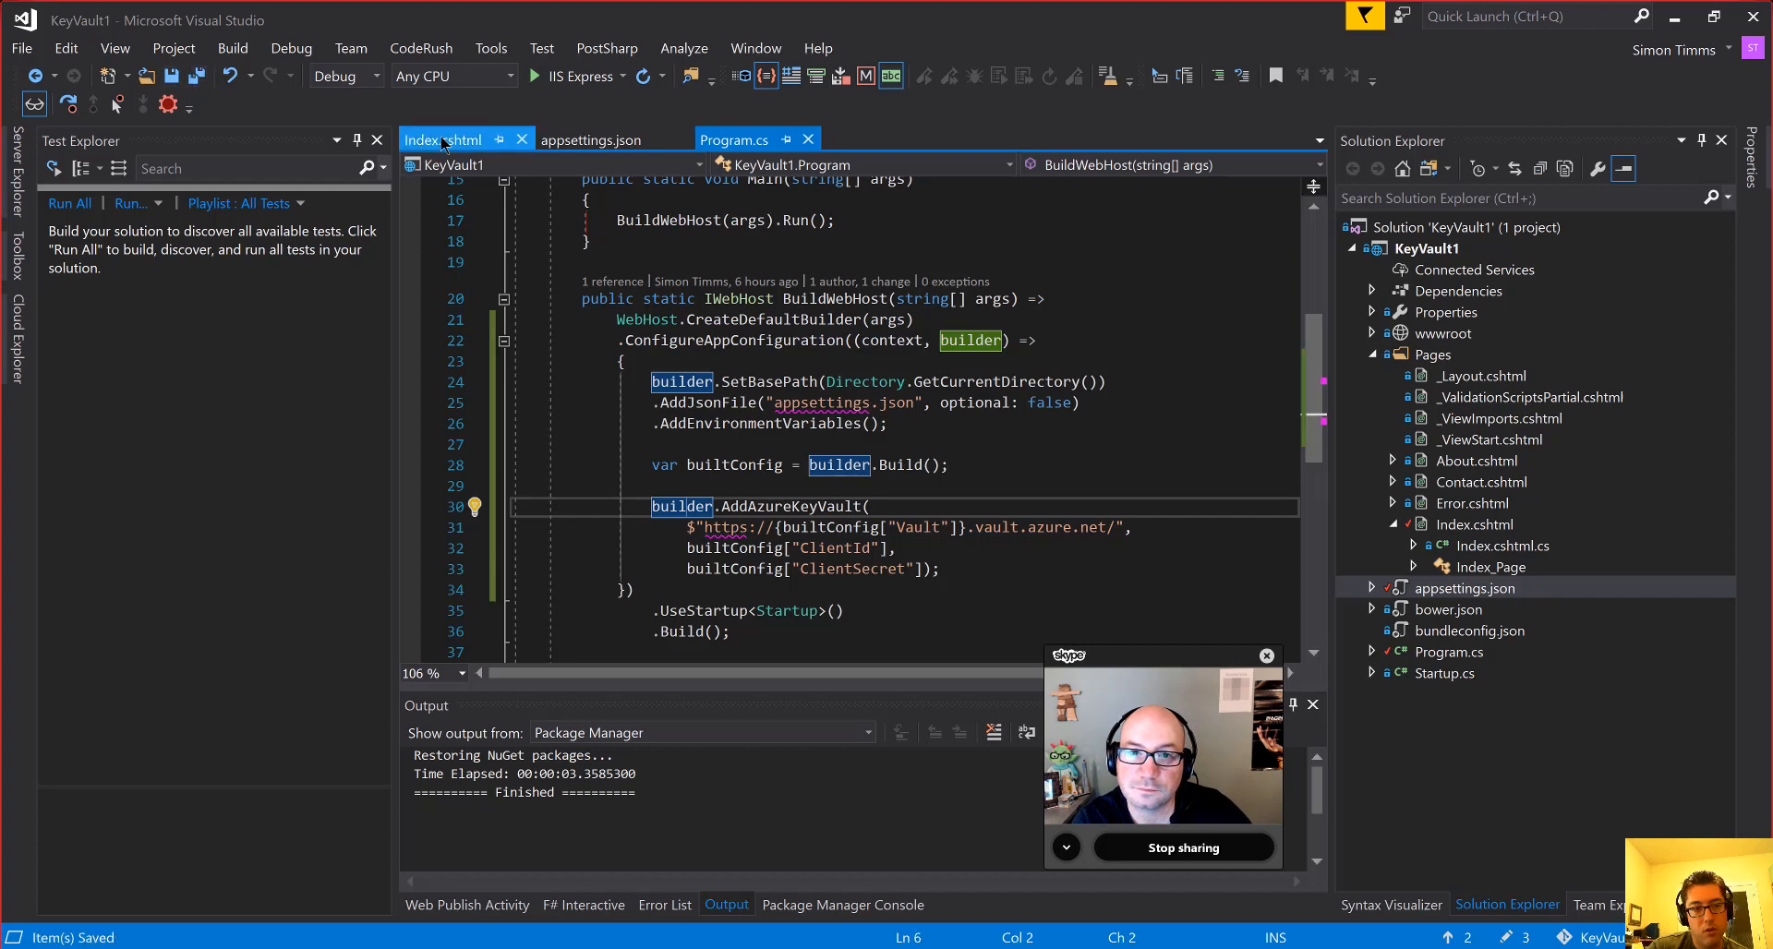
pyautogui.click(441, 140)
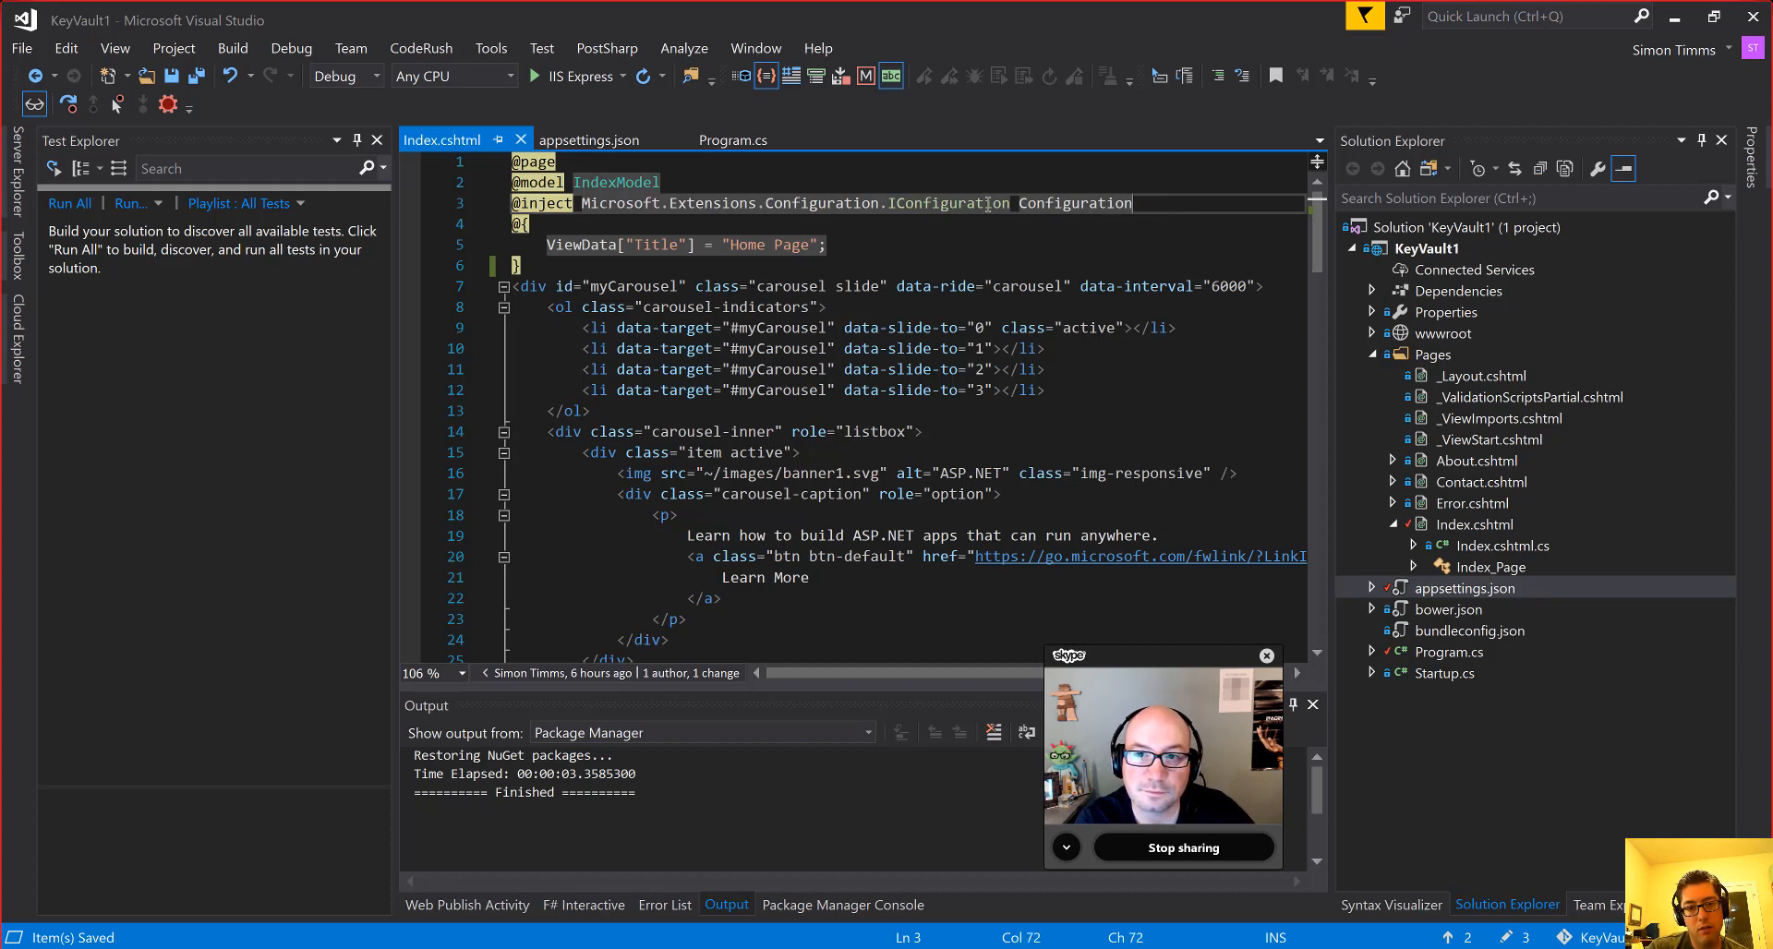
pyautogui.doubleClick(1074, 203)
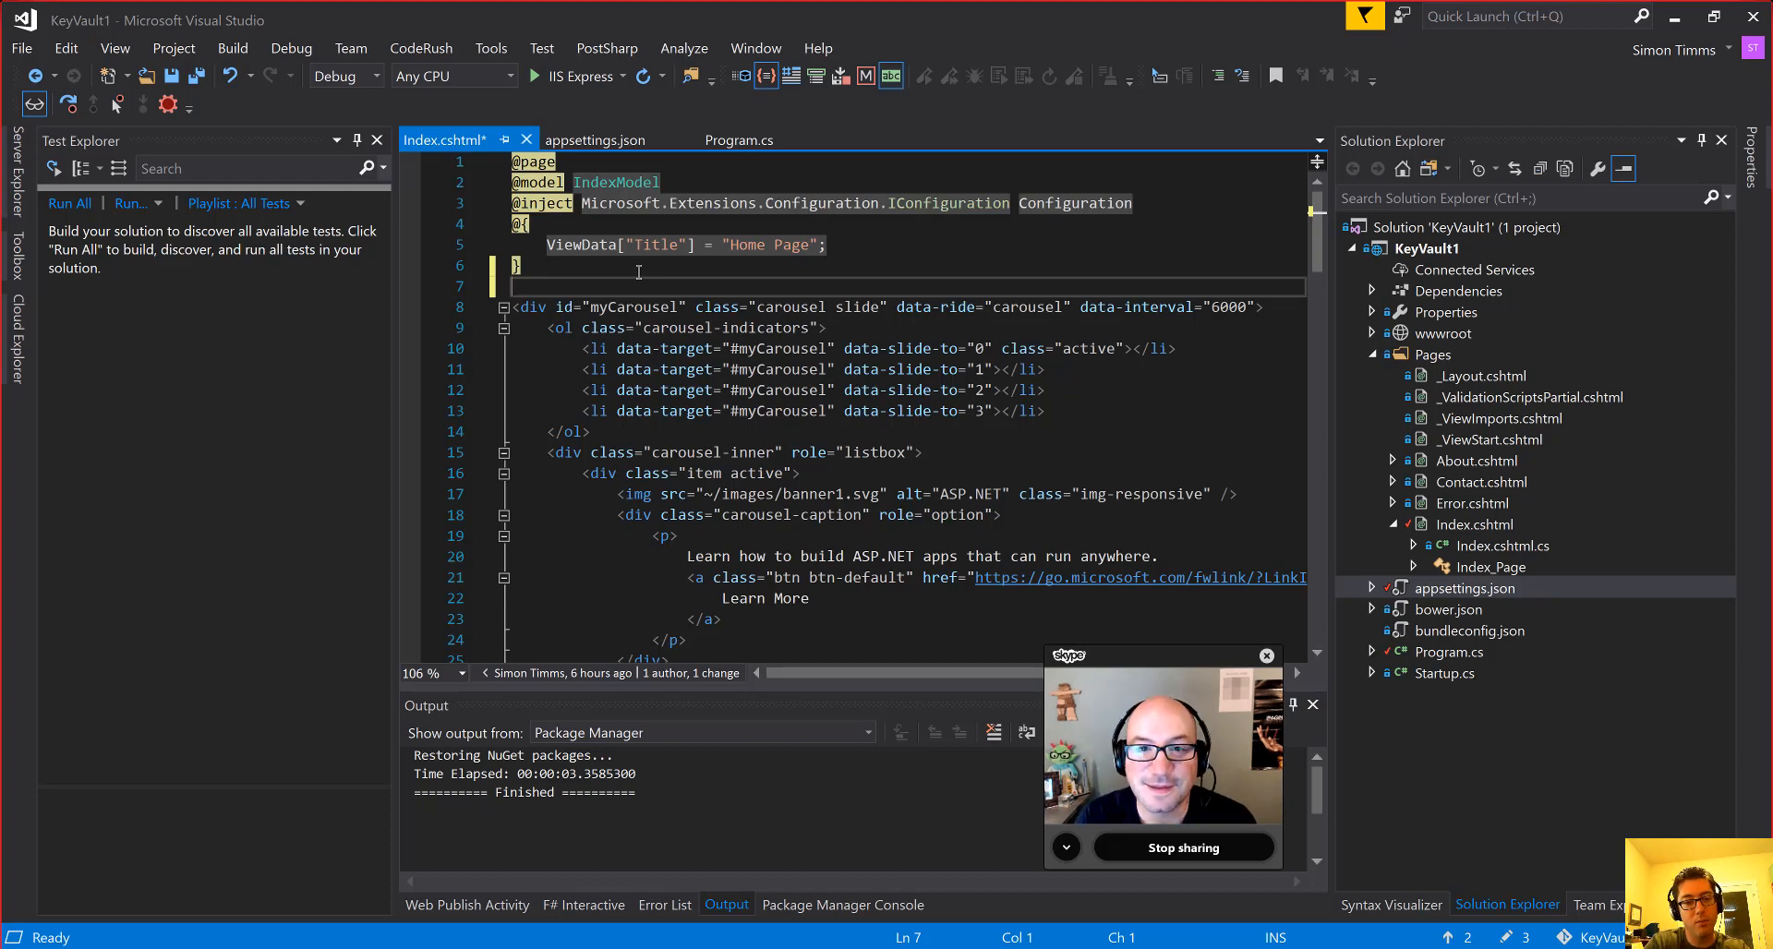
pyautogui.write('<h1>@</h1>')
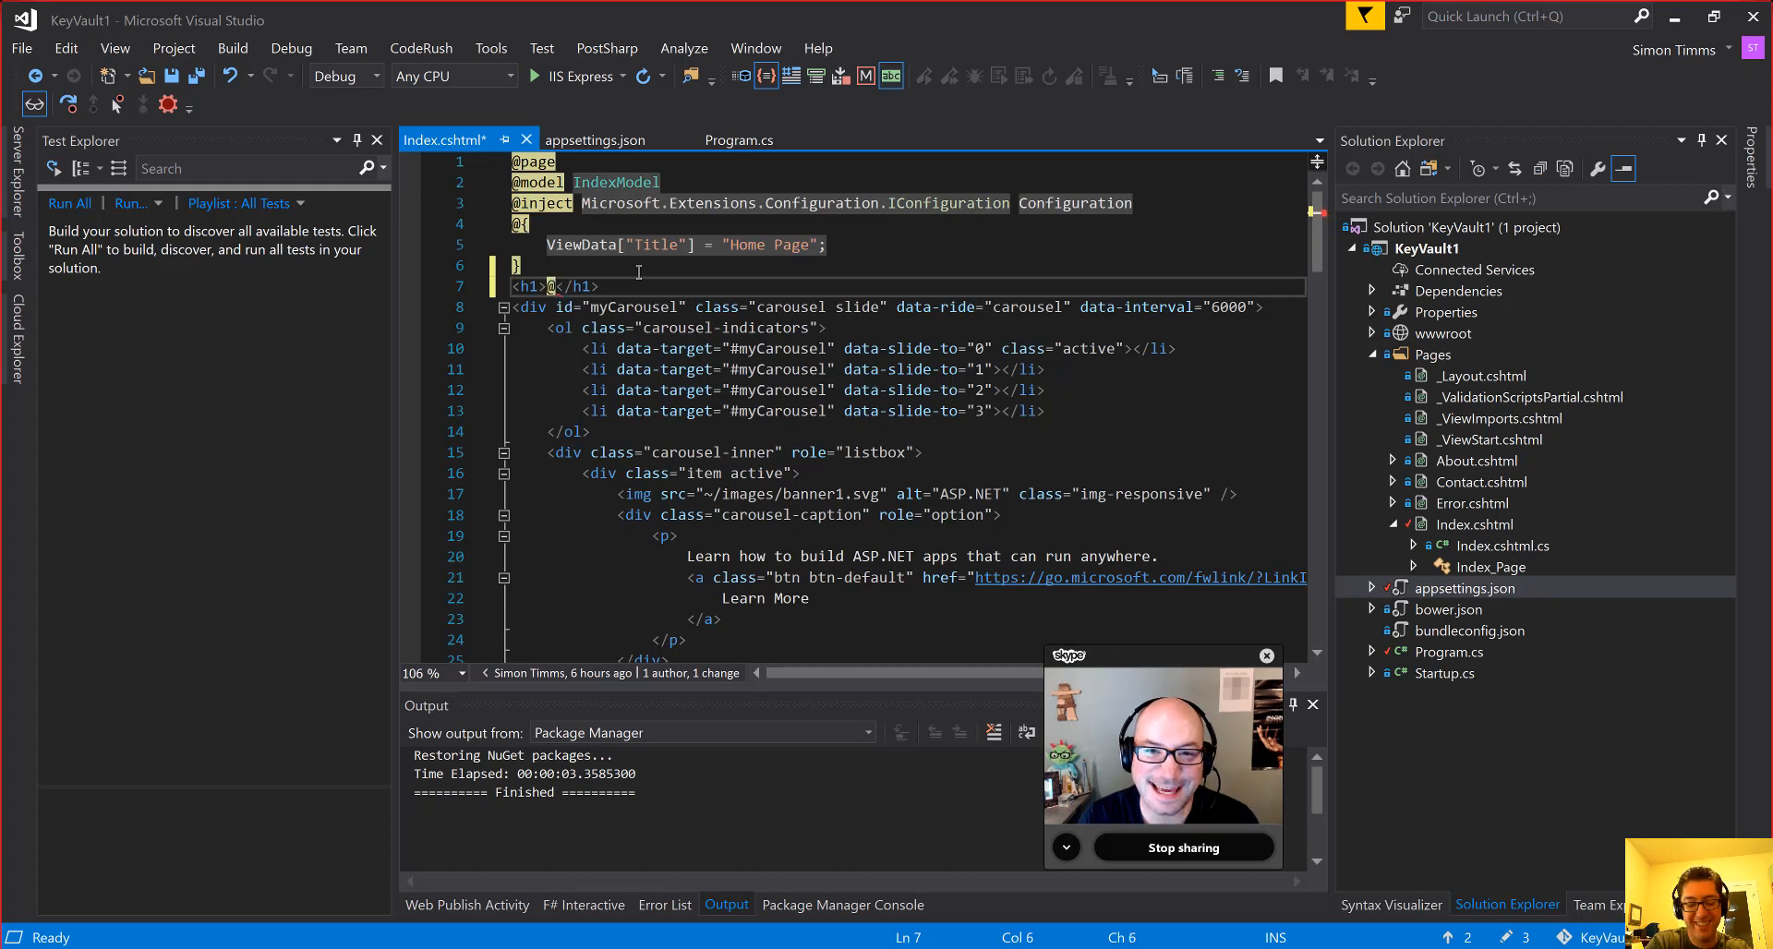
pyautogui.write('Conf')
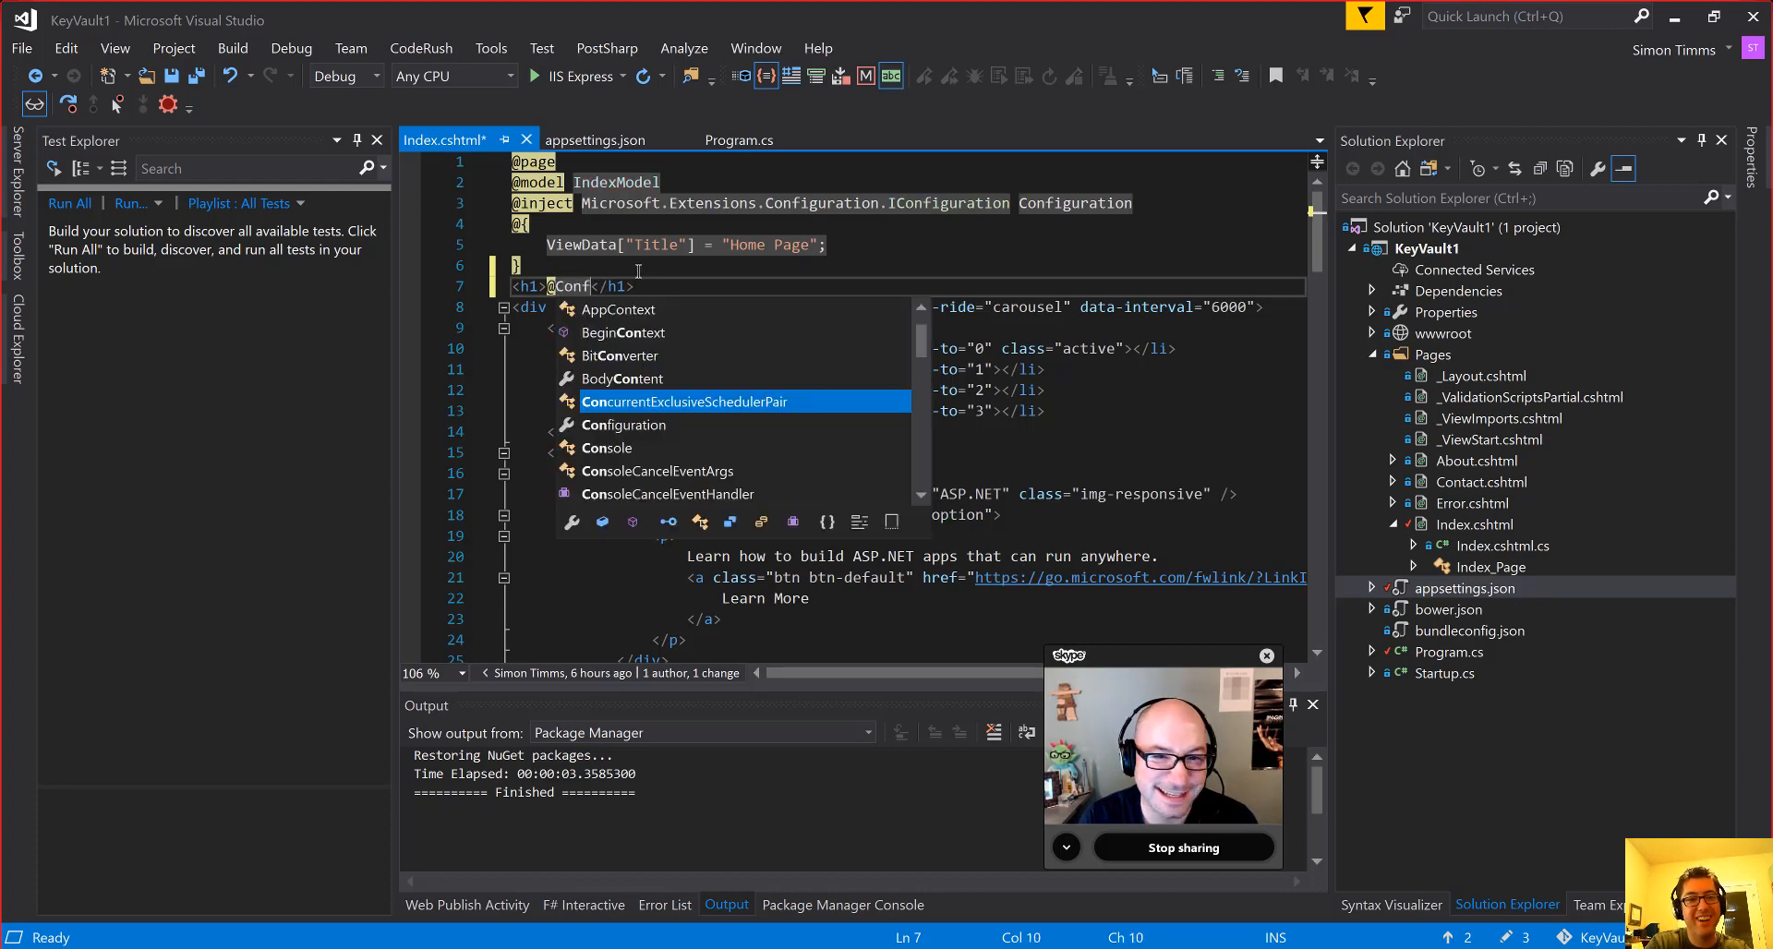
pyautogui.write('onfiguration[]')
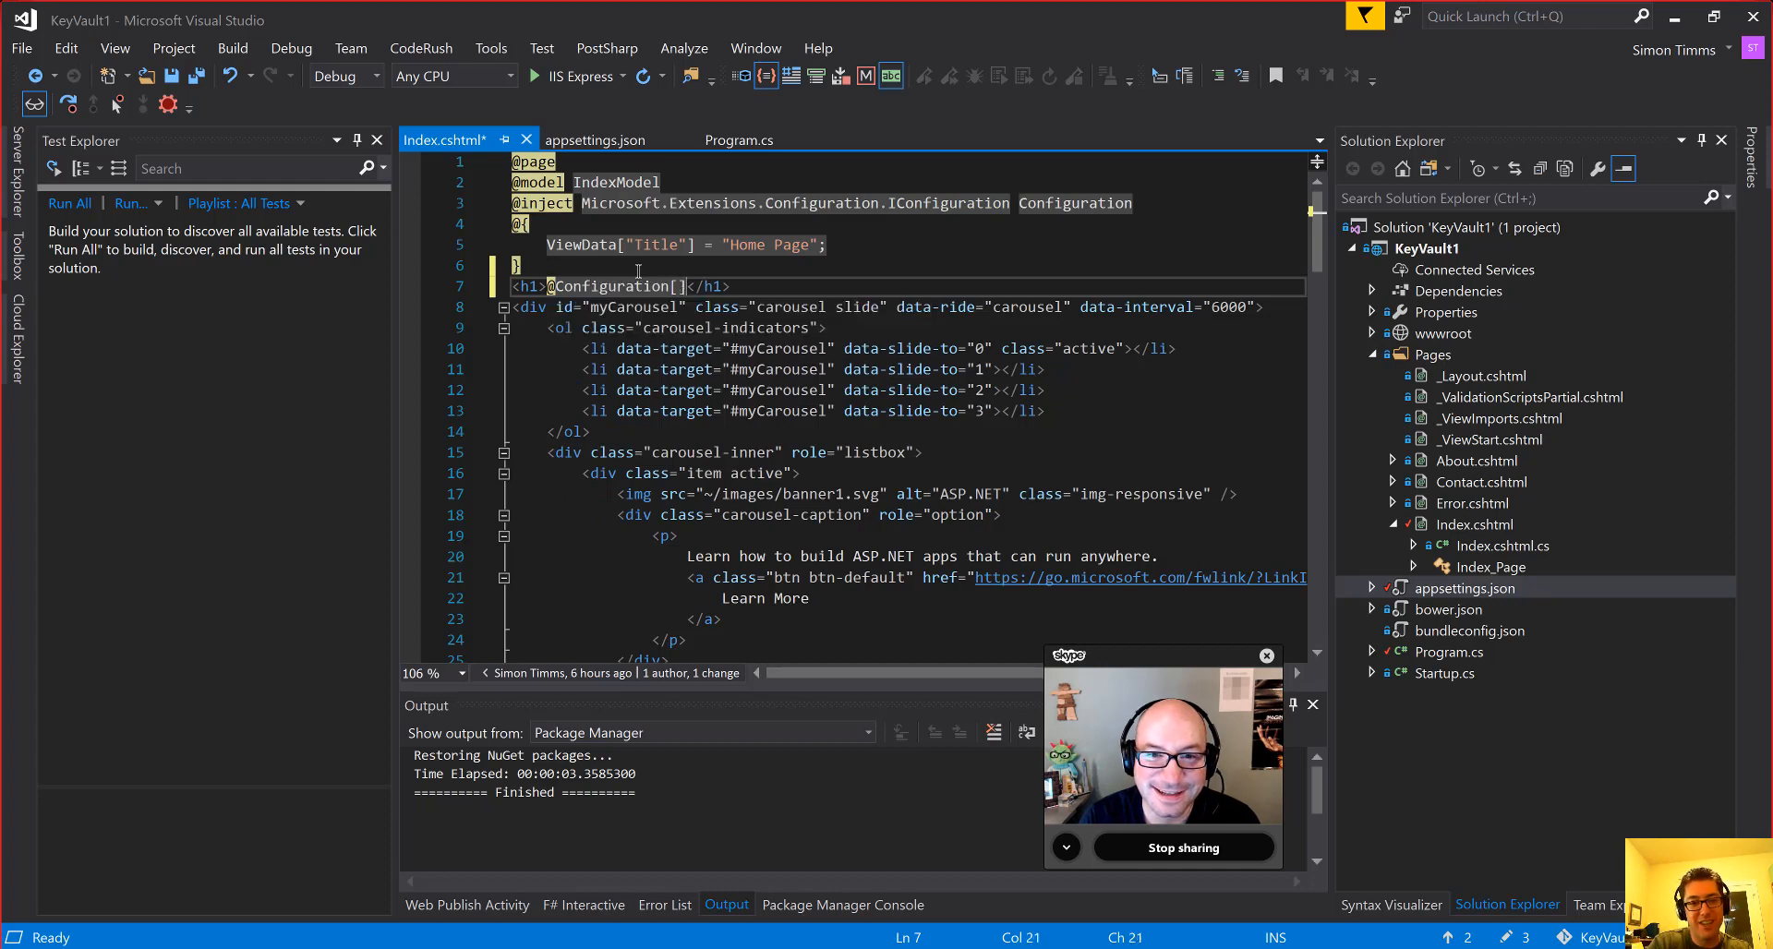
pyautogui.write('""')
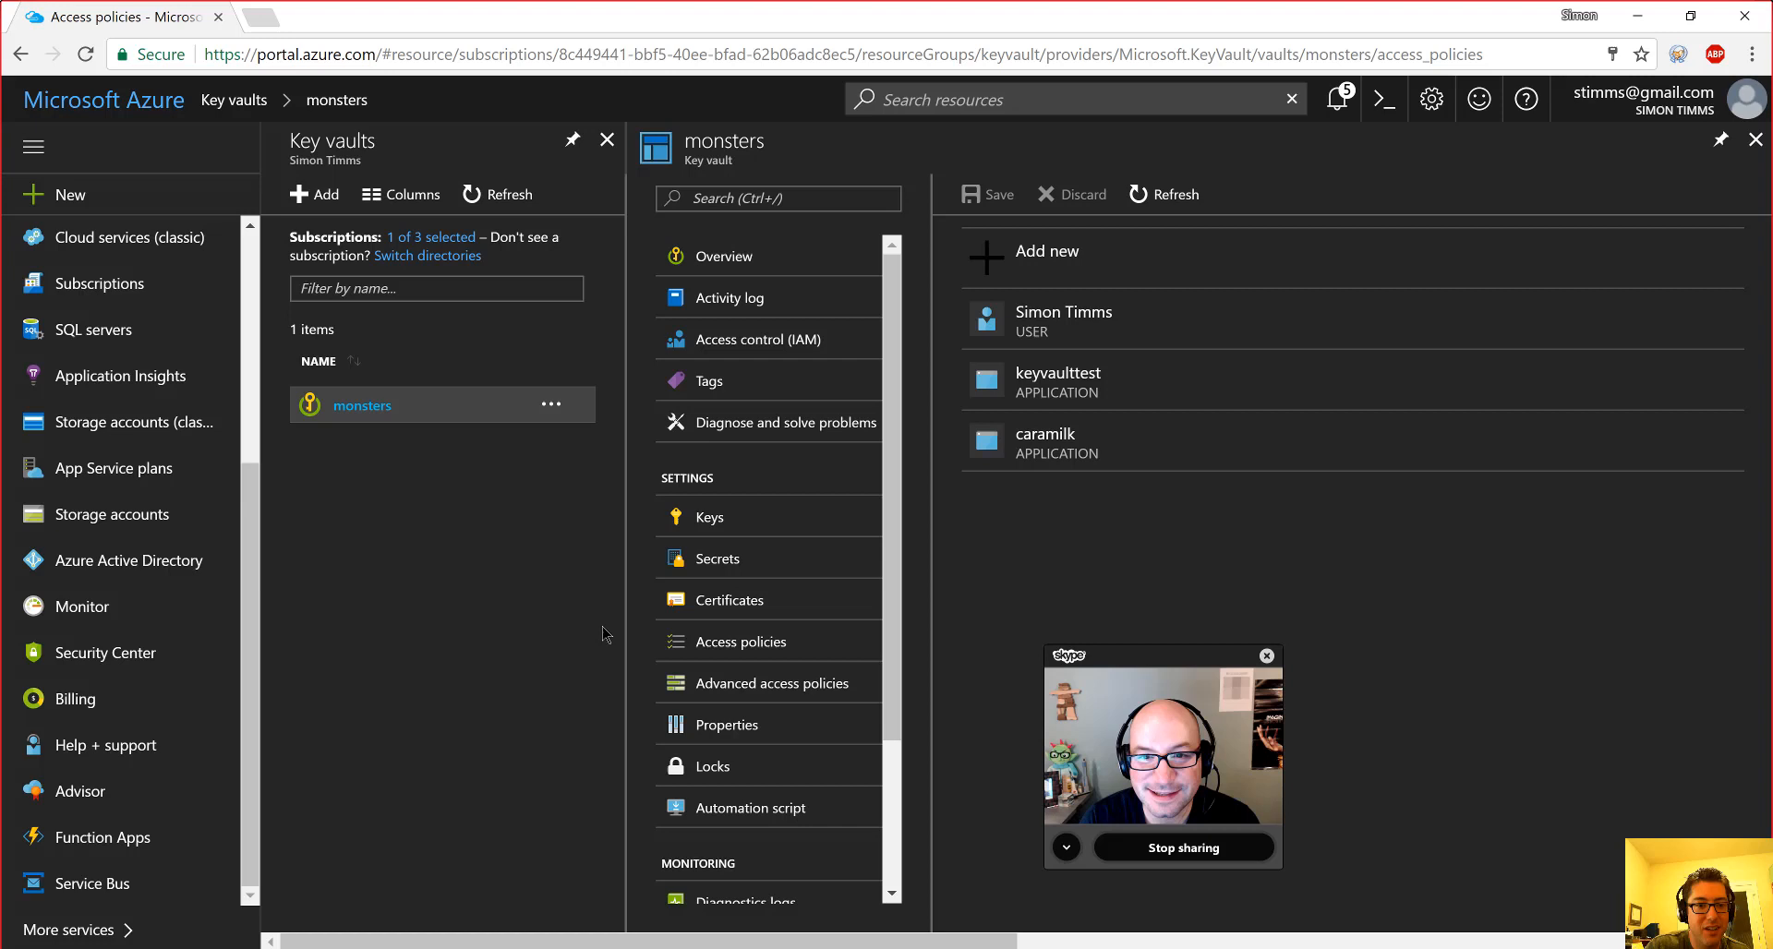
# Step: Open the monsters vault's methodofgettingcarmelintocenterofcaramilbar secret and copy its name
pyautogui.click(736, 517)
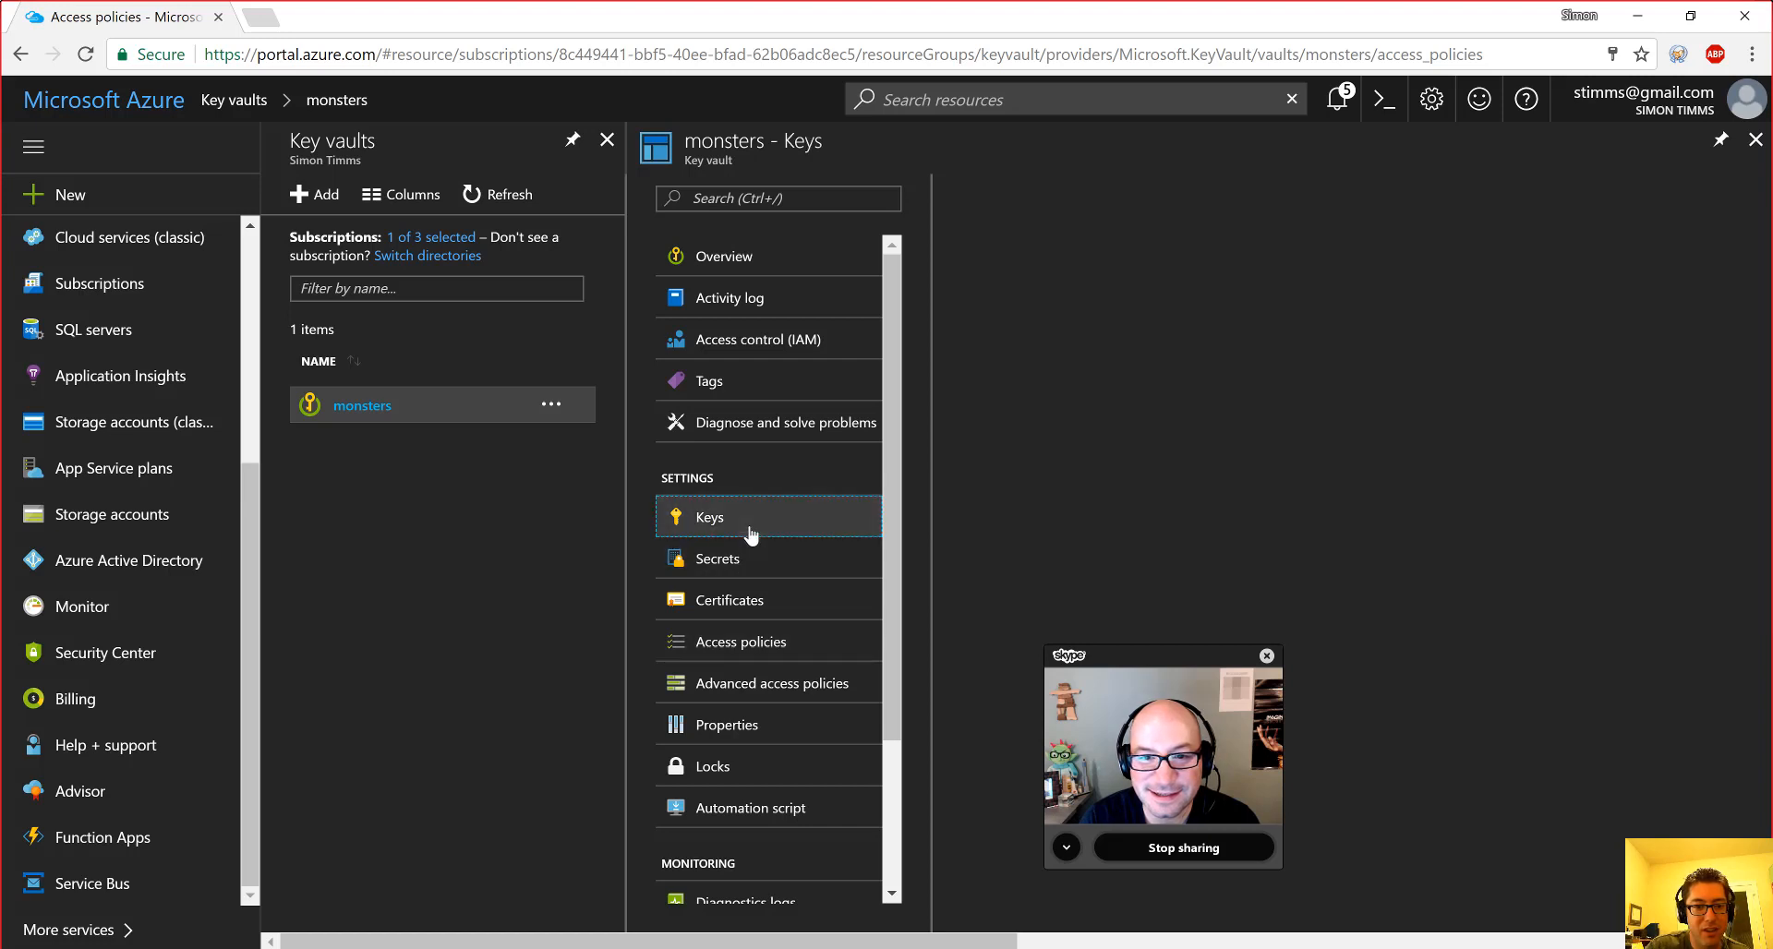
pyautogui.click(709, 517)
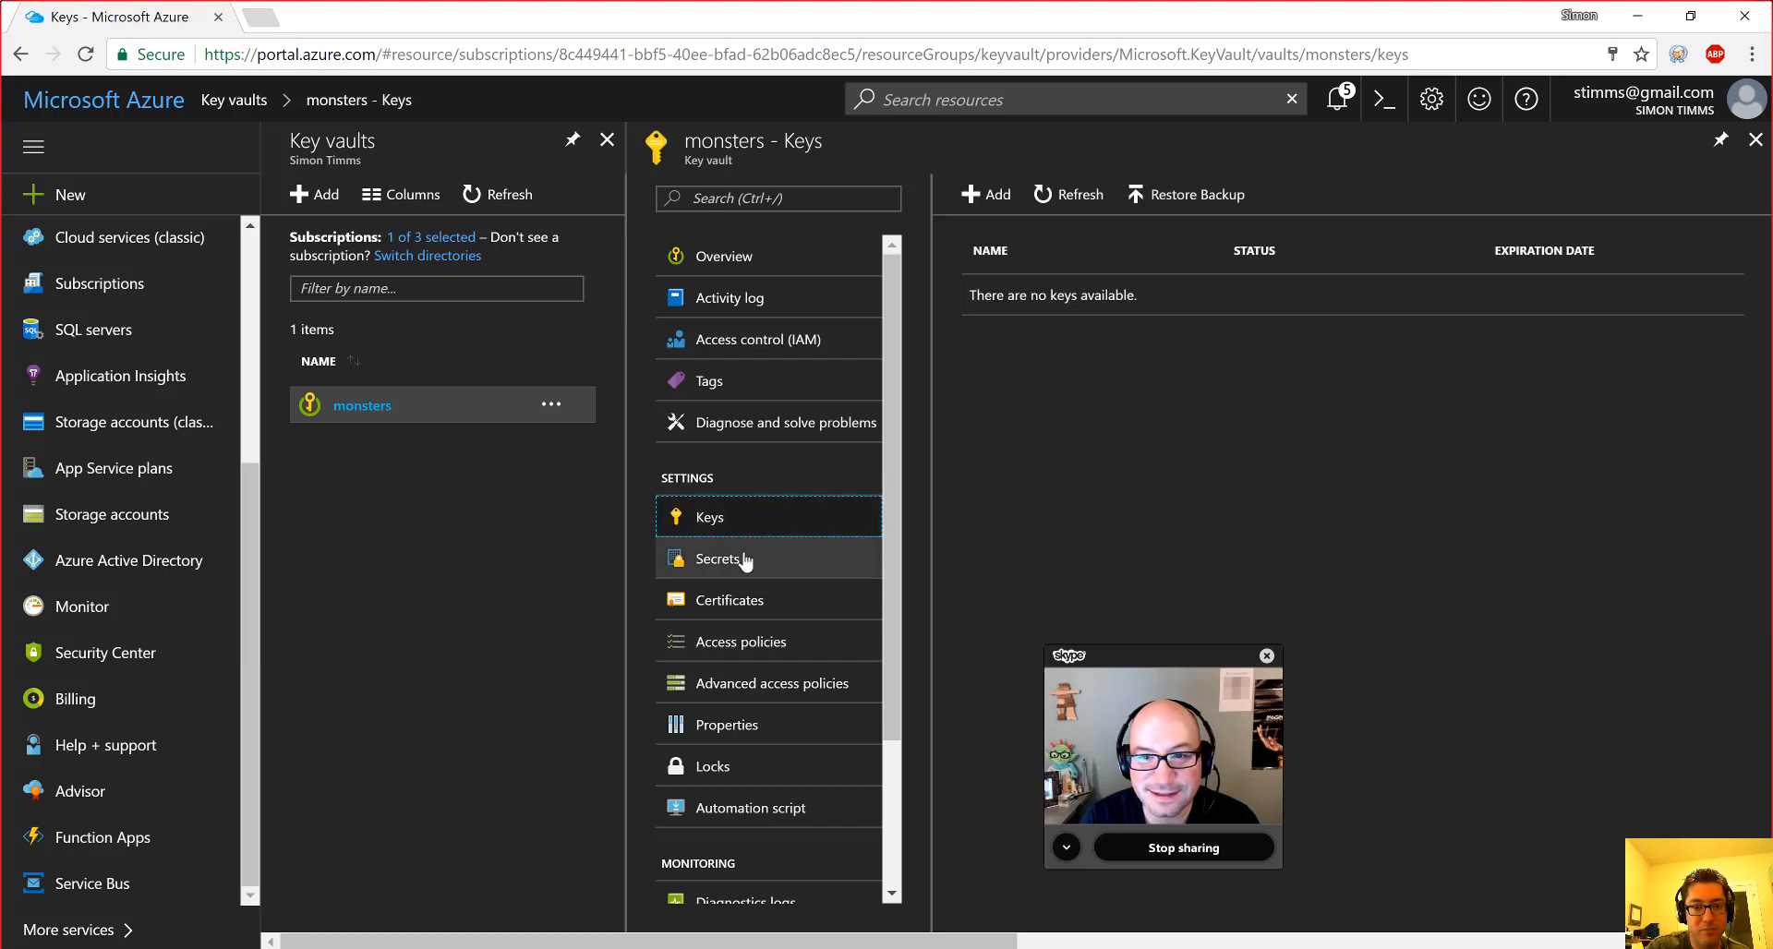
pyautogui.click(717, 558)
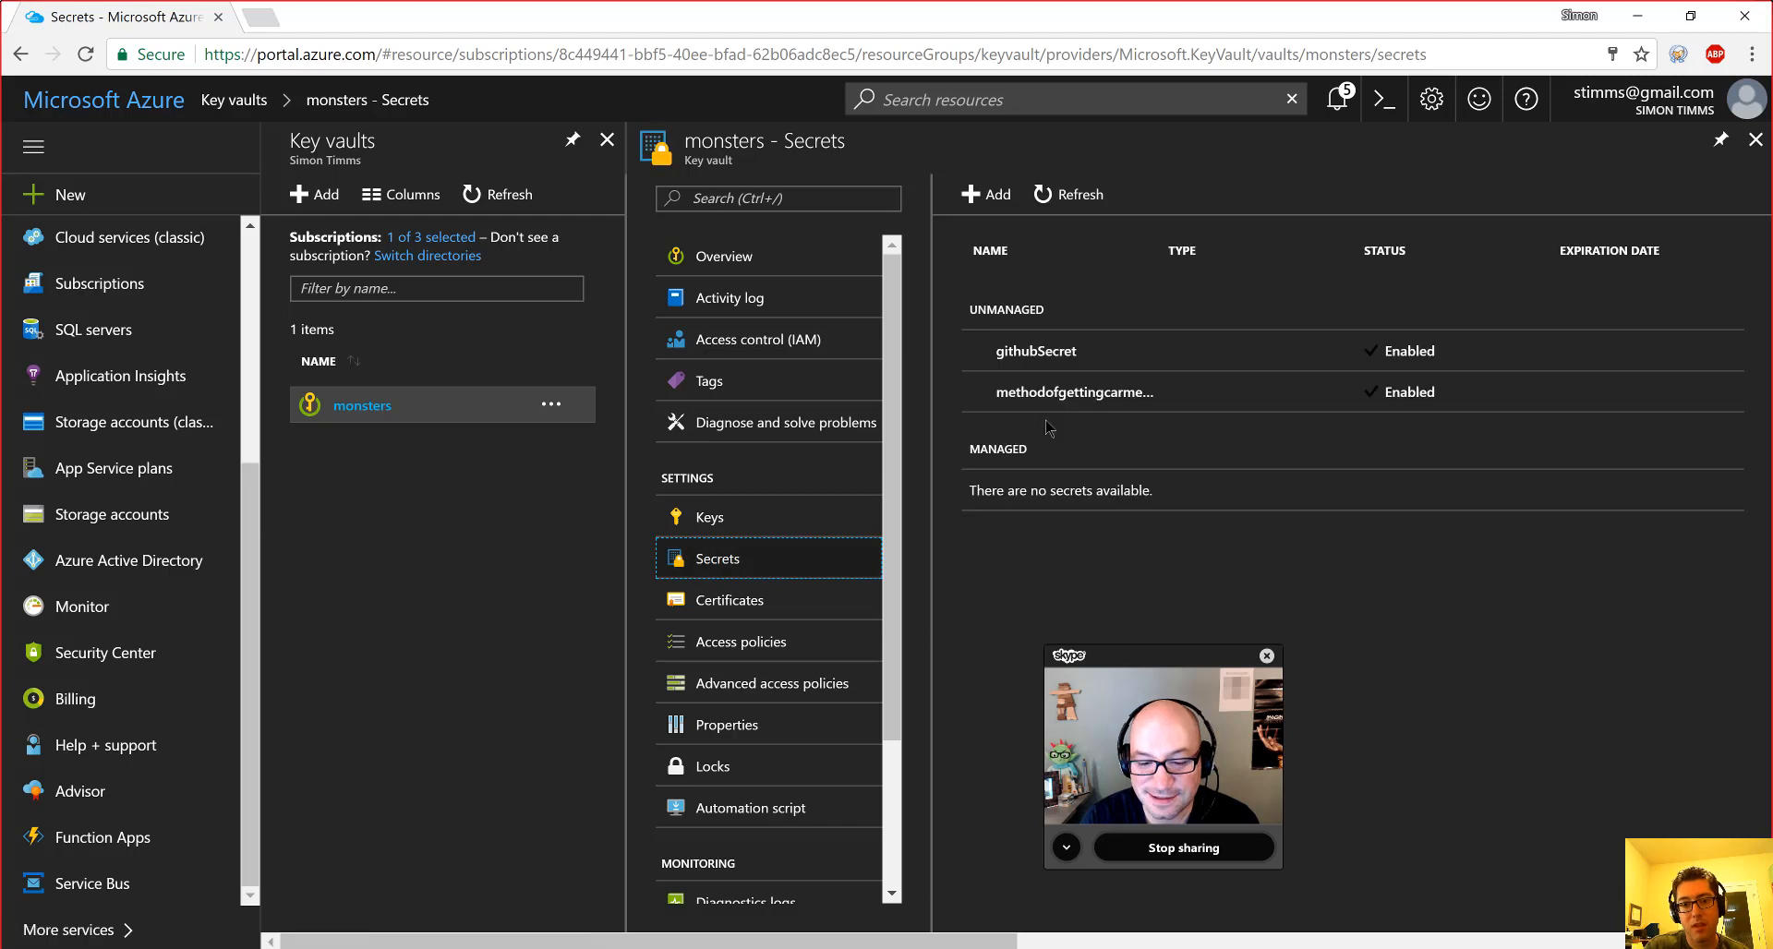
pyautogui.moveTo(1105, 398)
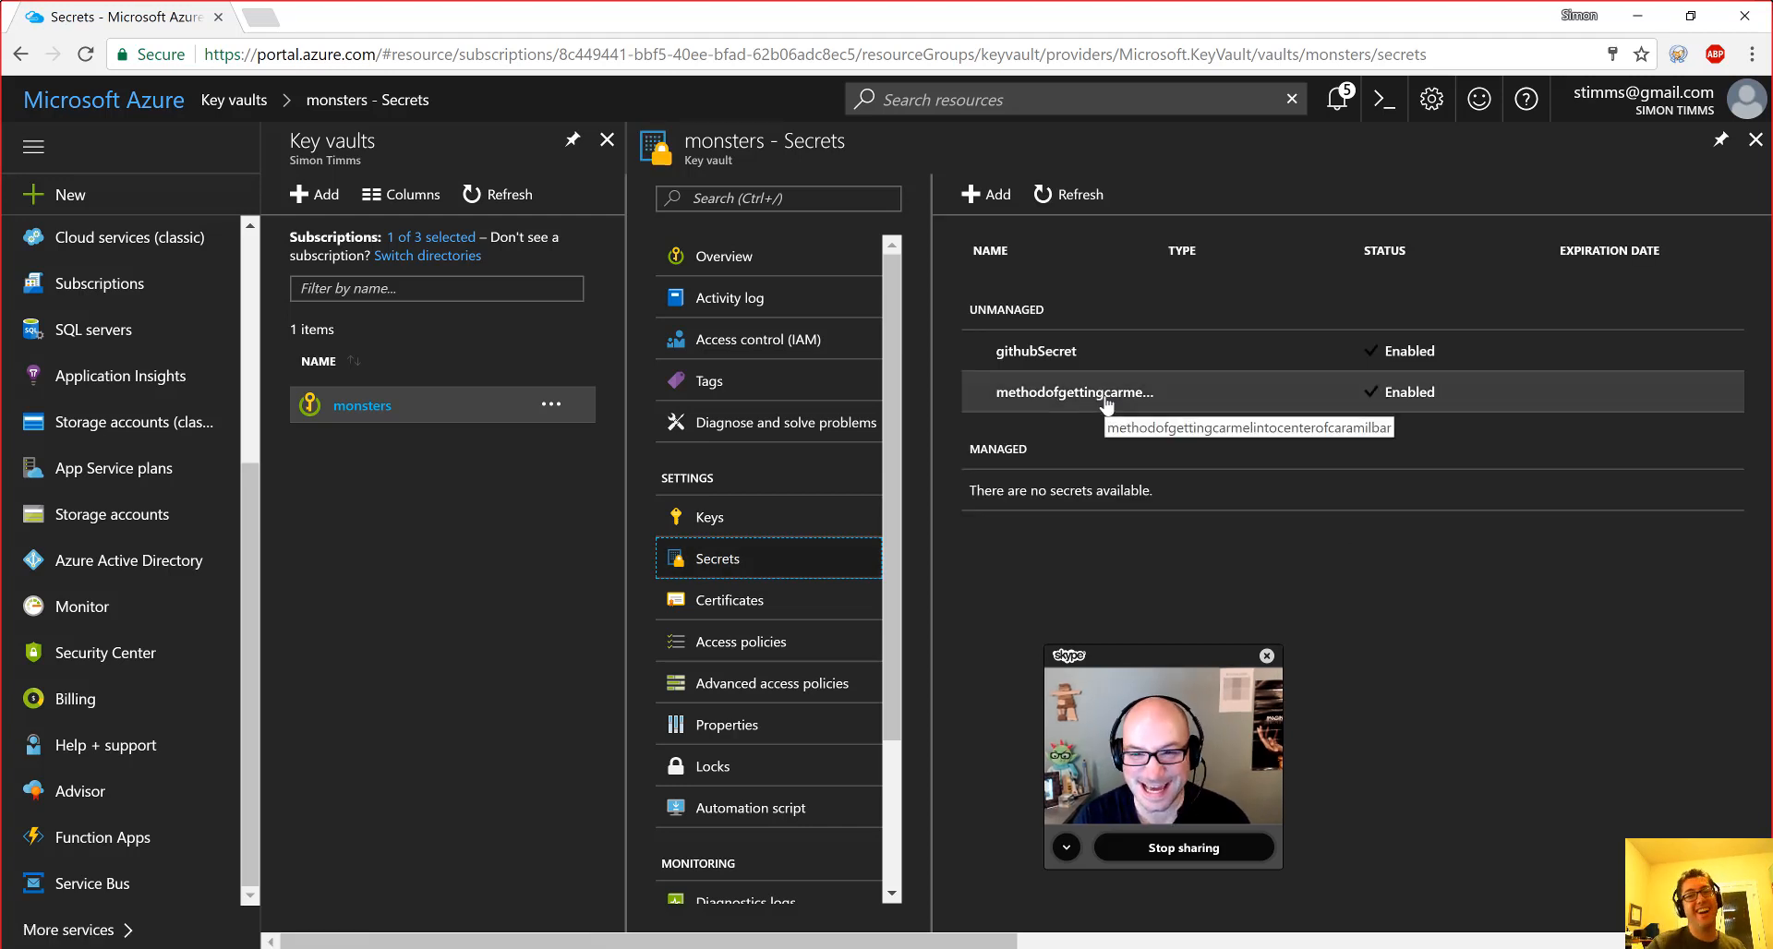
pyautogui.rightClick(1096, 392)
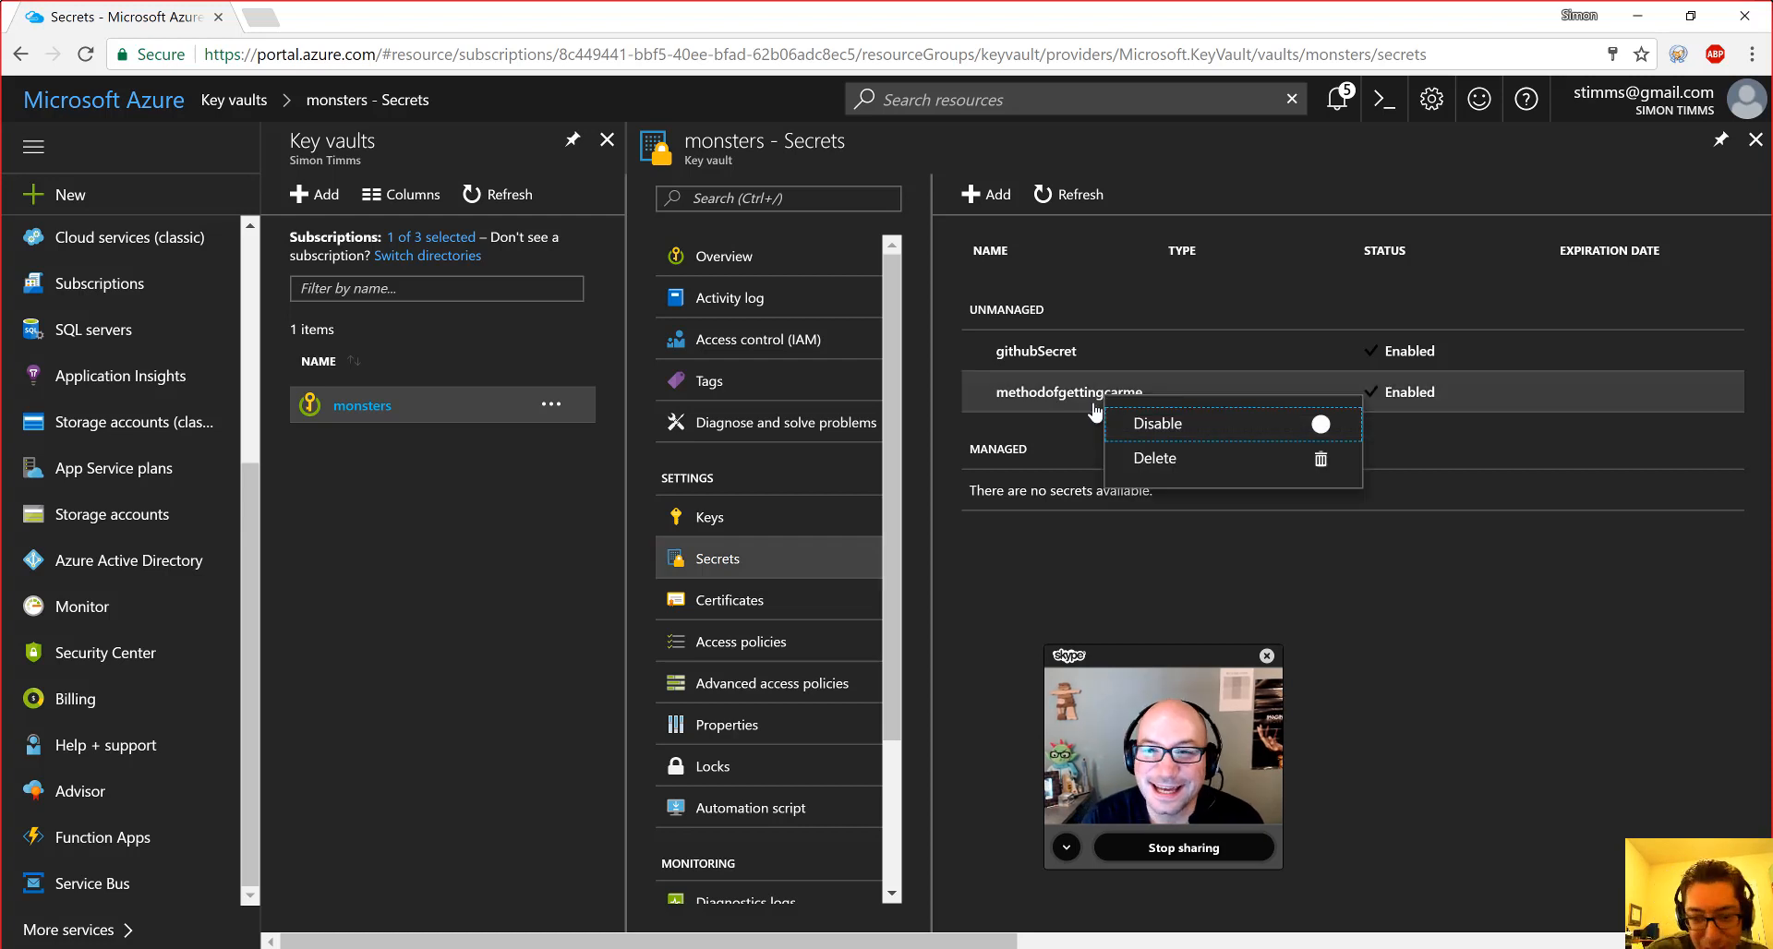
pyautogui.click(1070, 392)
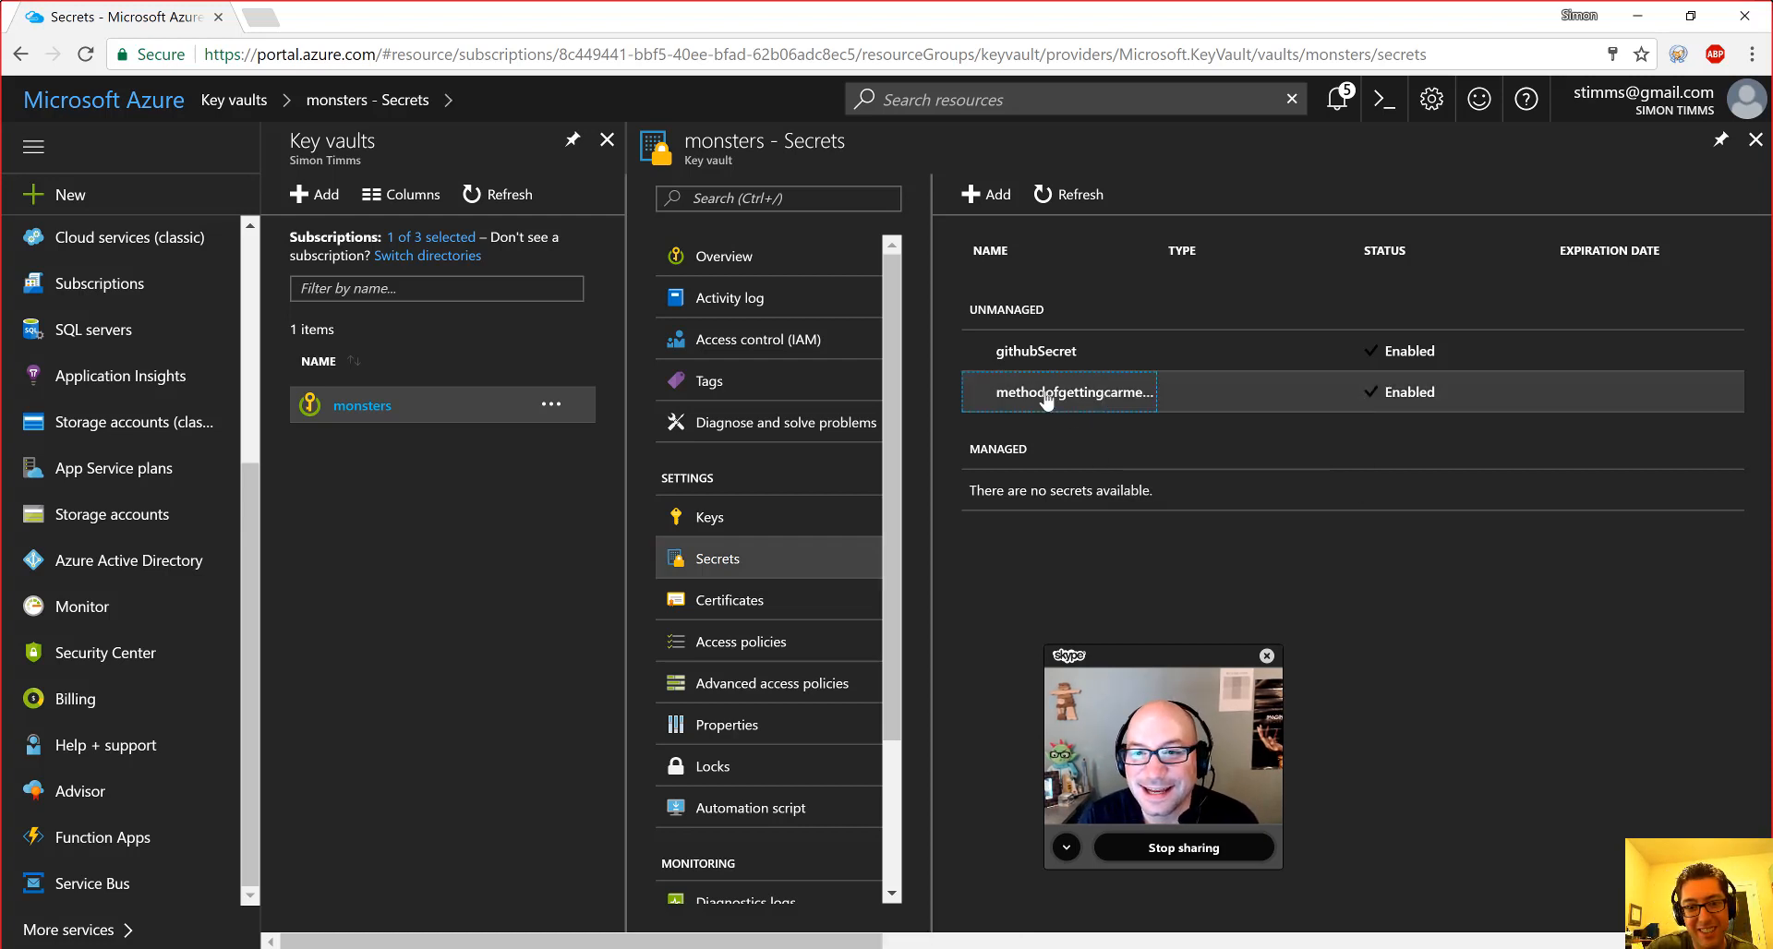
pyautogui.click(1074, 391)
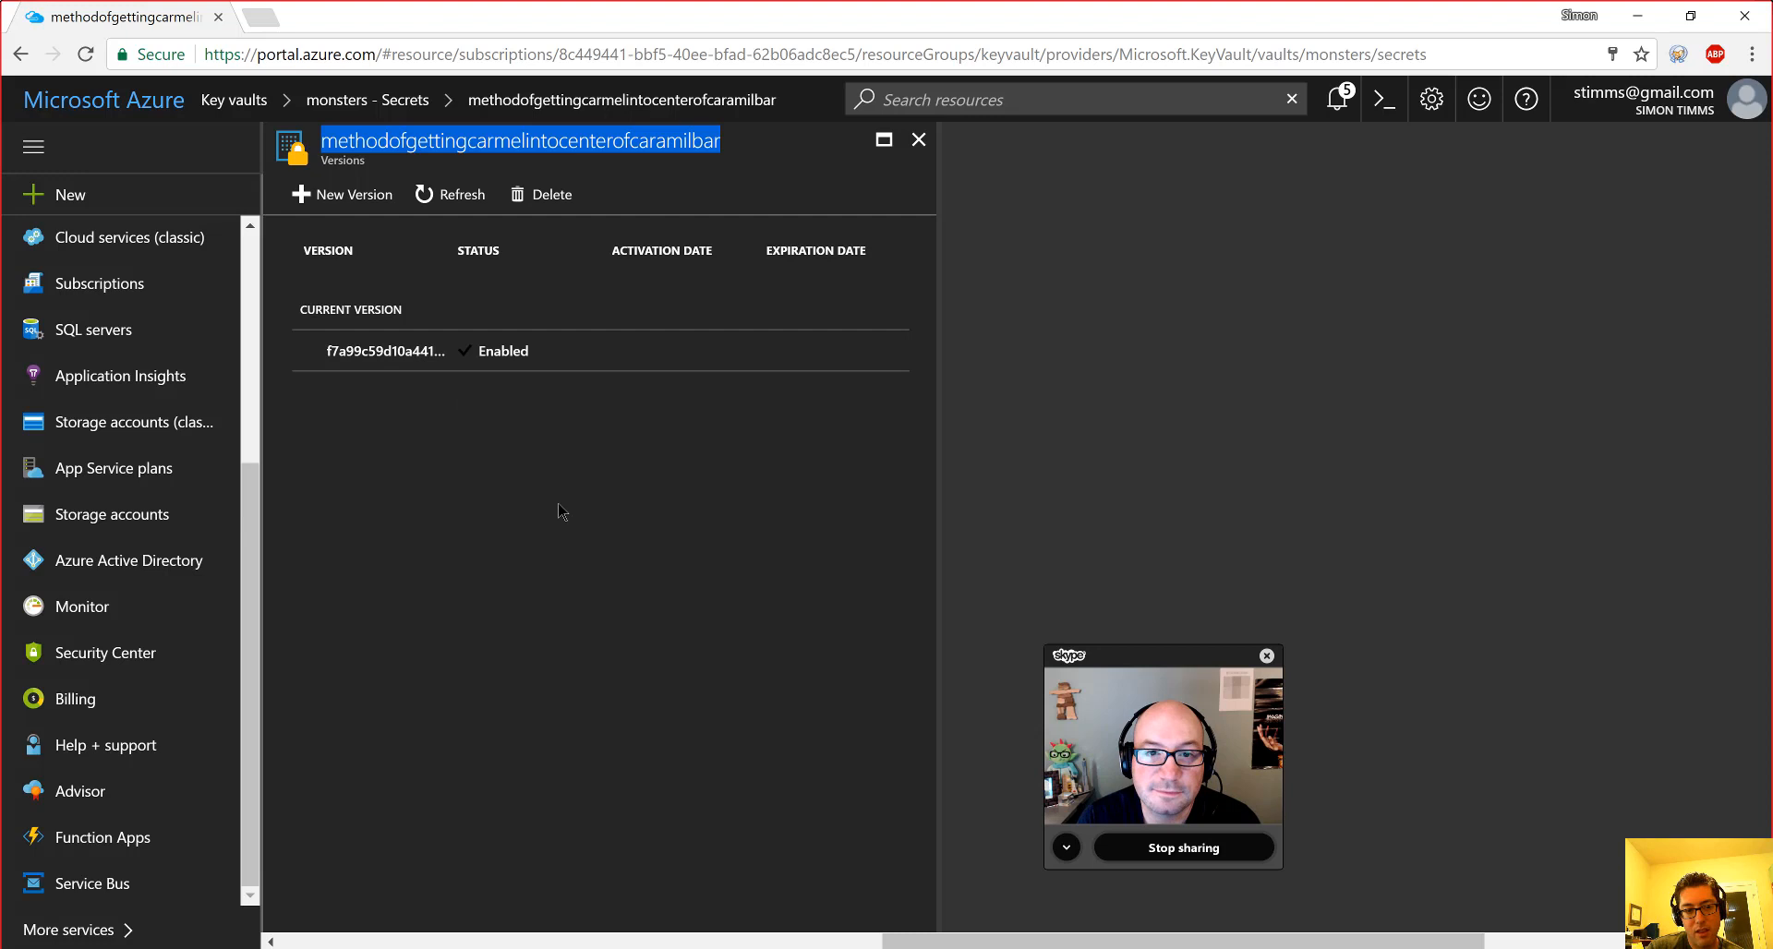
pyautogui.moveTo(575, 562)
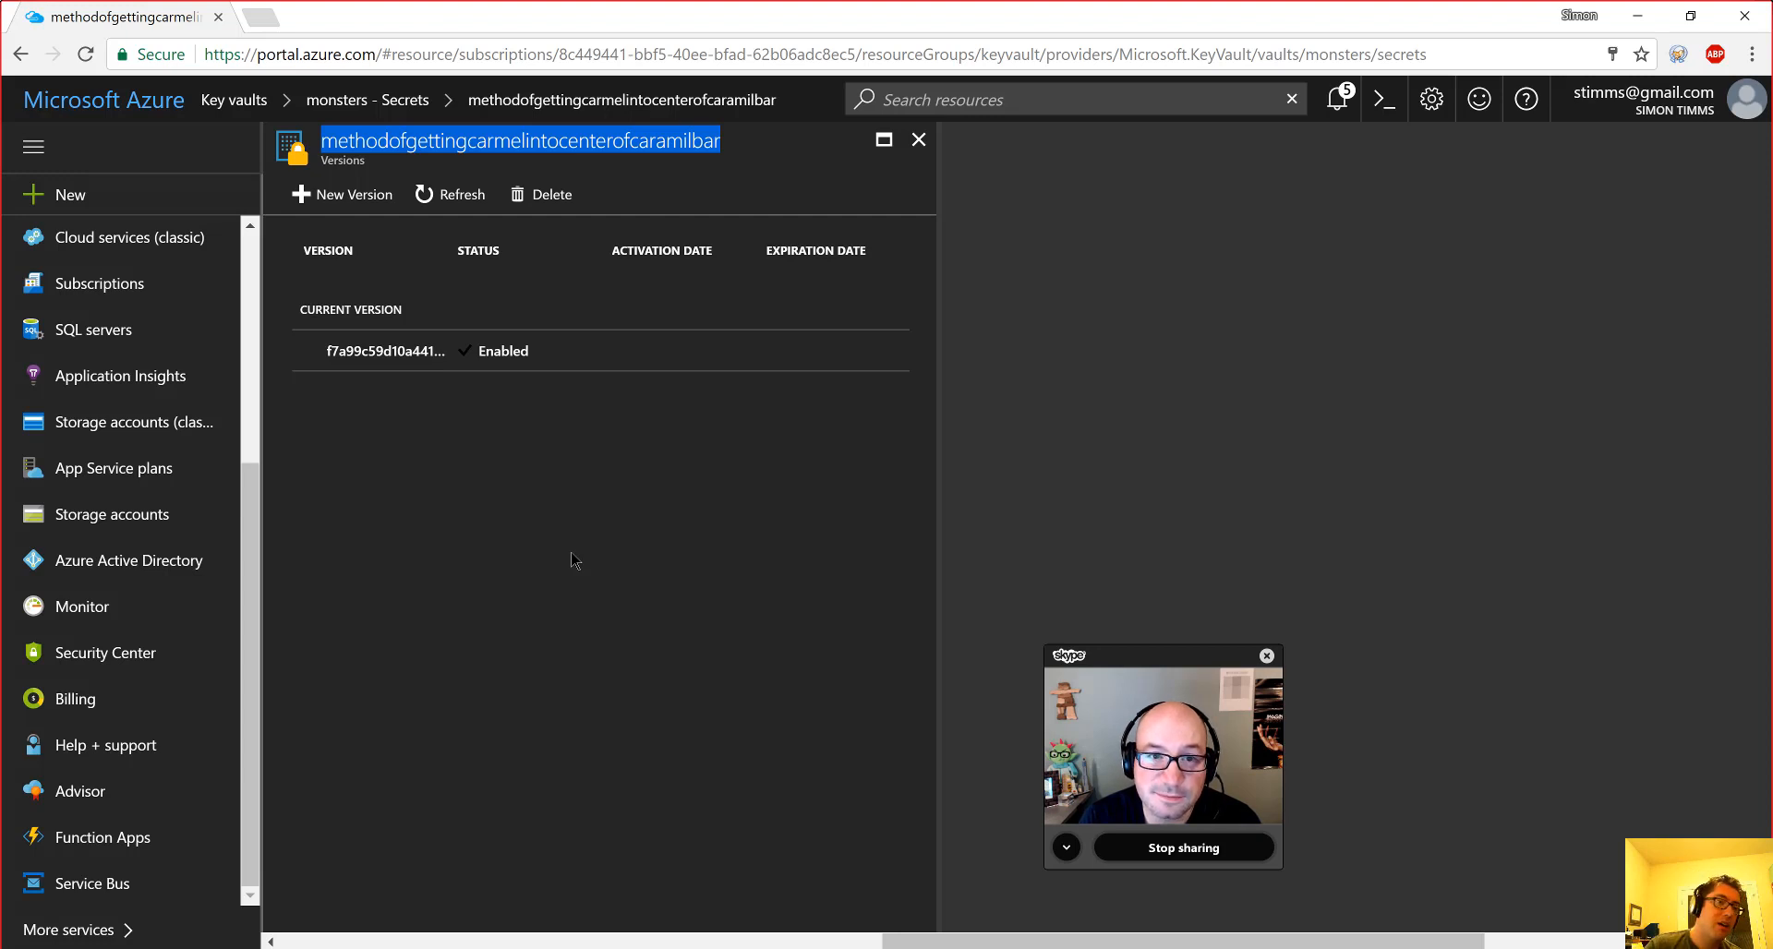
pyautogui.moveTo(711, 482)
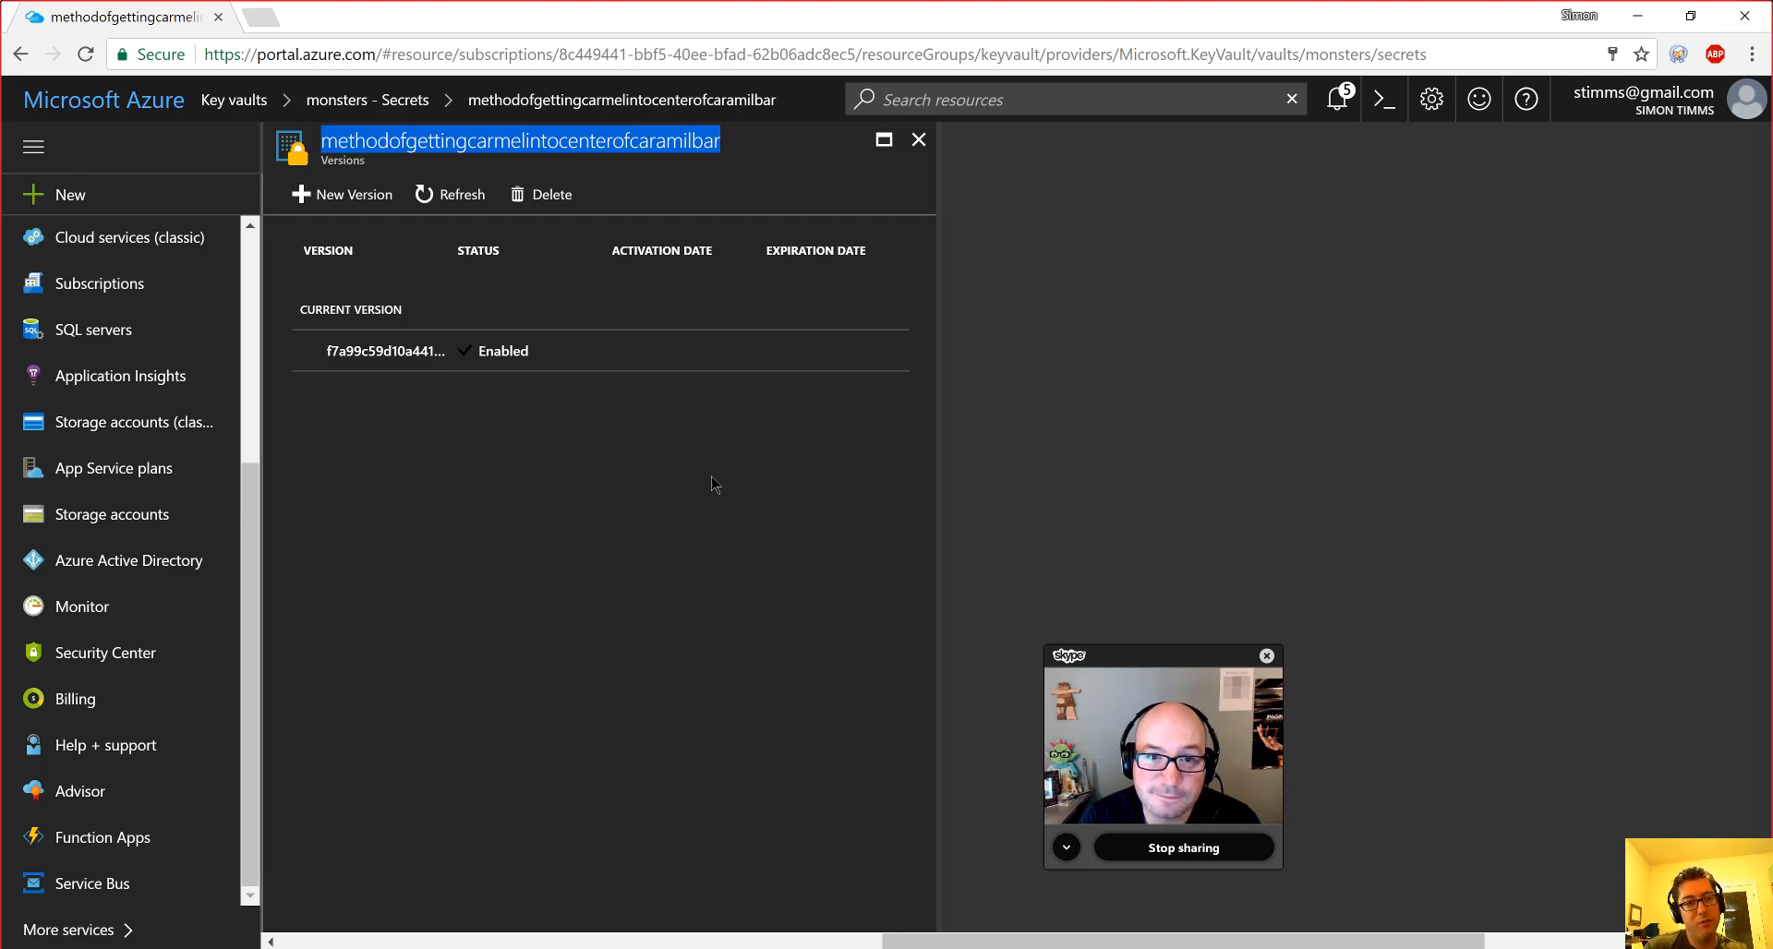
pyautogui.press('alt+tab')
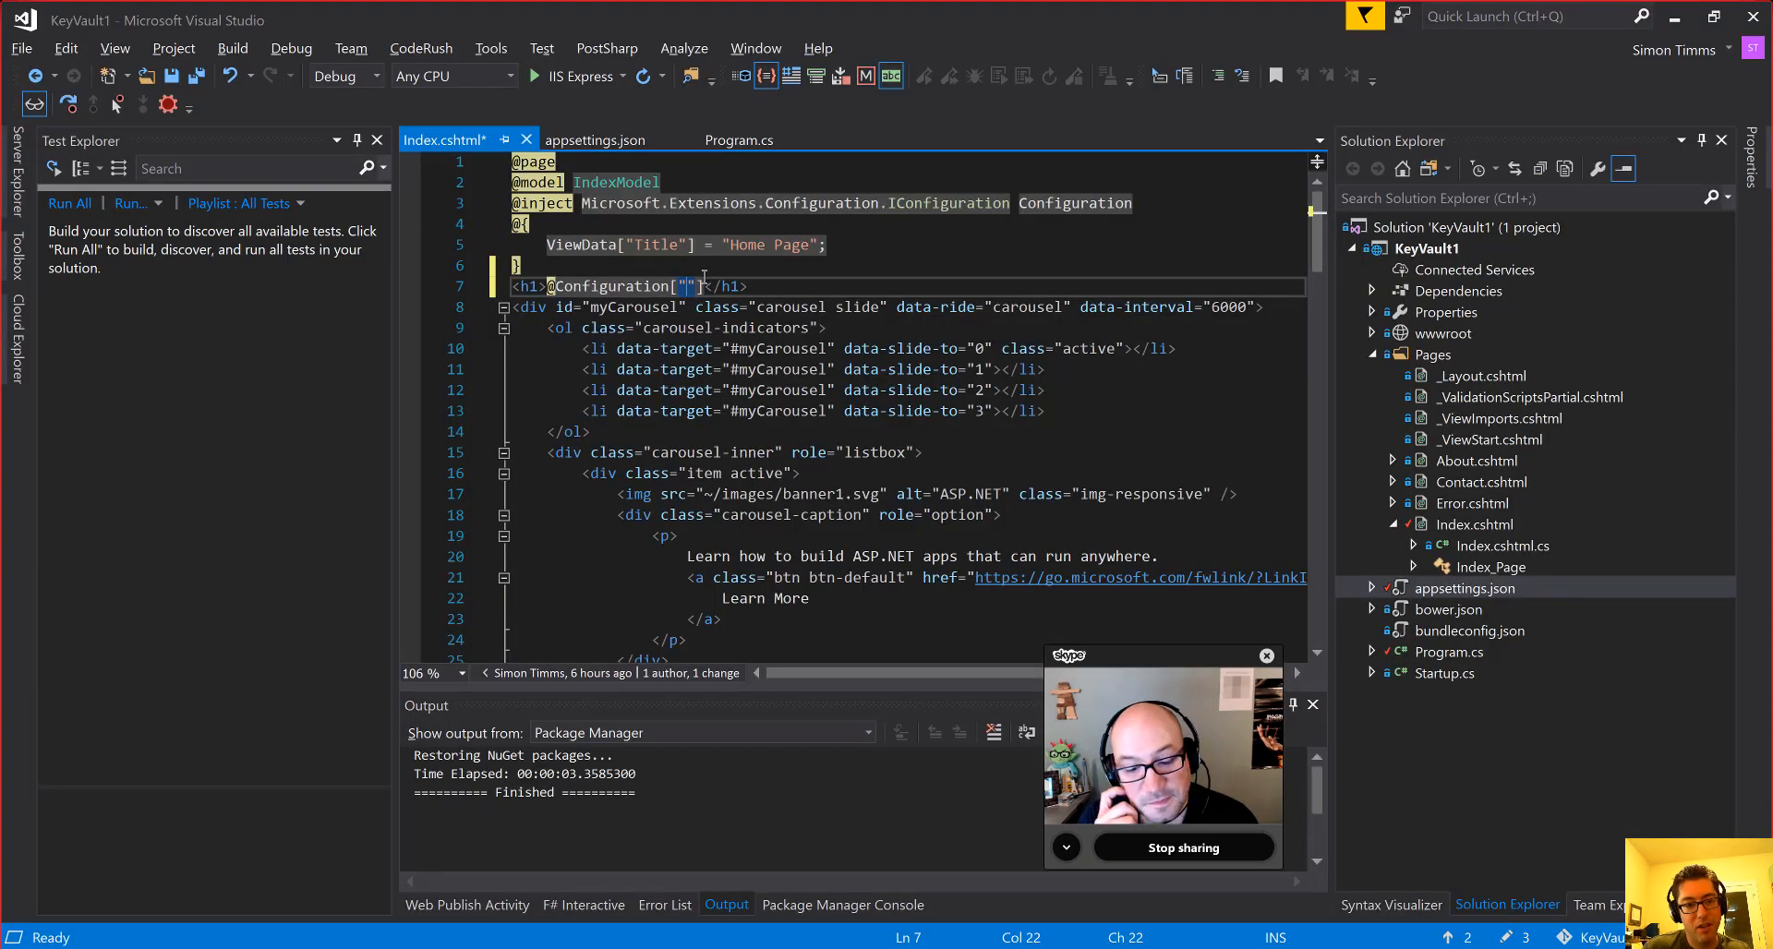
# Step: Enter methodofgettingcarmelintocenterofcaramilbar as the Configuration key in the Index.cshtml heading
pyautogui.write('methodofgettingcarmelintocenterofcaramilbar')
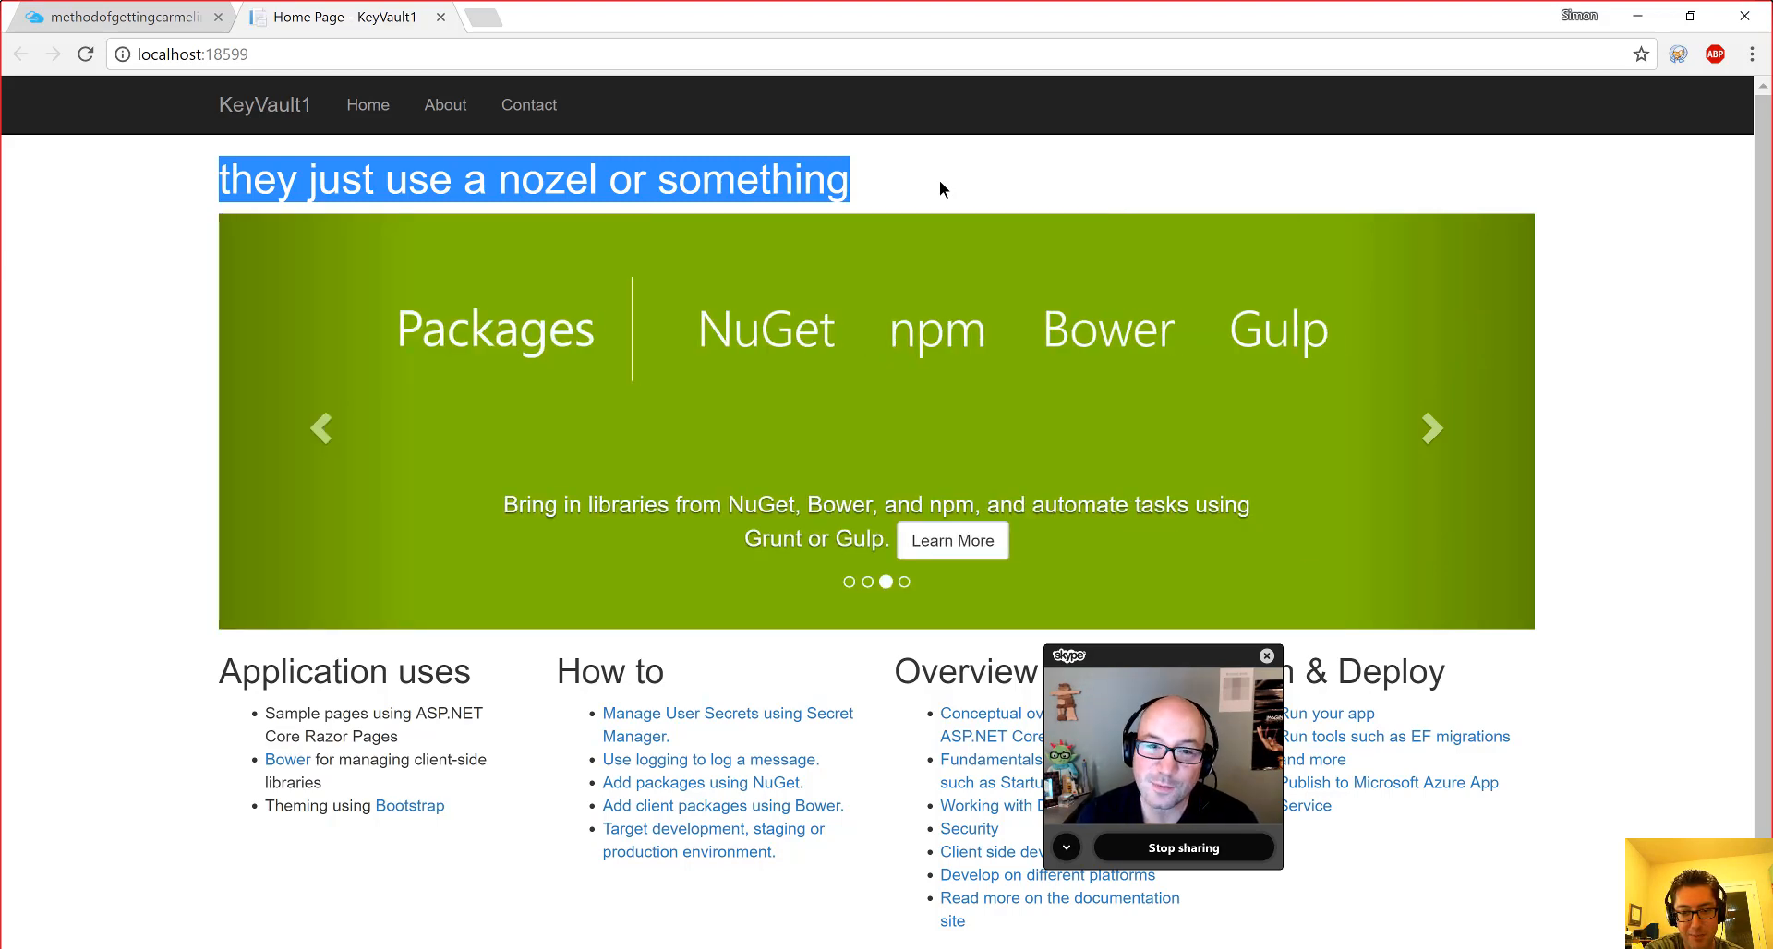
pyautogui.click(1431, 428)
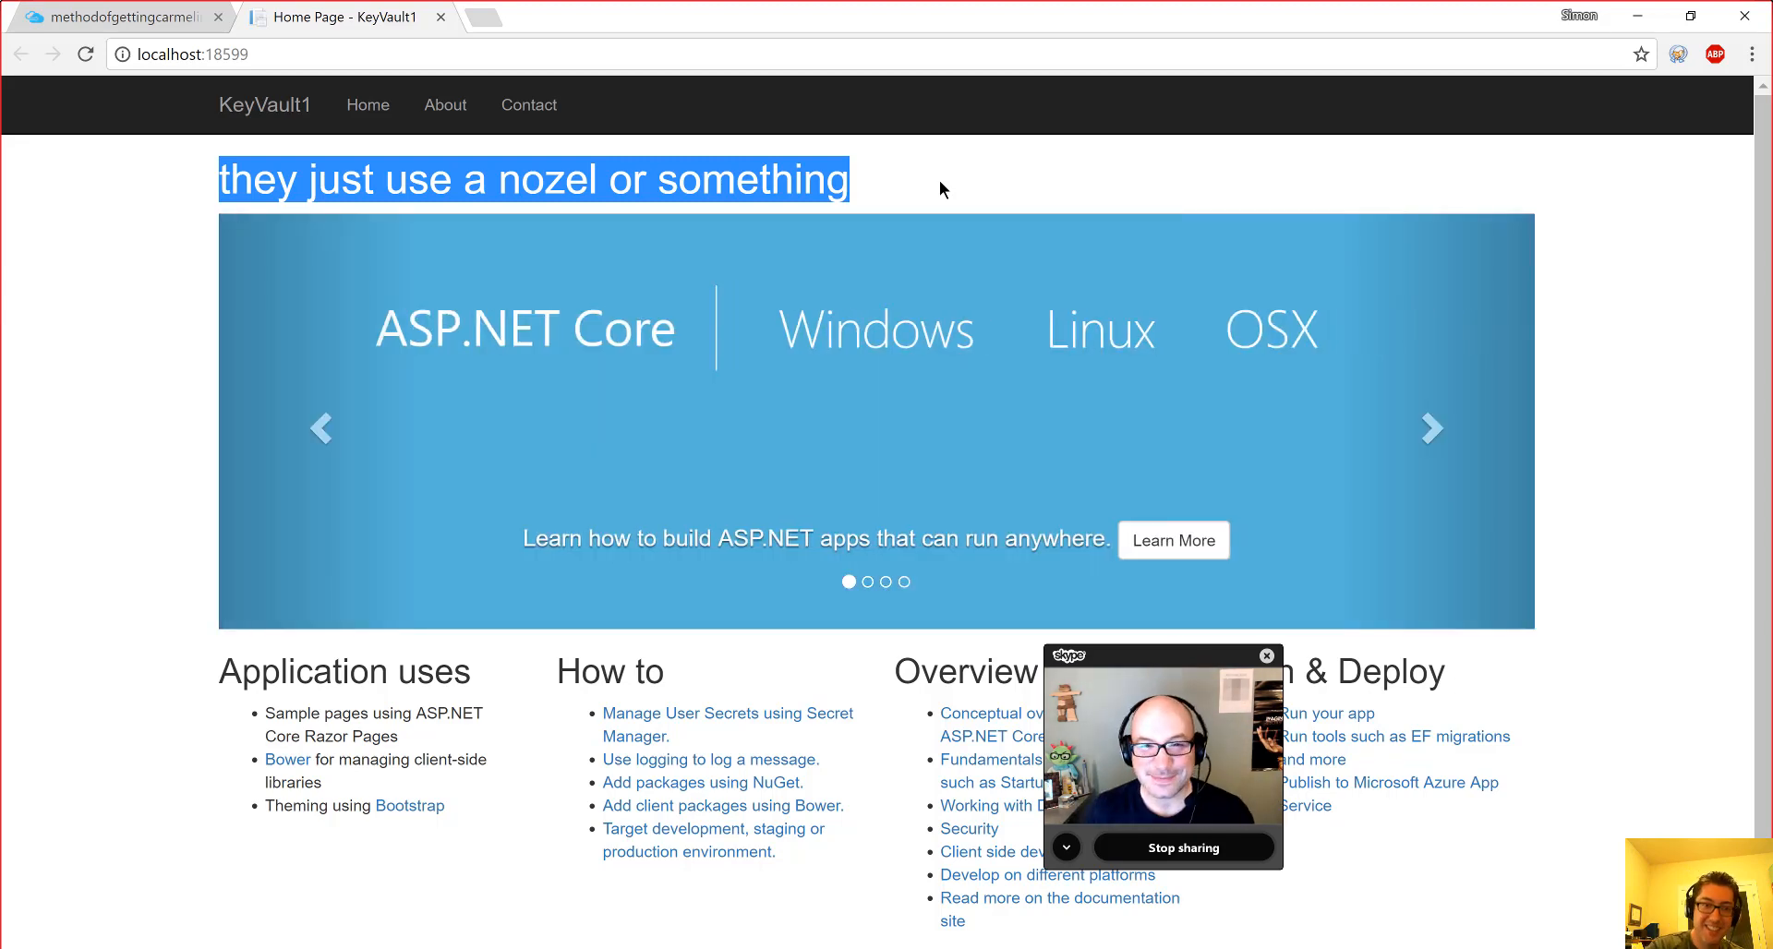
pyautogui.moveTo(871, 228)
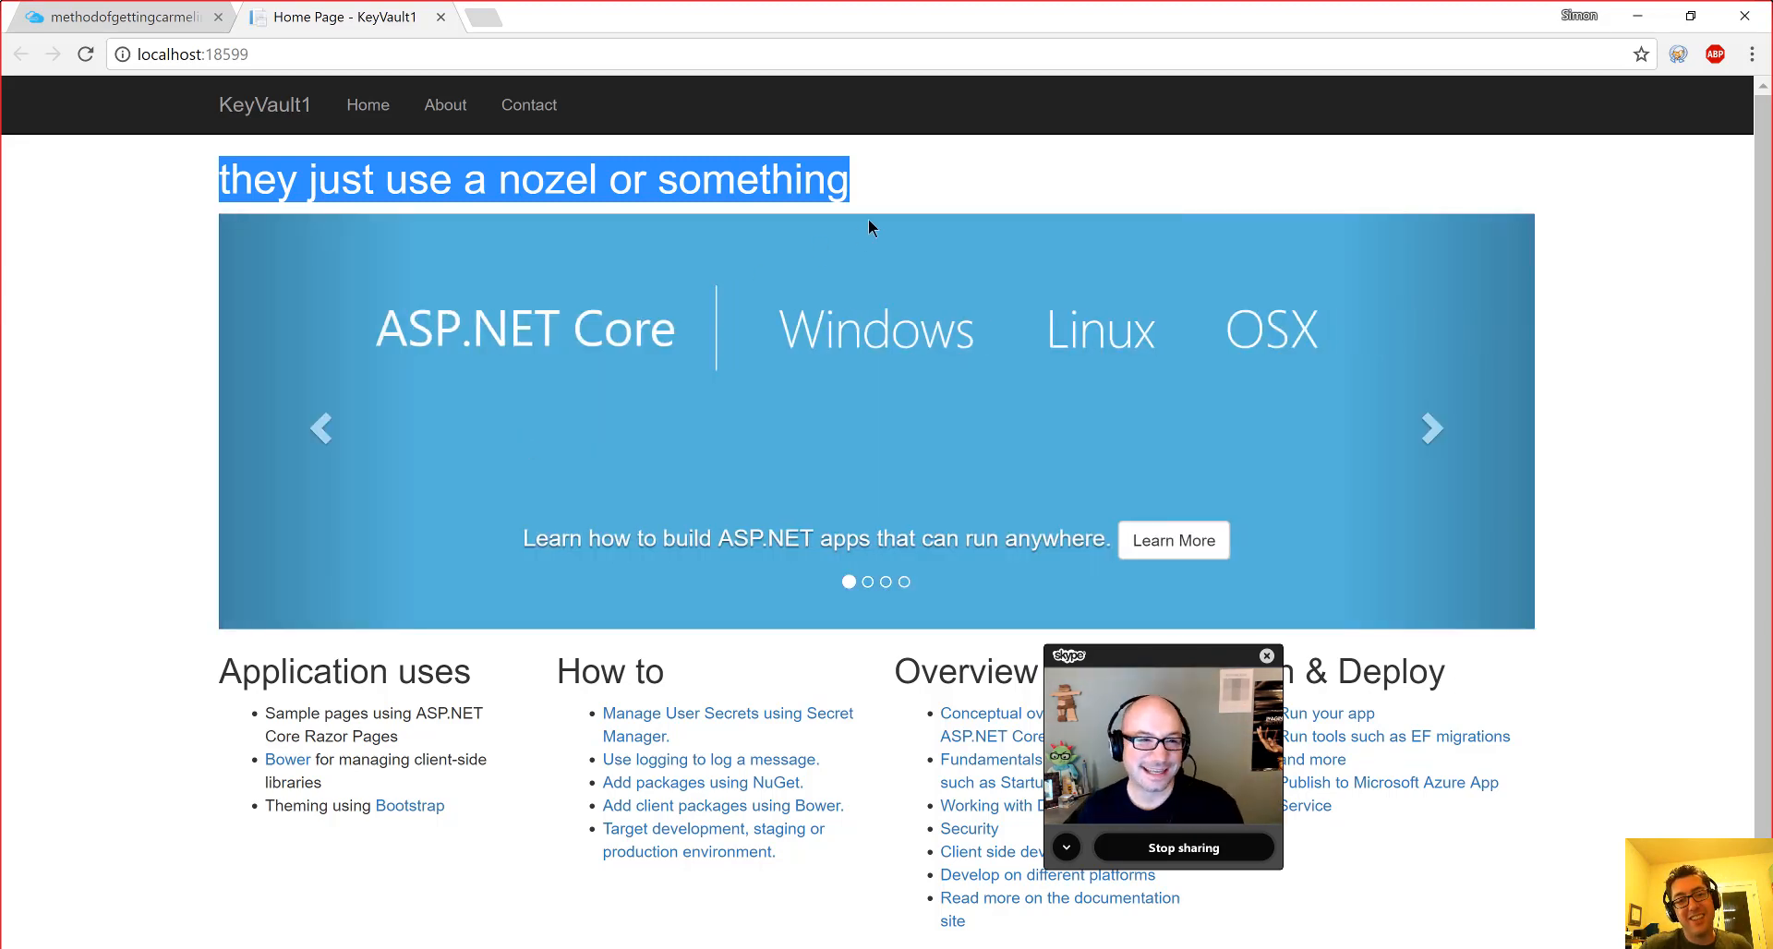